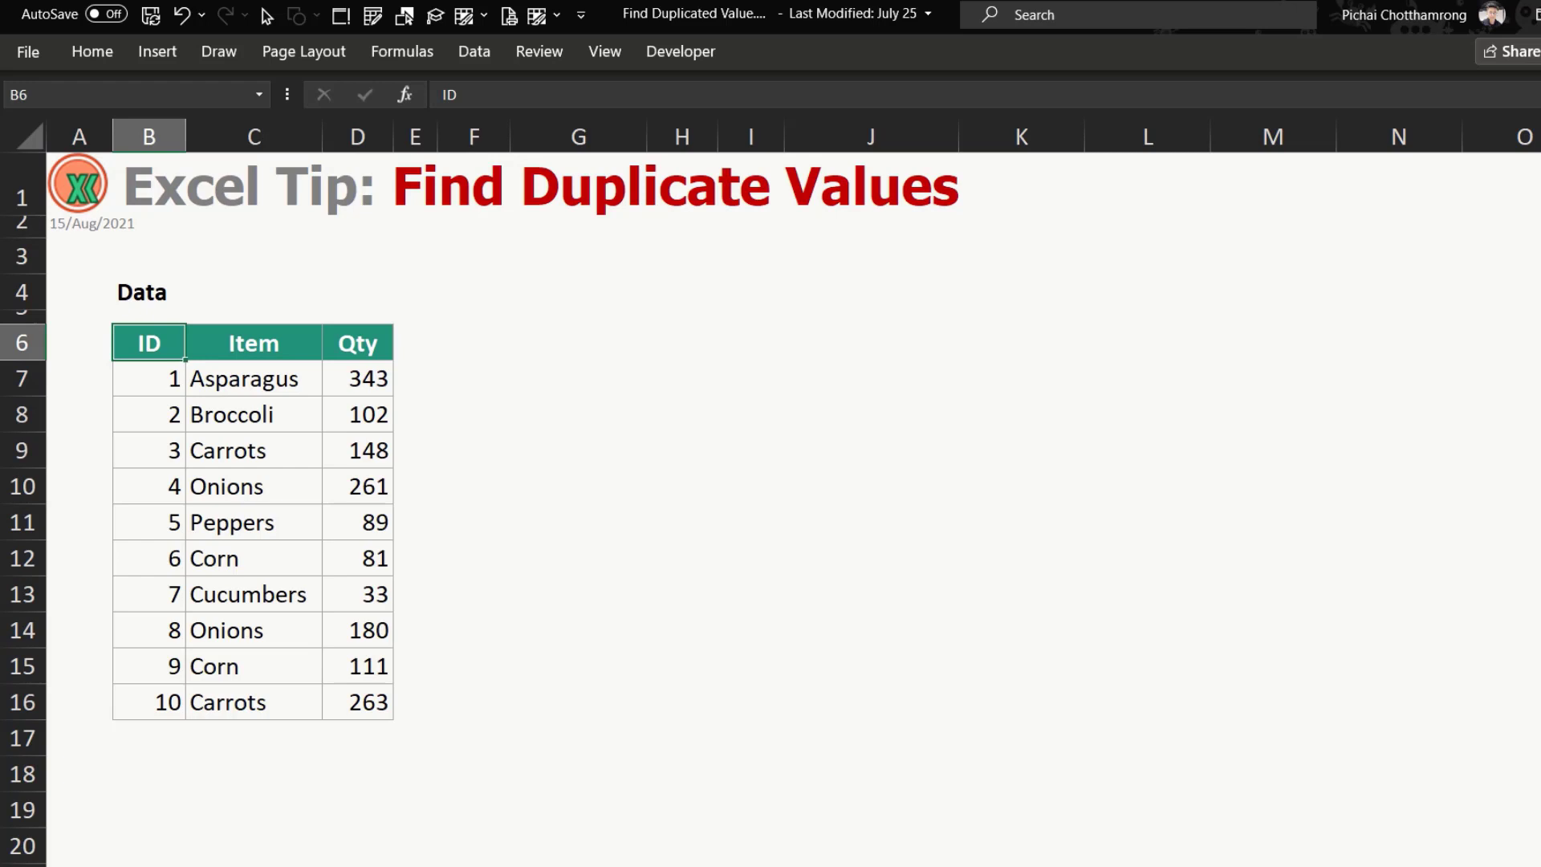
{"action": "mouse_move", "coordinate": [285, 557]}
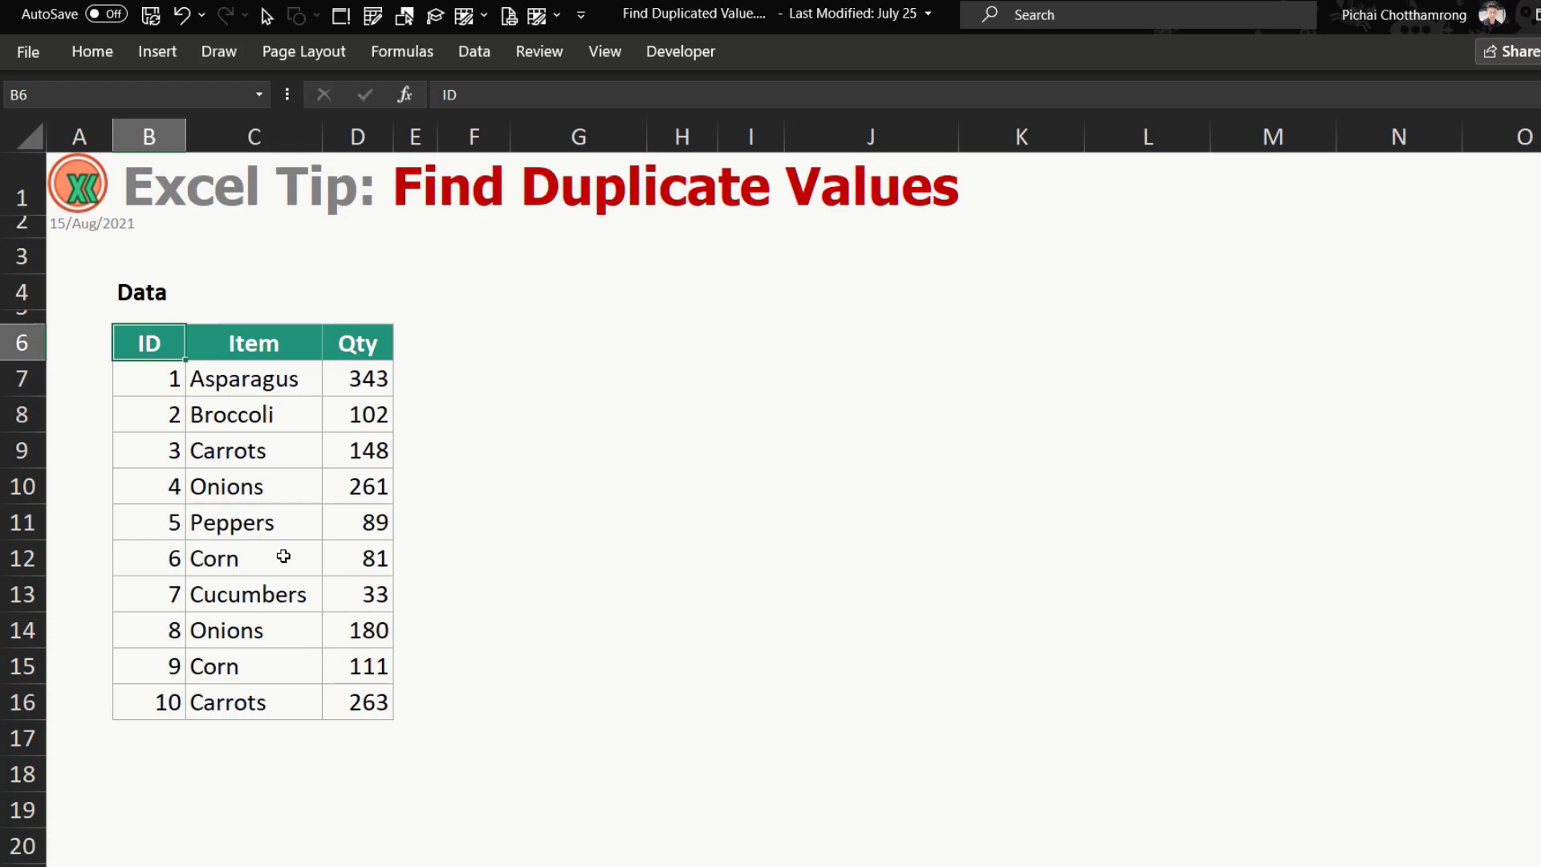
{"action": "mouse_move", "coordinate": [290, 450]}
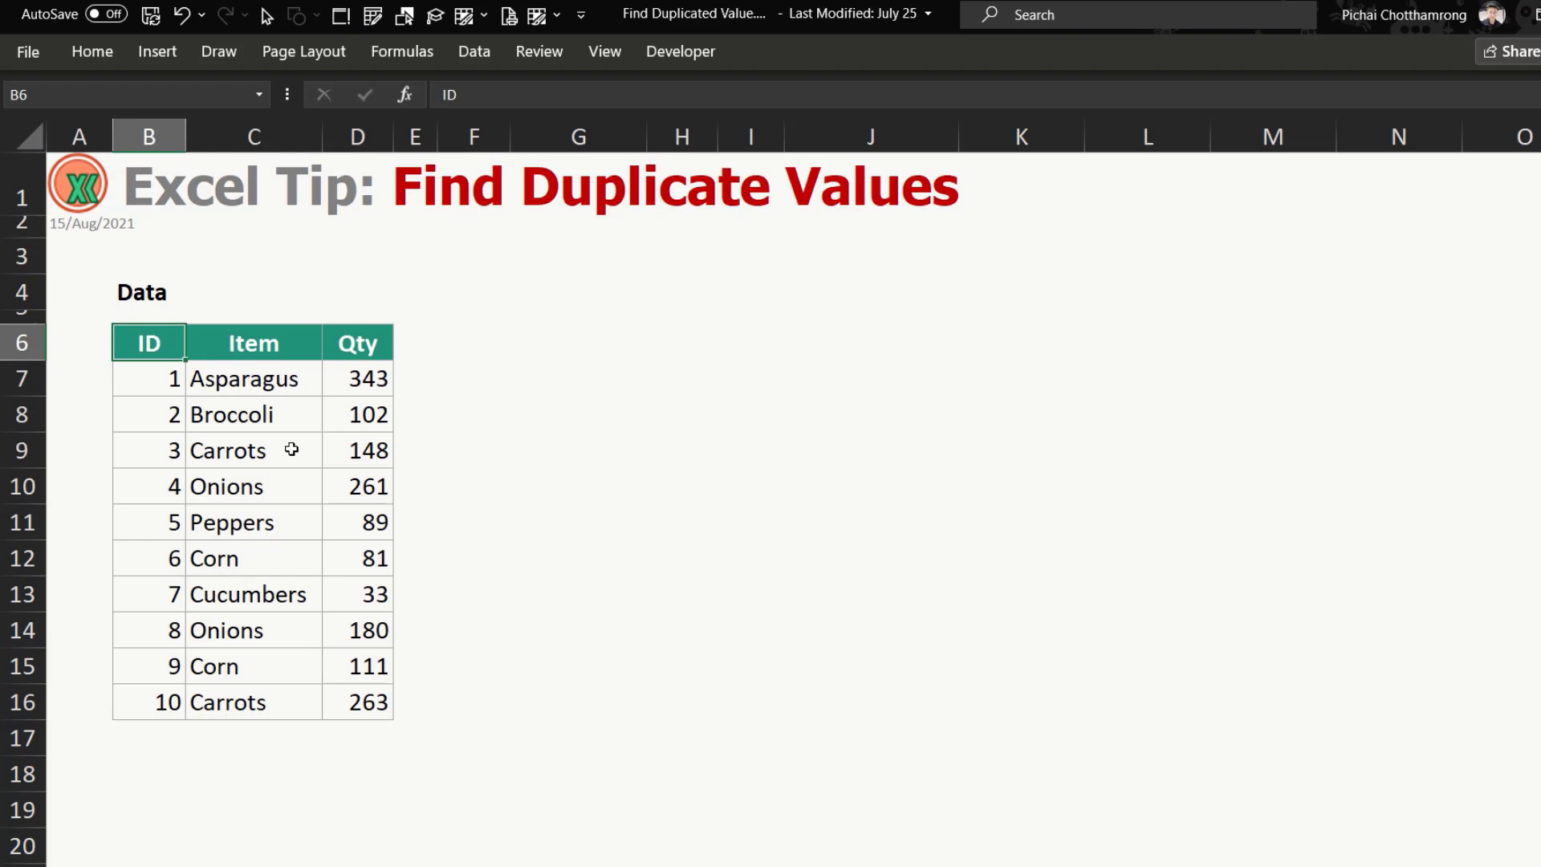
Point out the repeated Carrots entries and the last ID, 10, in the original table.
{"action": "left_click", "coordinate": [253, 451]}
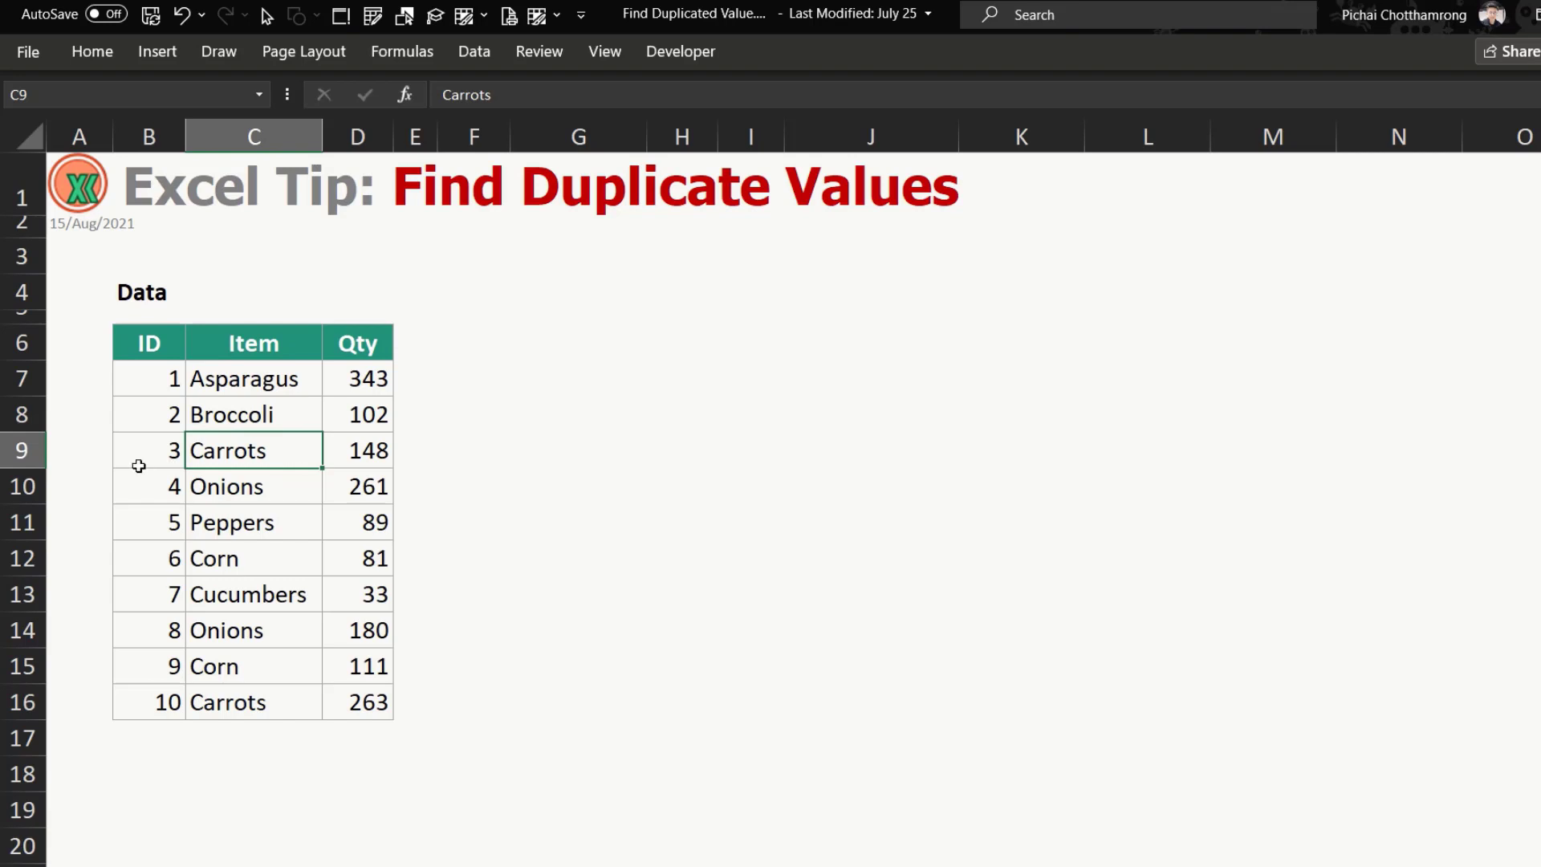
{"action": "left_click", "coordinate": [149, 450]}
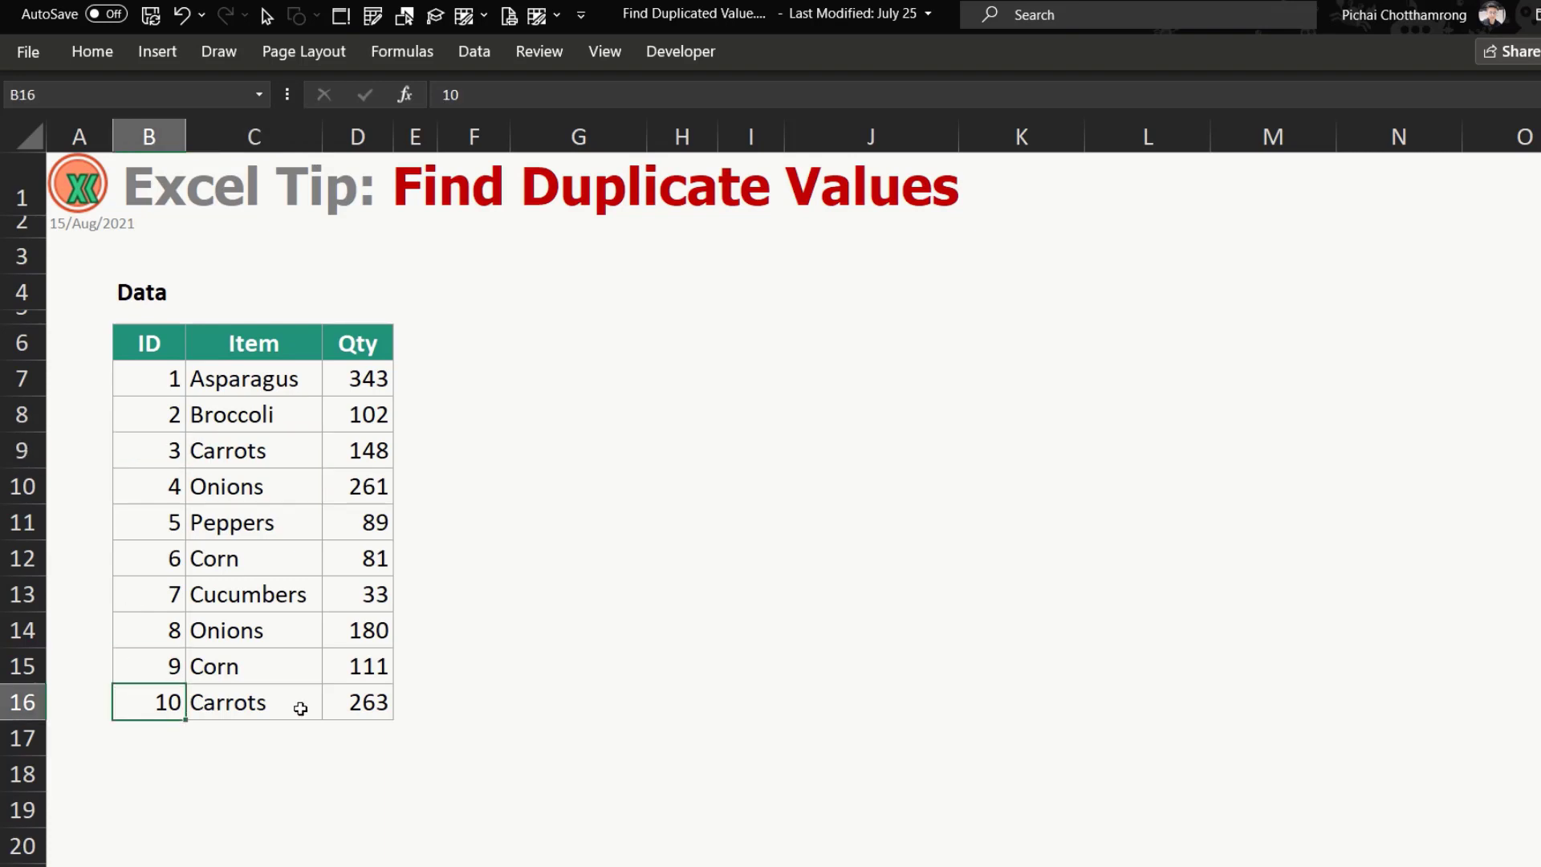
{"action": "left_click", "coordinate": [253, 702]}
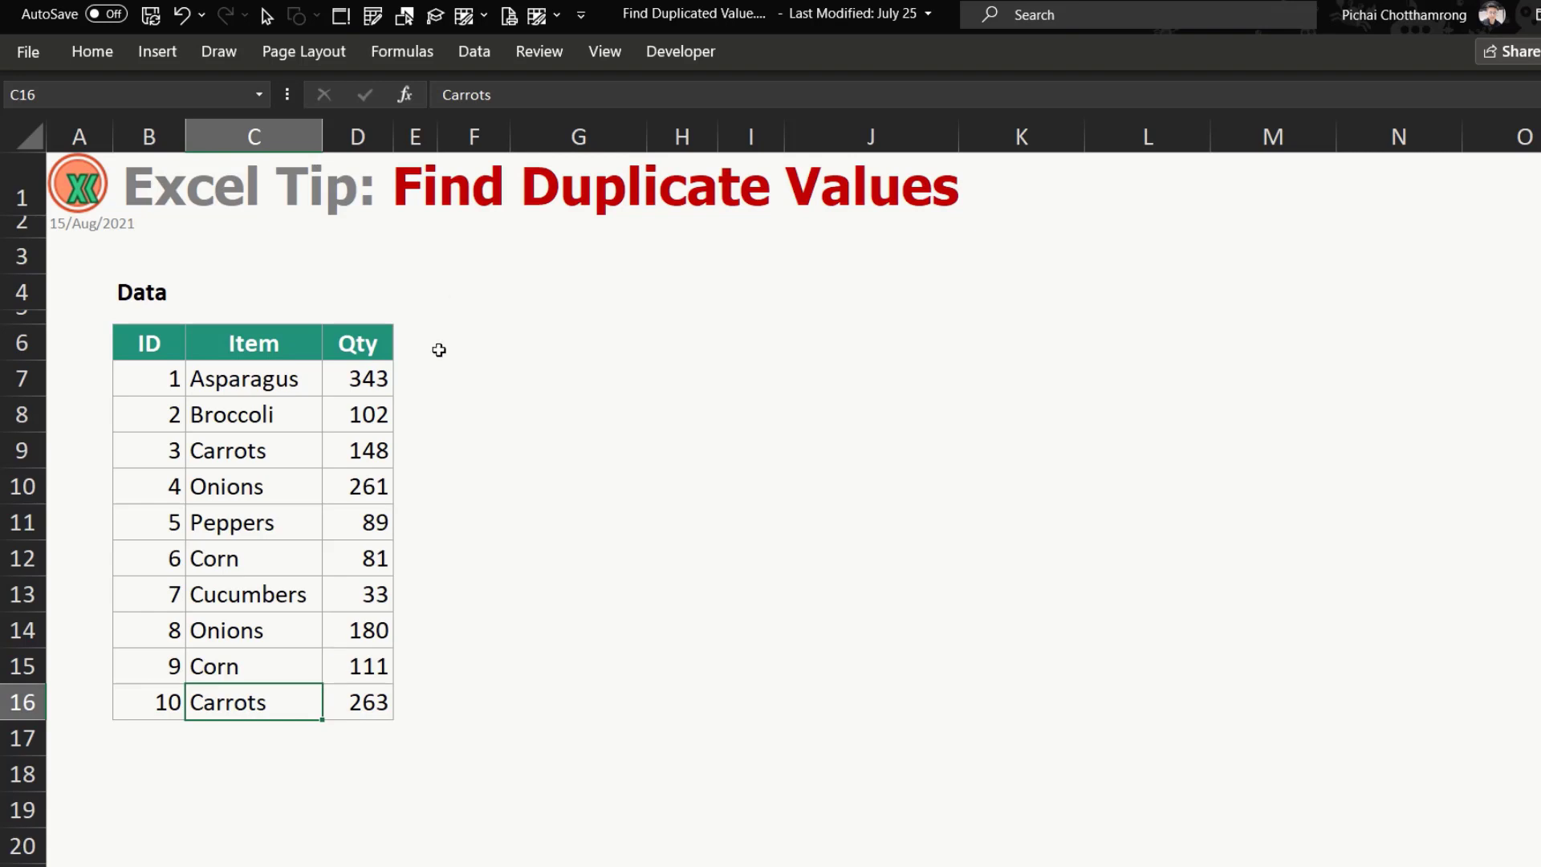
Enter the '1. Conditional Formatting' heading in F4 and paste a copy of B6:D16 at F6.
{"action": "left_click", "coordinate": [473, 291]}
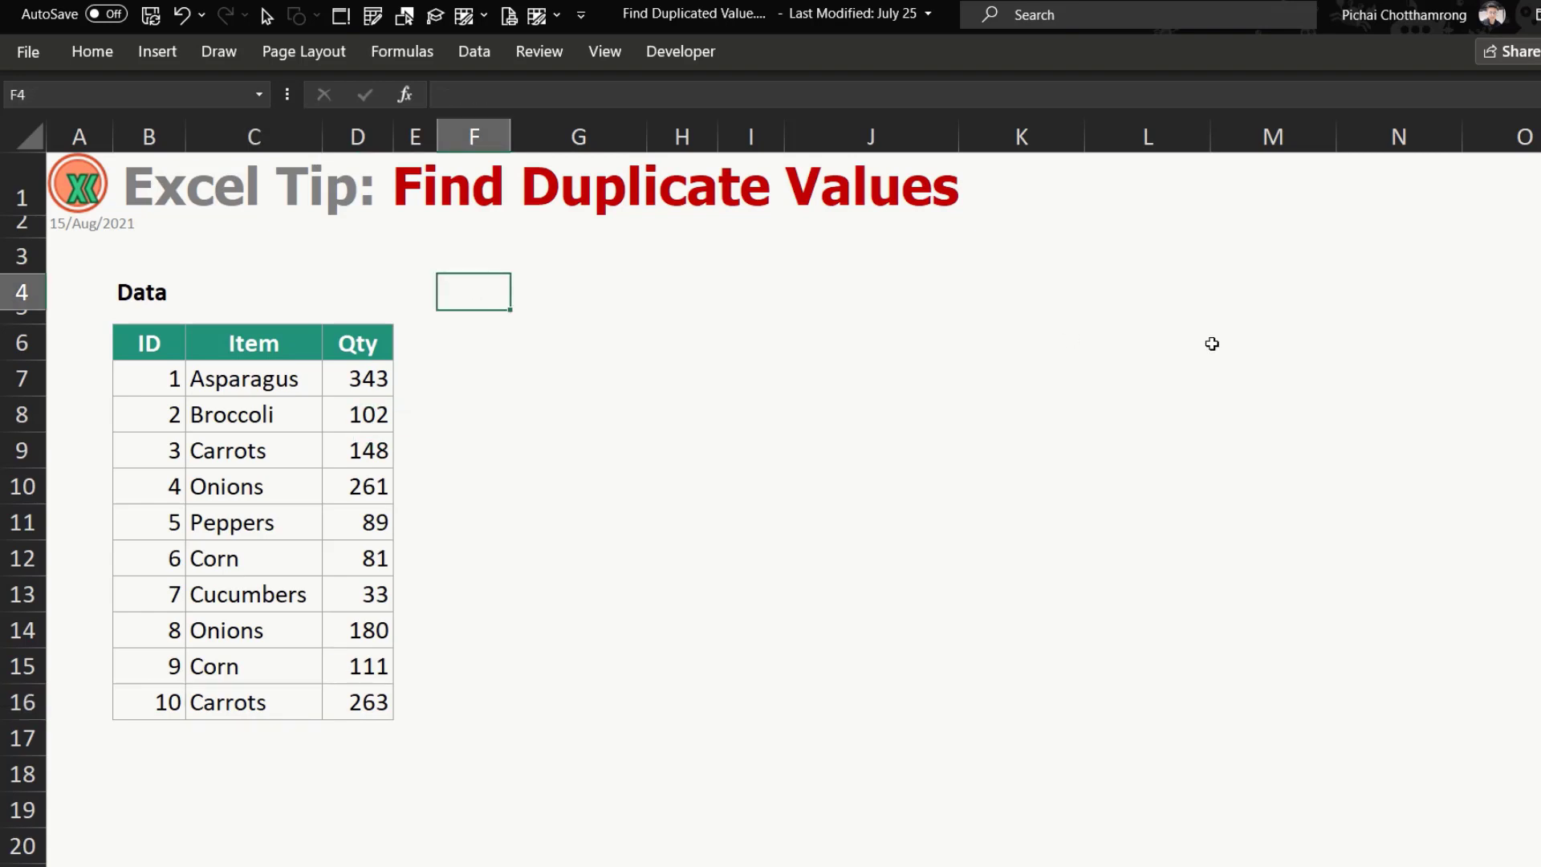
{"action": "type", "text": "1."}
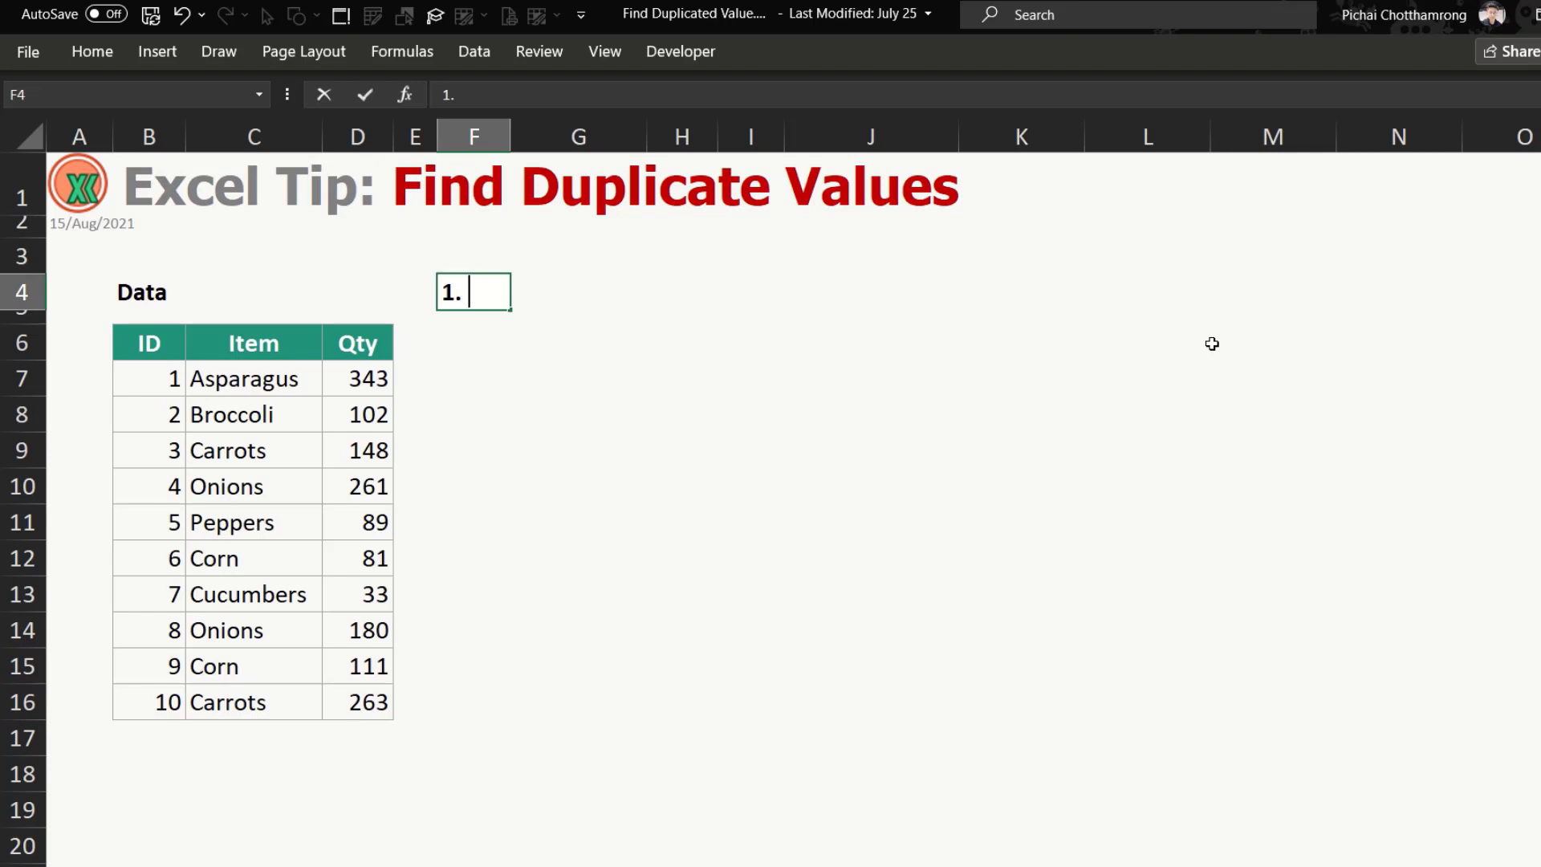
{"action": "type", "text": "Condita"}
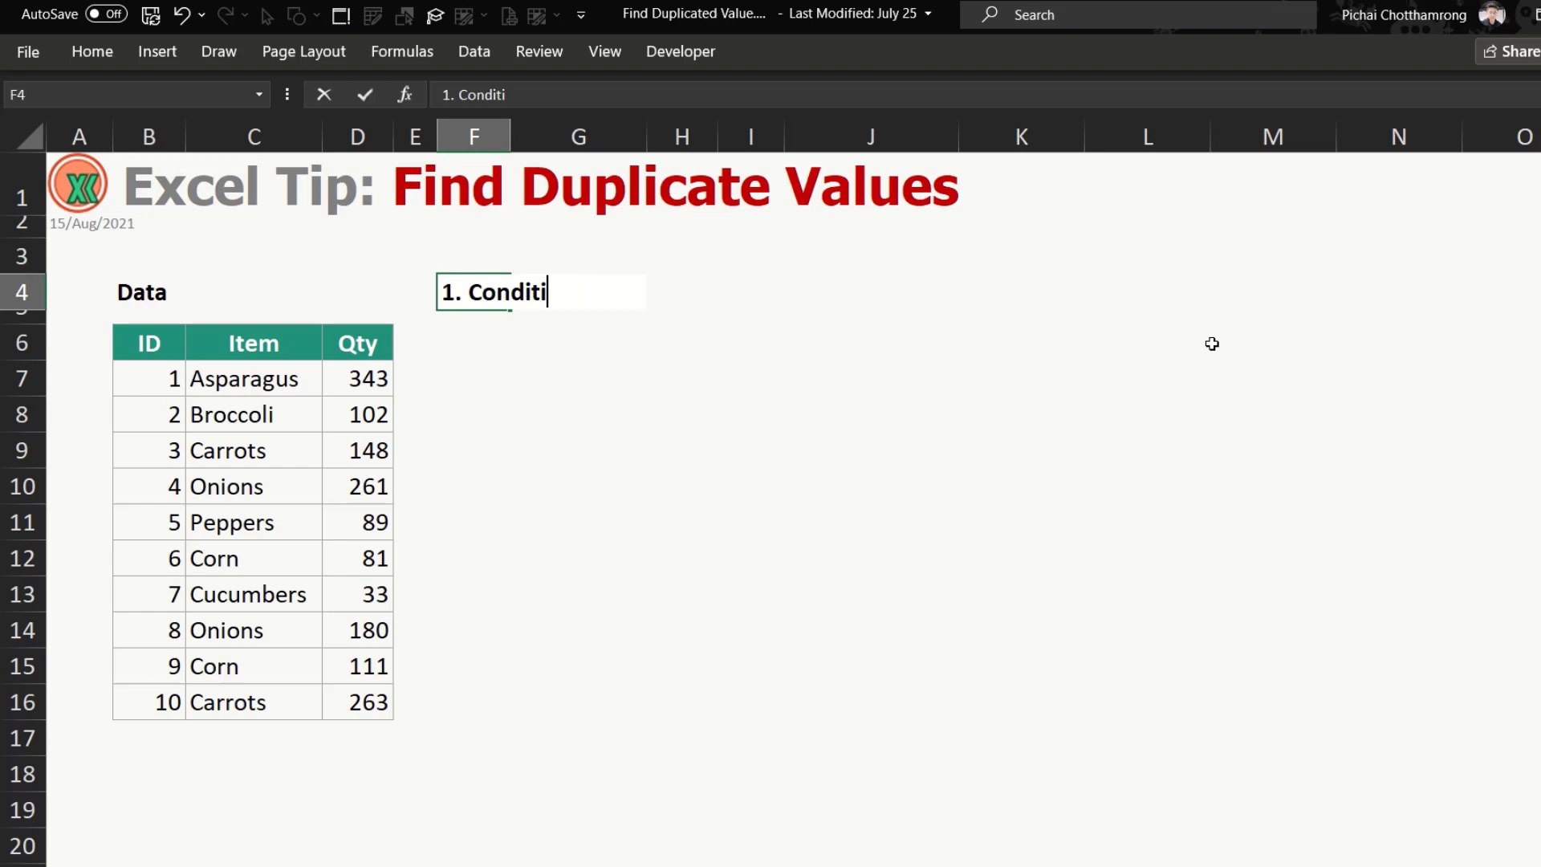
{"action": "type", "text": "onal For"}
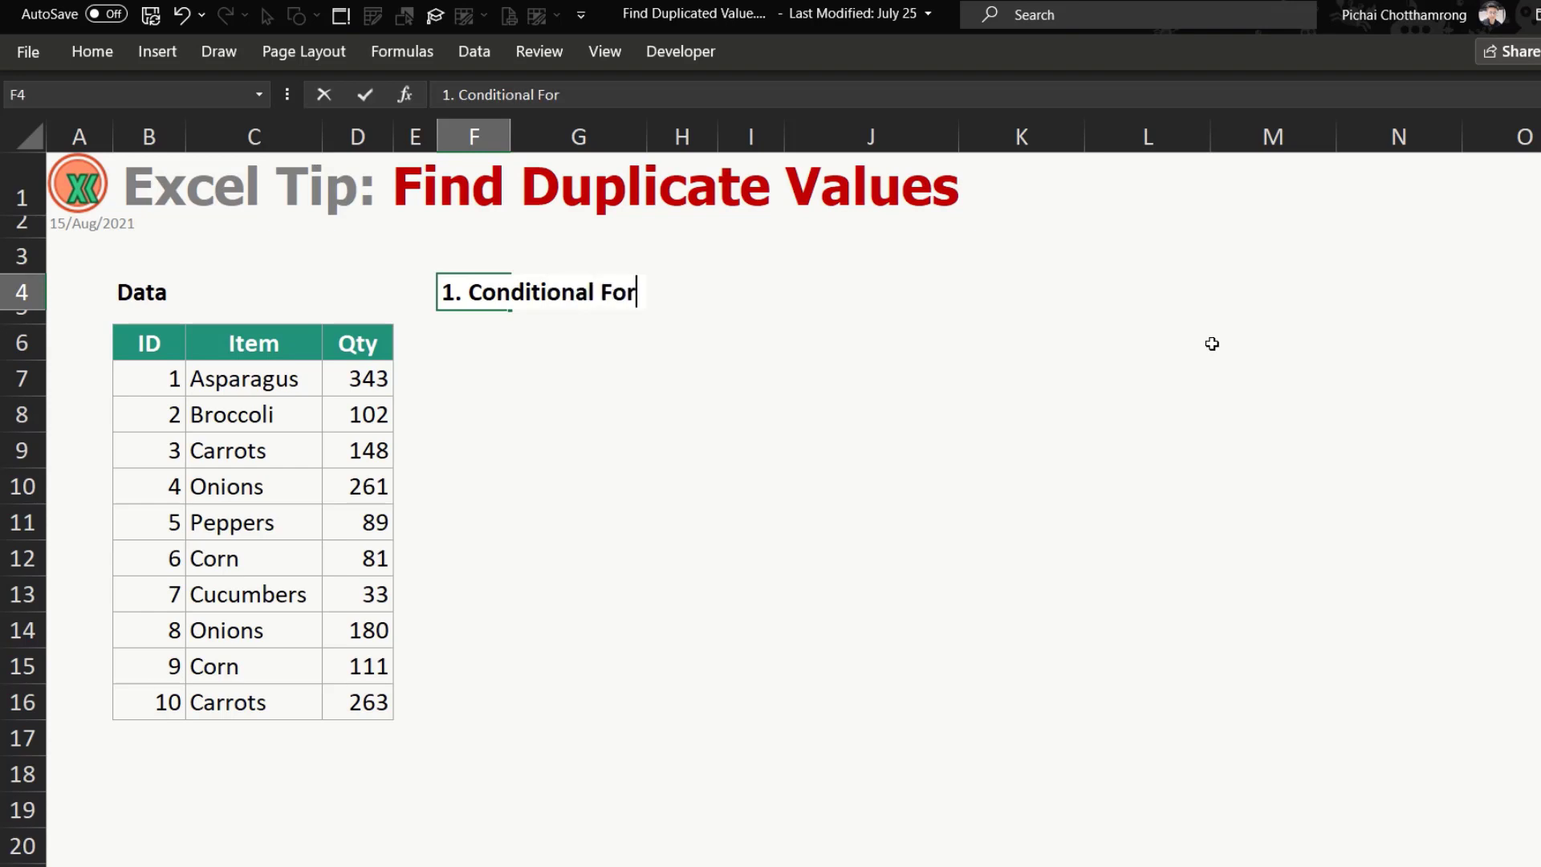
{"action": "type", "text": "matting"}
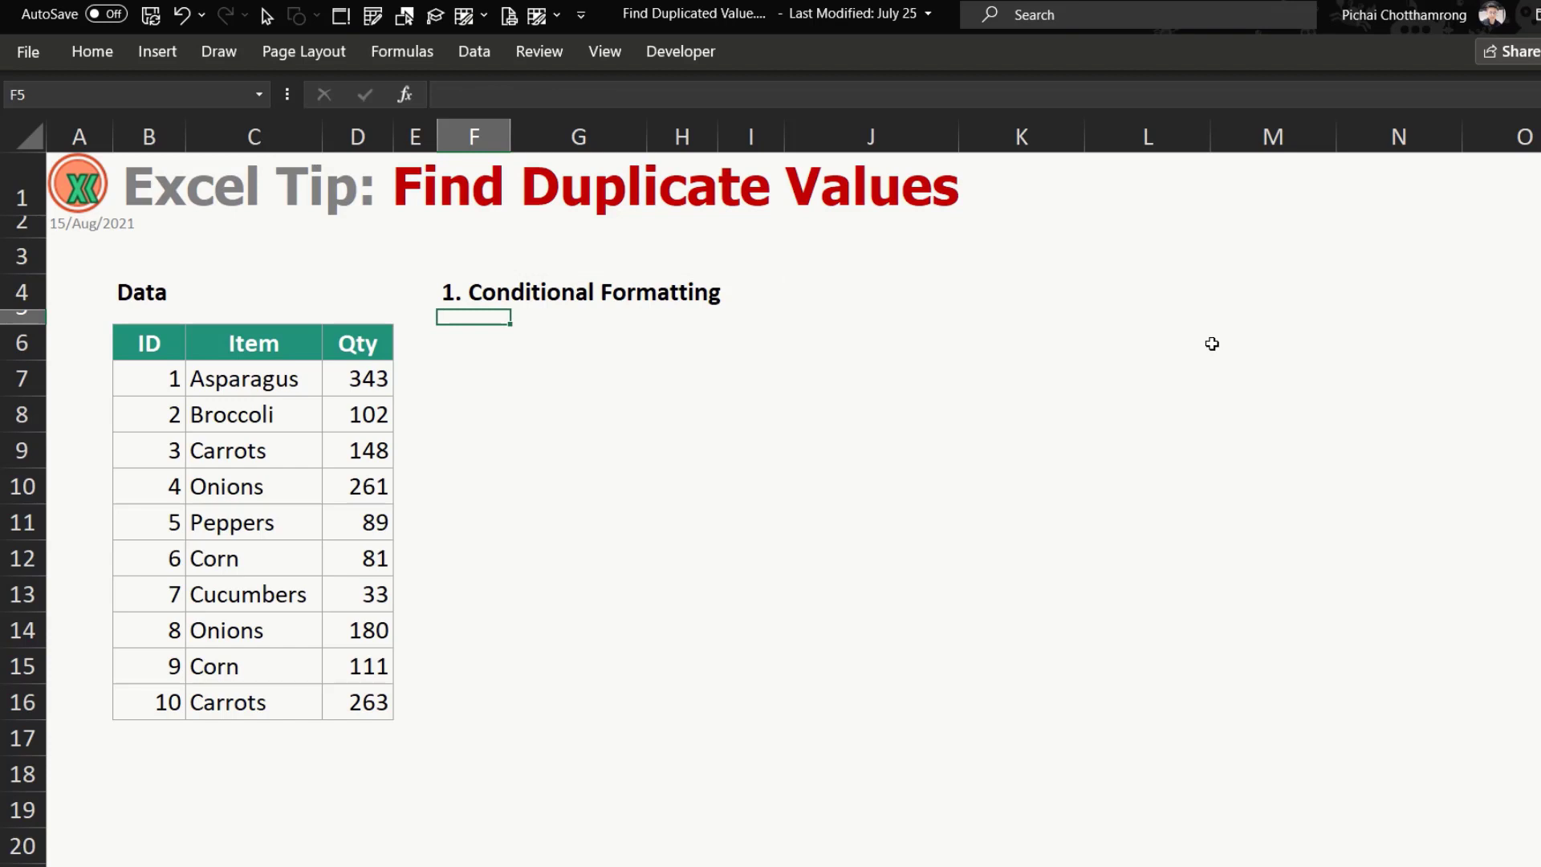
{"action": "left_click", "coordinate": [148, 342]}
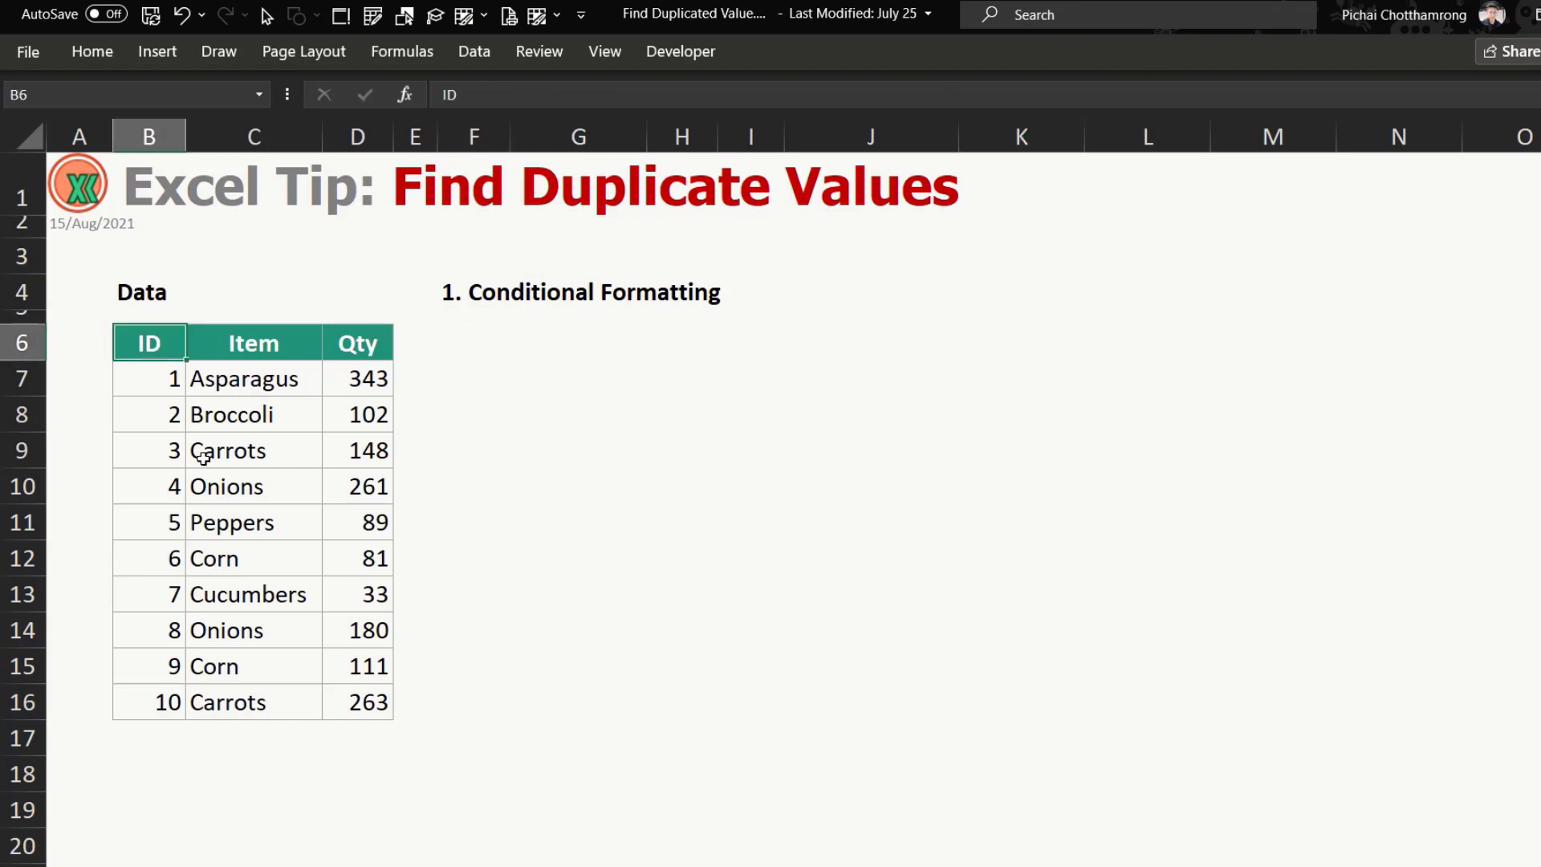
{"action": "left_click", "coordinate": [252, 343]}
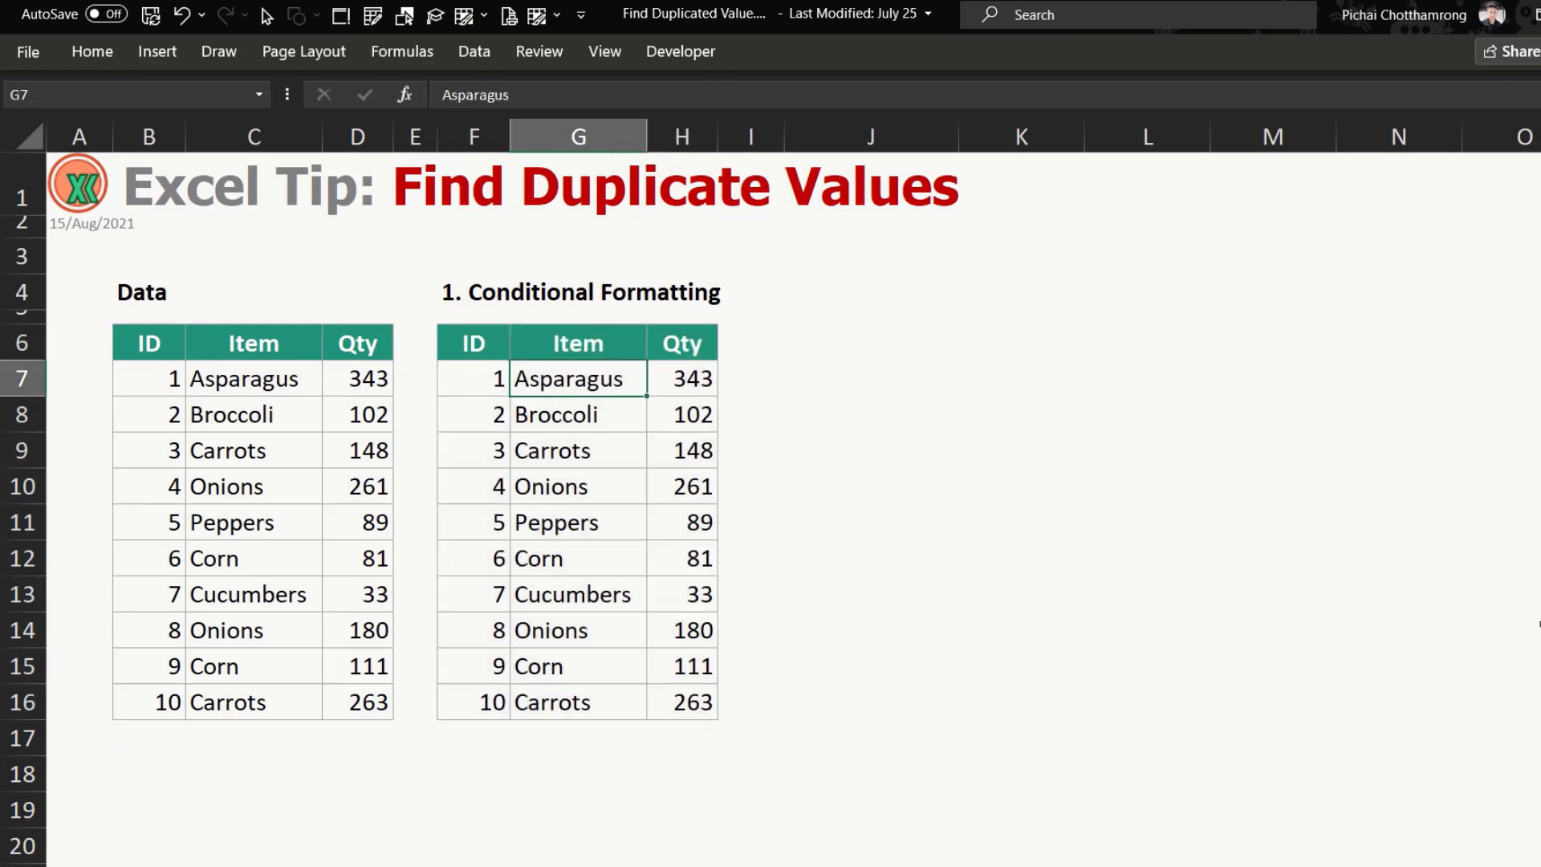
{"action": "mouse_move", "coordinate": [618, 380]}
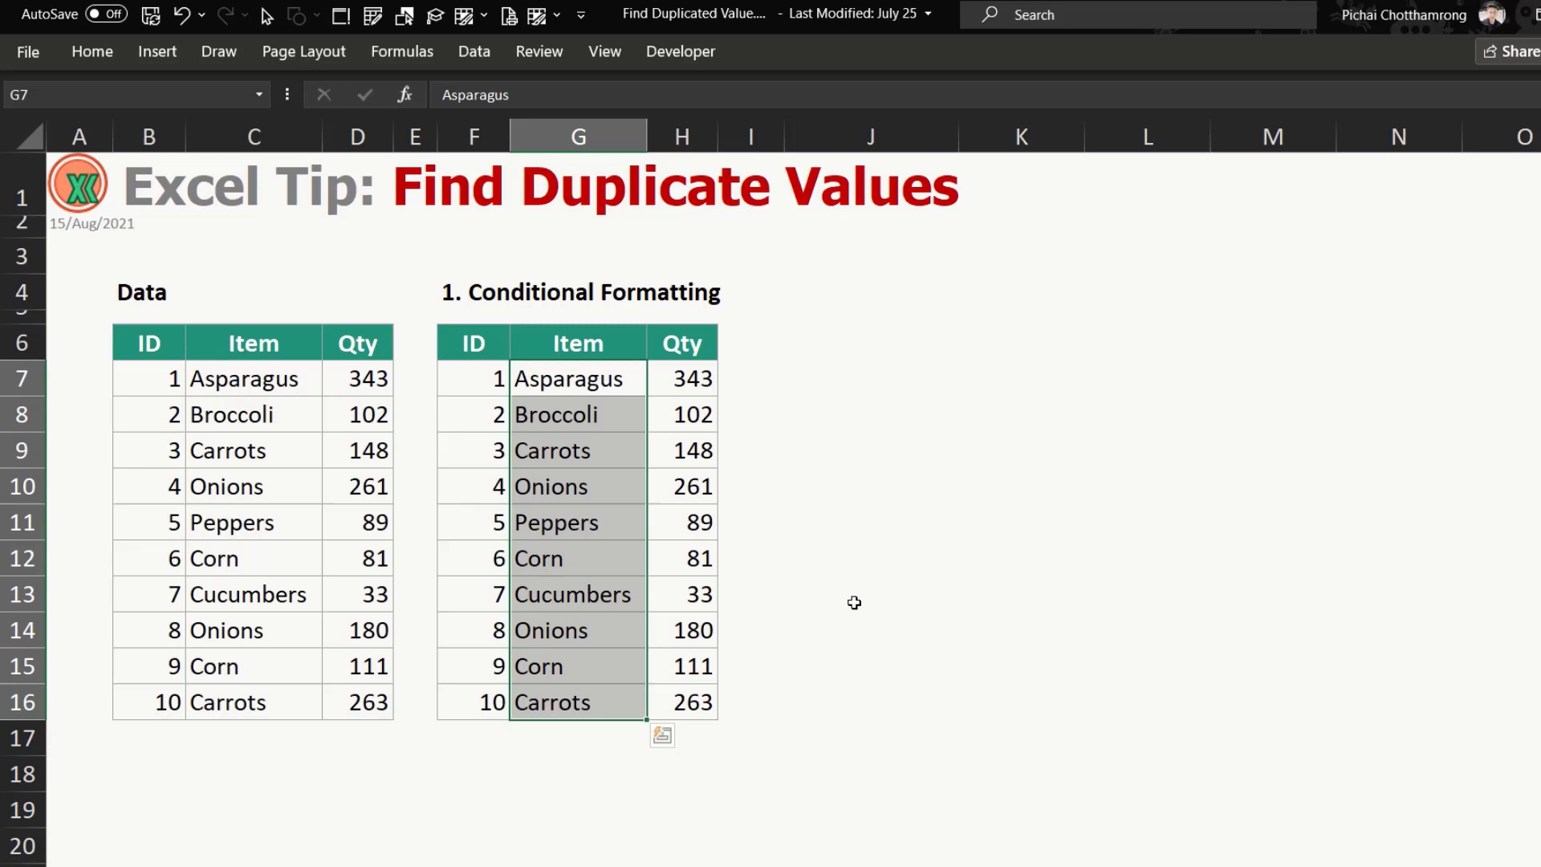
{"action": "mouse_move", "coordinate": [799, 577]}
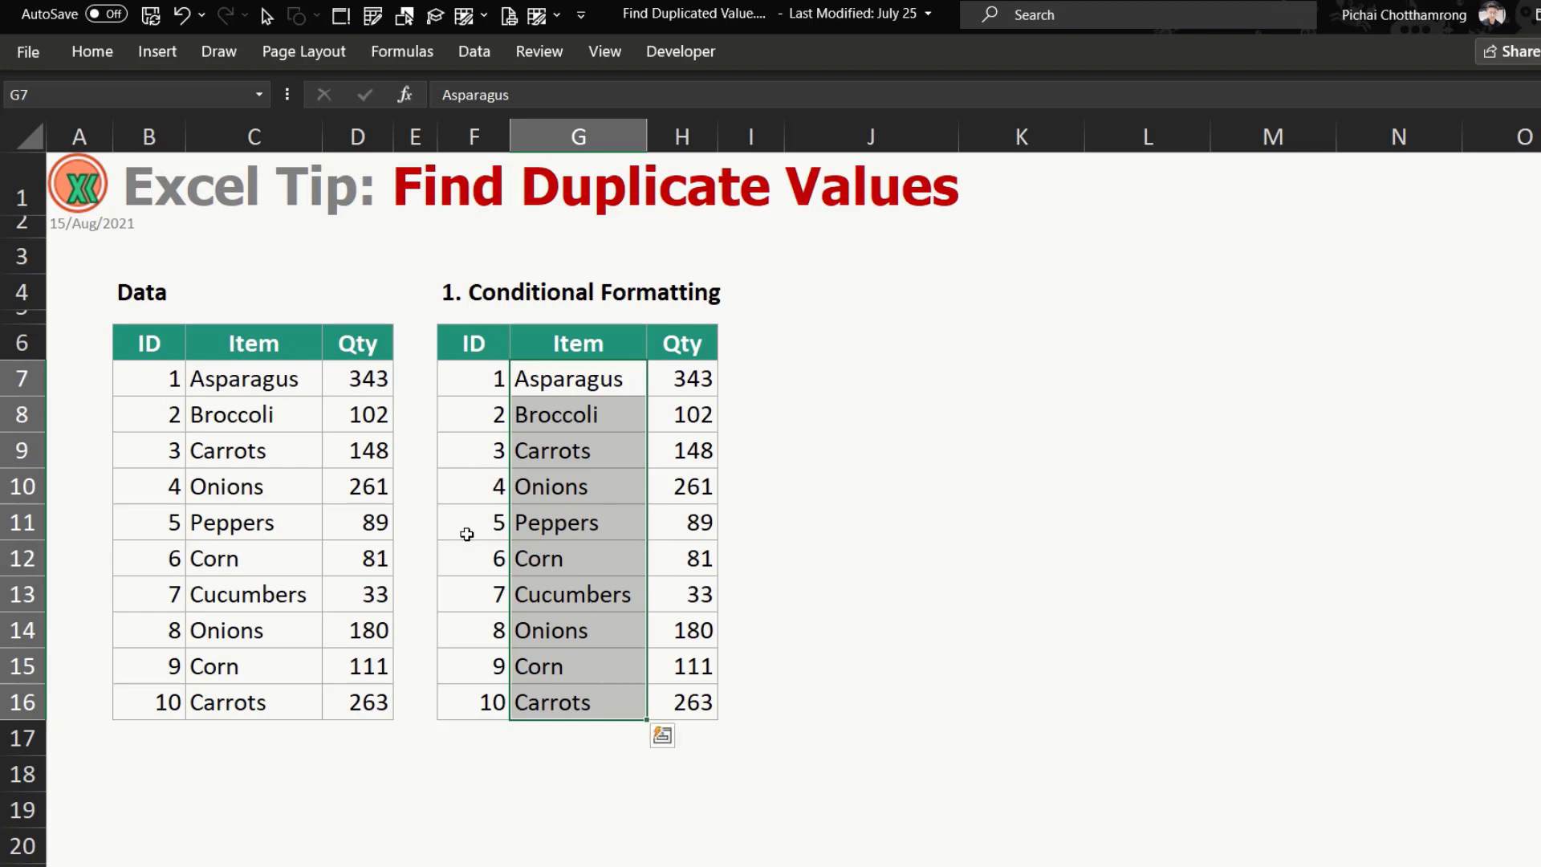
Start a Duplicate Values highlight rule on the copied Item column.
{"action": "left_click", "coordinate": [92, 51]}
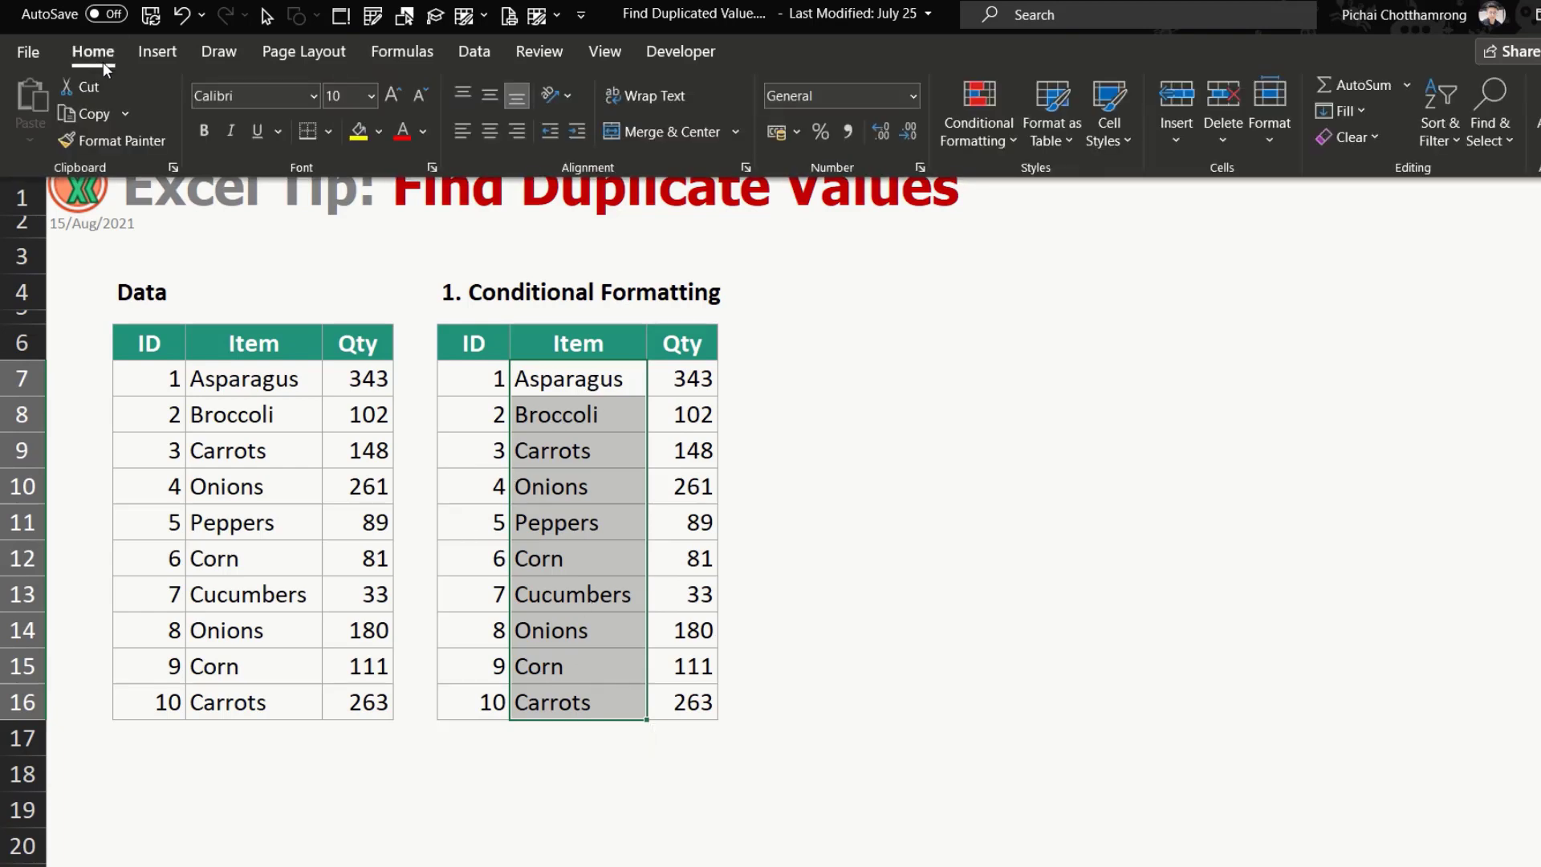
{"action": "mouse_move", "coordinate": [977, 110]}
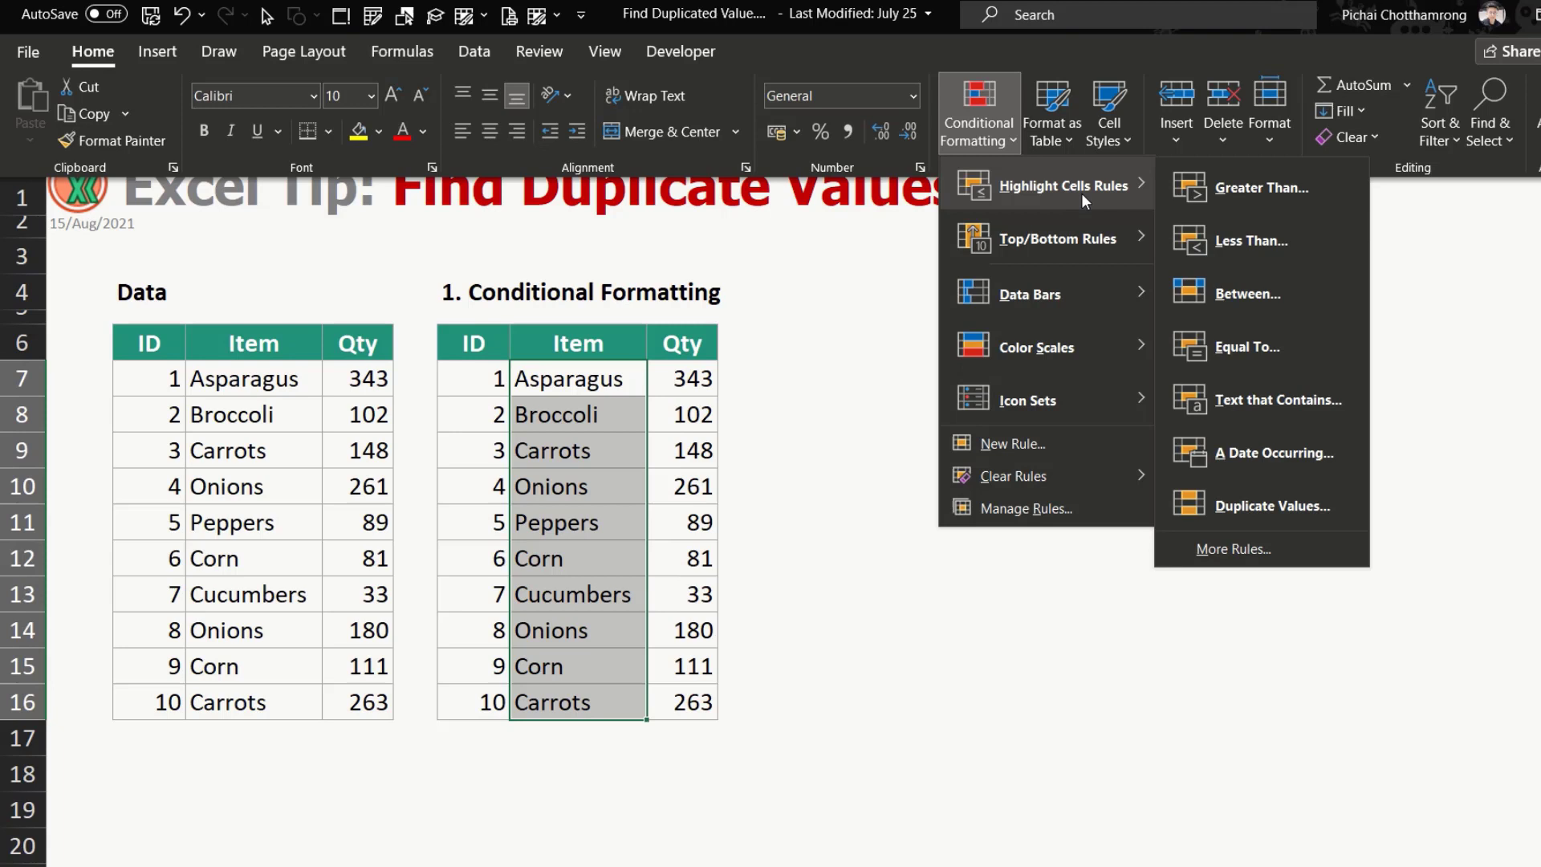
{"action": "mouse_move", "coordinate": [1273, 505]}
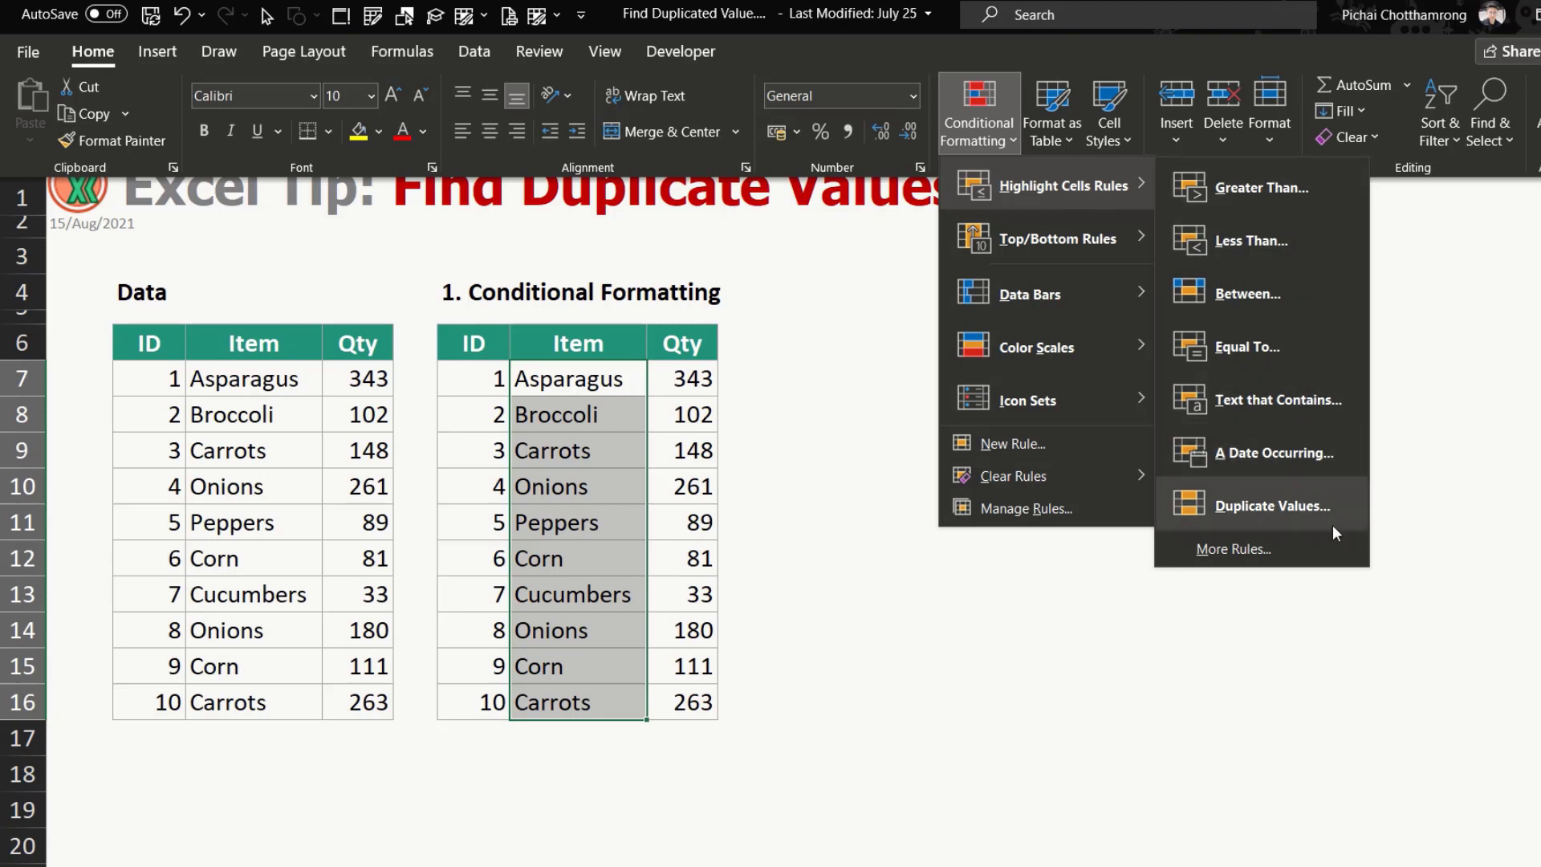
{"action": "mouse_move", "coordinate": [1308, 524]}
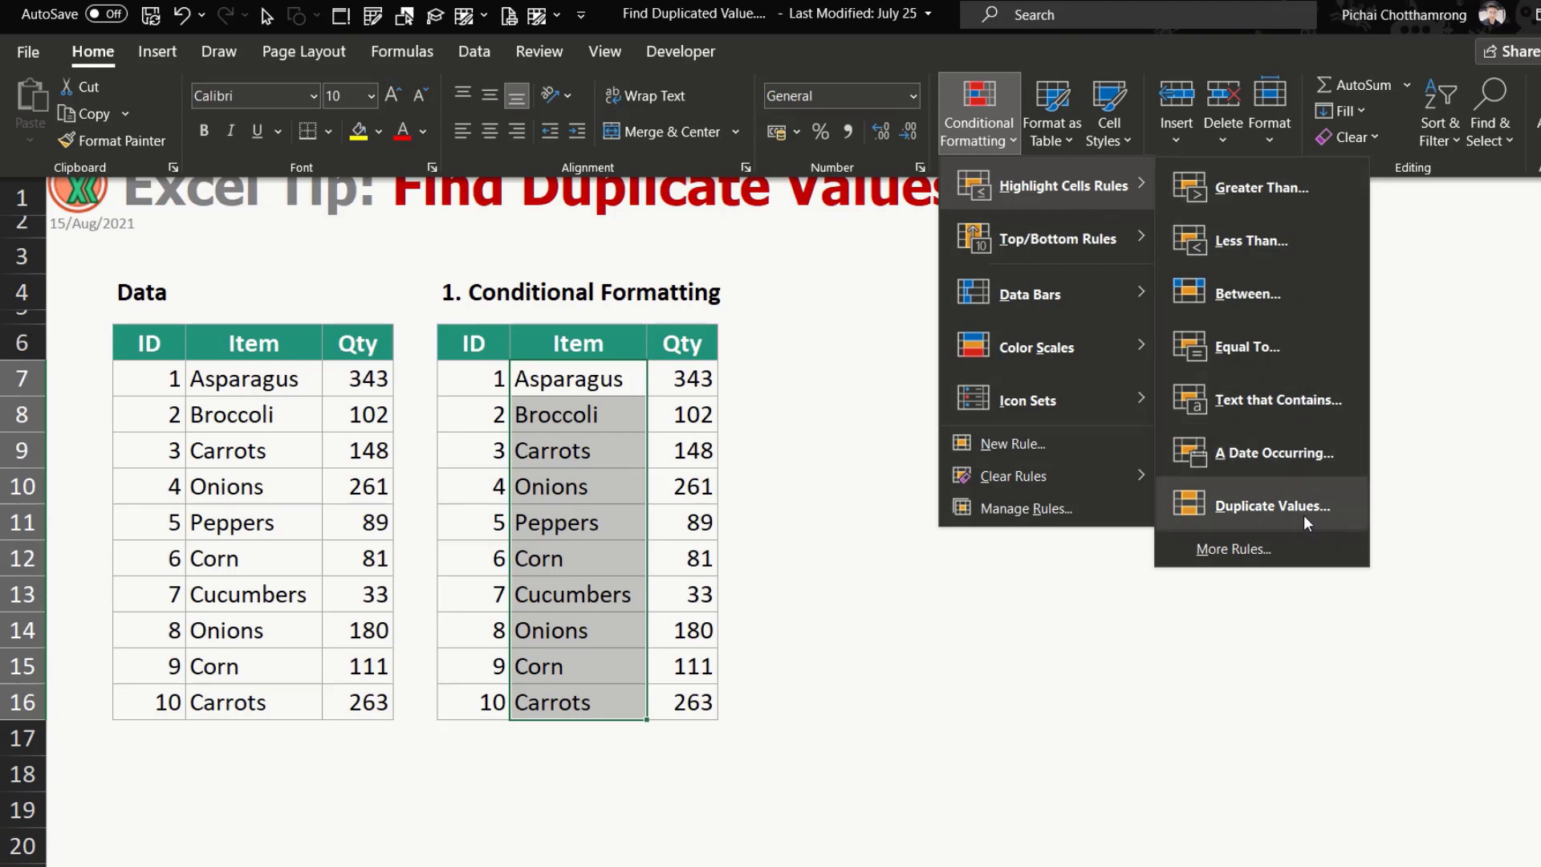
{"action": "left_click", "coordinate": [1270, 505]}
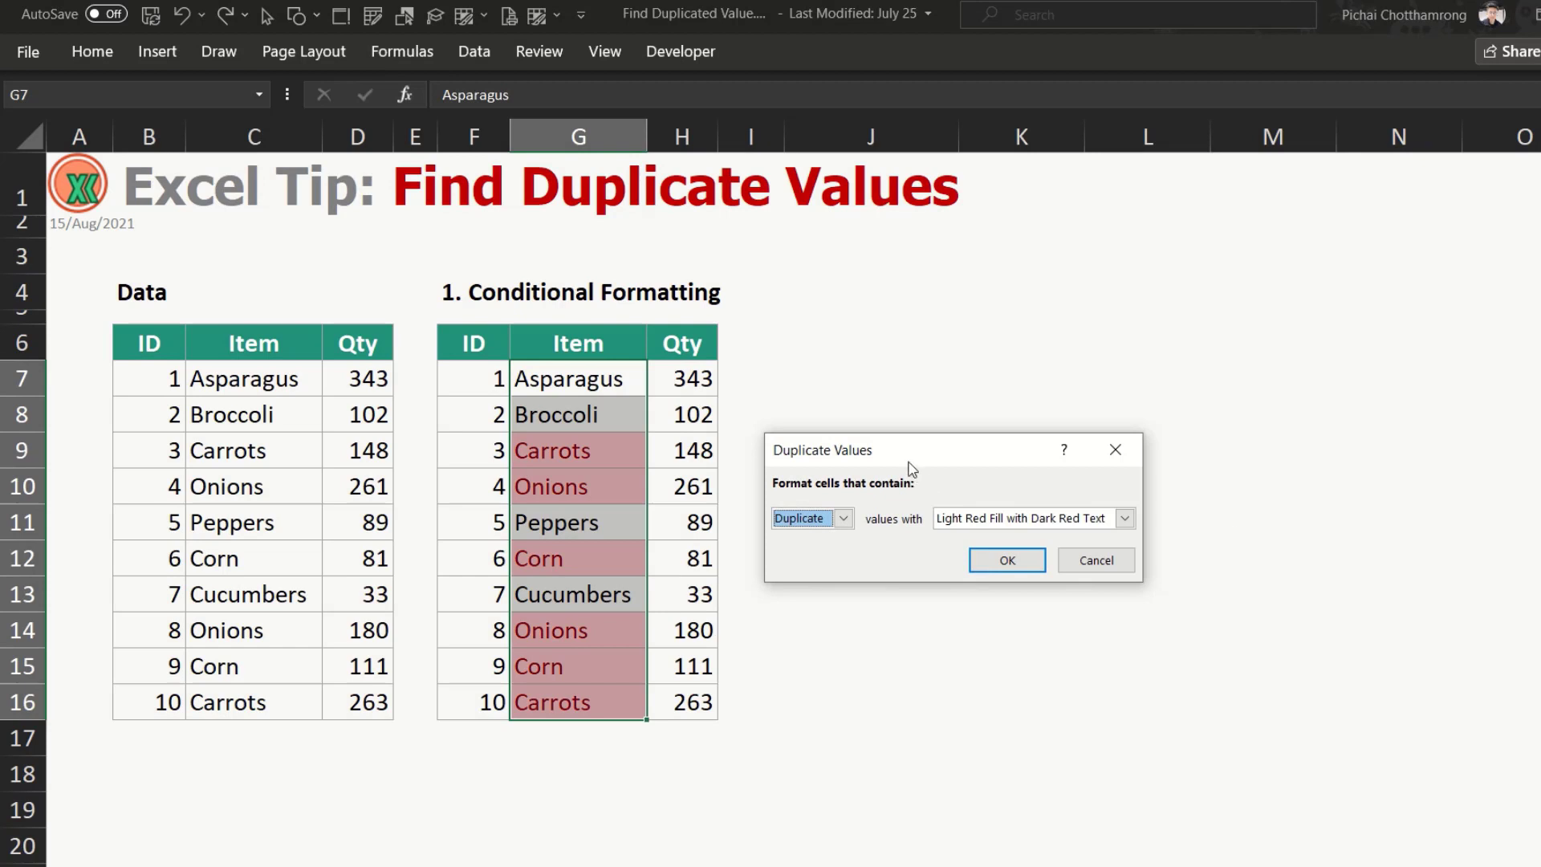
{"action": "left_click_drag", "start_coordinate": [909, 450], "coordinate": [959, 317]}
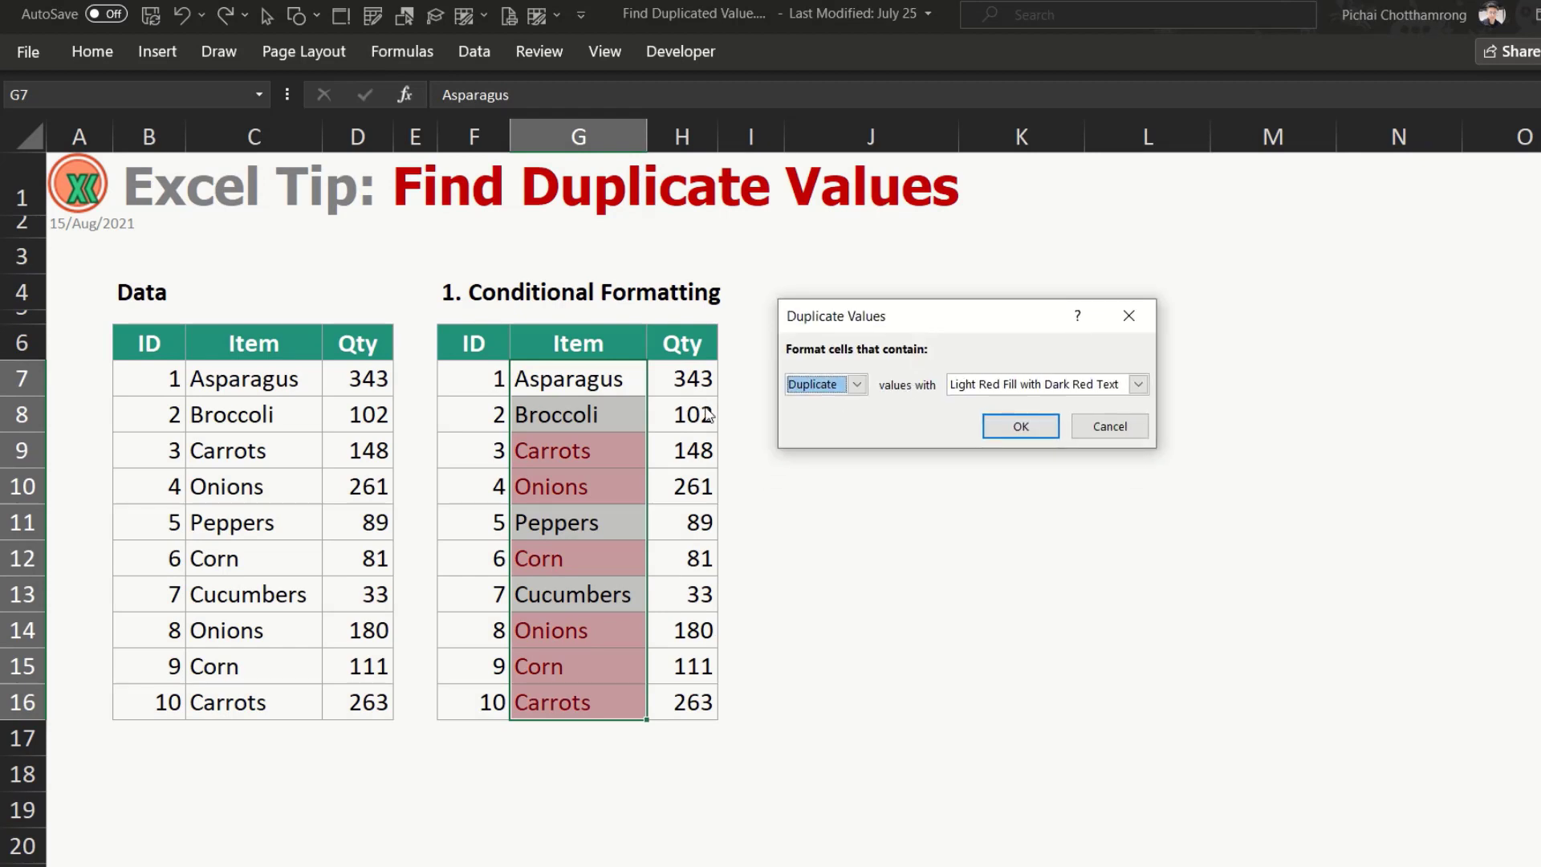
{"action": "left_click", "coordinate": [853, 384]}
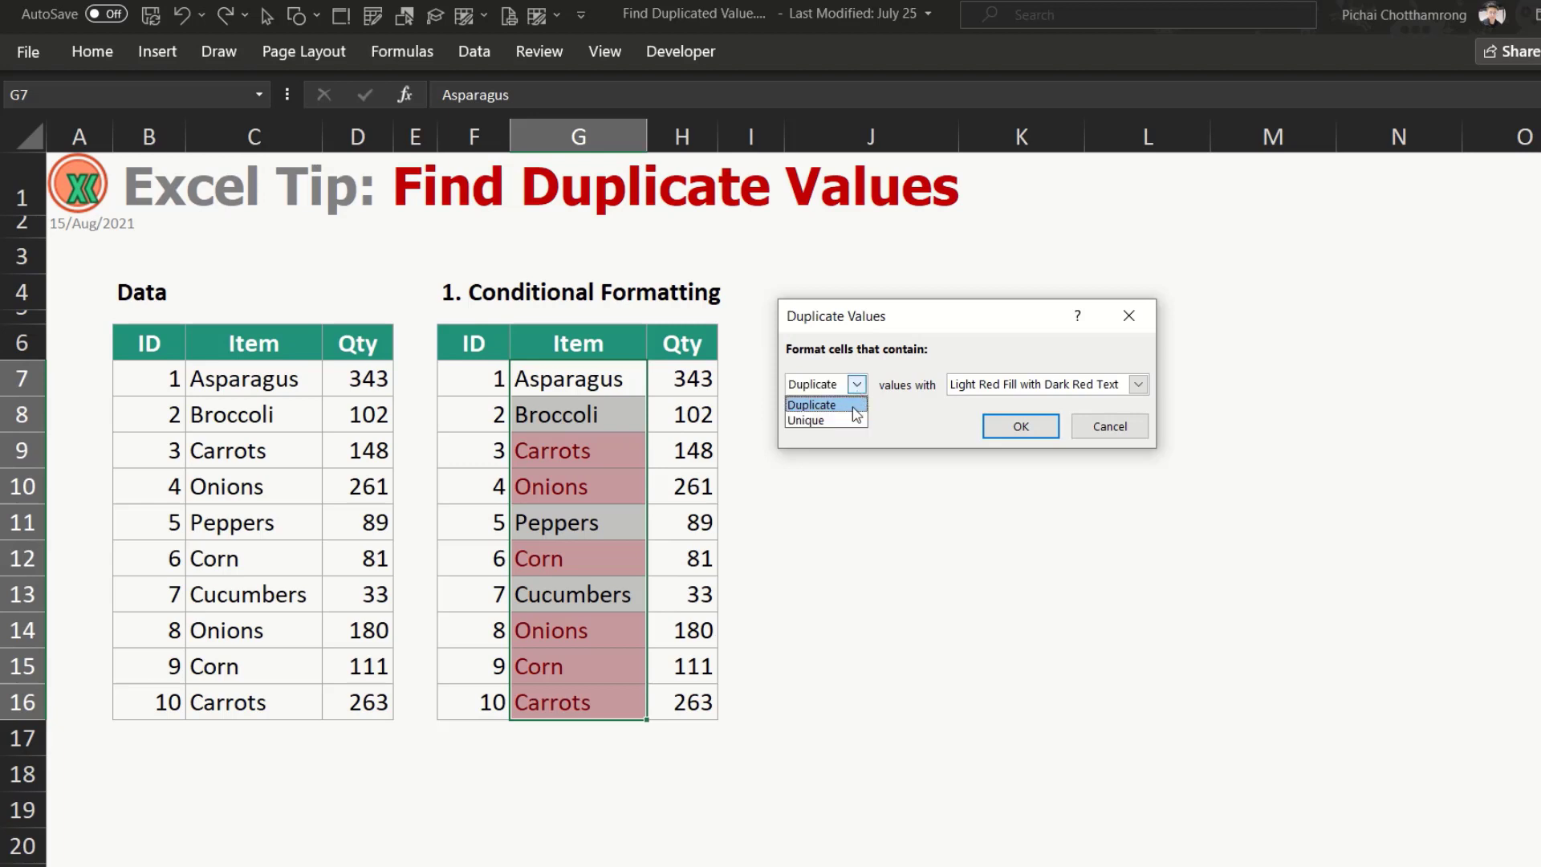
{"action": "mouse_move", "coordinate": [840, 415]}
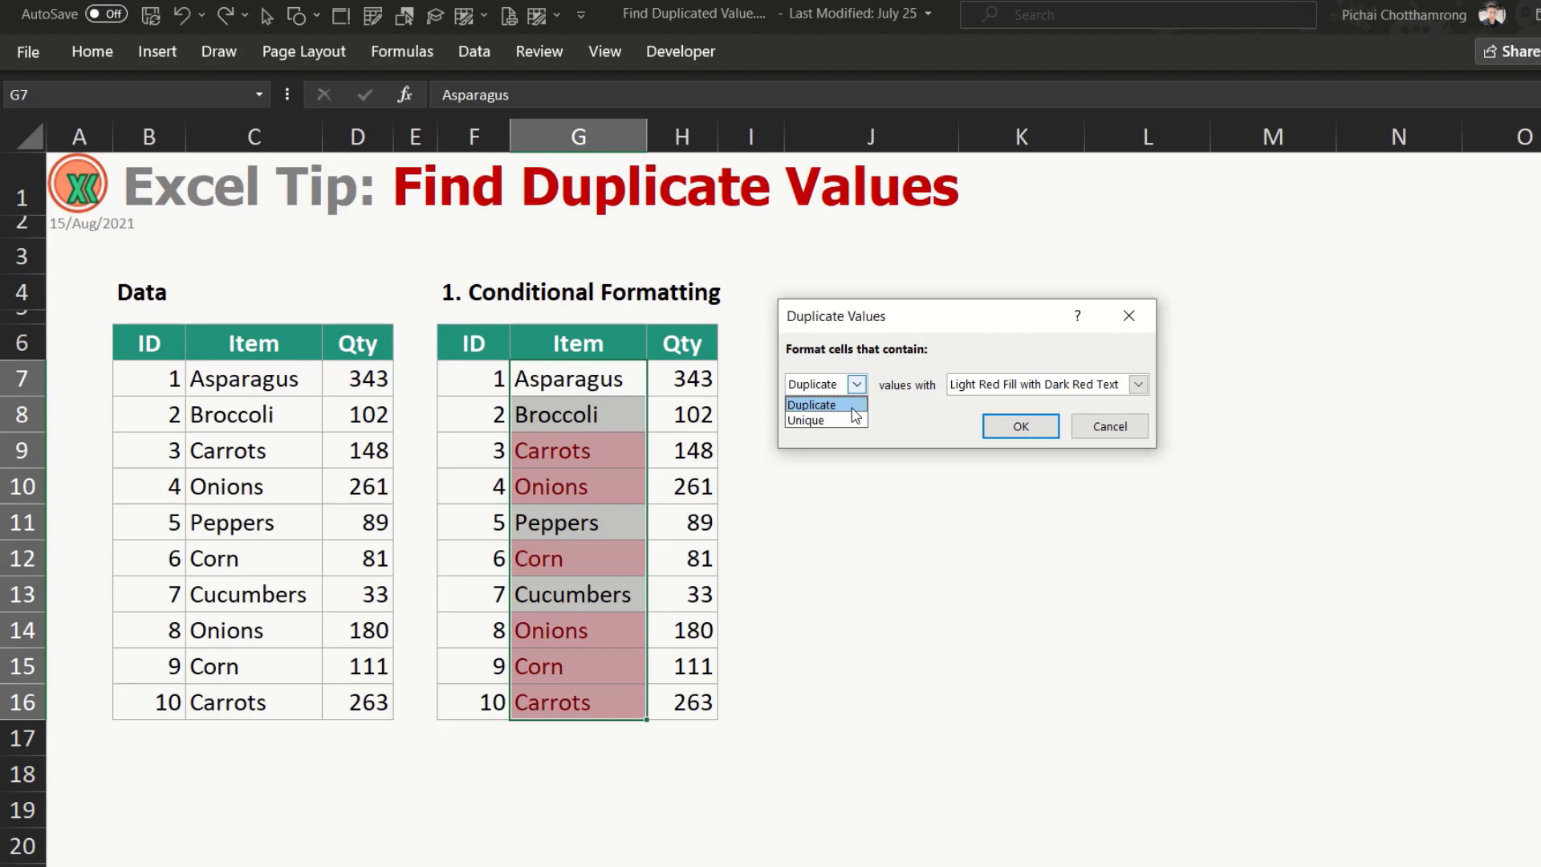
{"action": "mouse_move", "coordinate": [865, 401]}
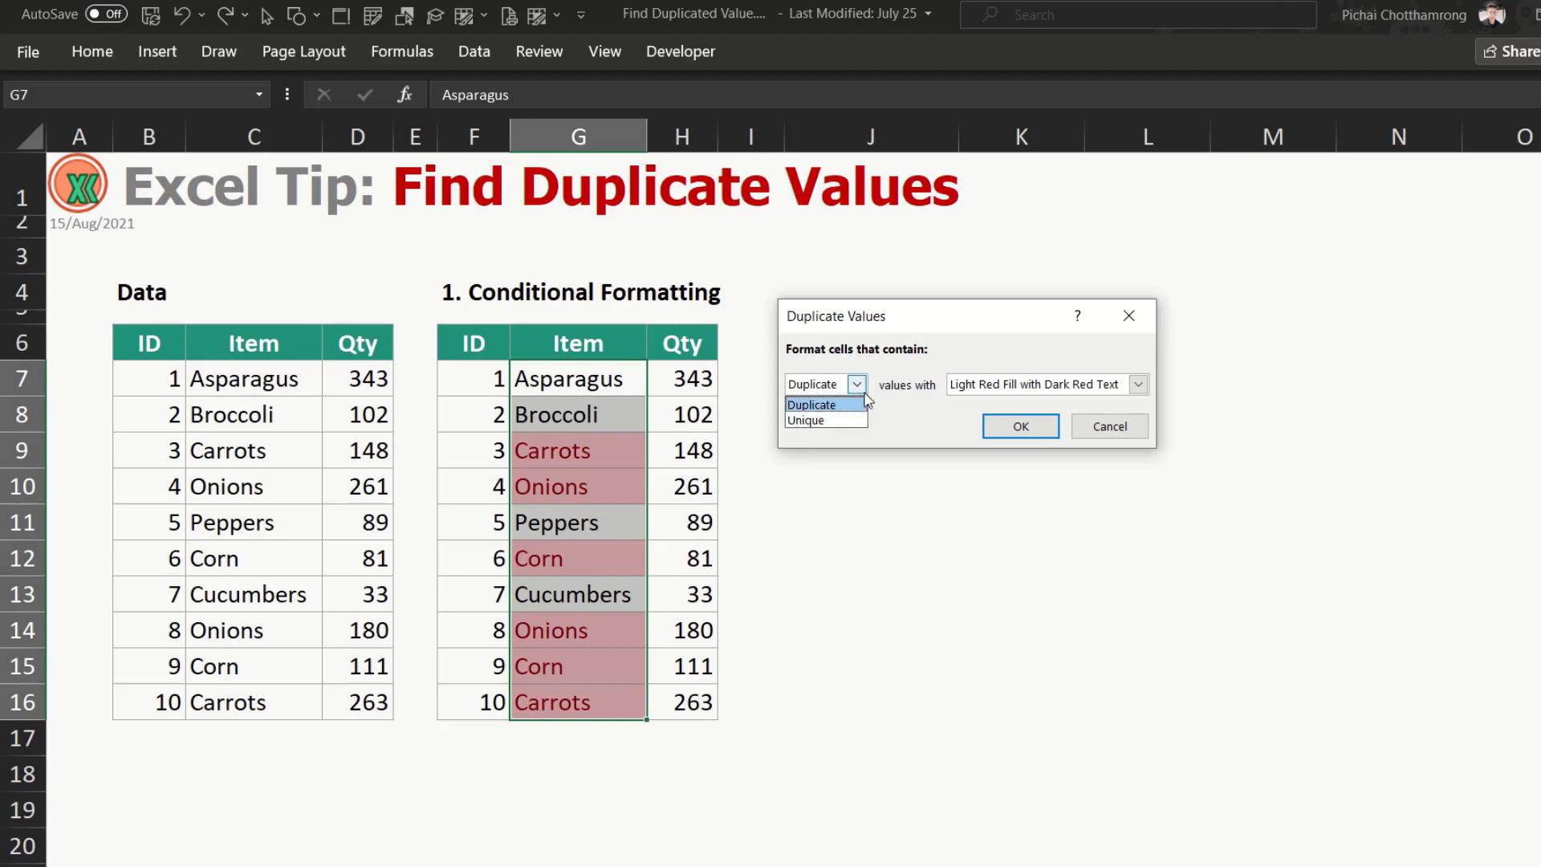
{"action": "left_click", "coordinate": [811, 404]}
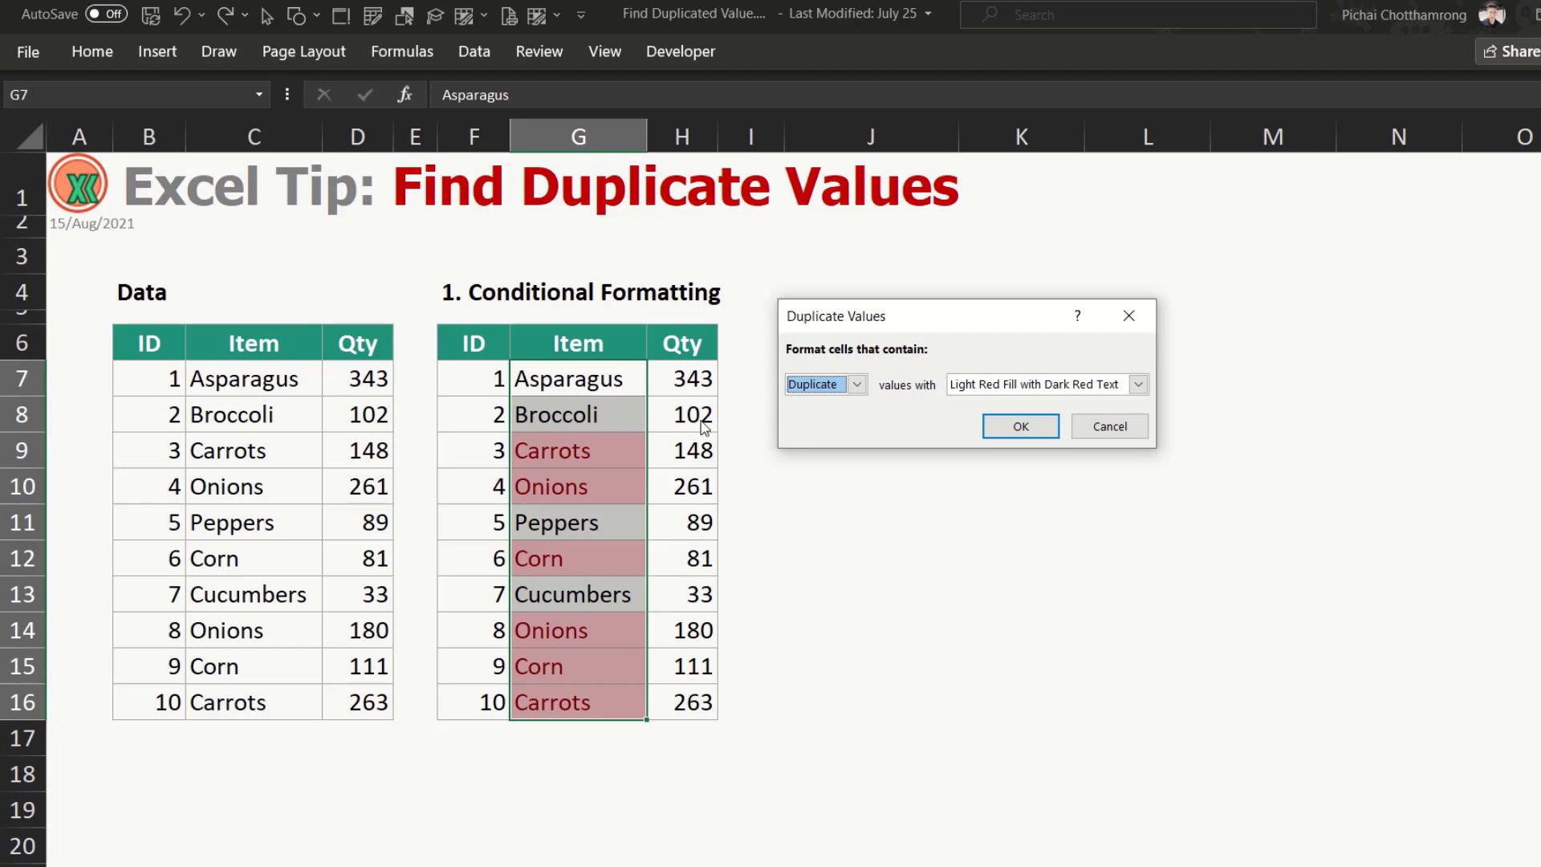
{"action": "mouse_move", "coordinate": [678, 470]}
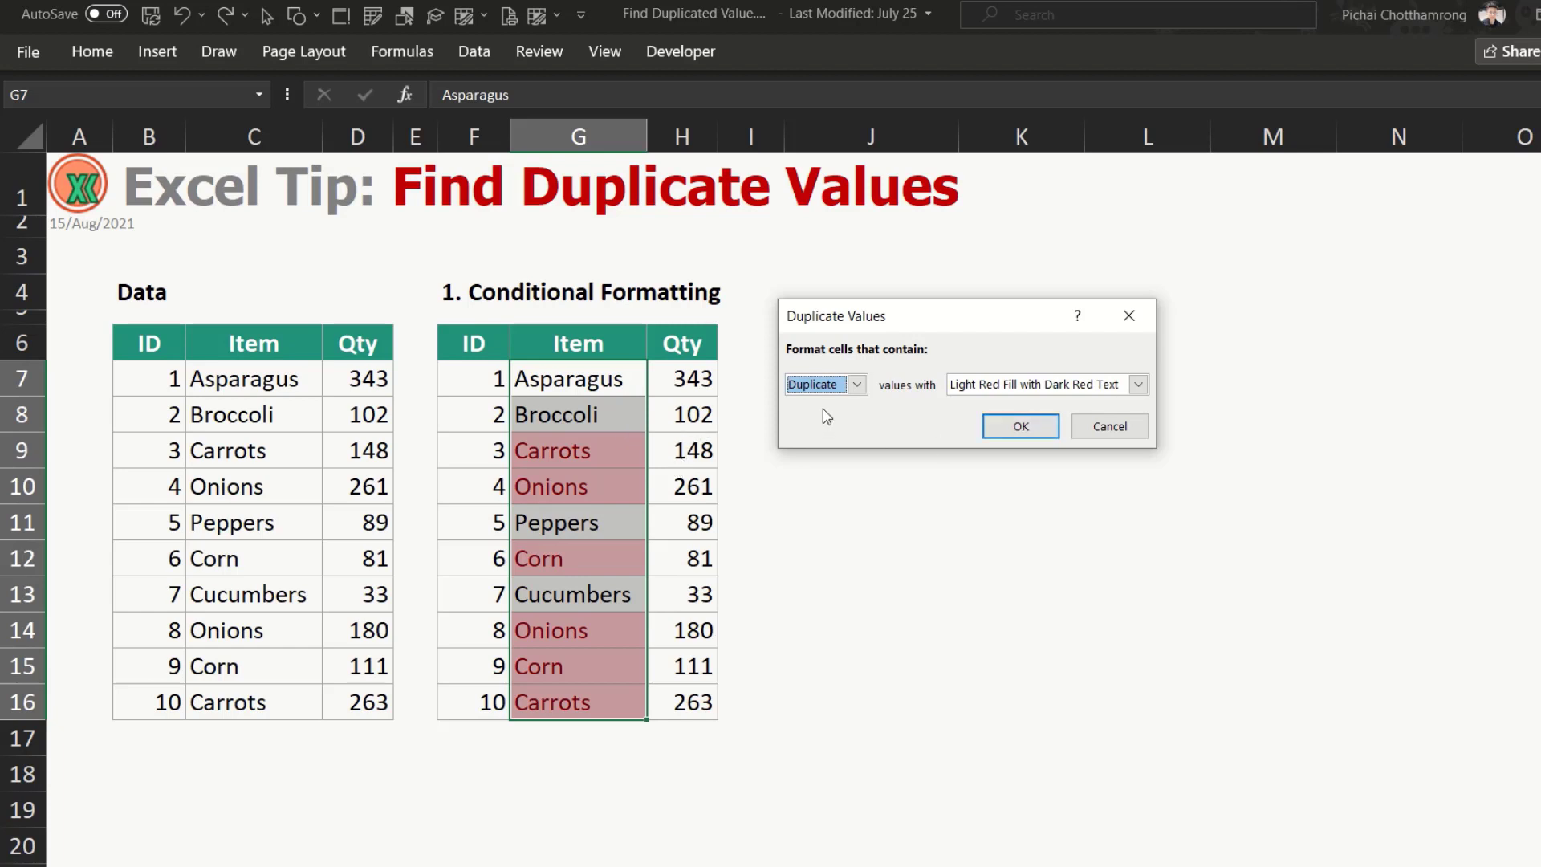
Preview the unique and style options, then apply Red Text to duplicate items.
{"action": "left_click", "coordinate": [854, 384]}
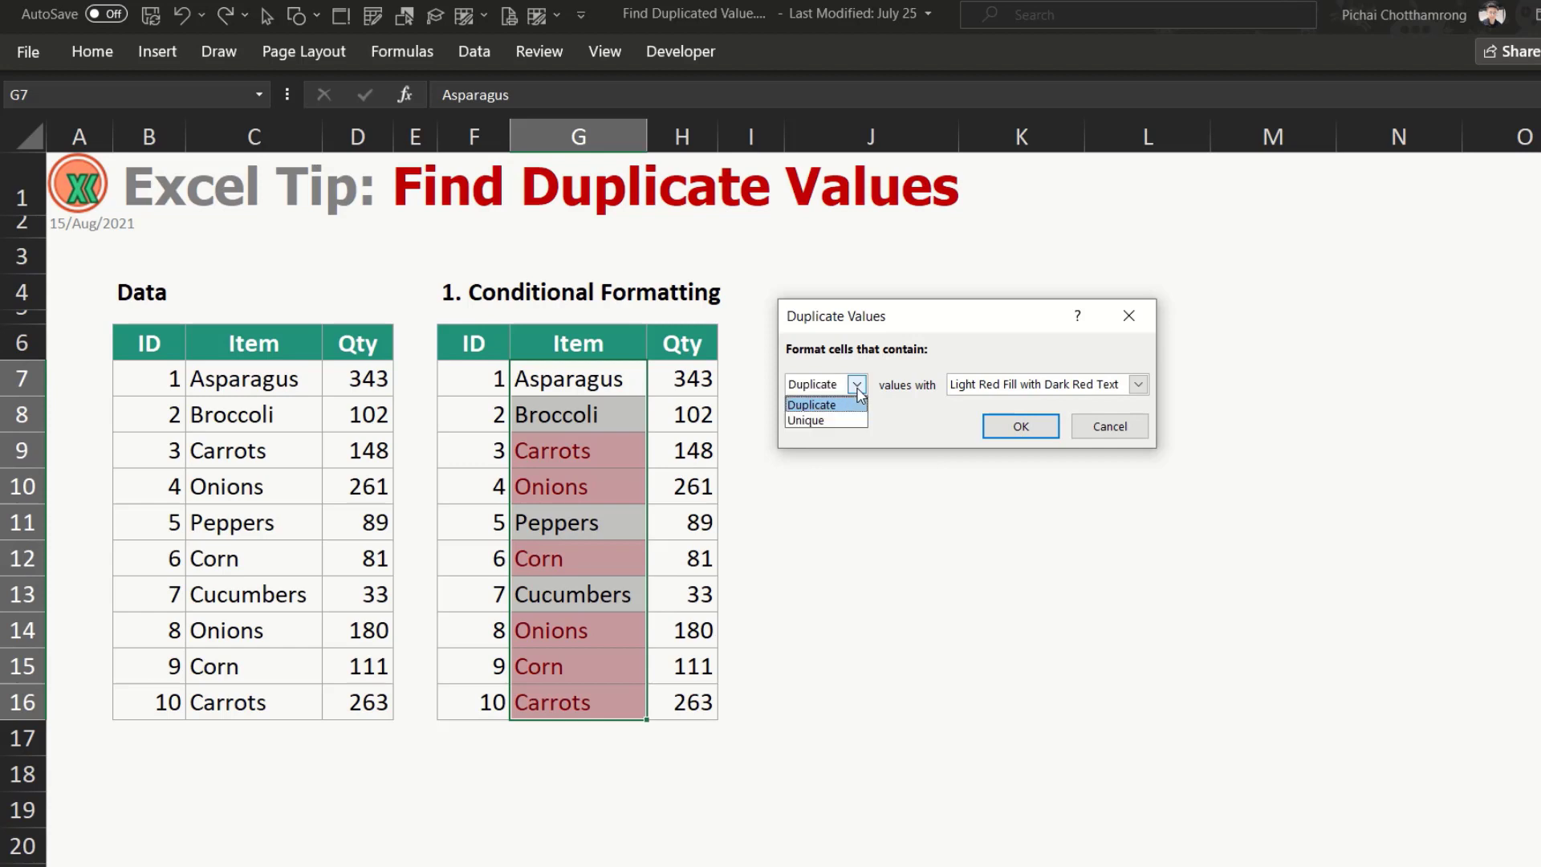
{"action": "left_click", "coordinate": [805, 420]}
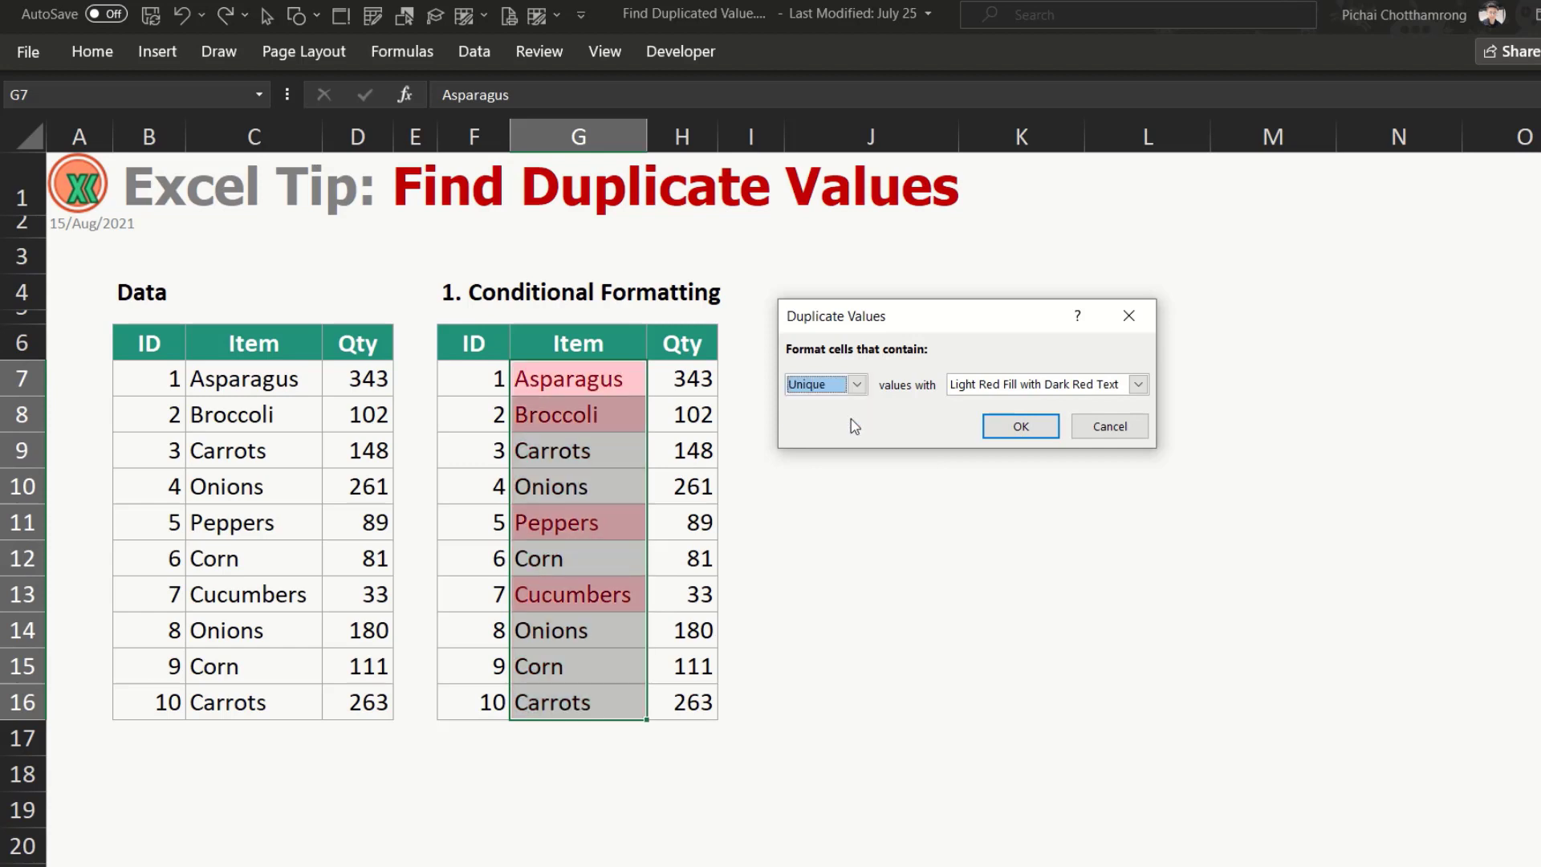
{"action": "left_click", "coordinate": [854, 384]}
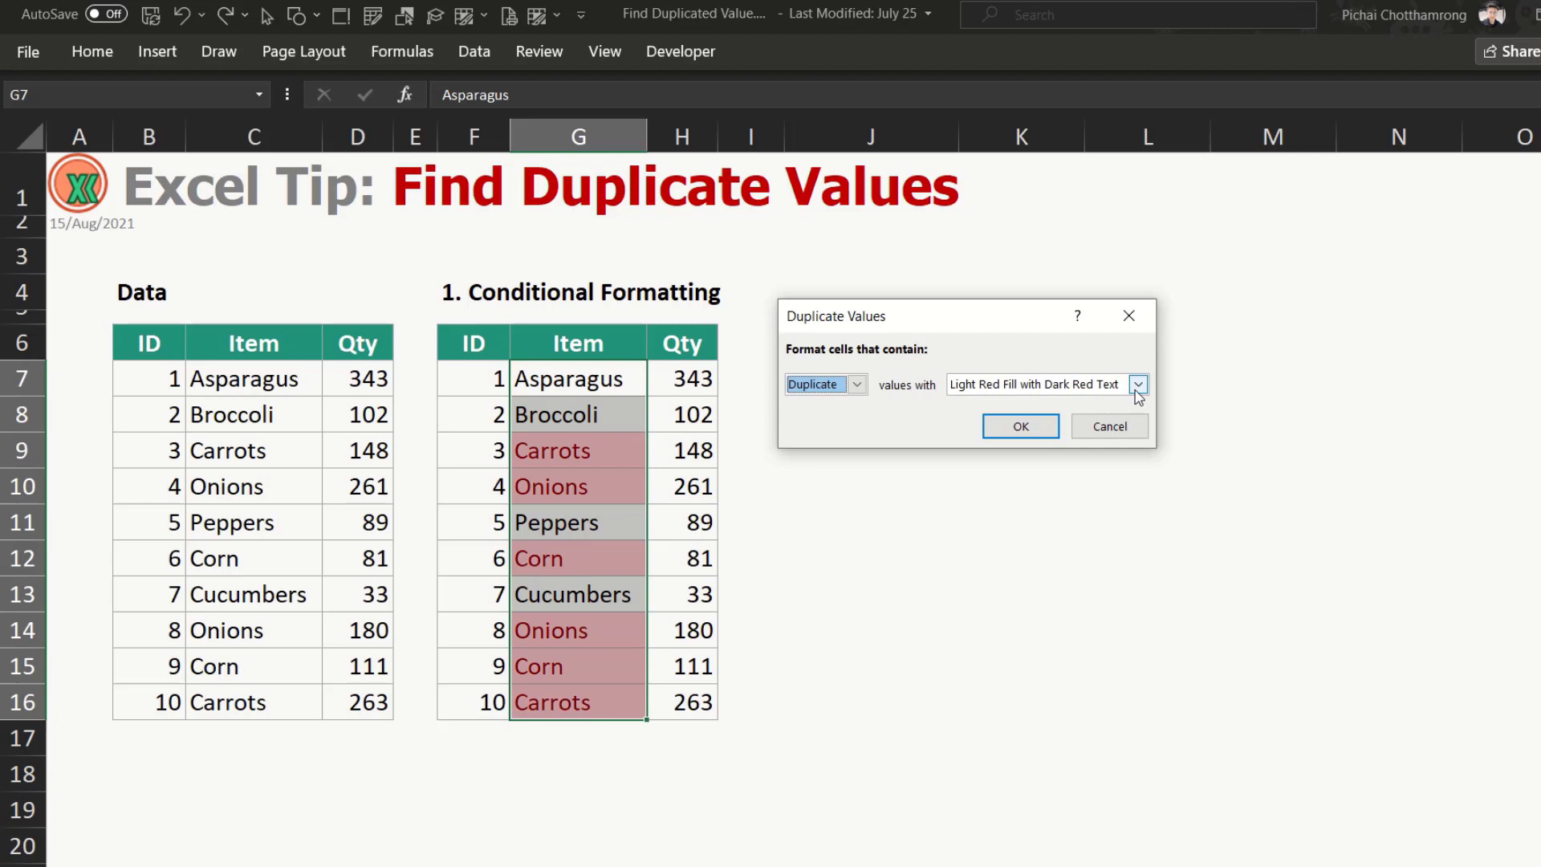
{"action": "left_click", "coordinate": [1138, 385]}
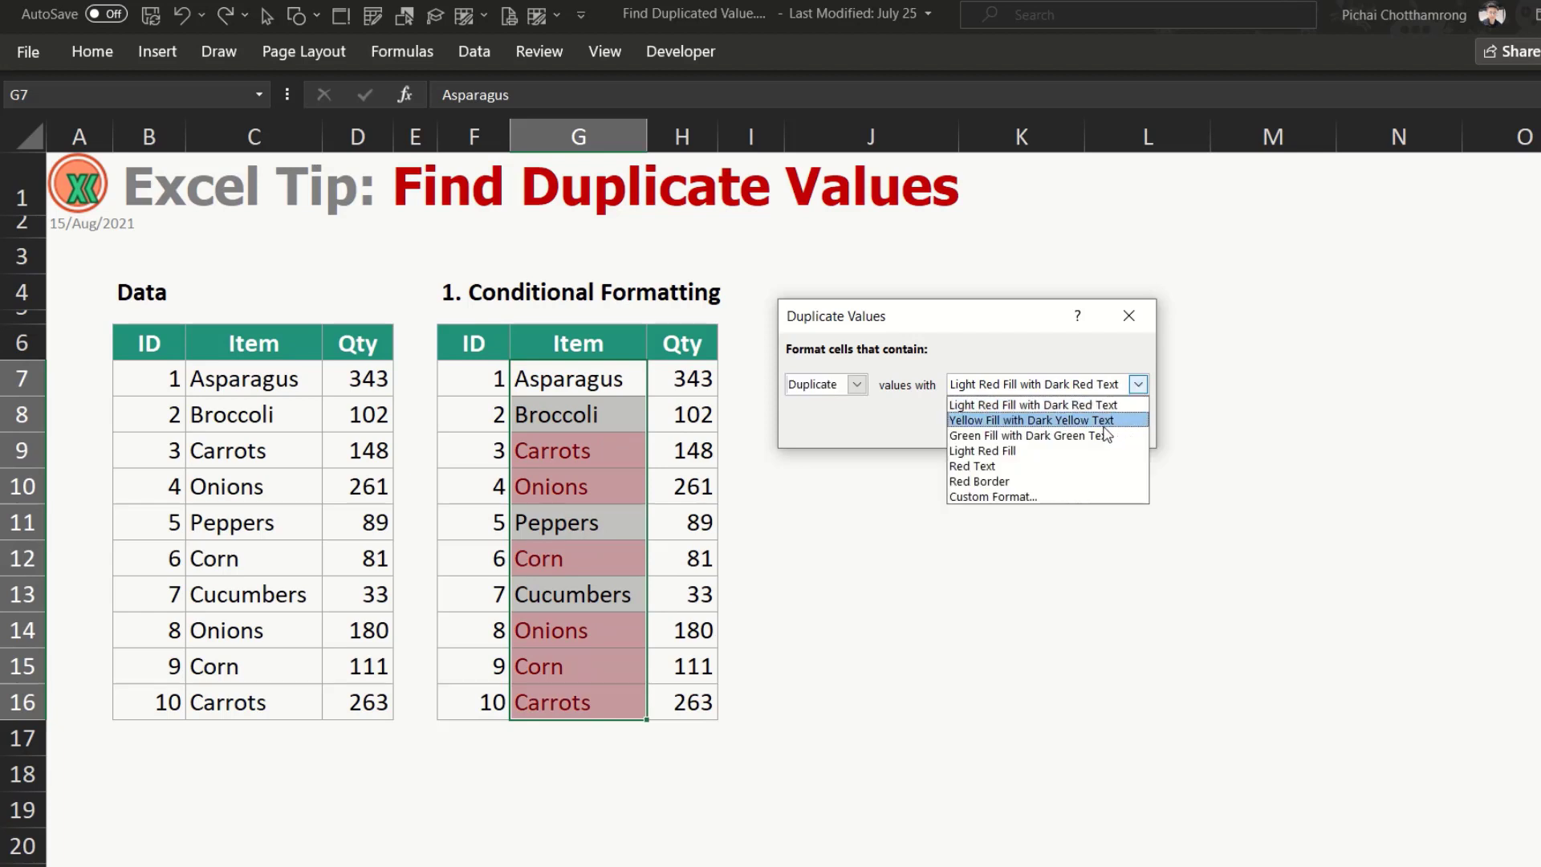
{"action": "left_click", "coordinate": [1032, 420]}
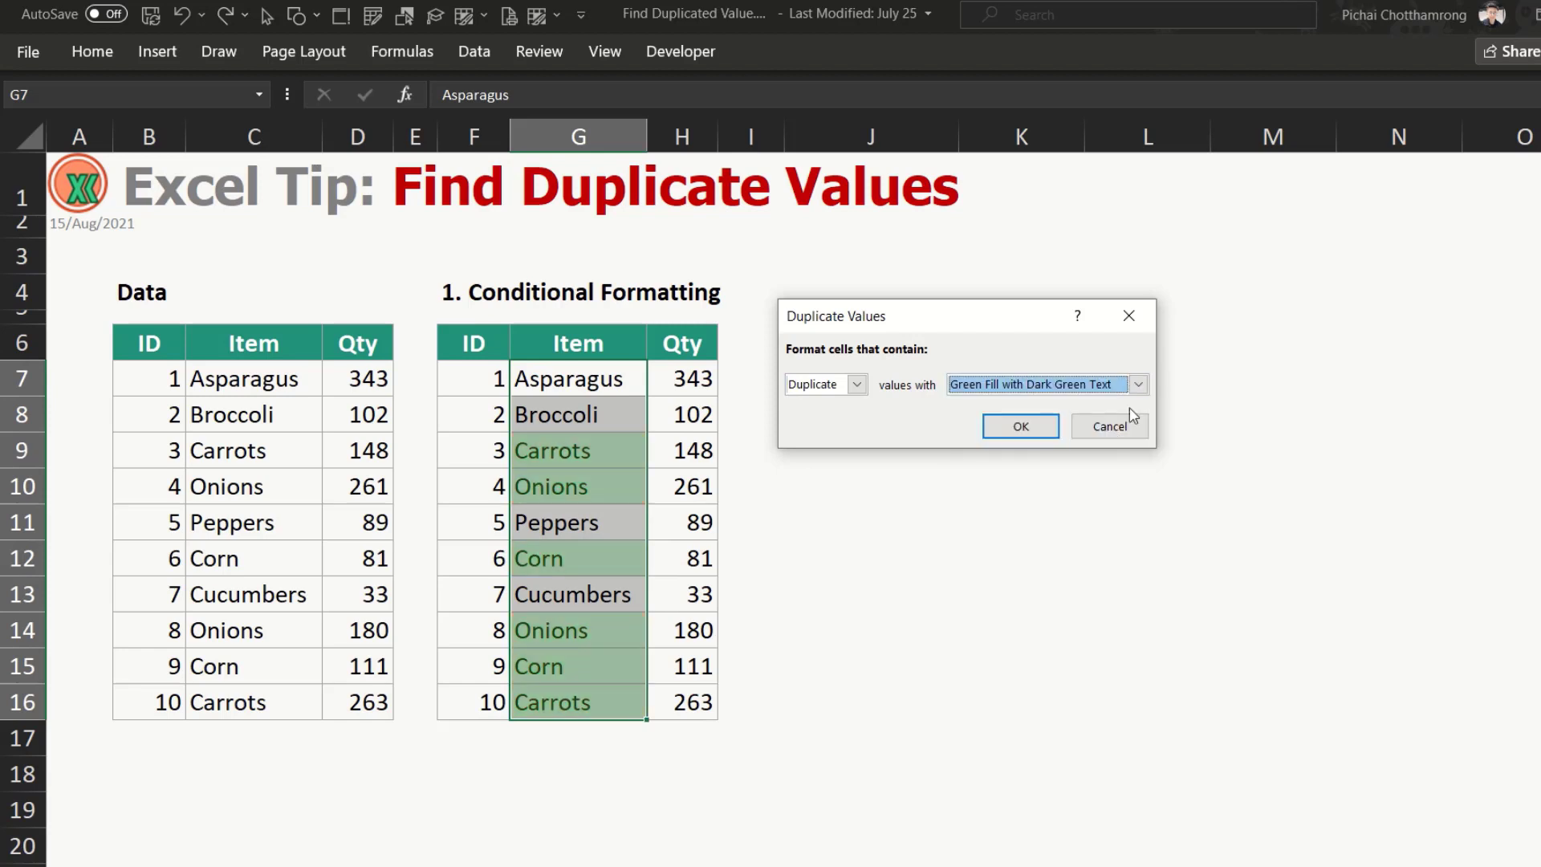
{"action": "left_click", "coordinate": [1138, 384]}
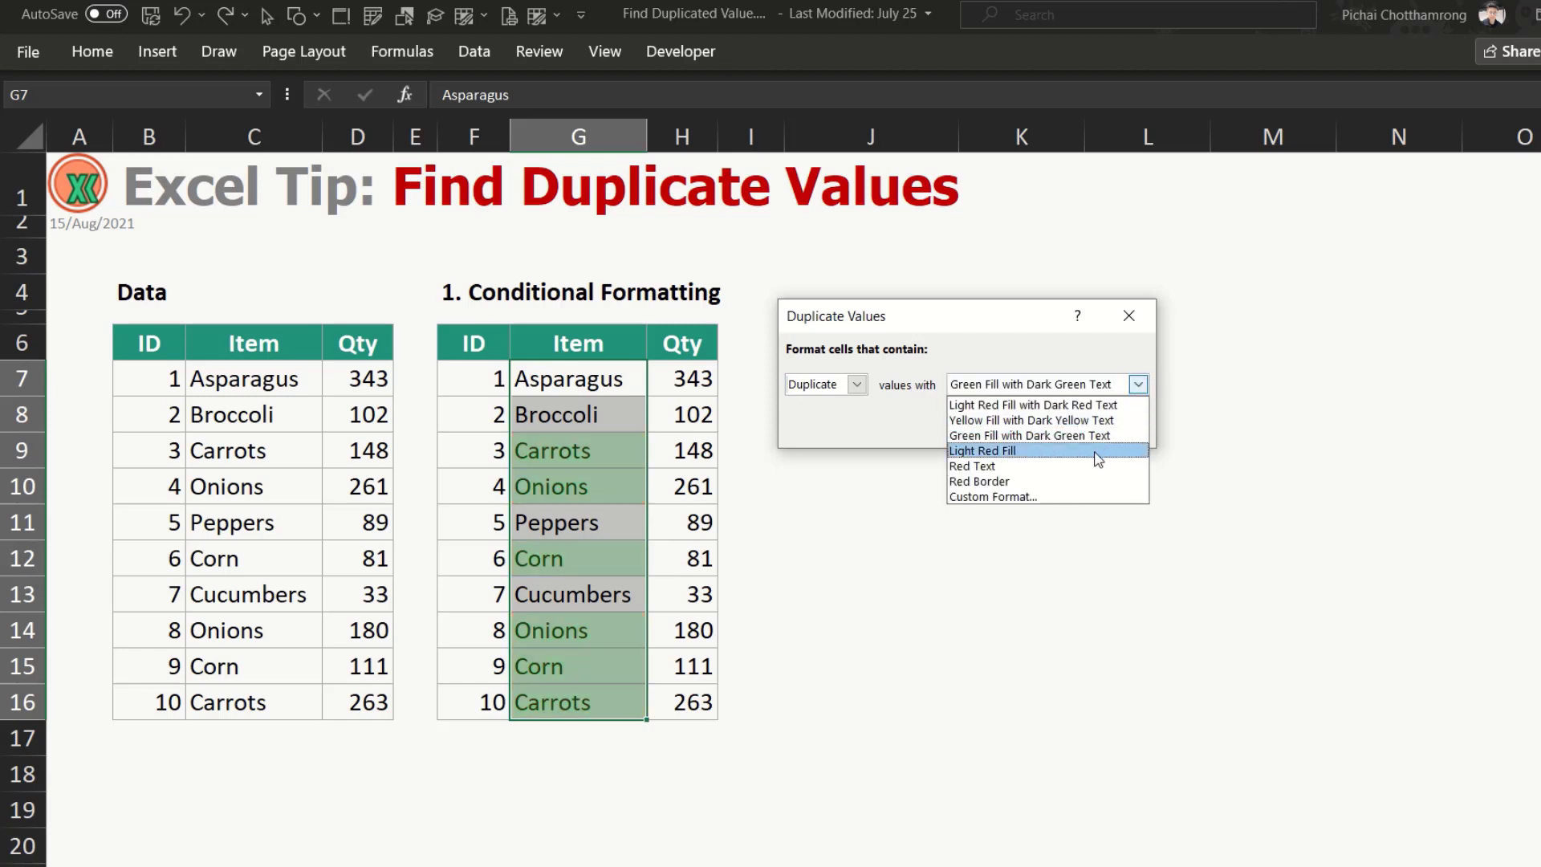
{"action": "left_click", "coordinate": [981, 450]}
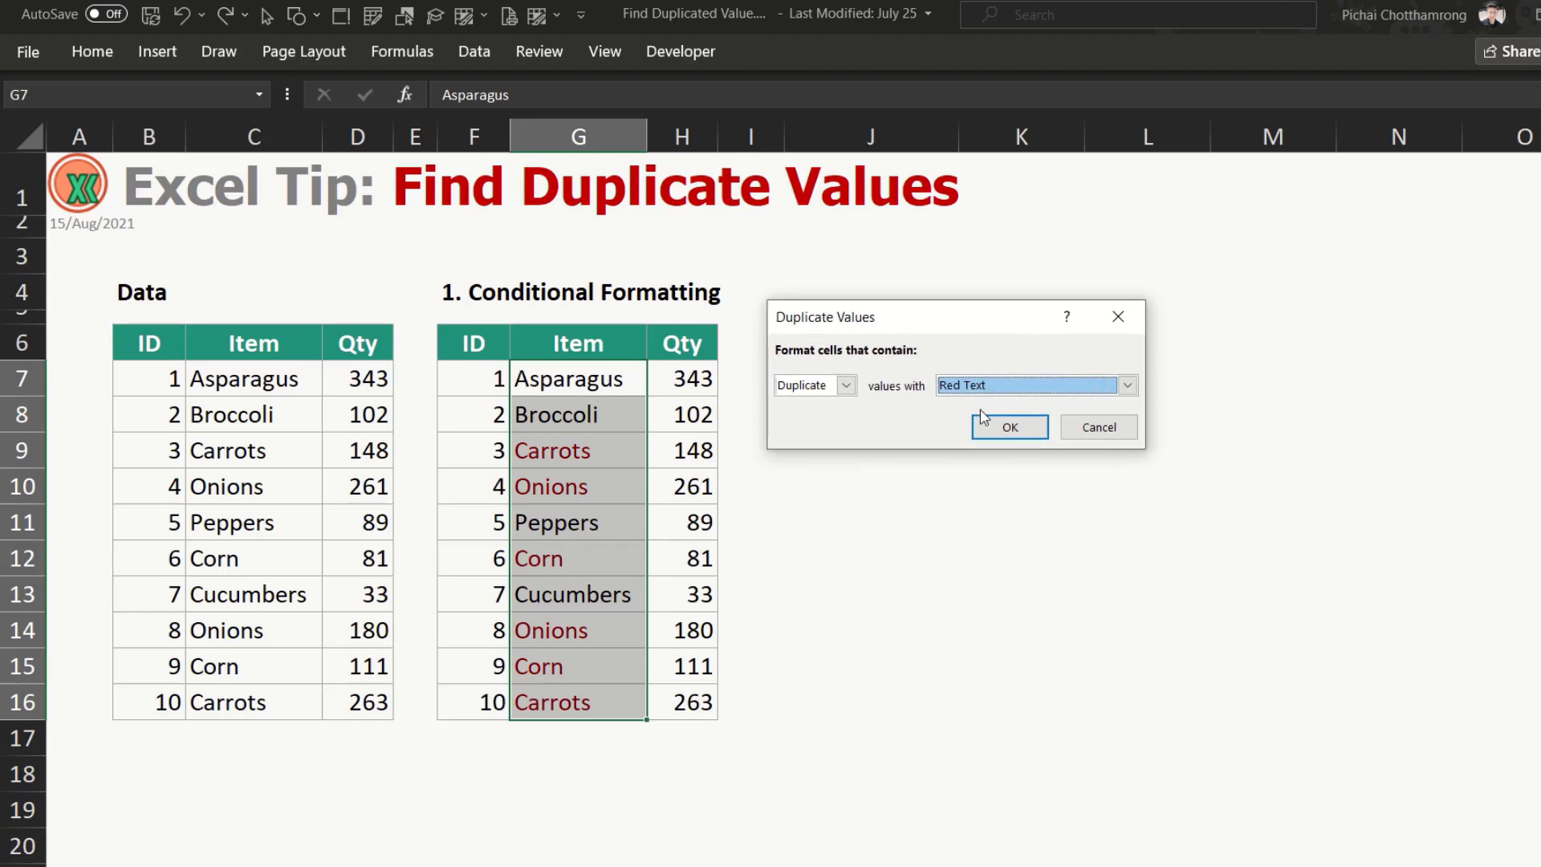
{"action": "left_click", "coordinate": [1008, 426]}
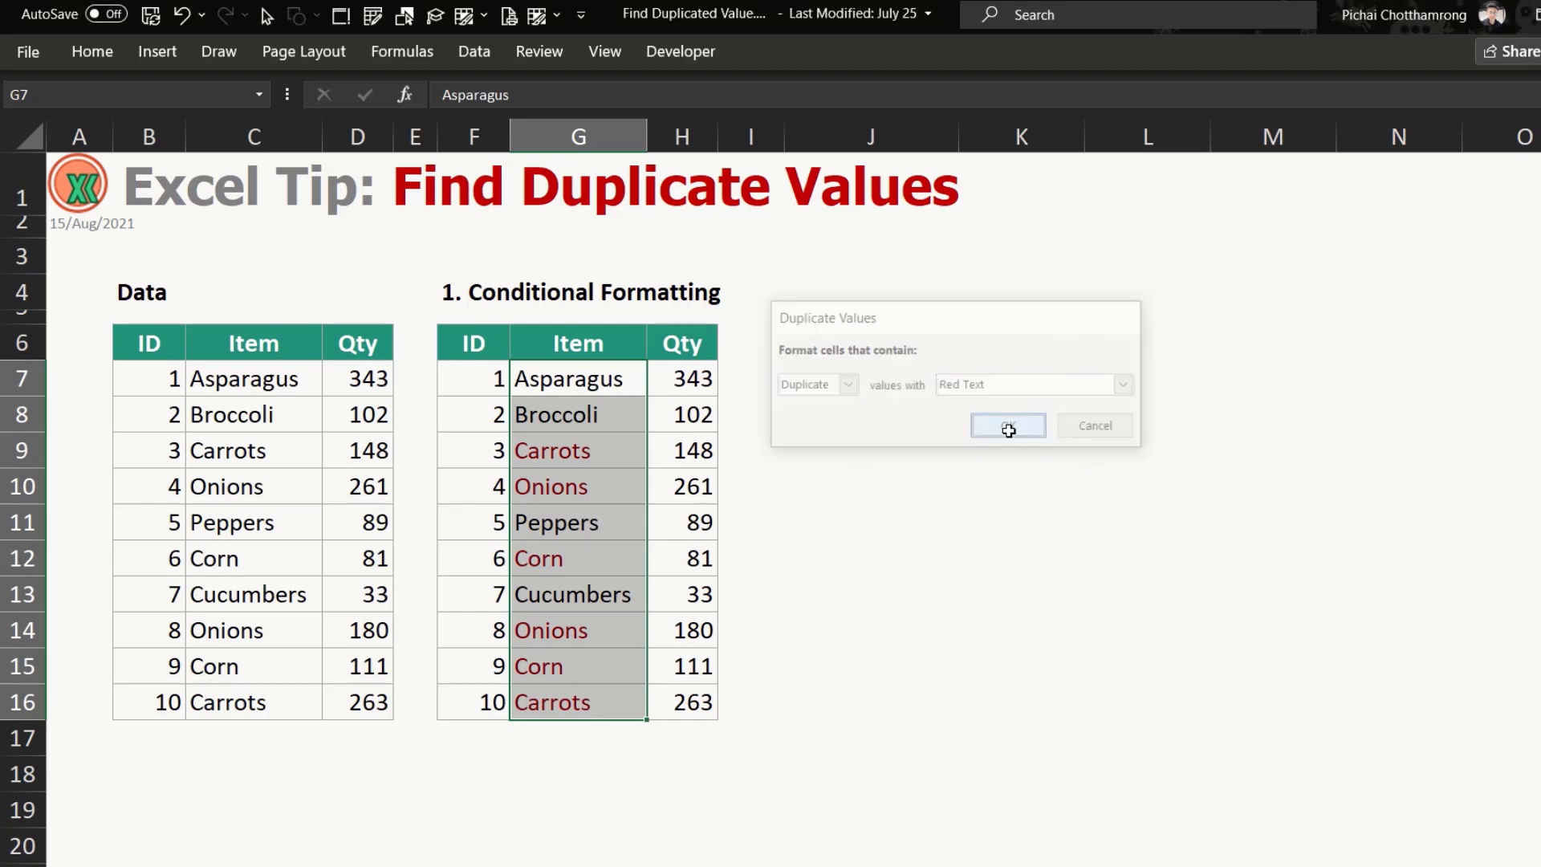
Inspect the red-highlighted Corn and Carrots duplicates.
{"action": "left_click", "coordinate": [1008, 424]}
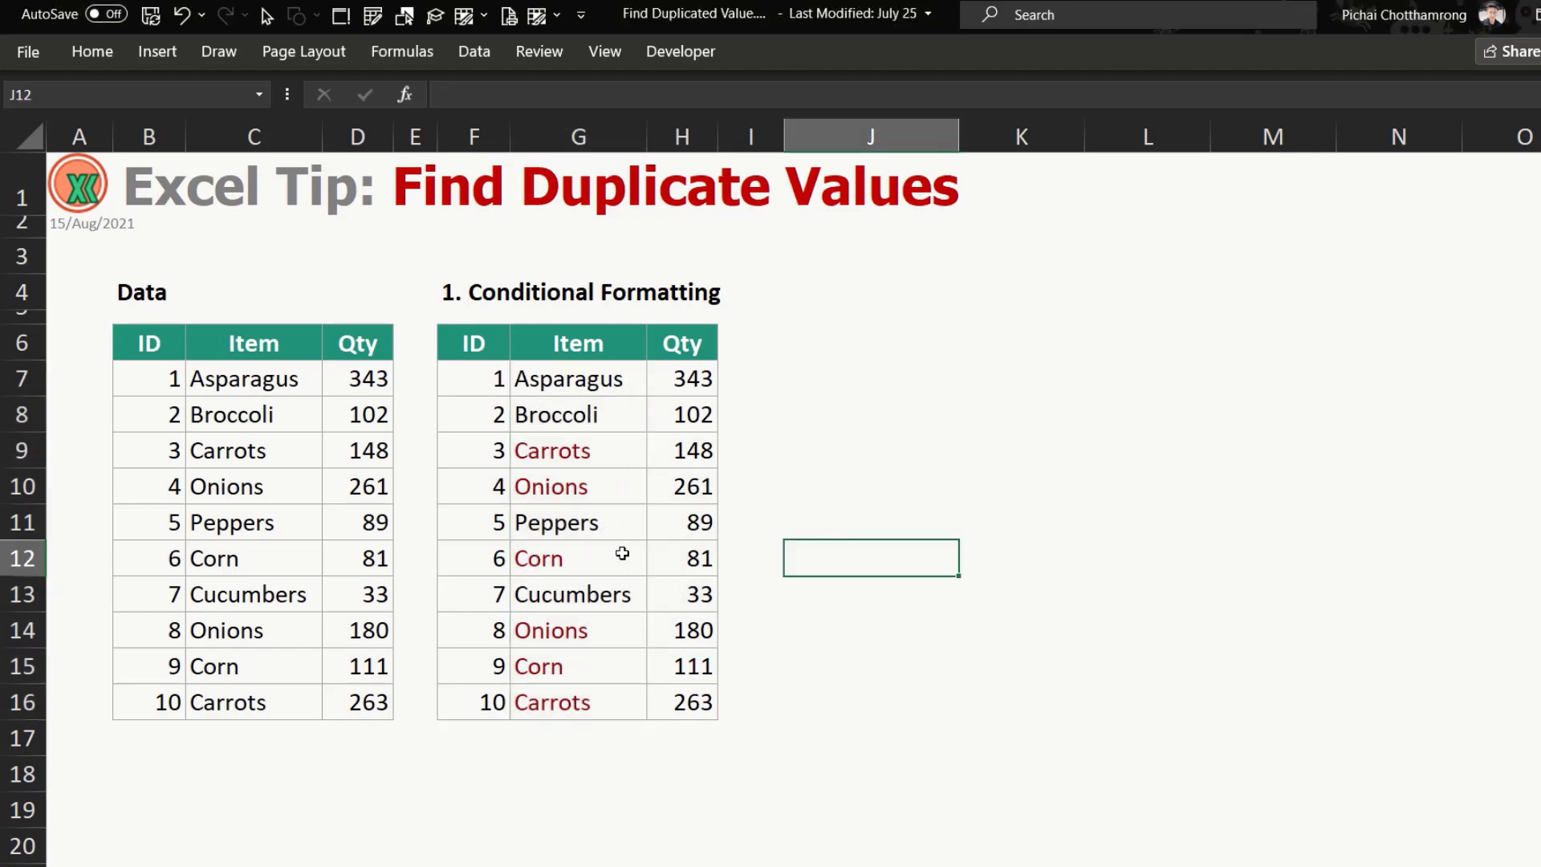
{"action": "left_click", "coordinate": [538, 665]}
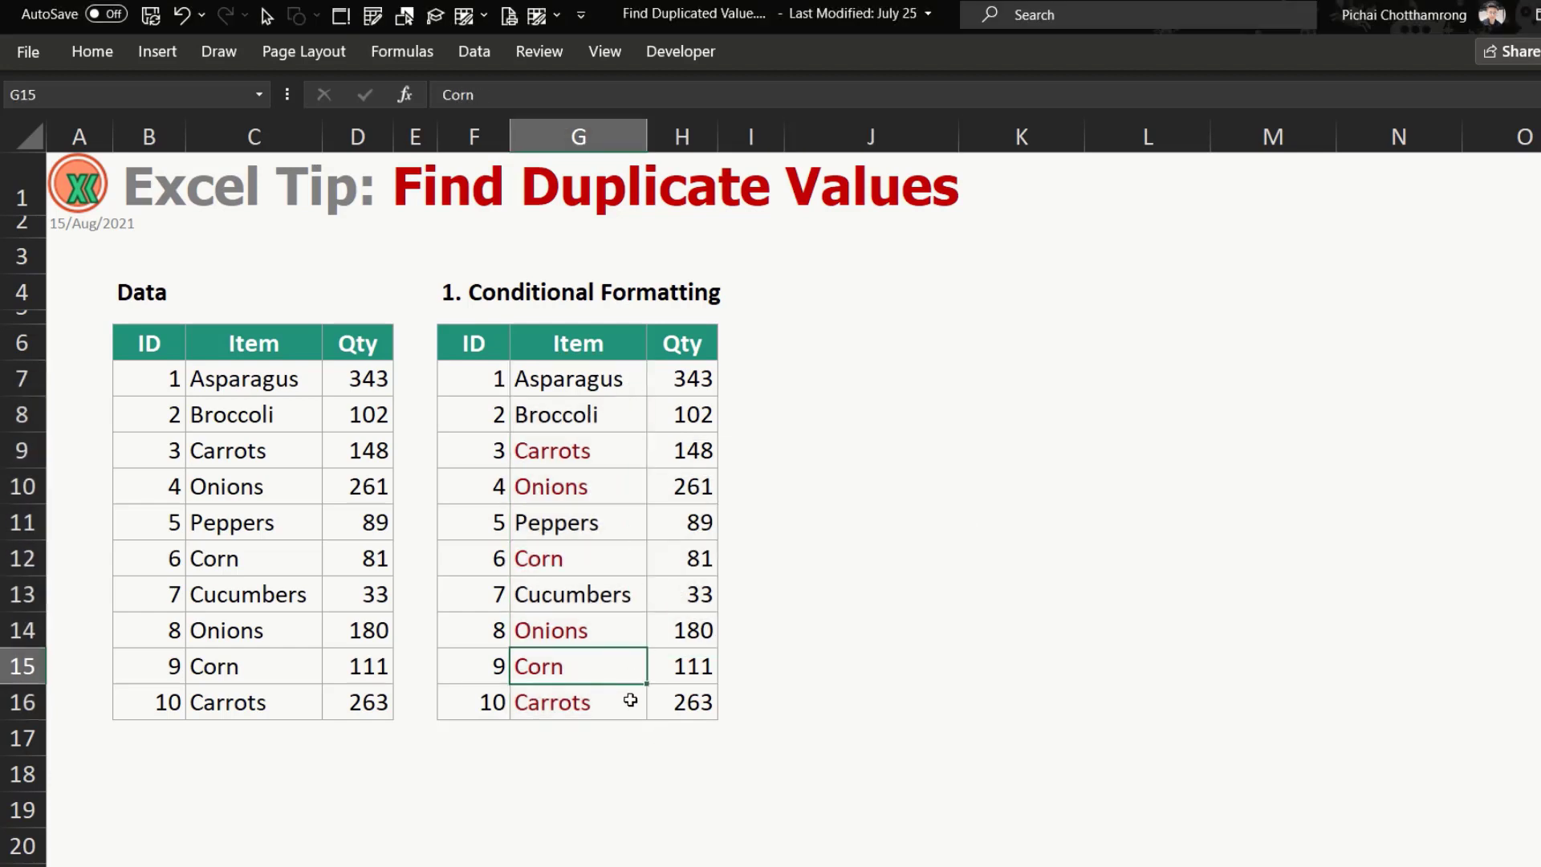
{"action": "left_click", "coordinate": [577, 701]}
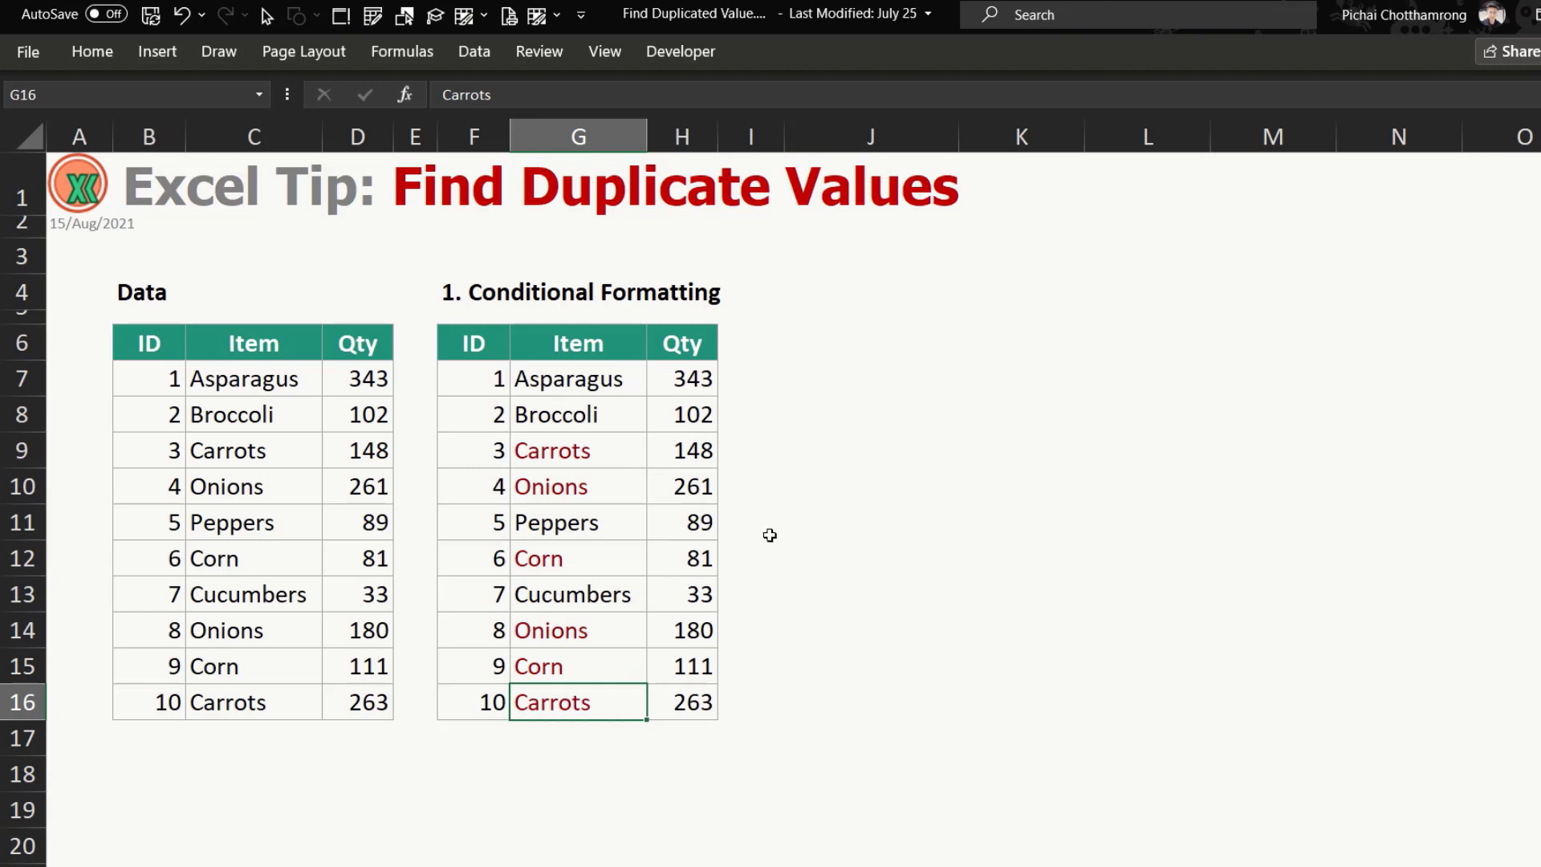
{"action": "mouse_move", "coordinate": [627, 380]}
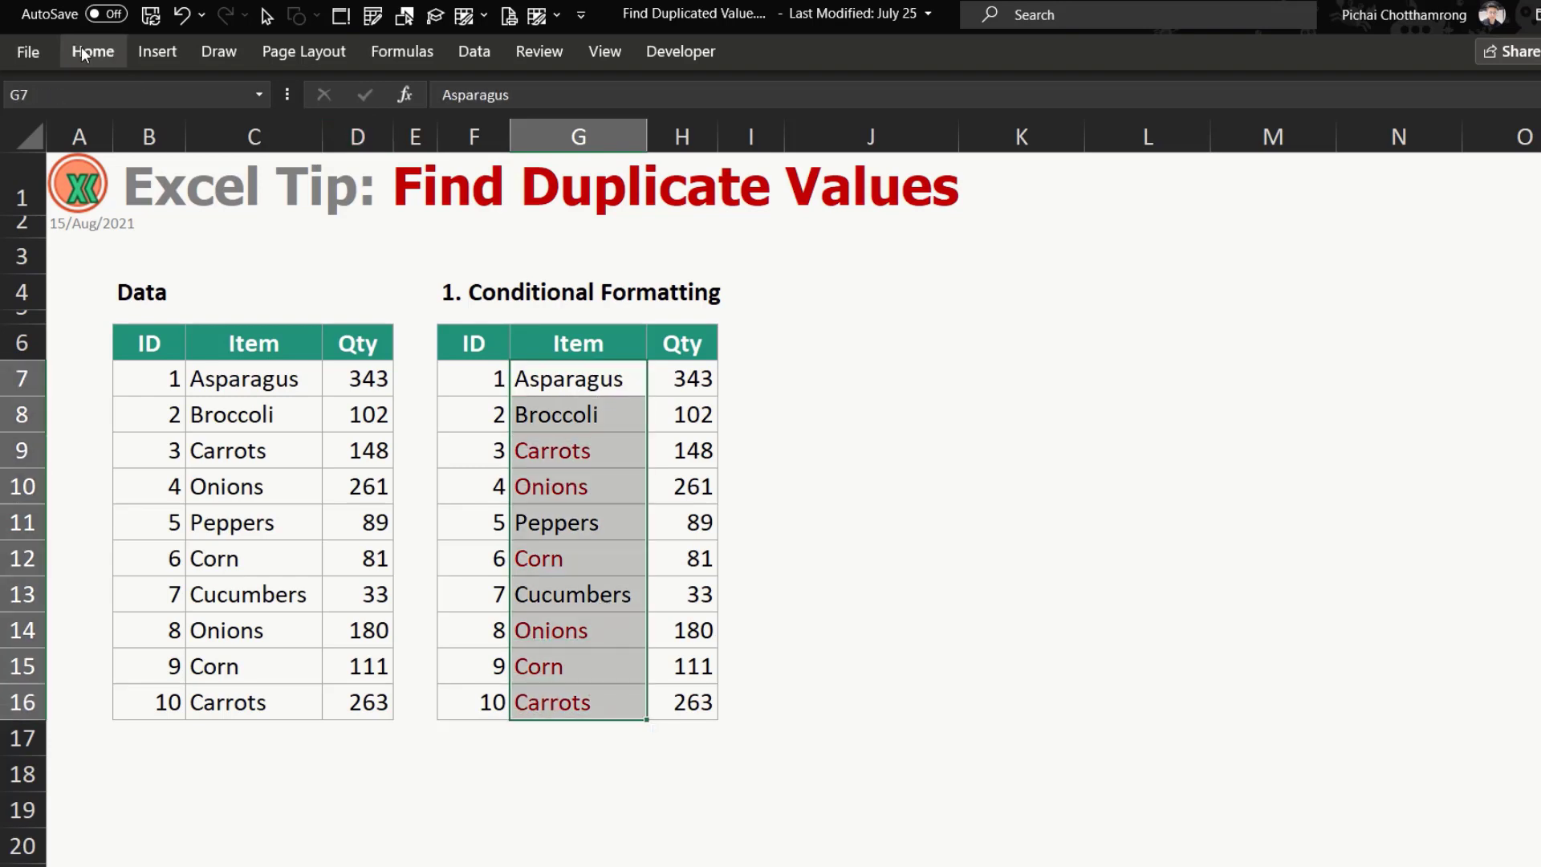
Add a duplicate values rule with Green Fill with Dark Green Text.
{"action": "left_click", "coordinate": [974, 111]}
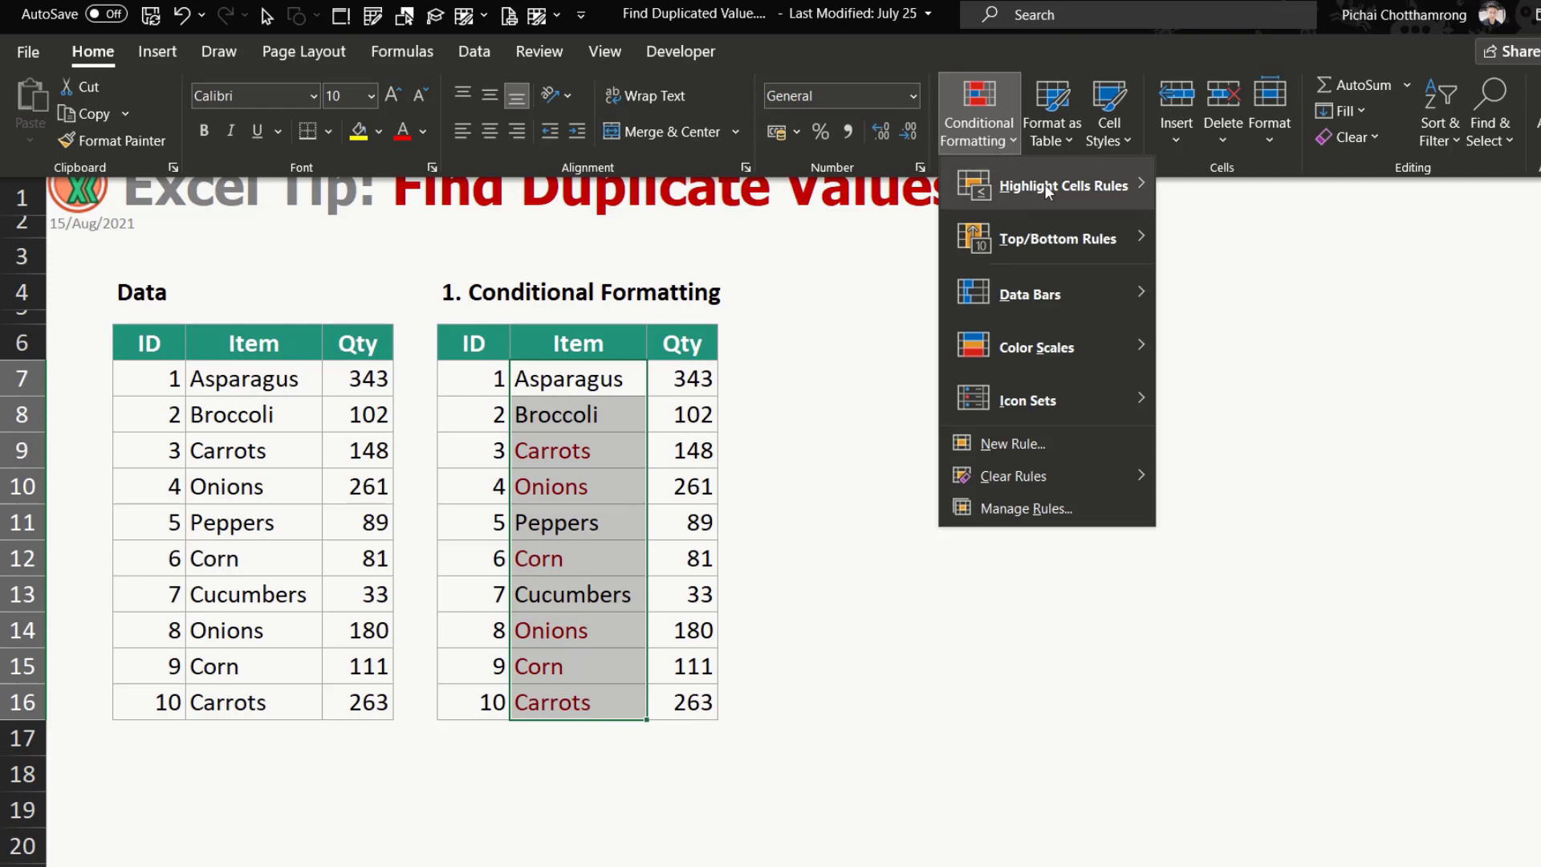
{"action": "left_click", "coordinate": [1061, 185]}
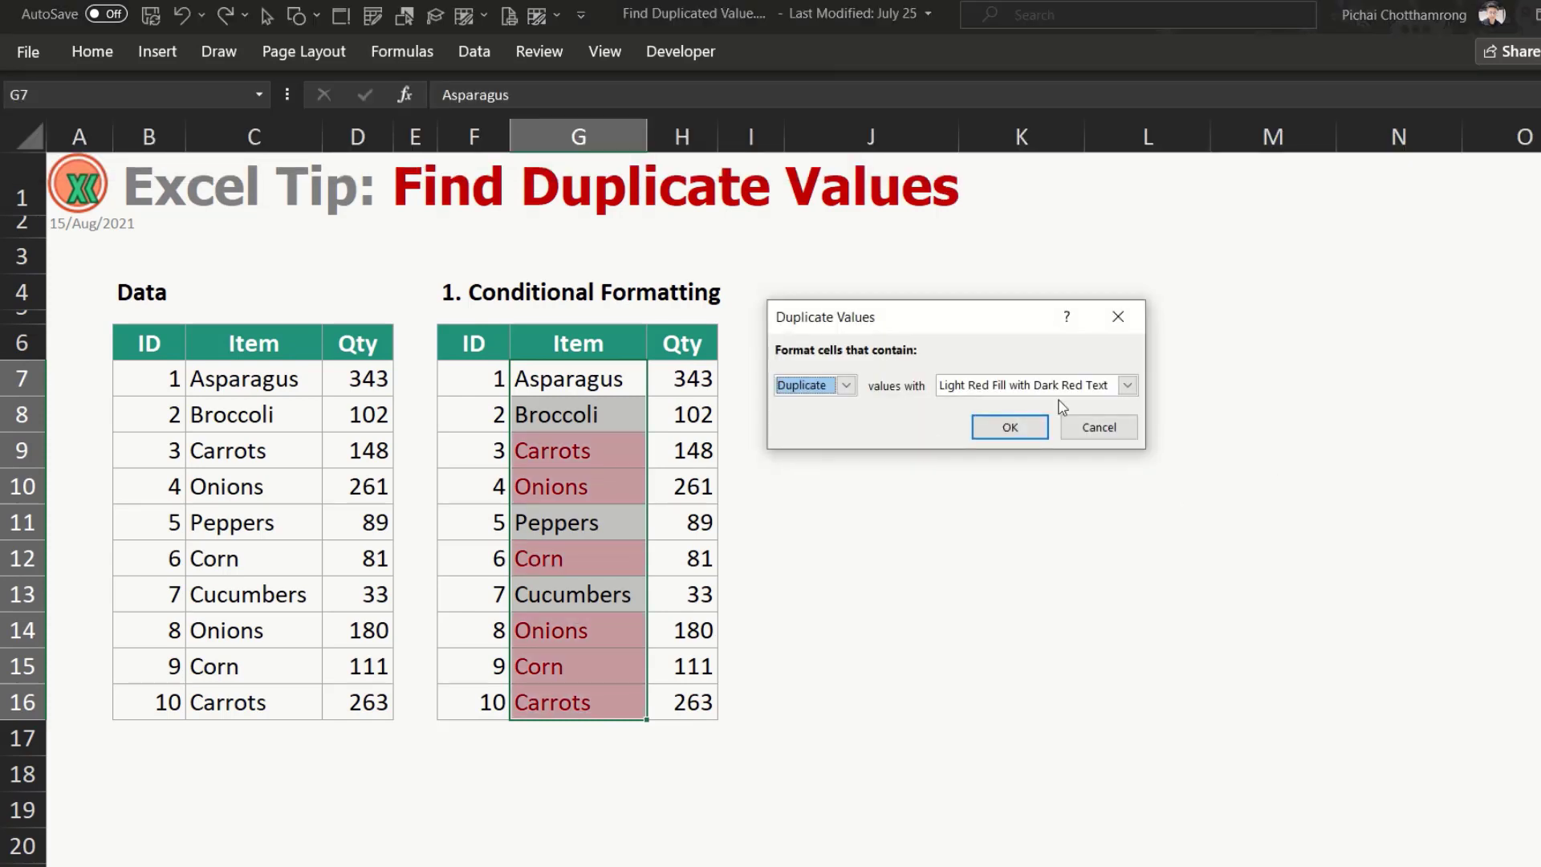
{"action": "left_click", "coordinate": [1126, 385]}
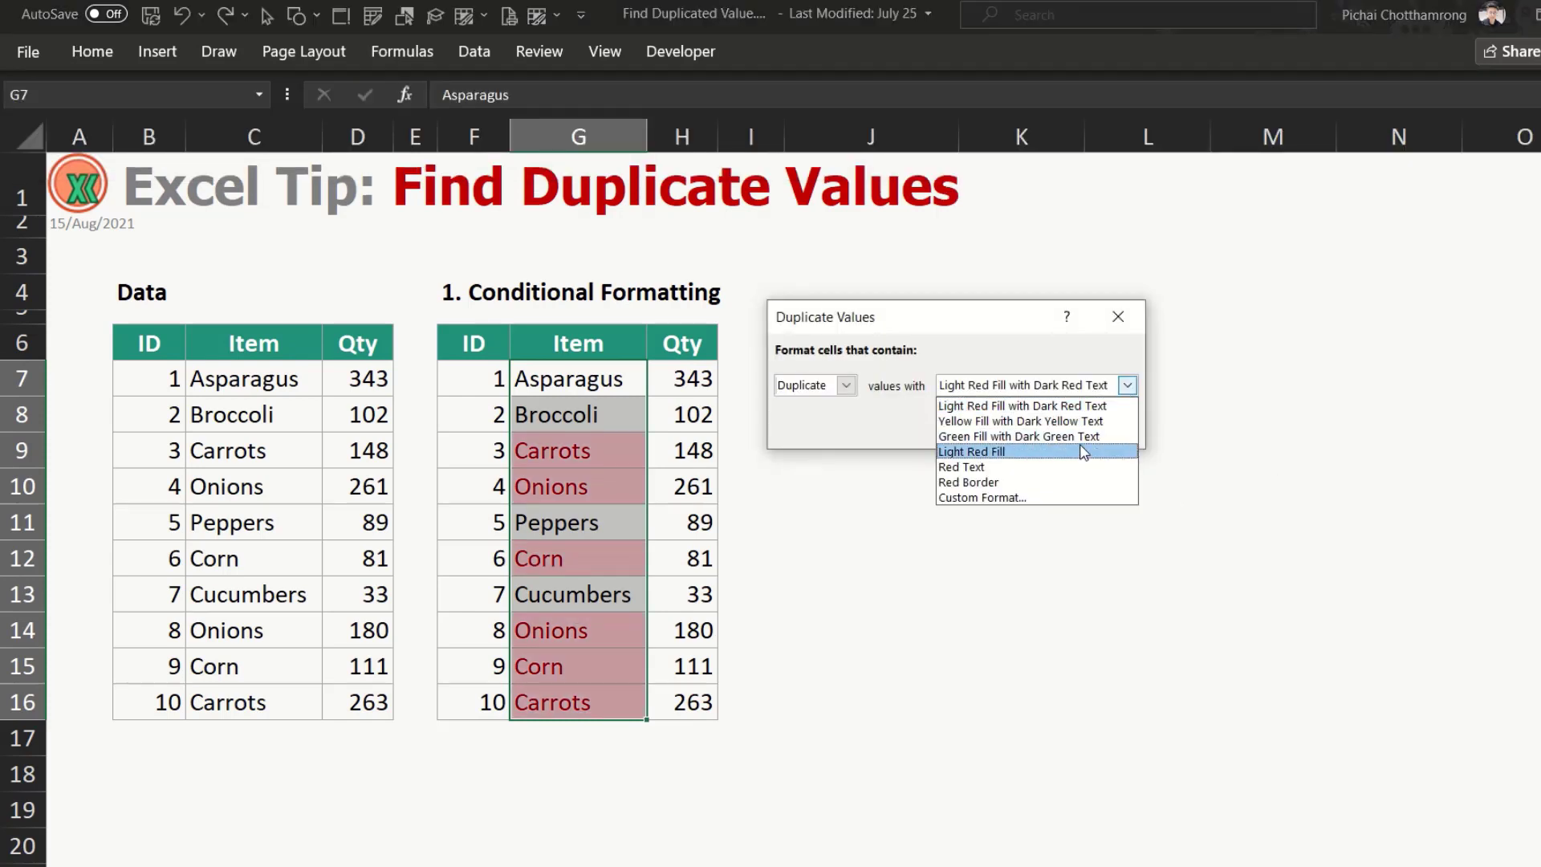
{"action": "left_click", "coordinate": [1020, 436]}
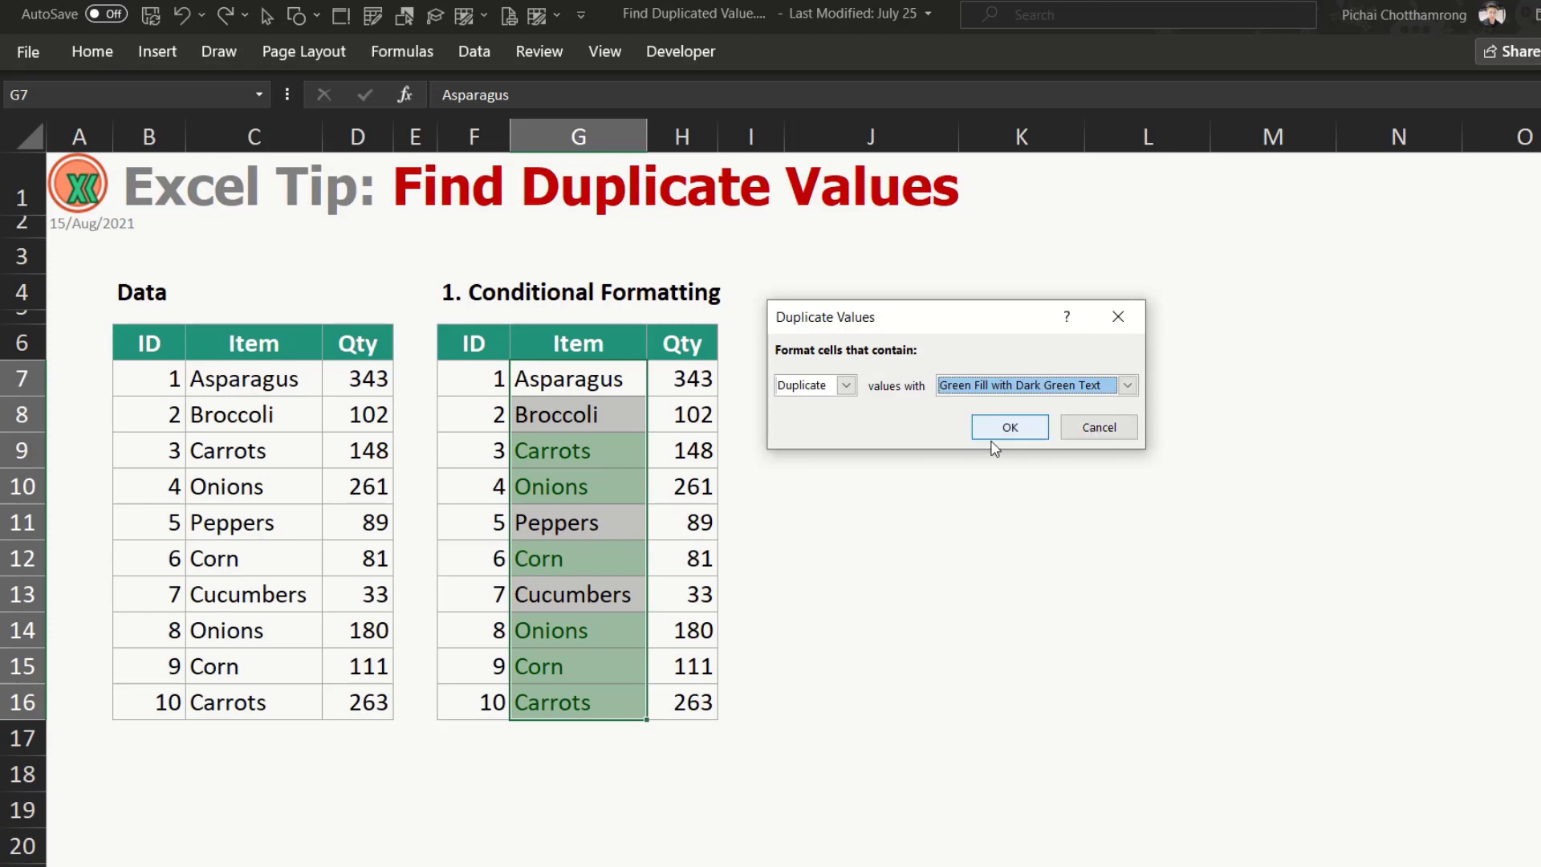
{"action": "left_click", "coordinate": [1008, 426]}
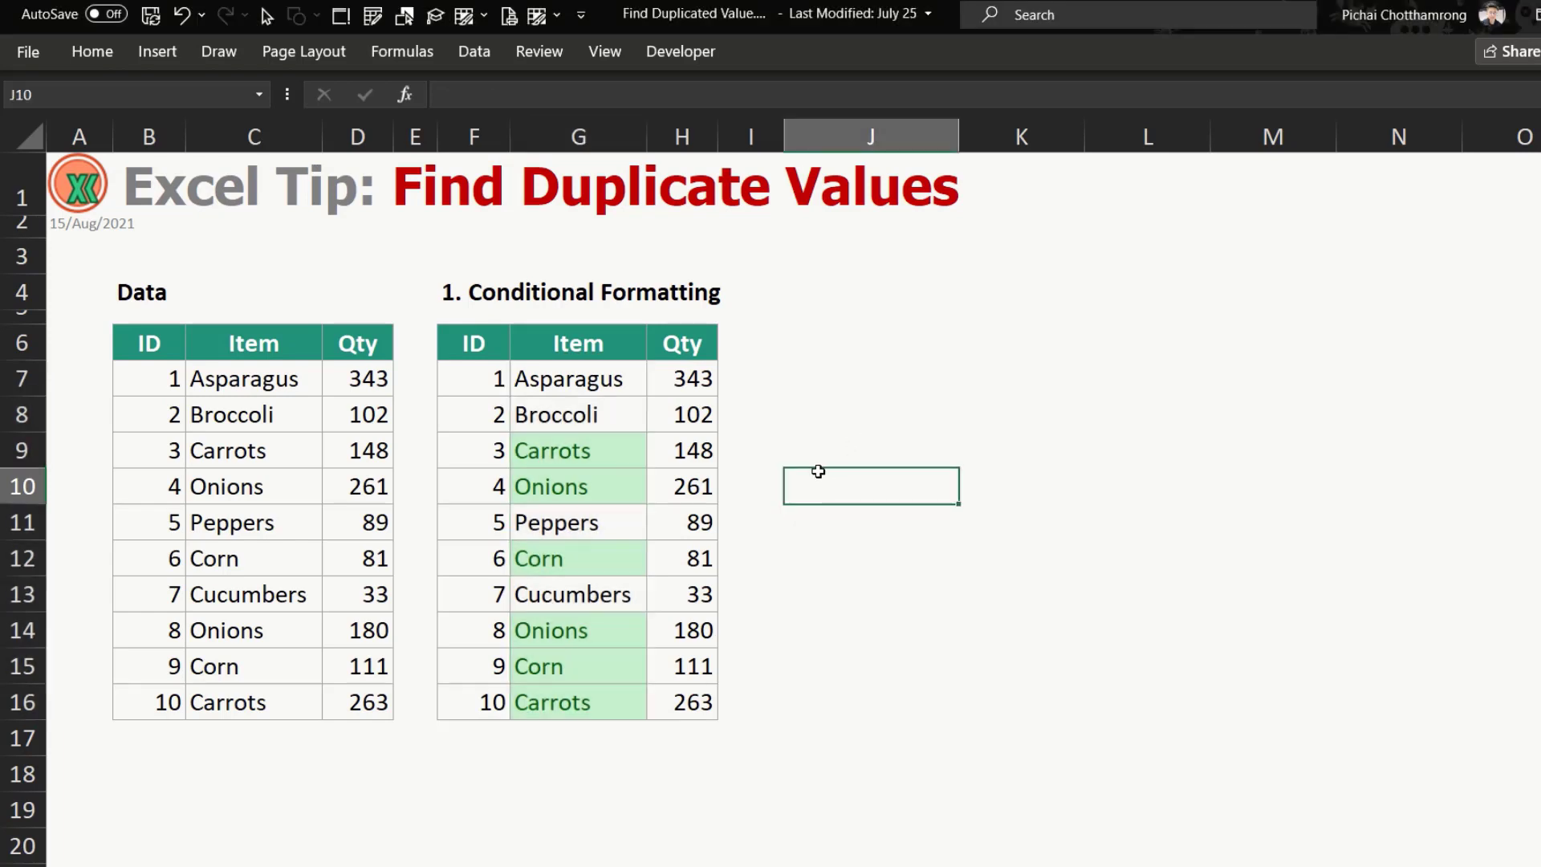
{"action": "mouse_move", "coordinate": [634, 462]}
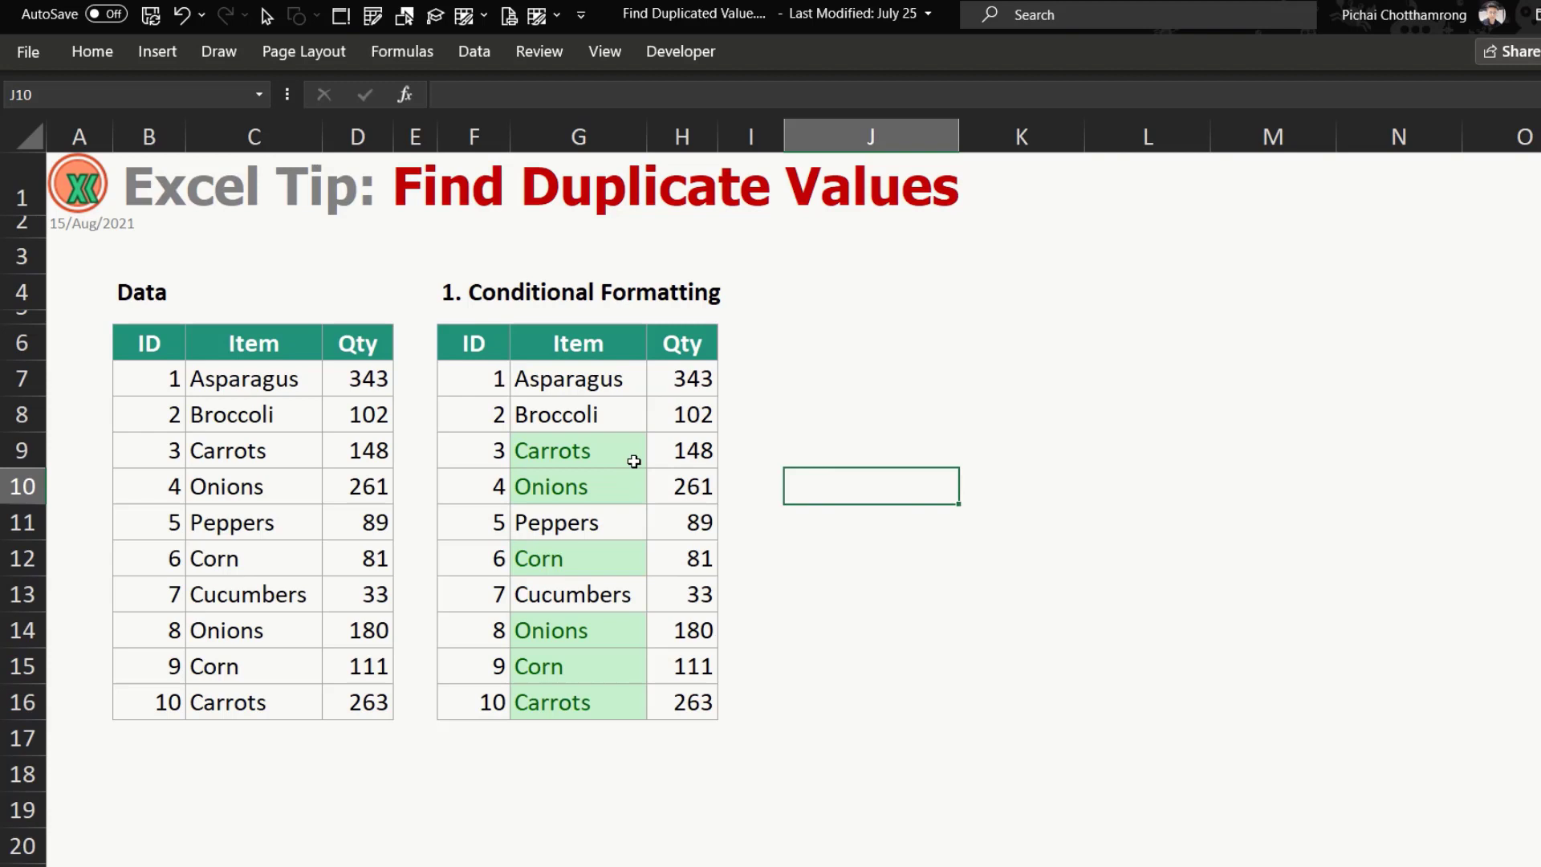
{"action": "mouse_move", "coordinate": [635, 433]}
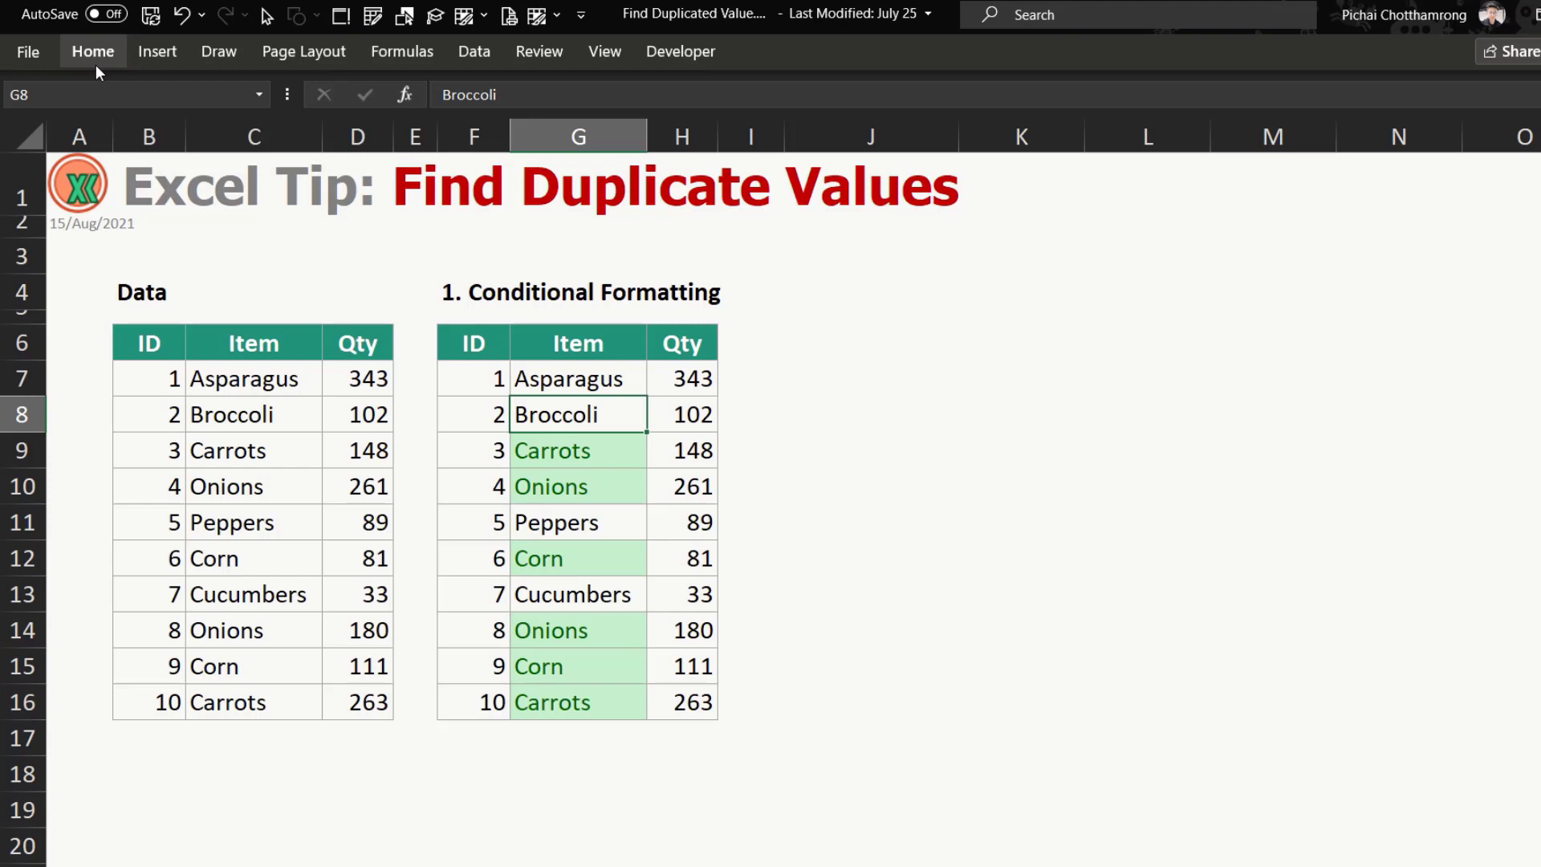
{"action": "left_click", "coordinate": [92, 51]}
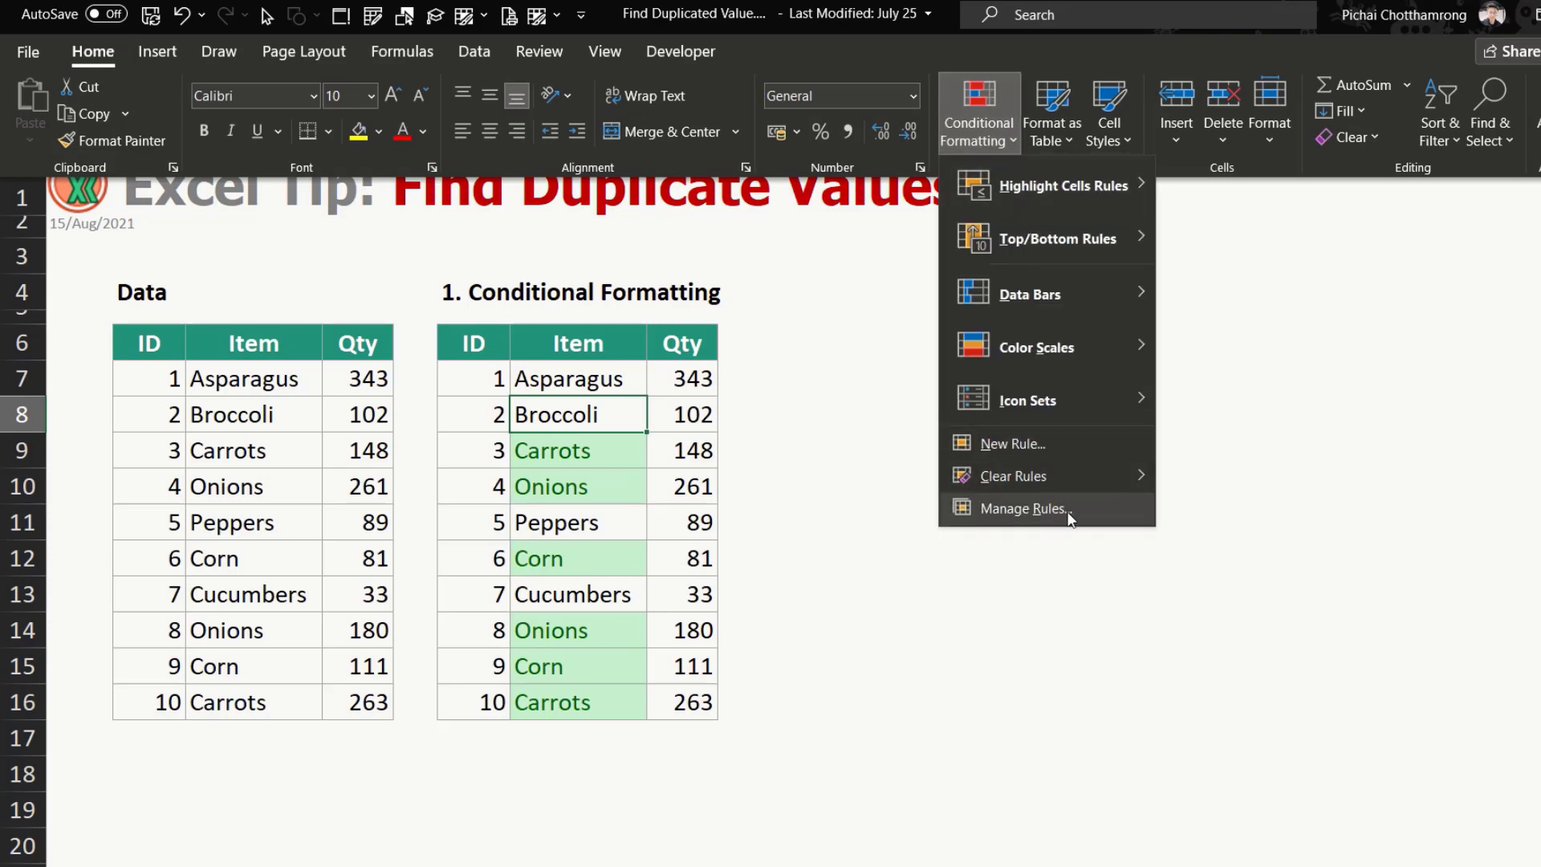
Delete the Red Text duplicate rule in Manage Rules and reselect the Item entries.
{"action": "left_click", "coordinate": [1024, 508]}
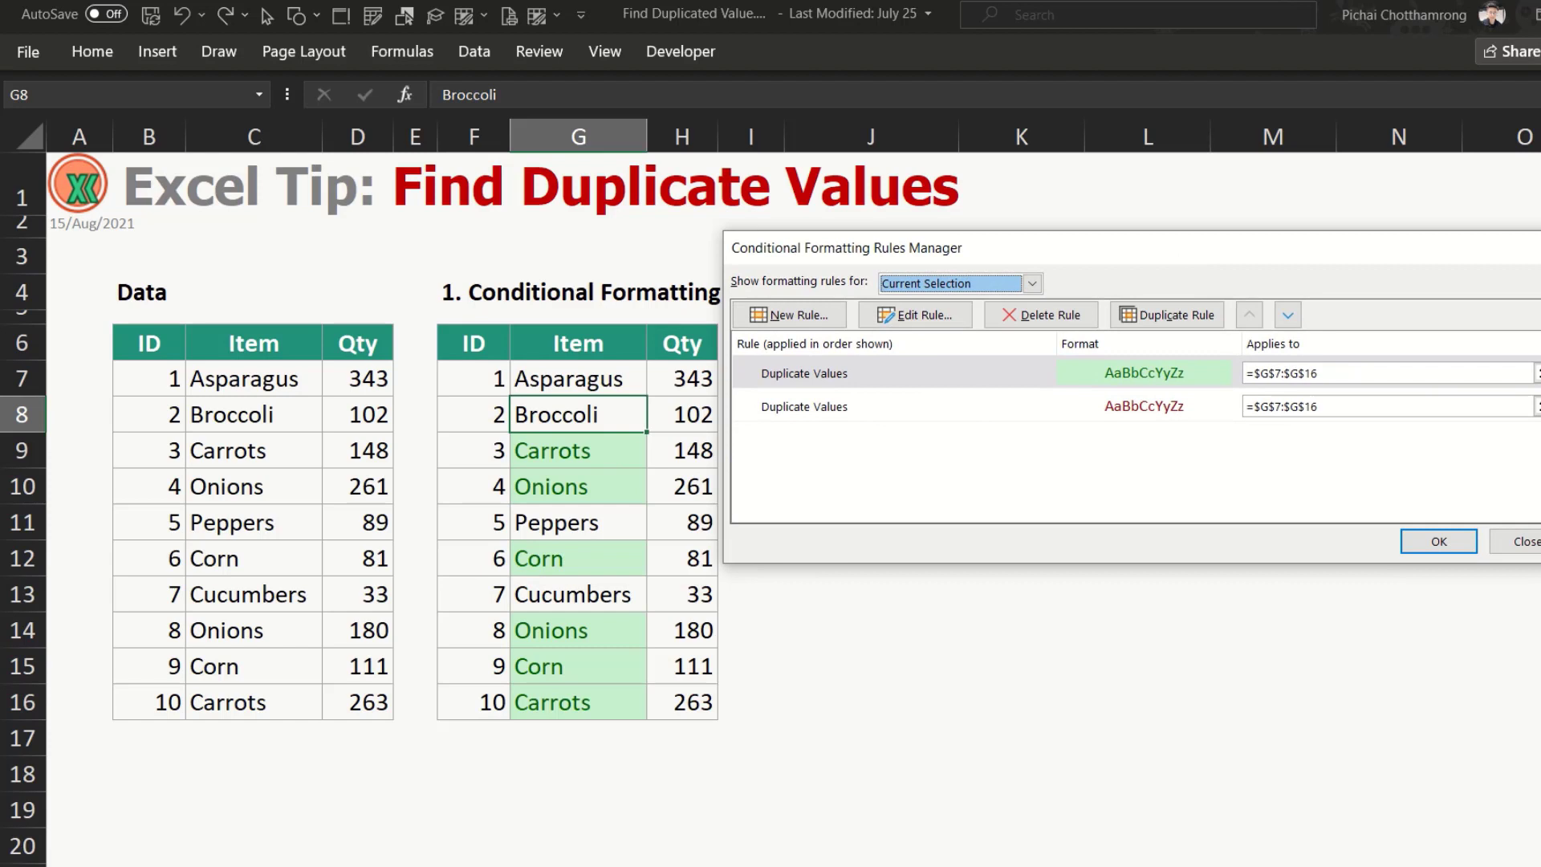
{"action": "left_click", "coordinate": [804, 373]}
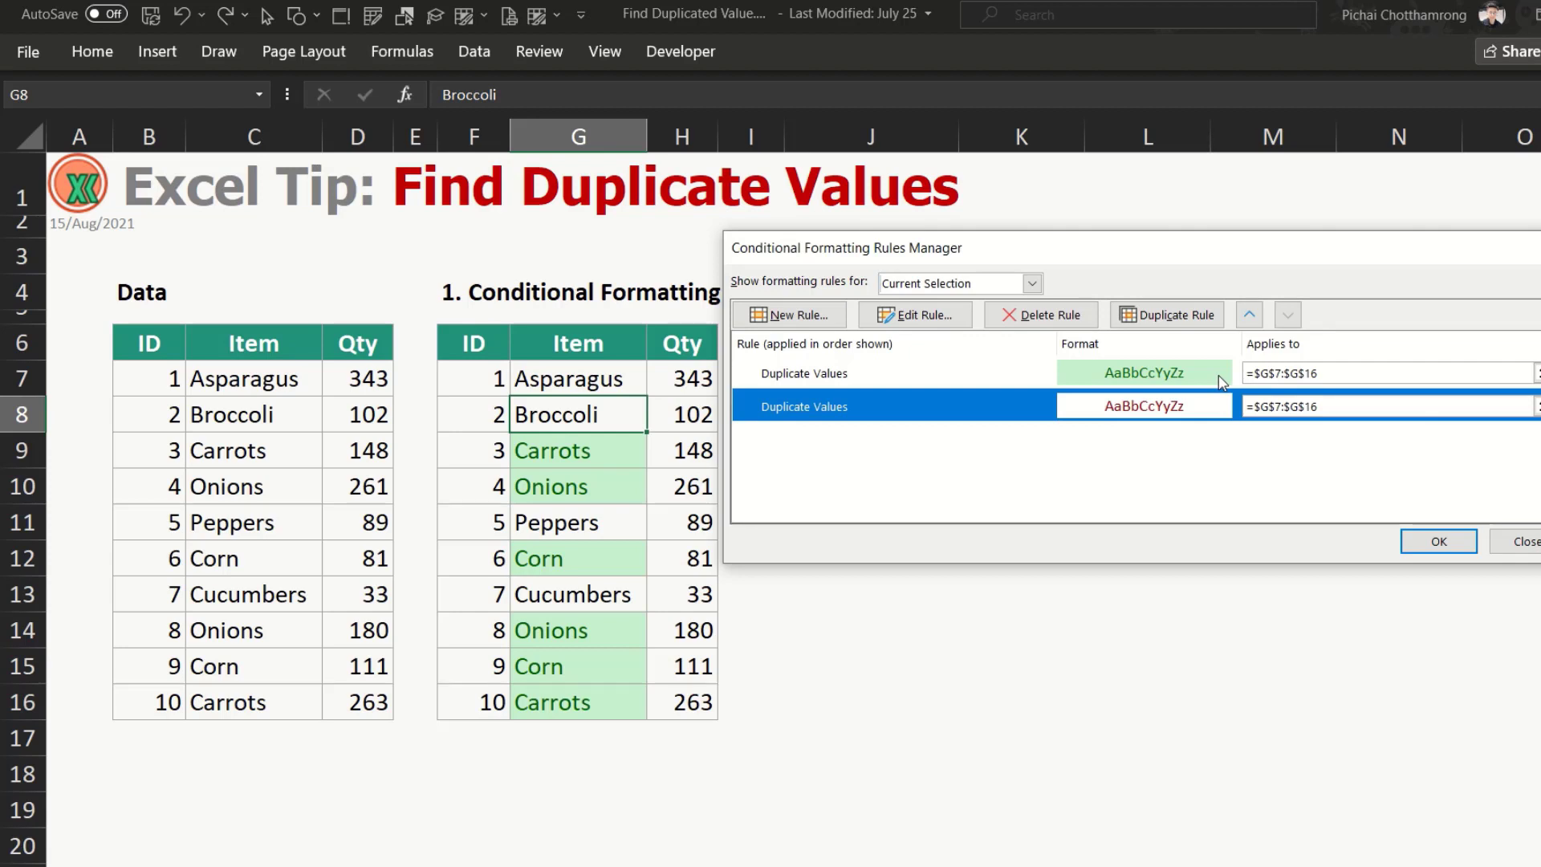
{"action": "mouse_move", "coordinate": [639, 439]}
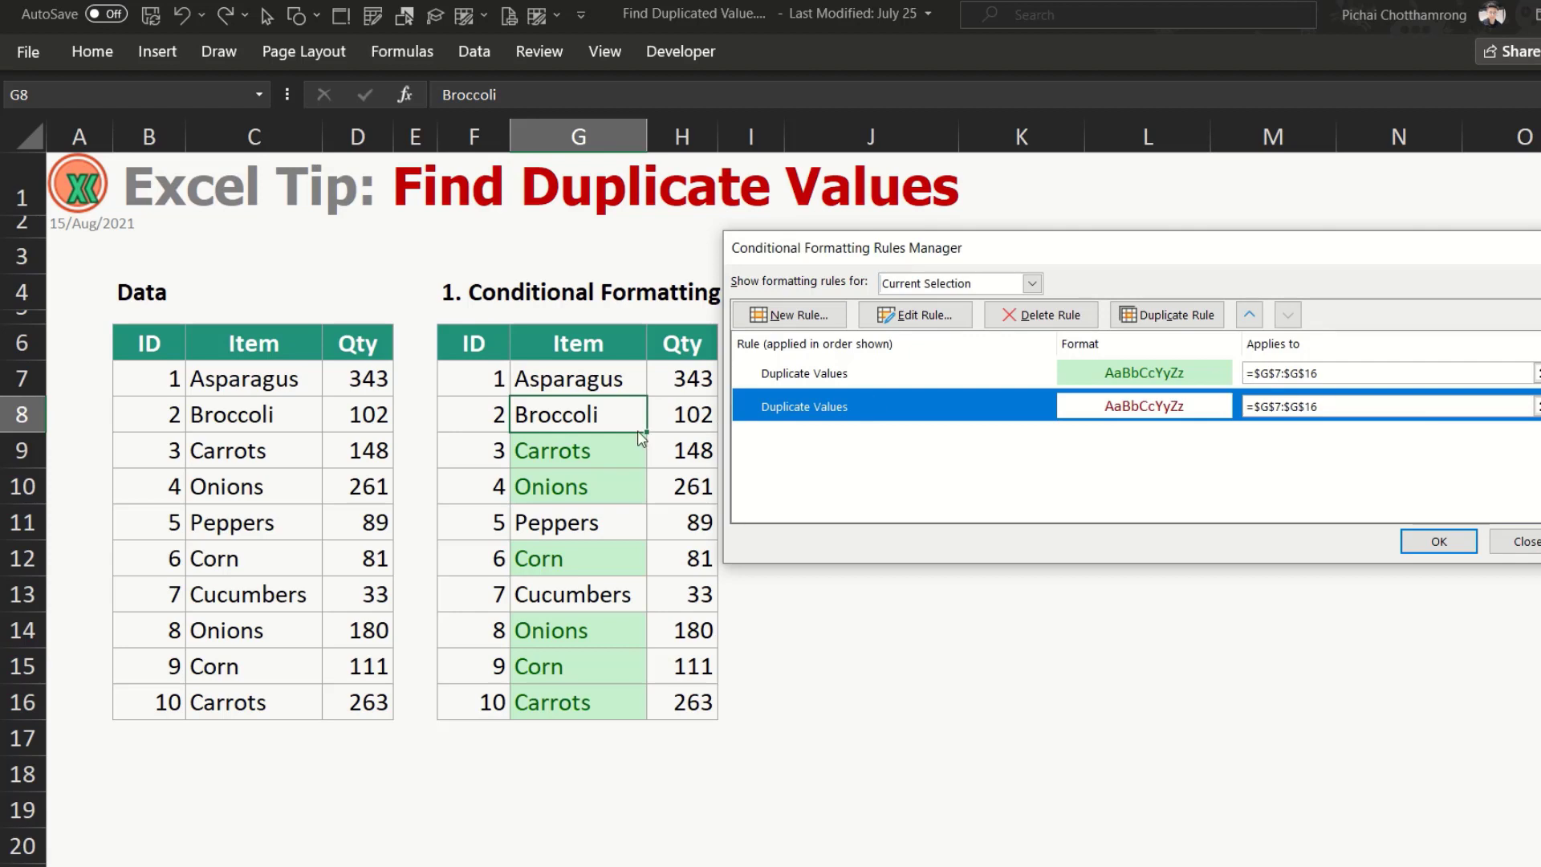
{"action": "mouse_move", "coordinate": [586, 742]}
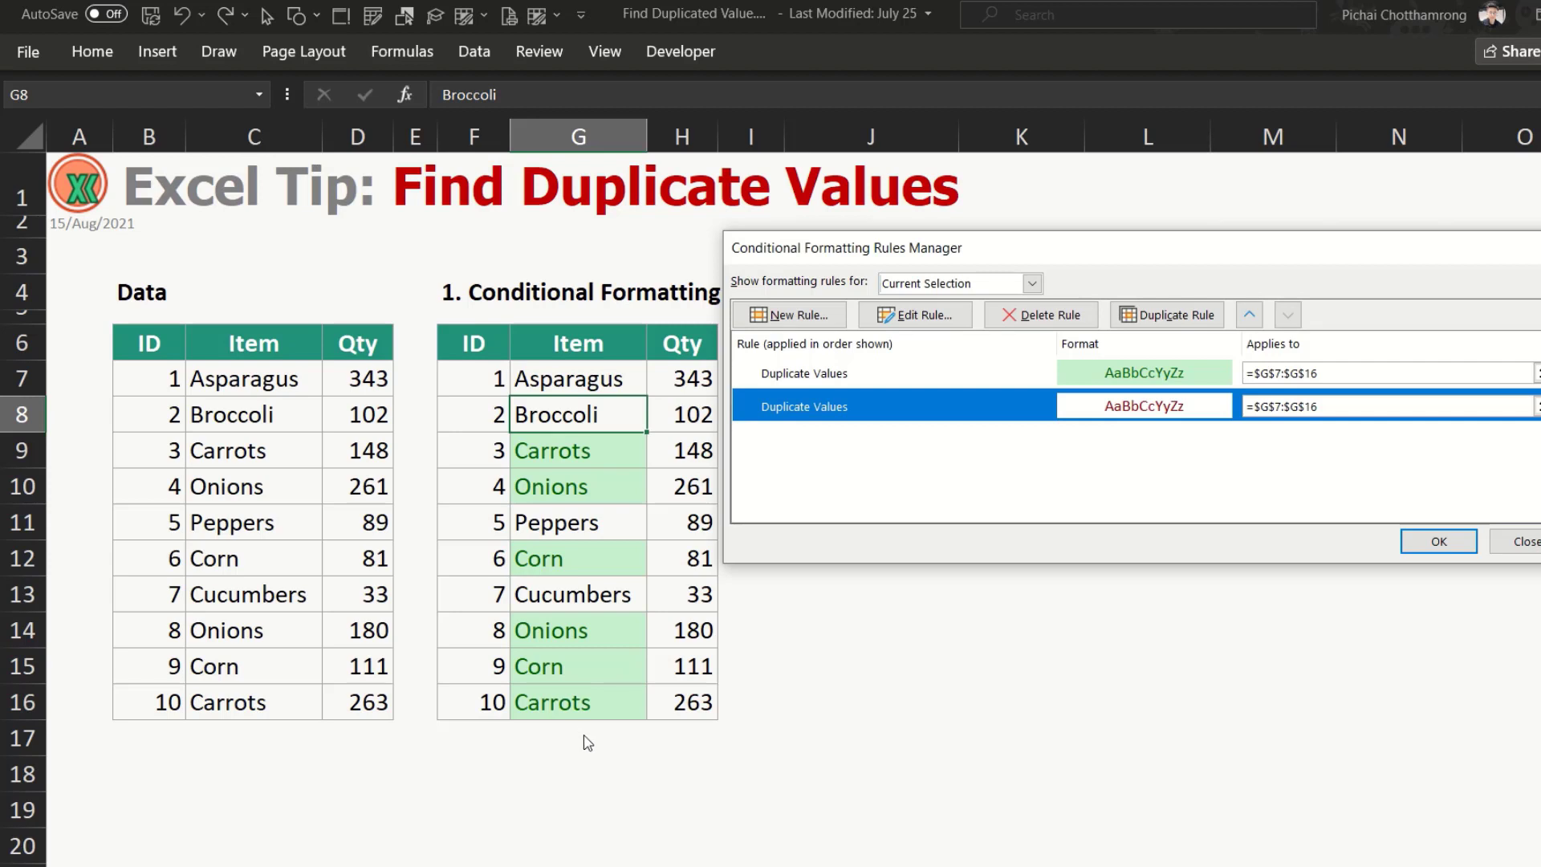
{"action": "mouse_move", "coordinate": [1227, 403]}
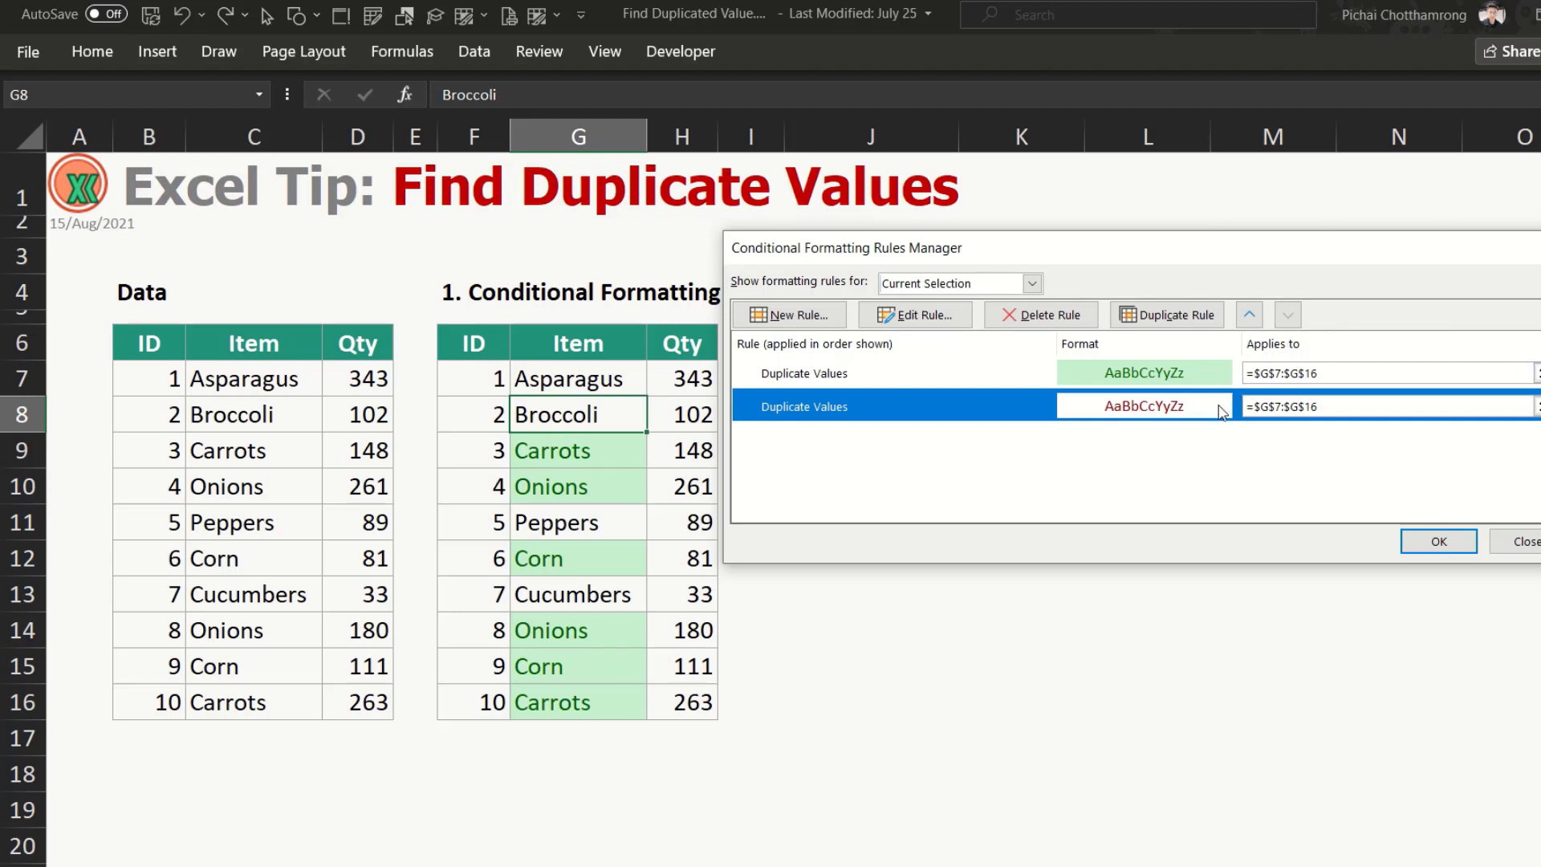
{"action": "mouse_move", "coordinate": [1192, 441]}
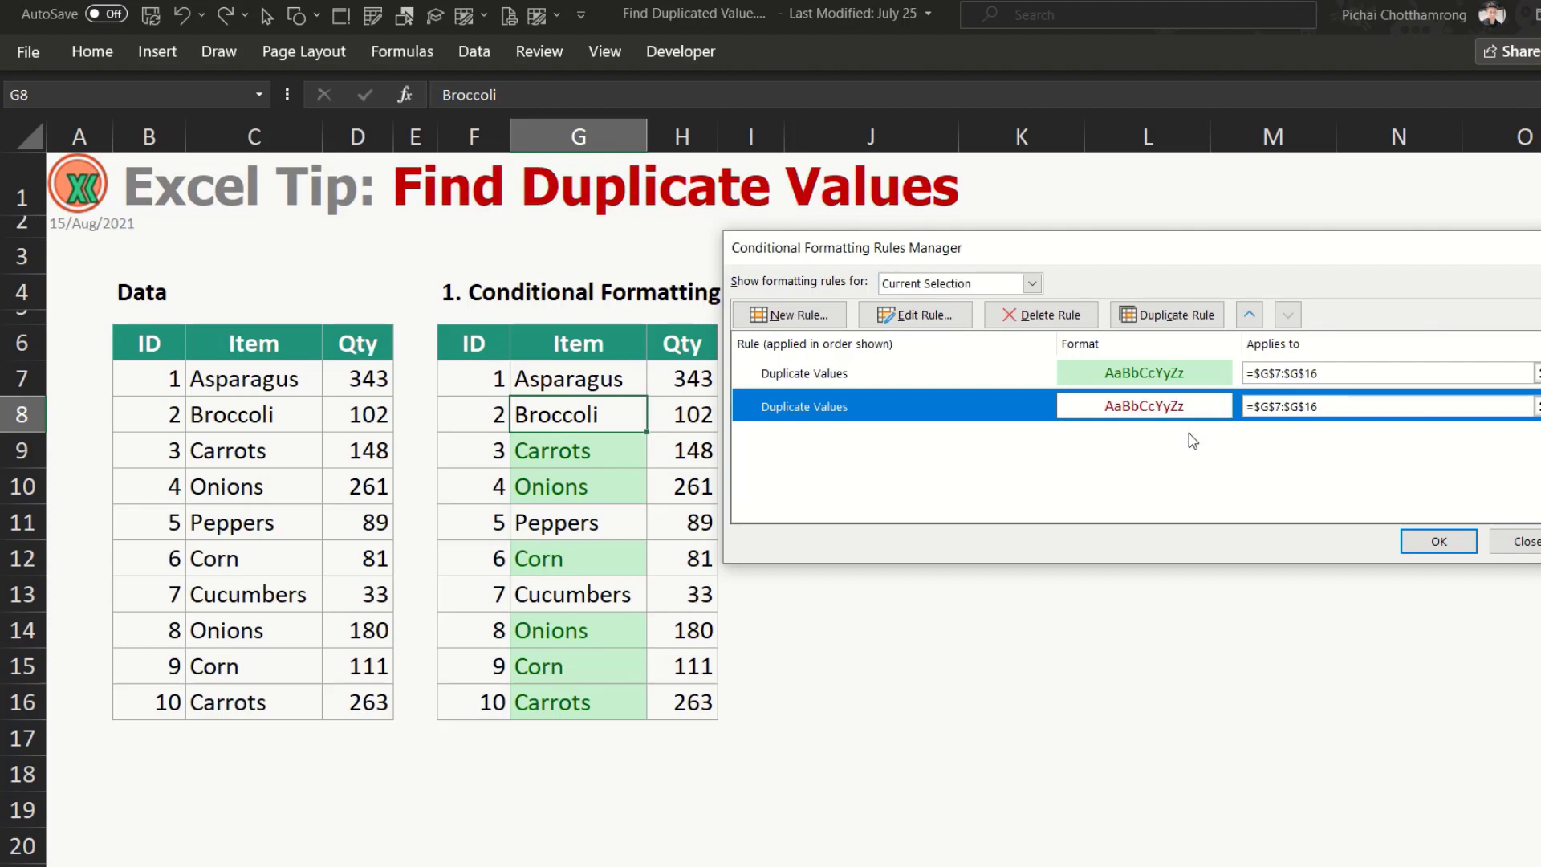
{"action": "mouse_move", "coordinate": [1201, 434]}
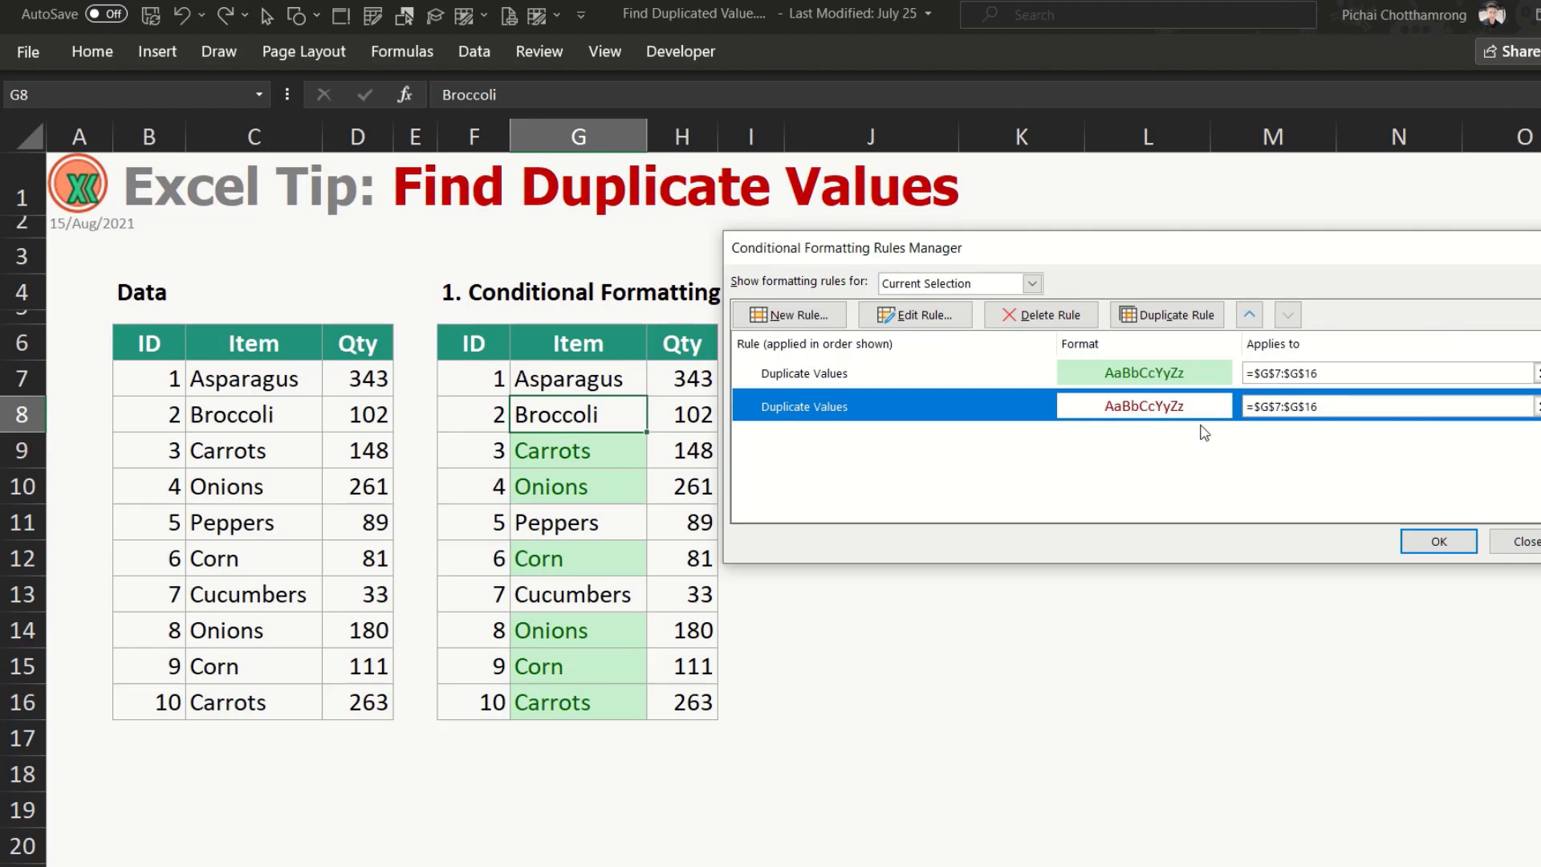
{"action": "mouse_move", "coordinate": [1041, 315]}
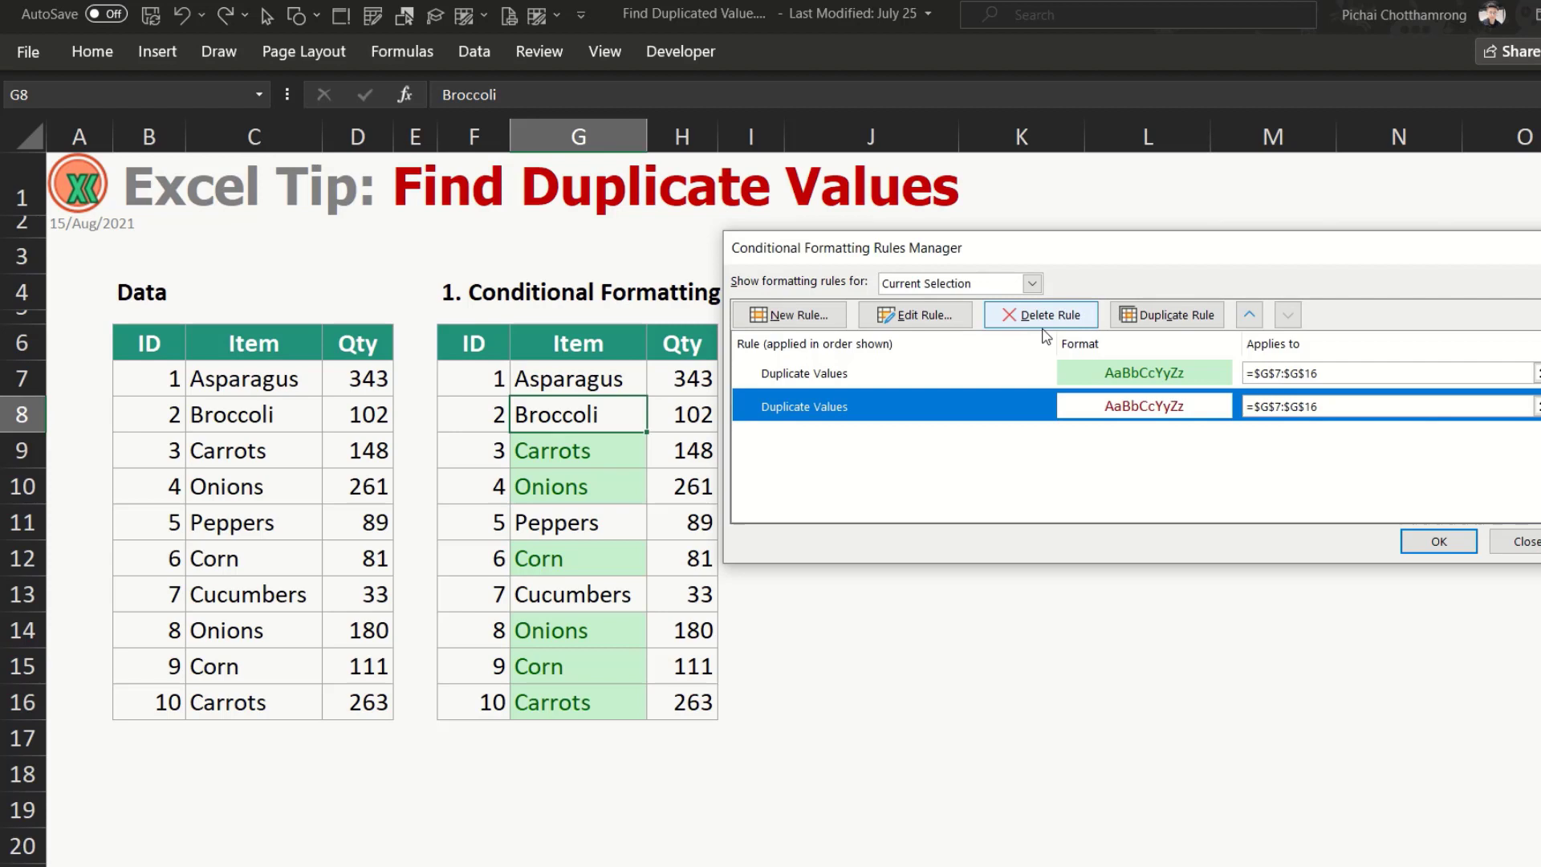
{"action": "left_click", "coordinate": [1041, 315]}
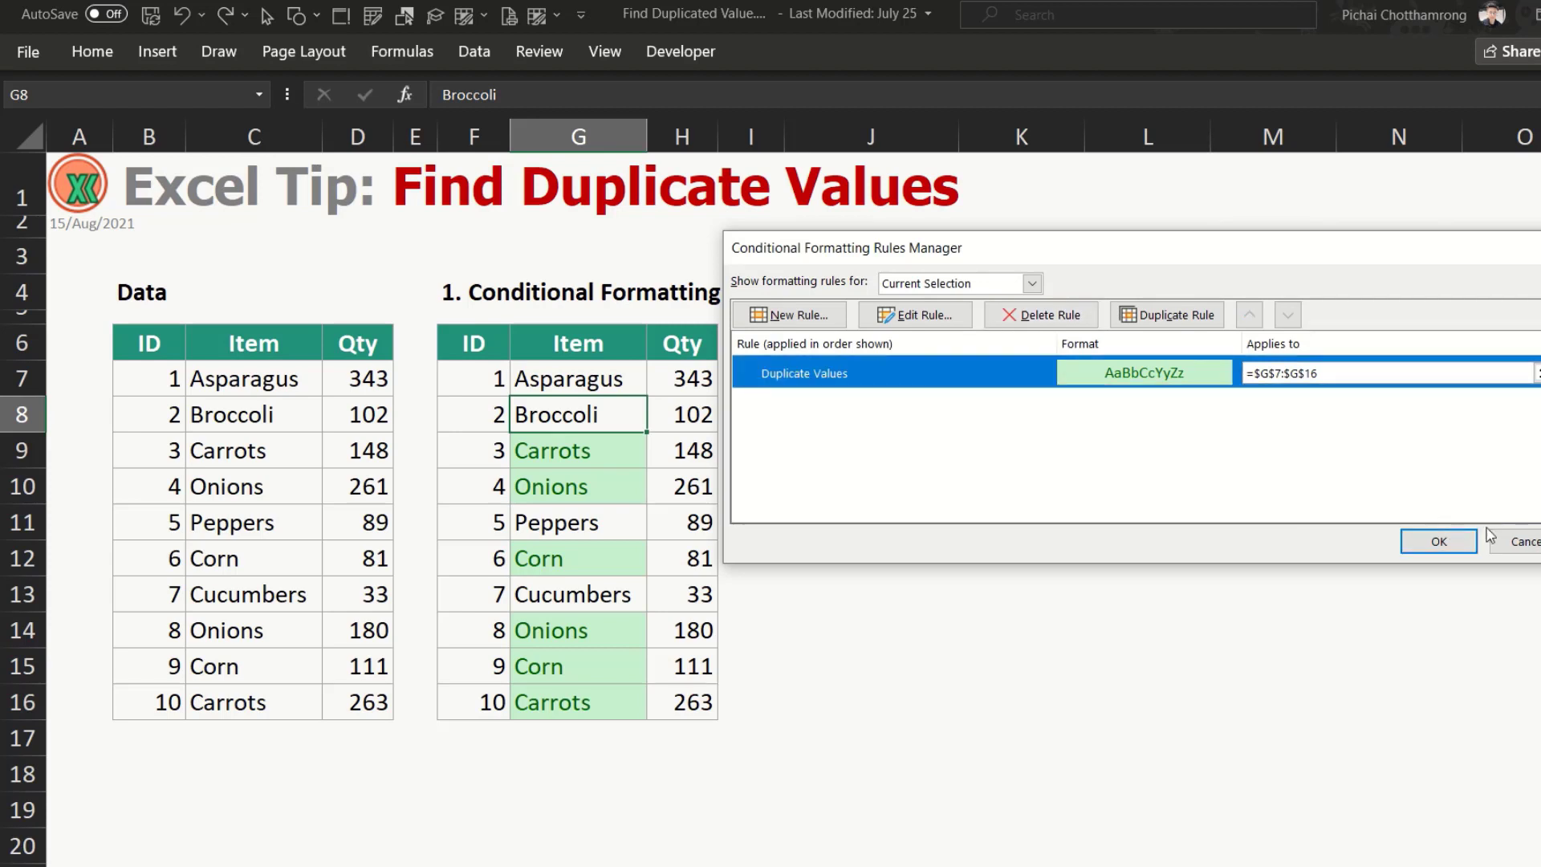
{"action": "left_click", "coordinate": [1437, 540]}
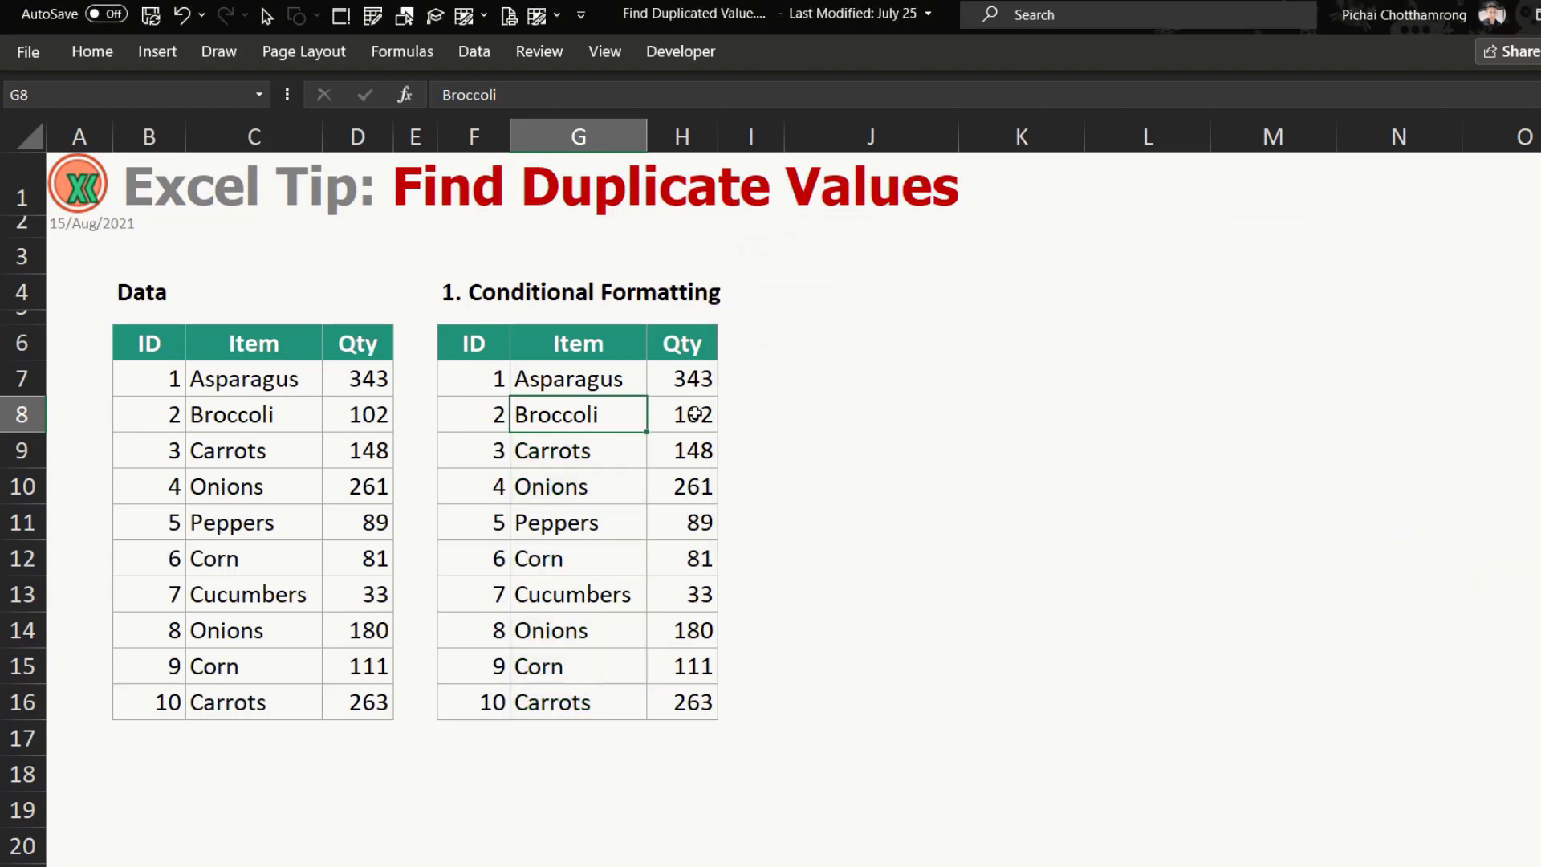
{"action": "left_click_drag", "start_coordinate": [578, 378], "coordinate": [578, 701]}
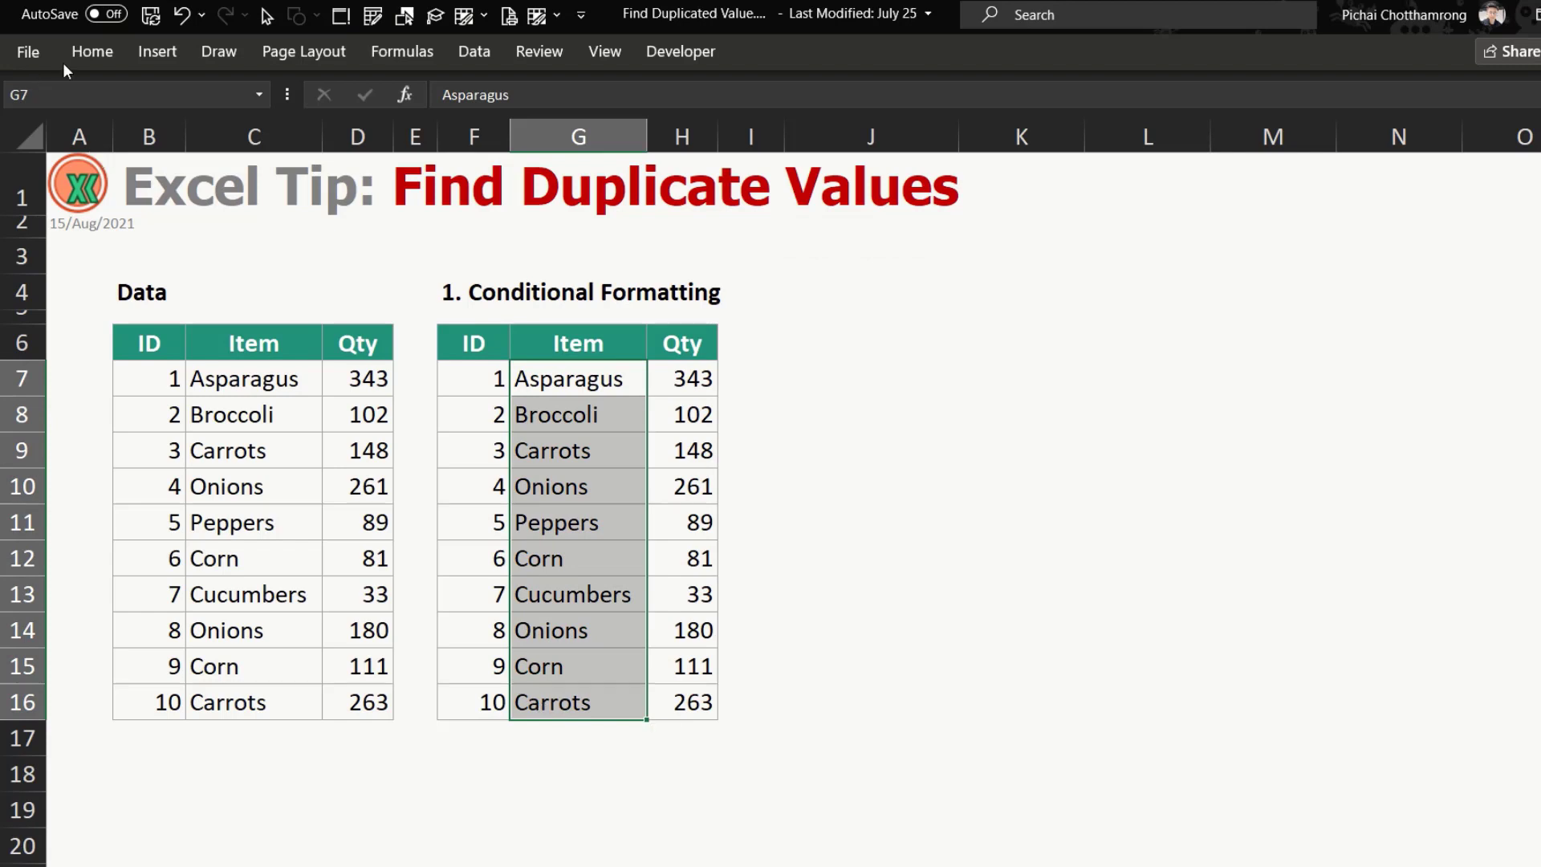
Apply a Light Red Fill with Dark Red Text duplicate rule to G7:G16.
{"action": "left_click", "coordinate": [977, 110]}
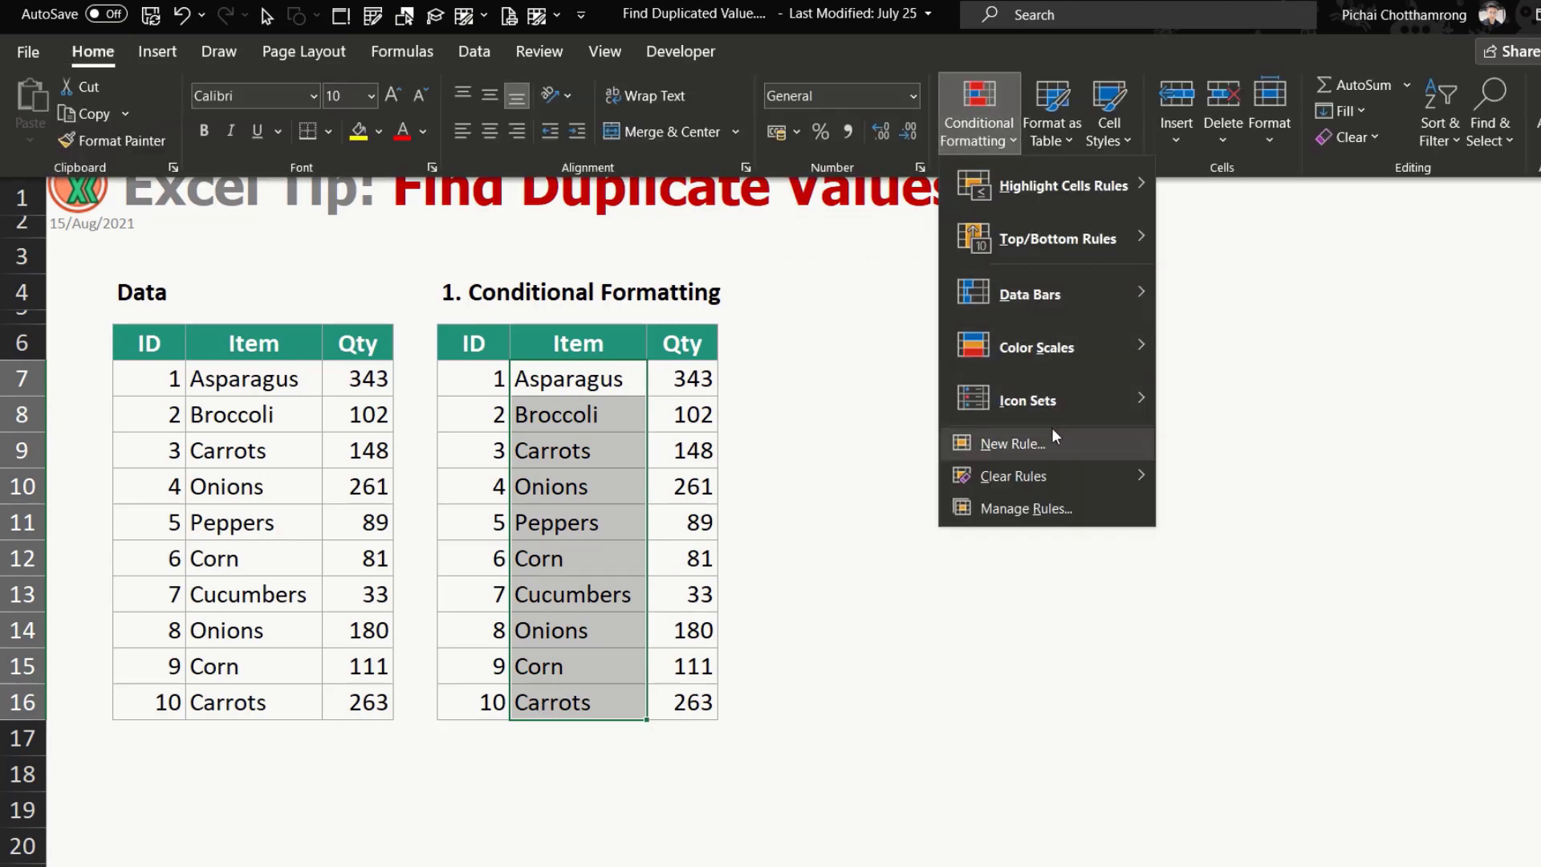
{"action": "left_click", "coordinate": [1061, 185]}
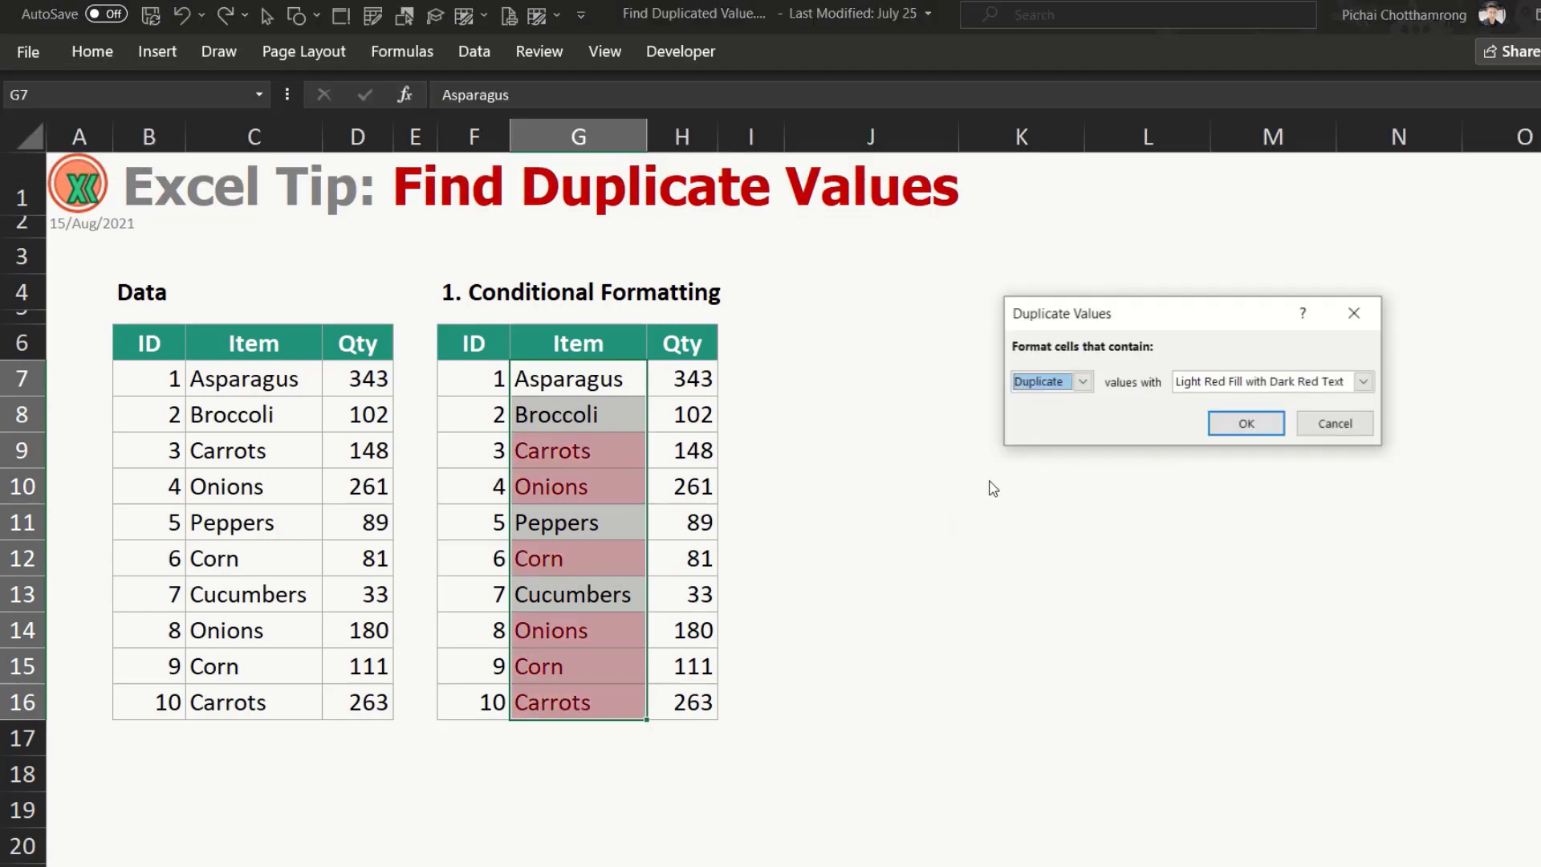
{"action": "left_click", "coordinate": [1244, 423]}
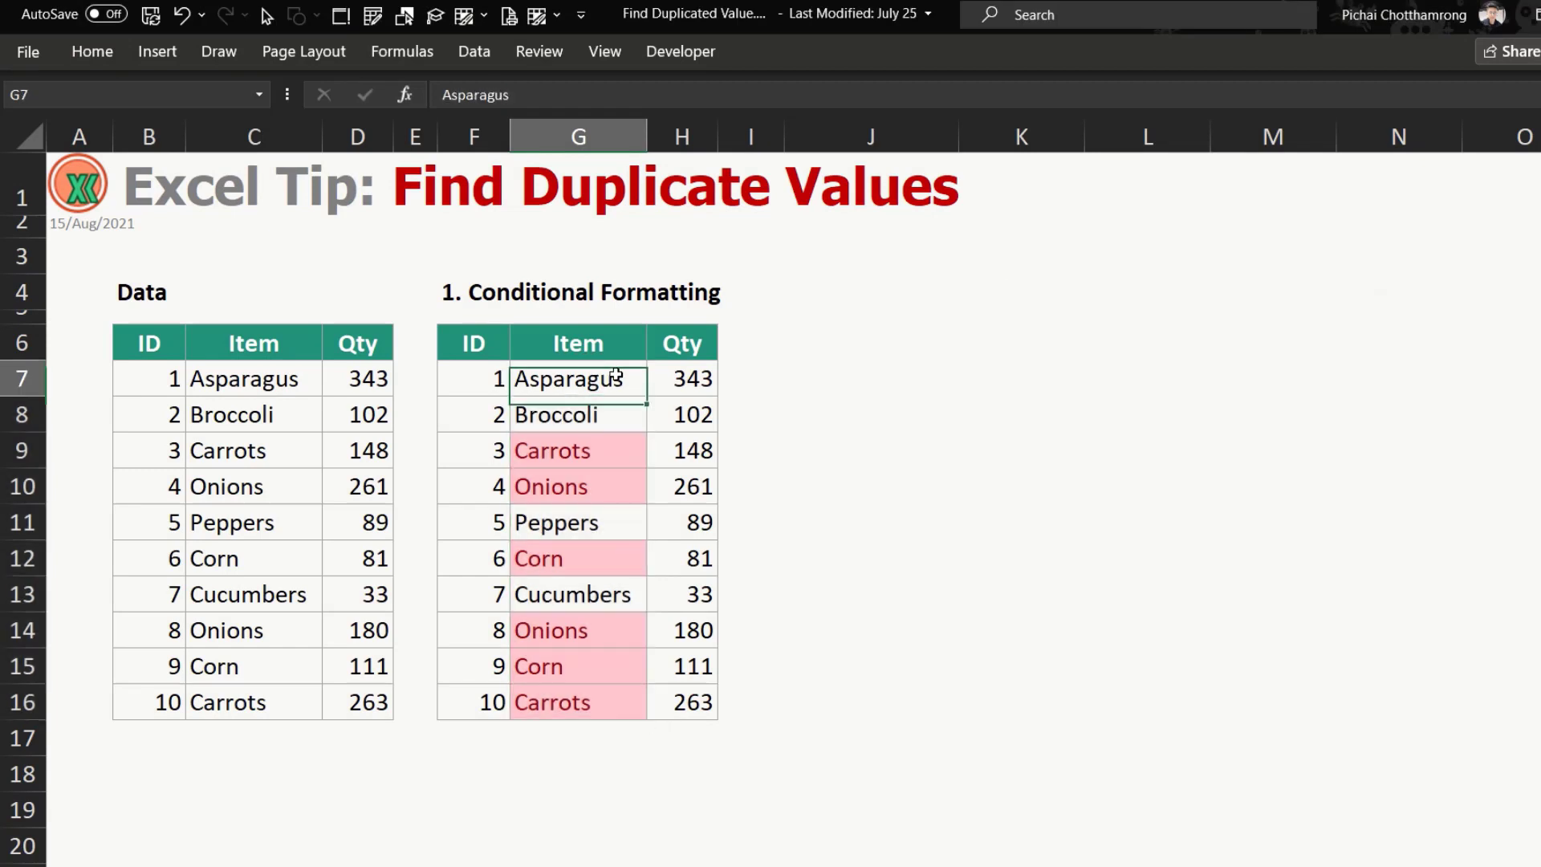
{"action": "left_click_drag", "start_coordinate": [578, 378], "coordinate": [578, 702]}
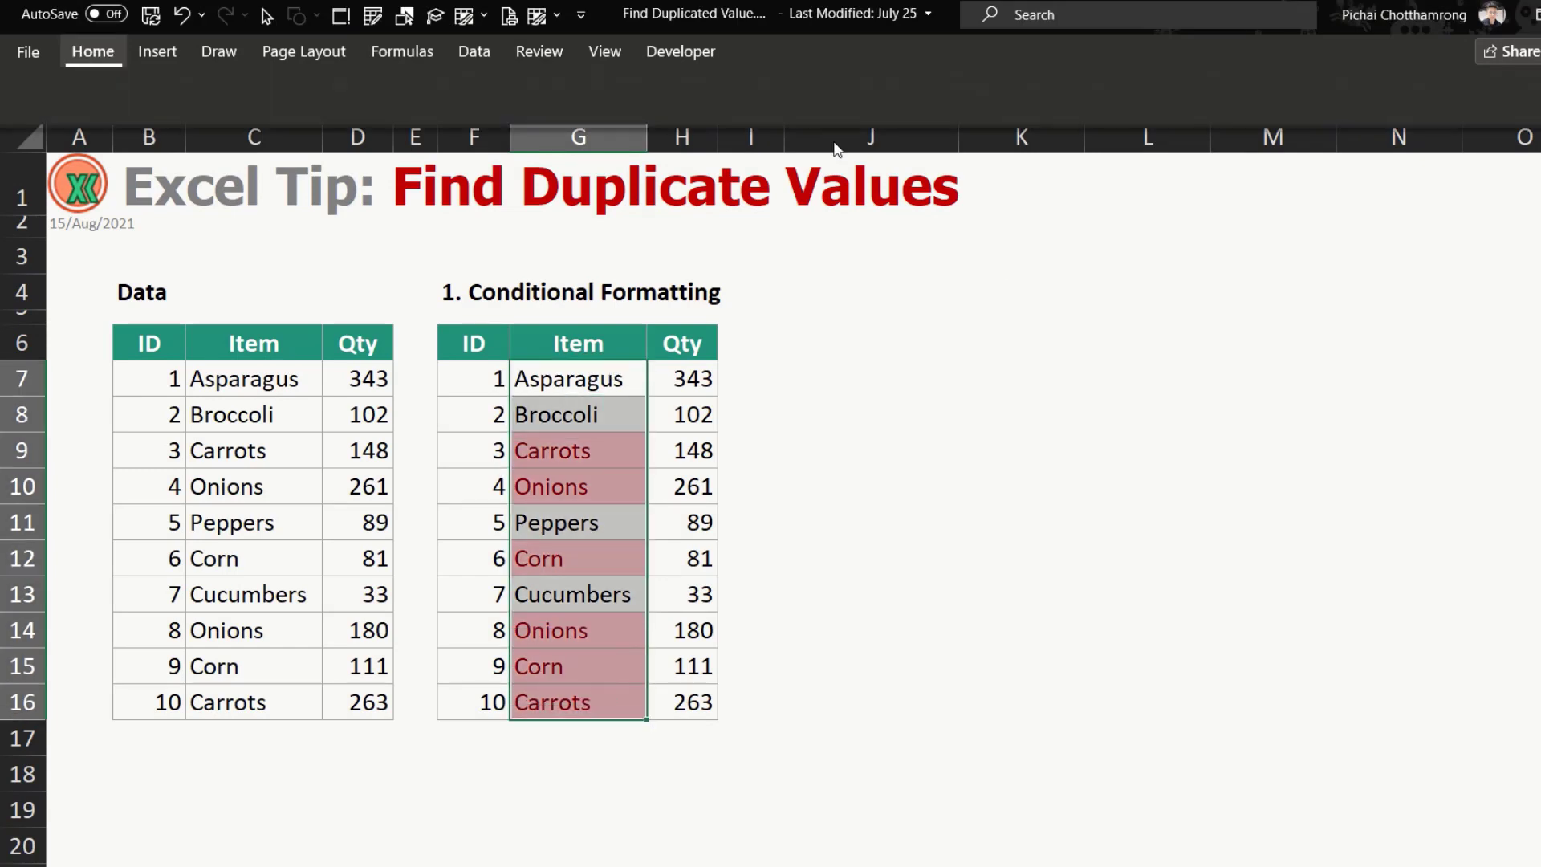
{"action": "left_click", "coordinate": [977, 111]}
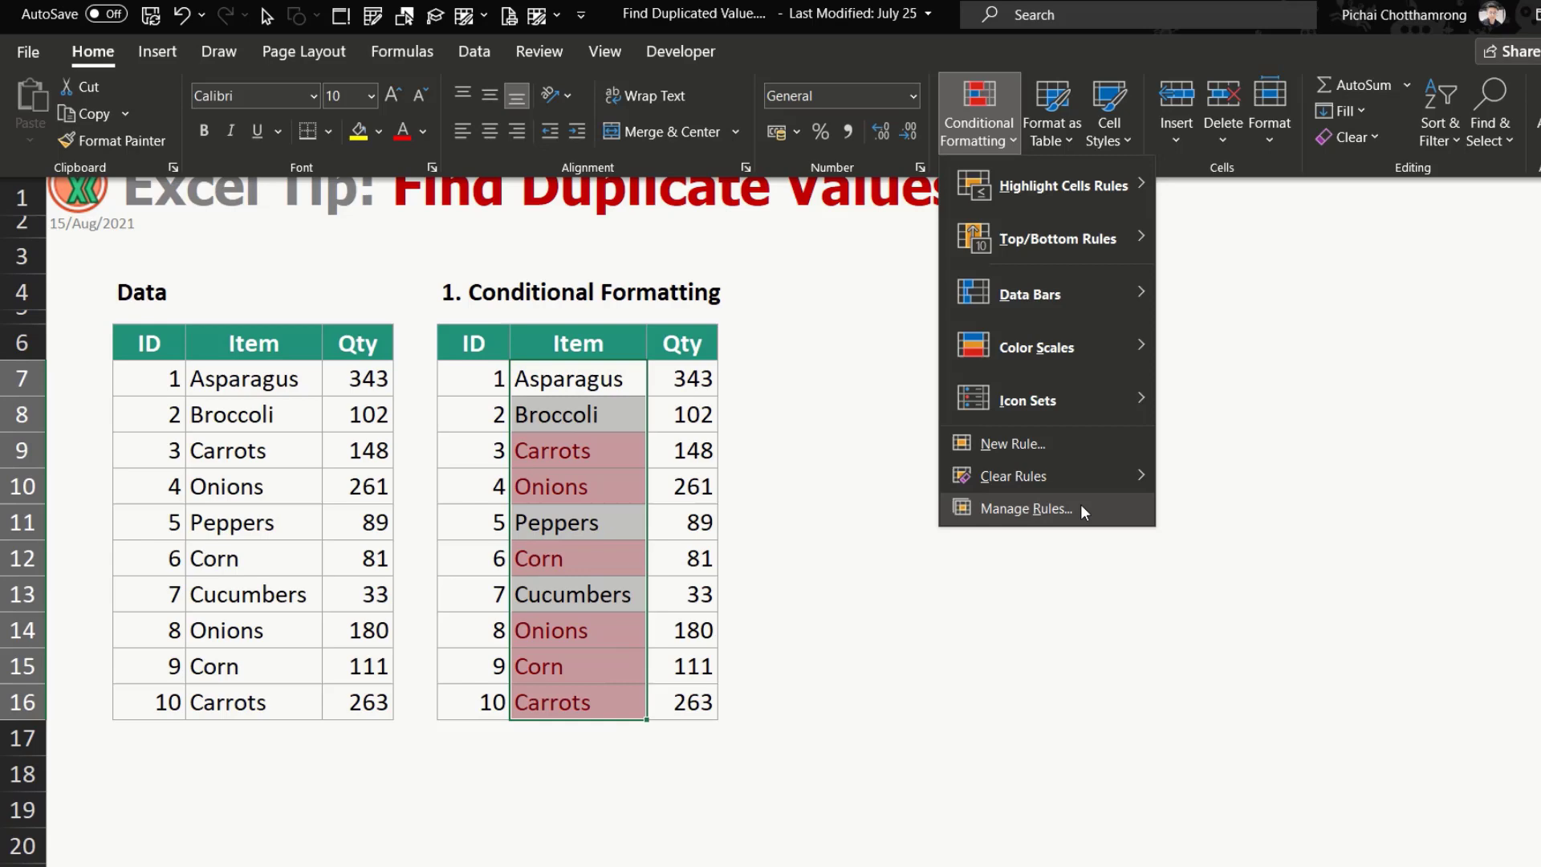
Edit the duplicate rule's font color to dark red and confirm all dialogs.
{"action": "left_click", "coordinate": [1024, 508]}
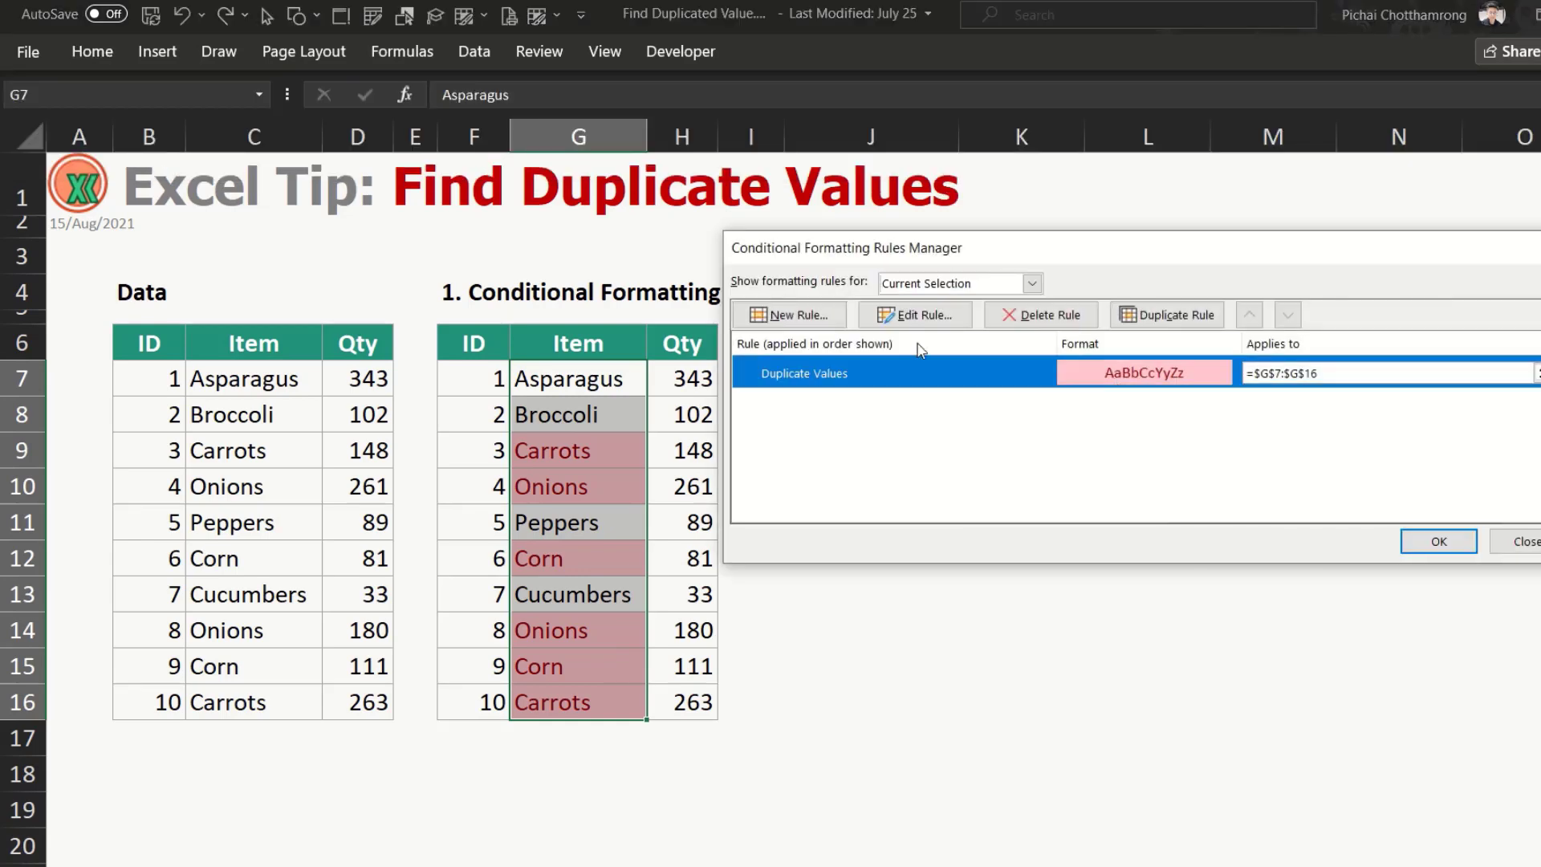
{"action": "left_click", "coordinate": [915, 315]}
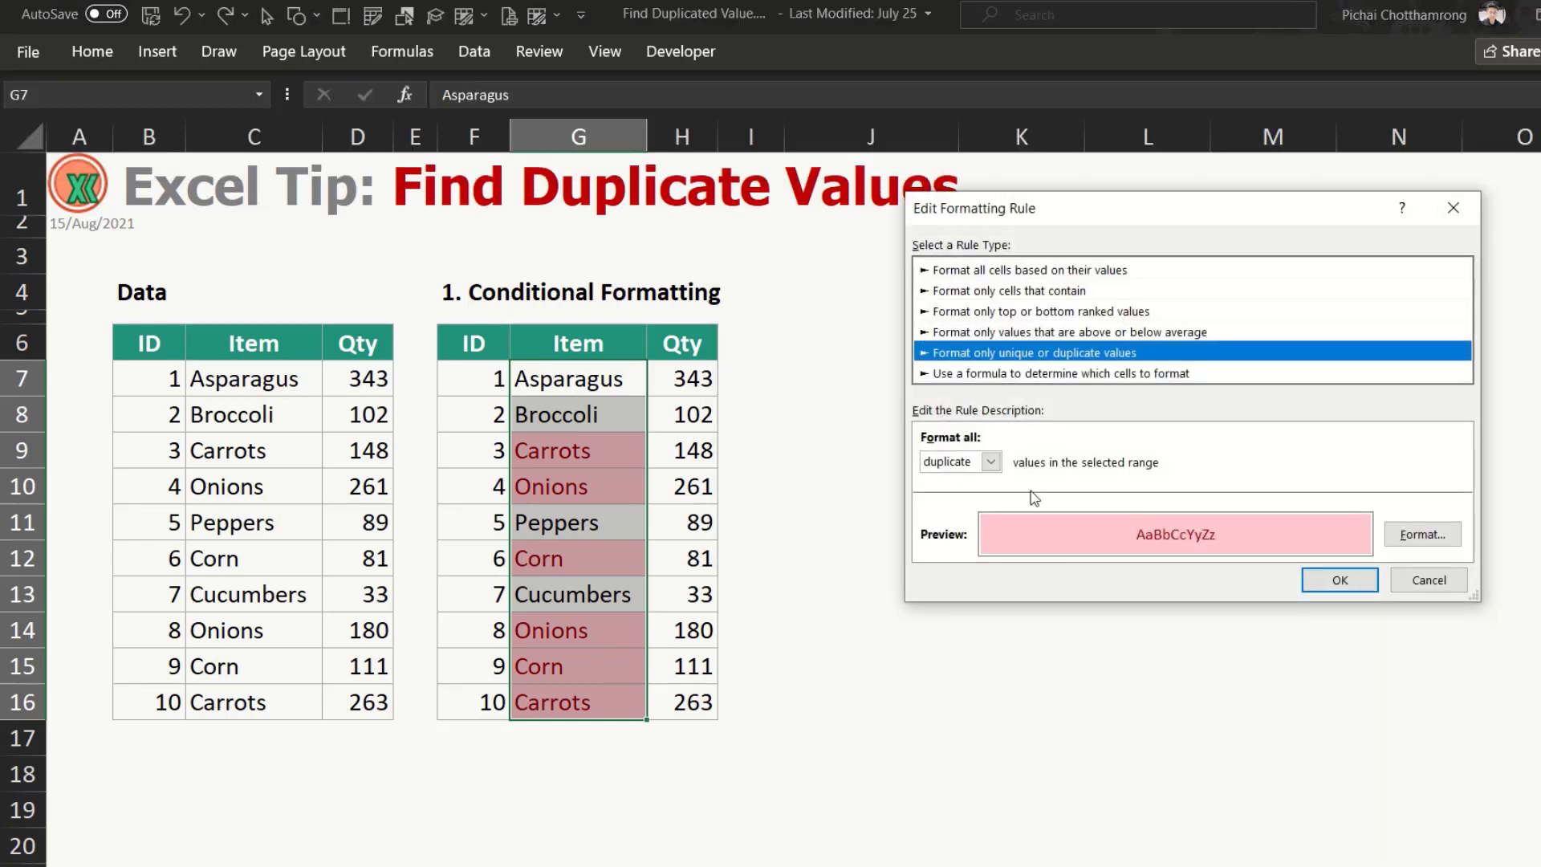
{"action": "left_click", "coordinate": [1420, 534]}
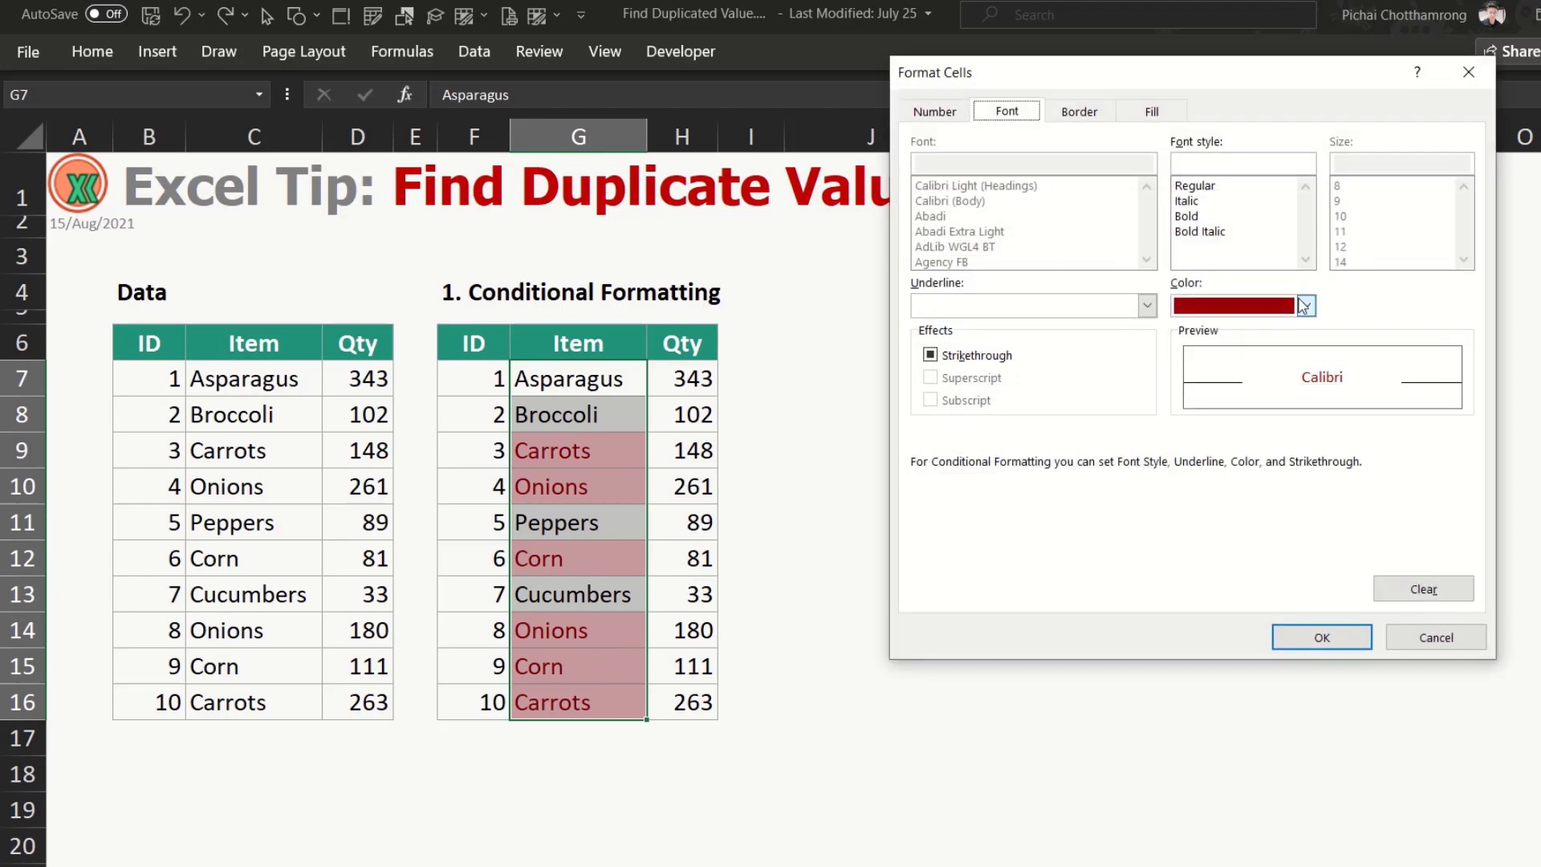
{"action": "mouse_move", "coordinate": [1384, 724]}
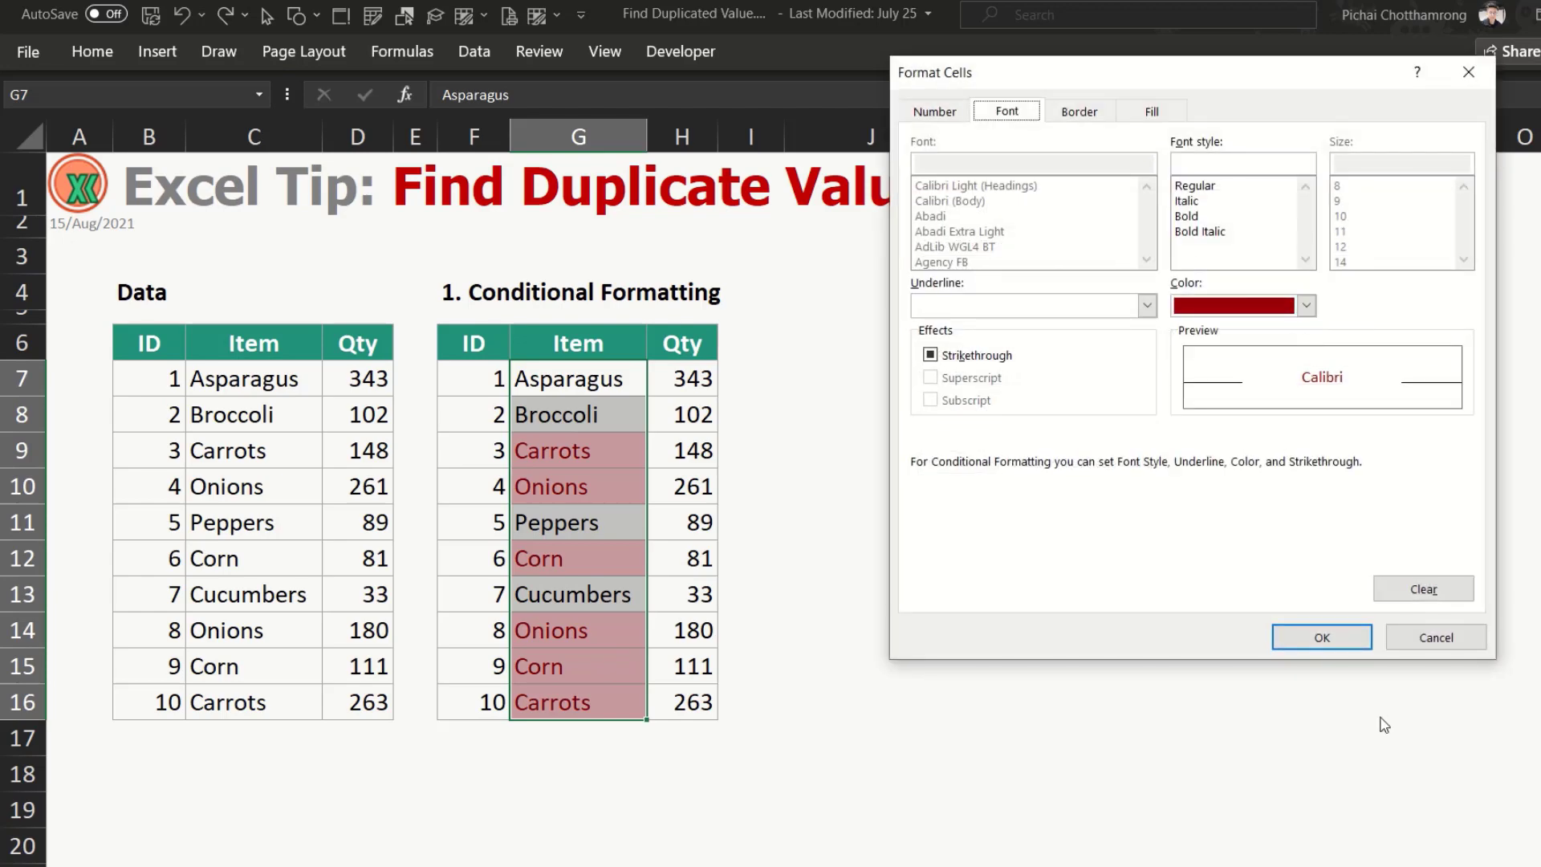
{"action": "left_click", "coordinate": [1322, 637]}
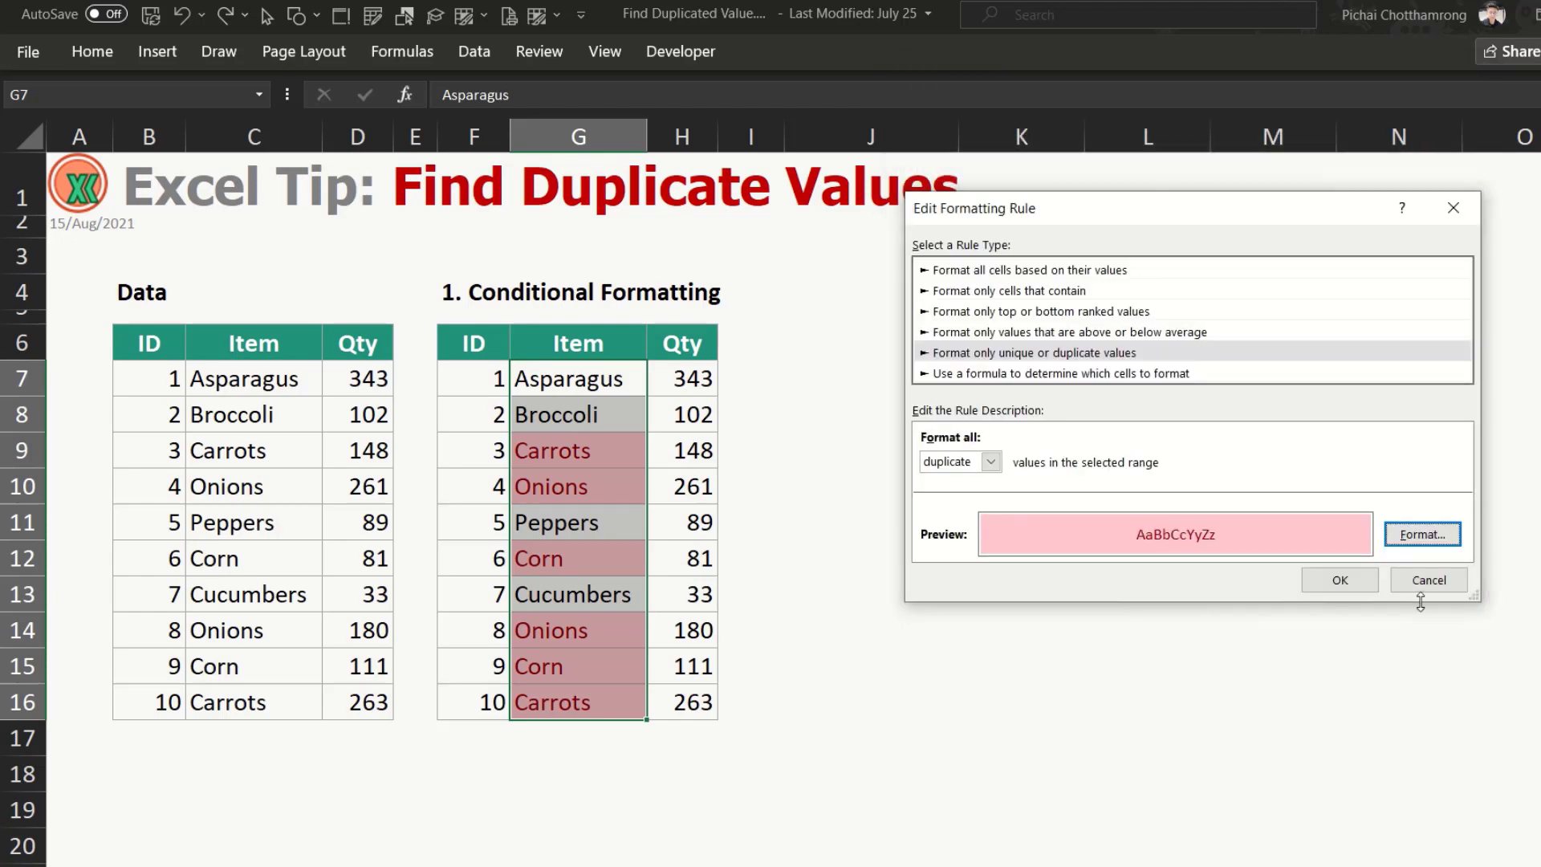
{"action": "left_click", "coordinate": [1339, 579]}
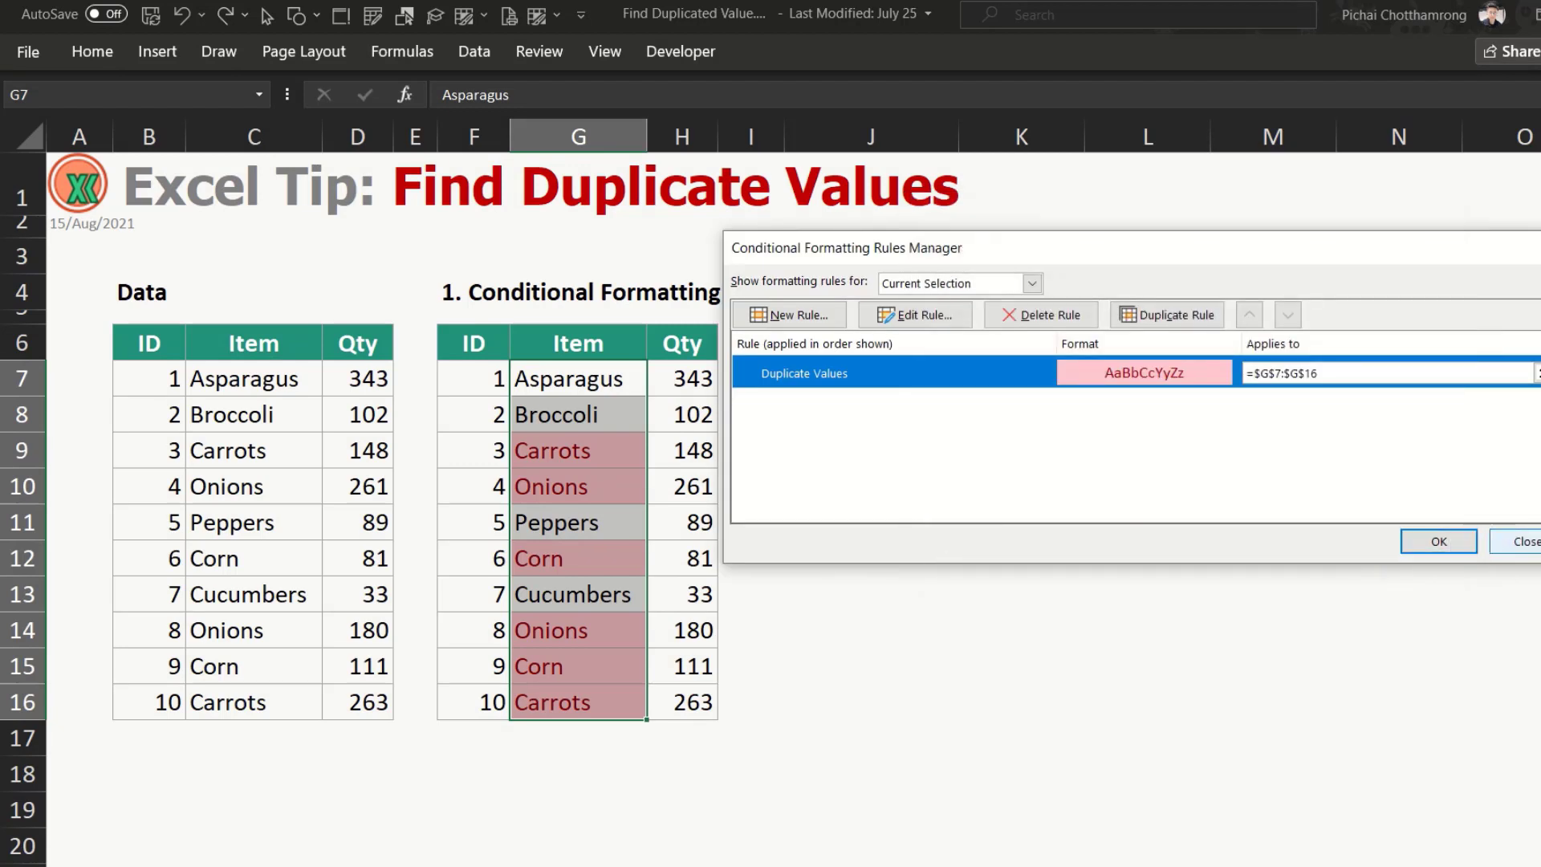
{"action": "left_click", "coordinate": [1436, 542]}
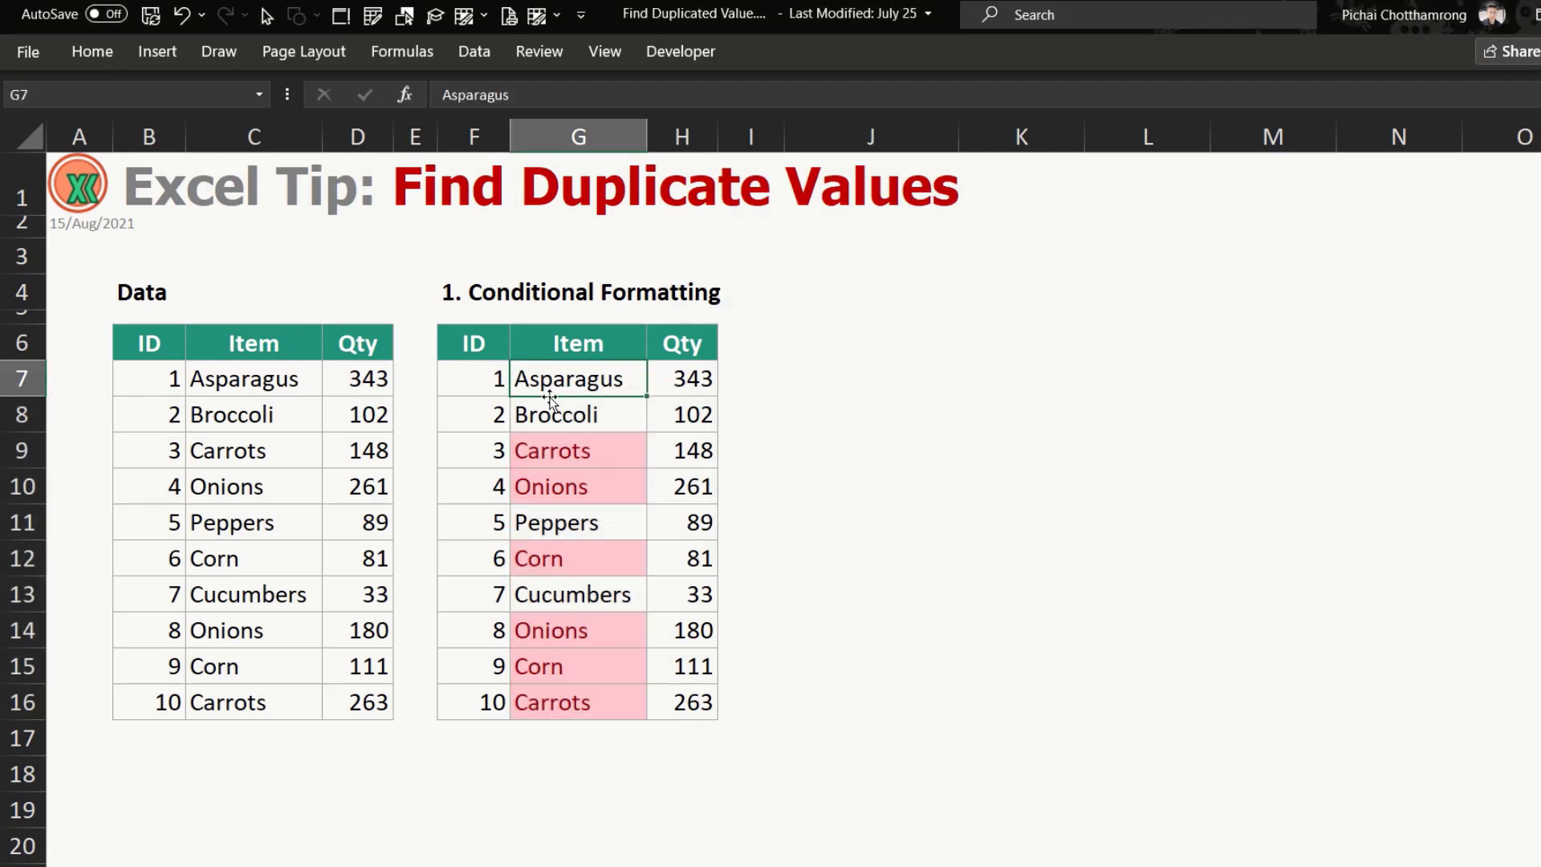
{"action": "mouse_move", "coordinate": [627, 450]}
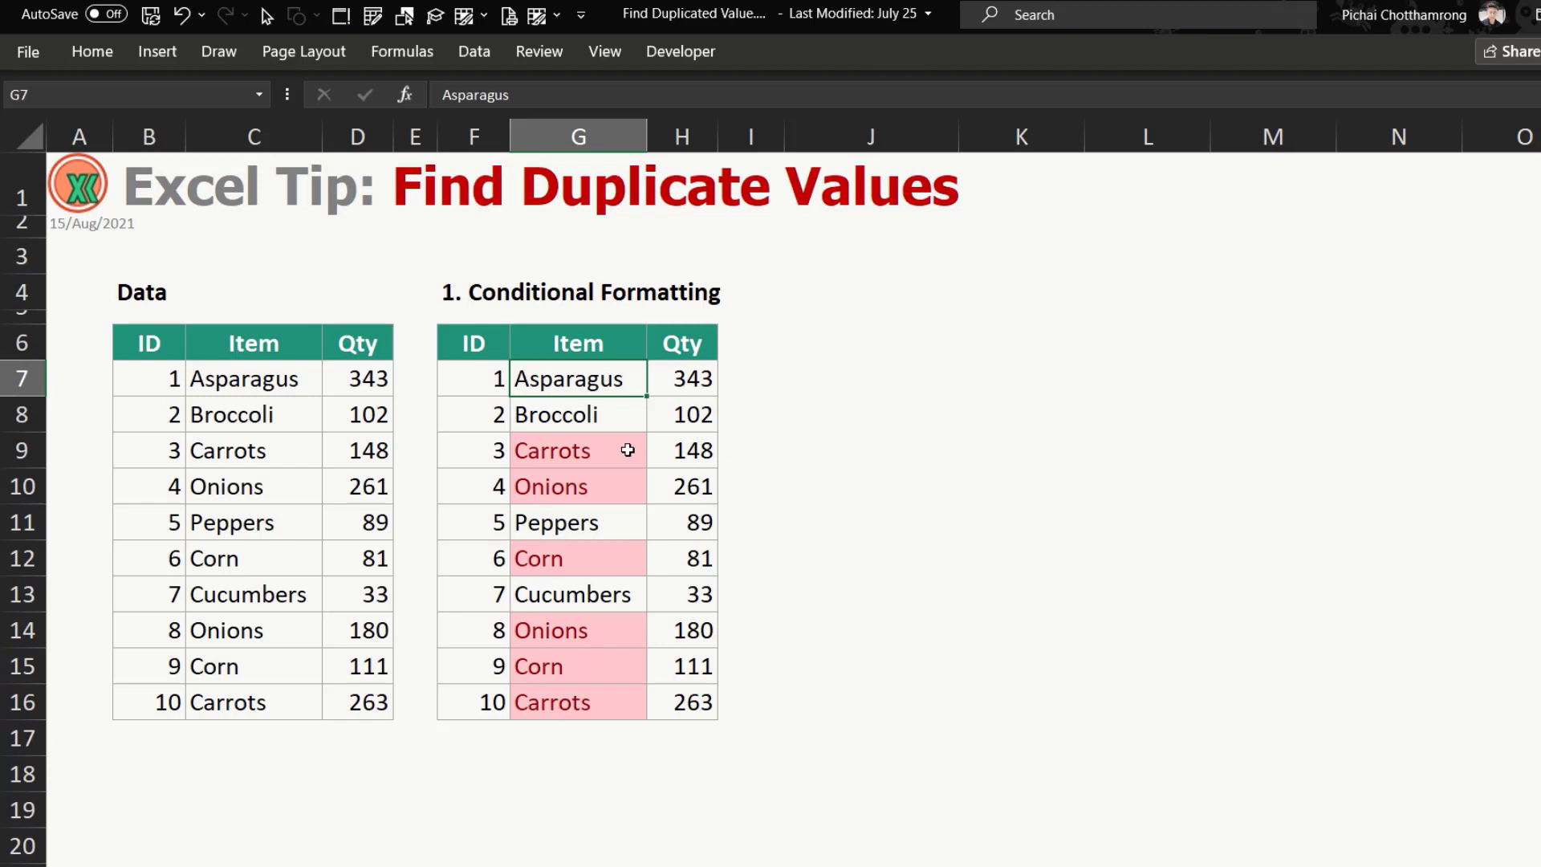
Select the second Onions entry and the last Carrots entry in the copied table.
{"action": "left_click", "coordinate": [577, 631]}
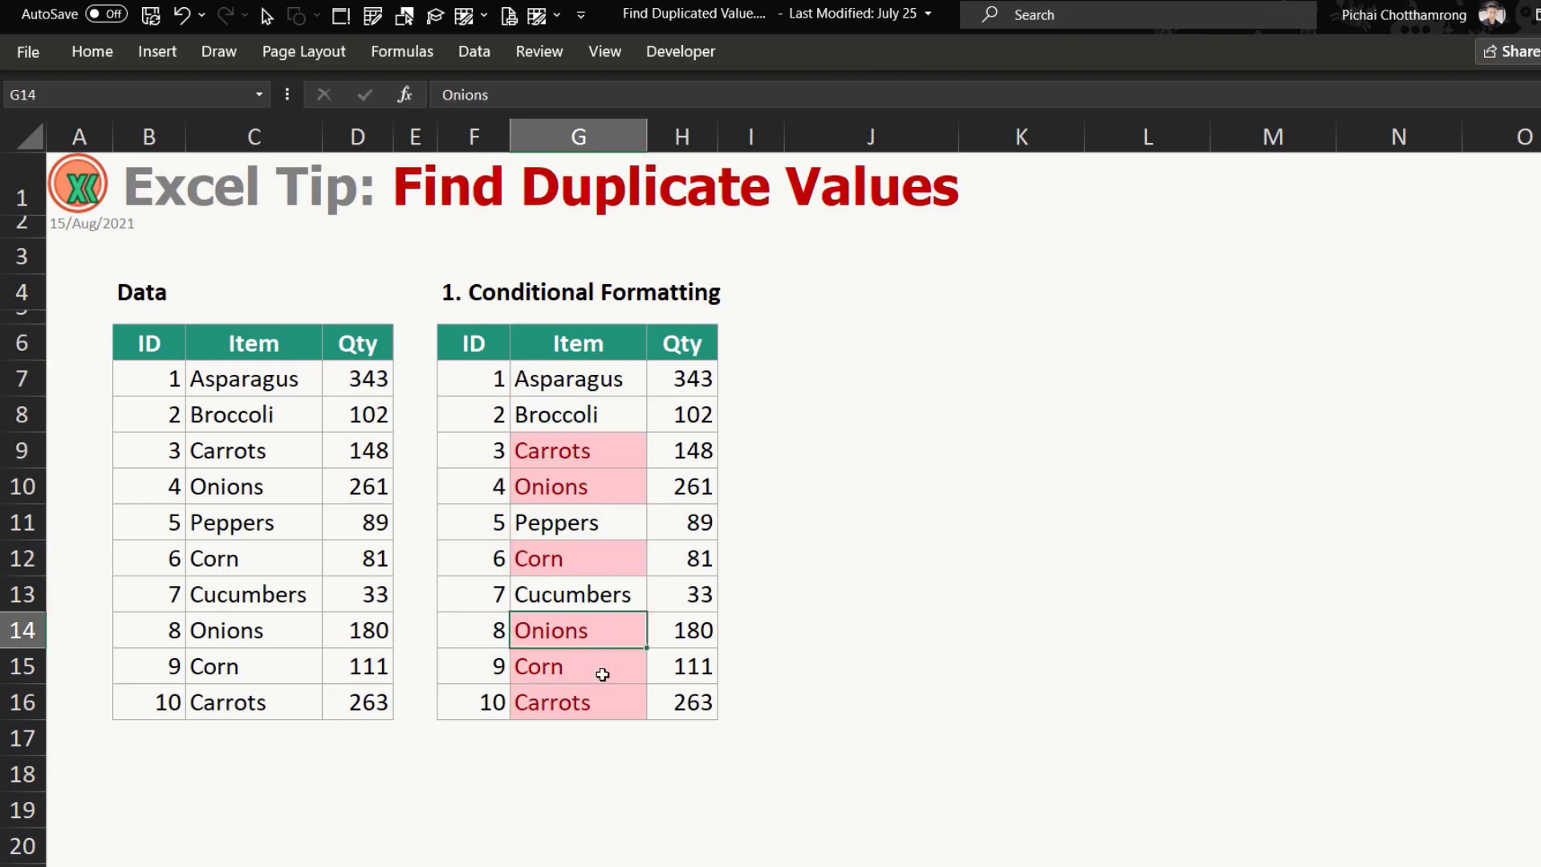
{"action": "left_click", "coordinate": [578, 701]}
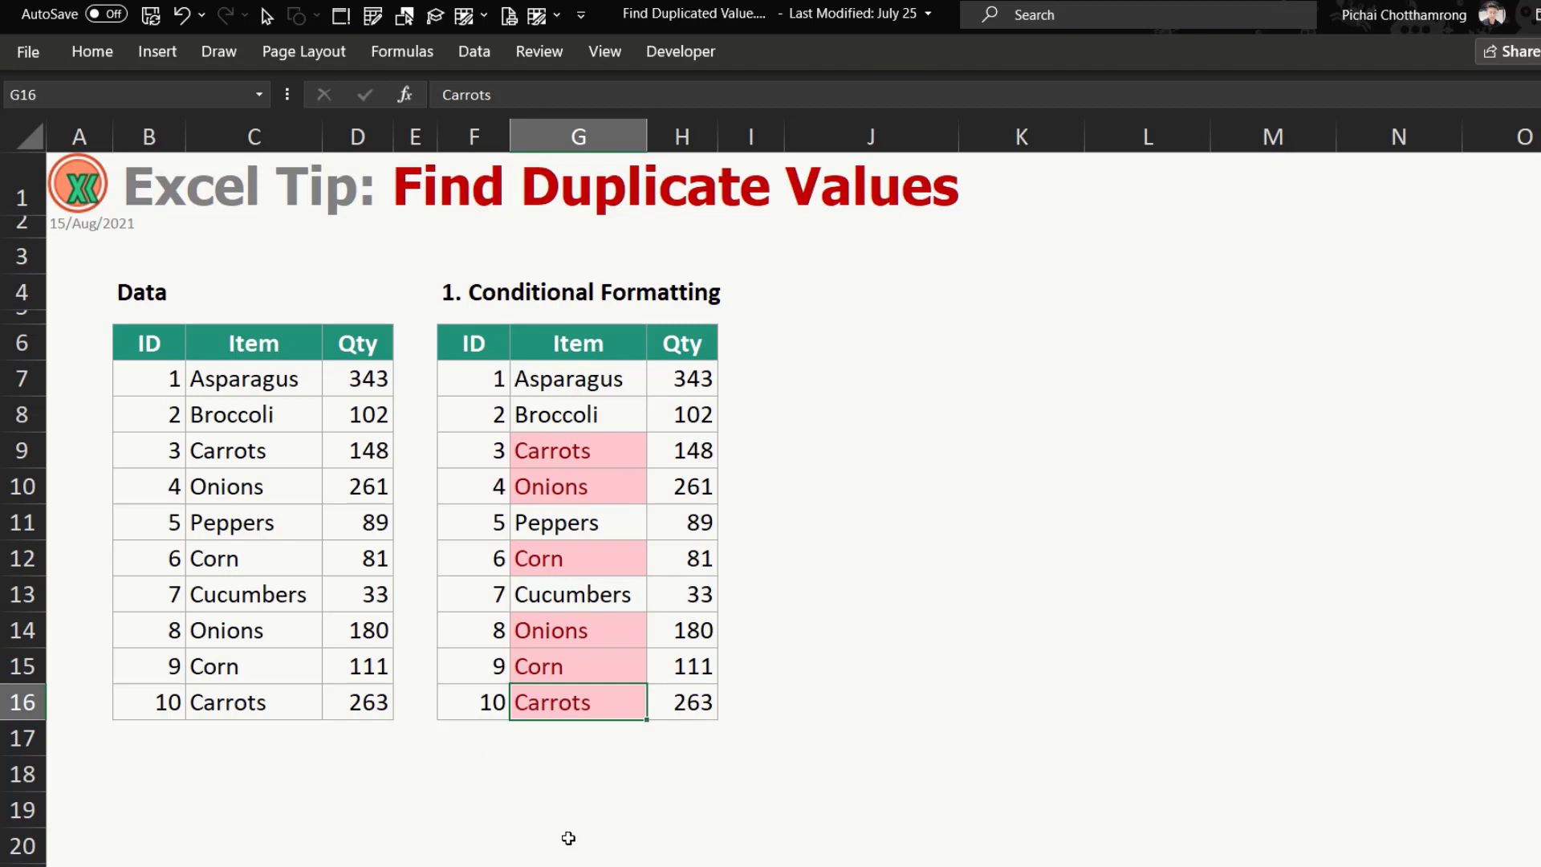
{"action": "mouse_move", "coordinate": [491, 362]}
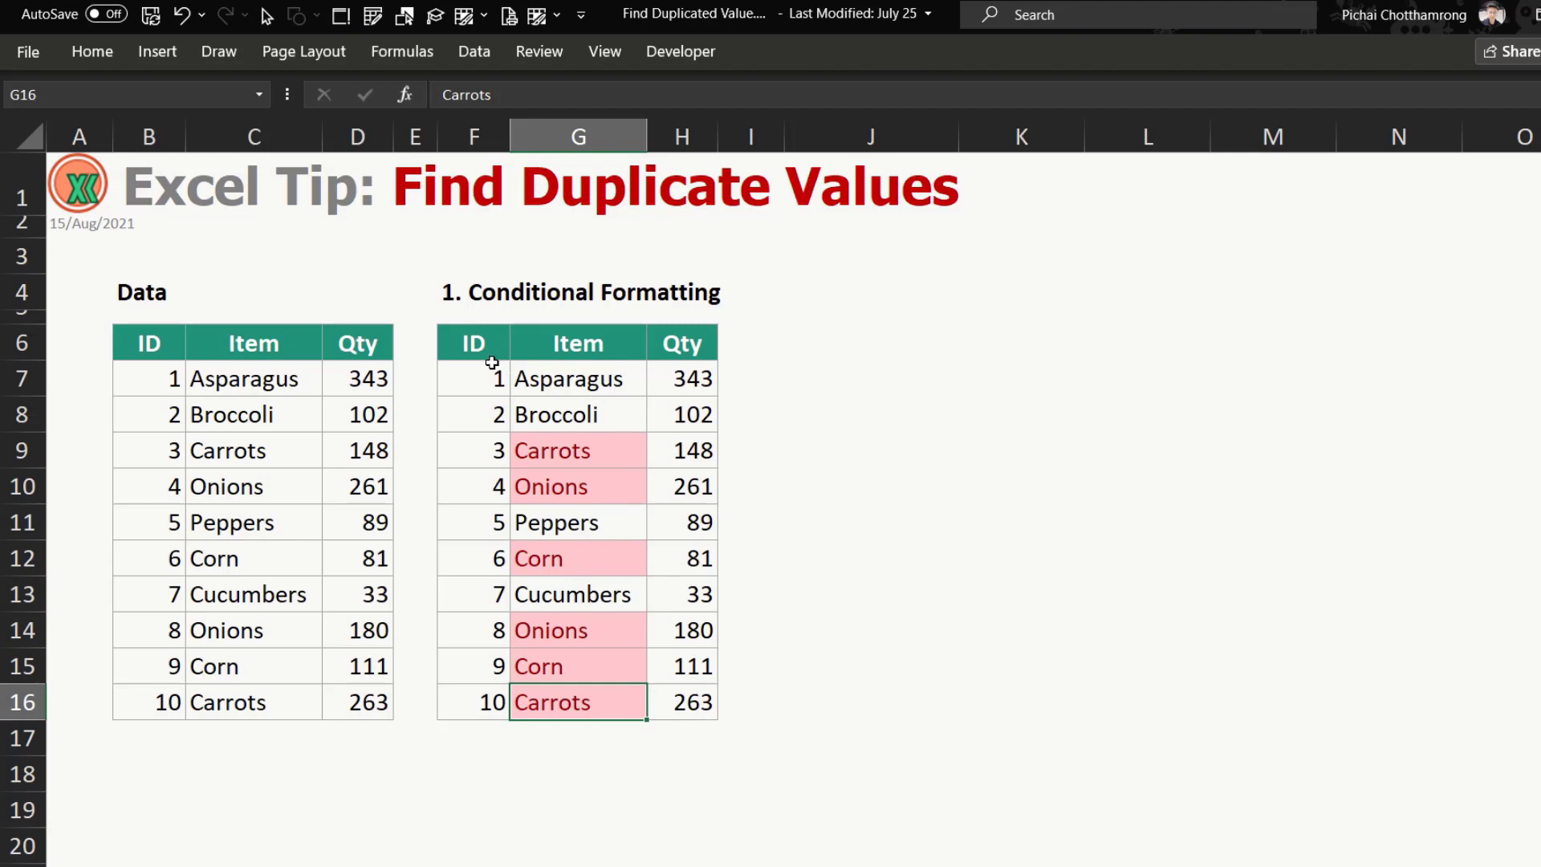
{"action": "mouse_move", "coordinate": [568, 350]}
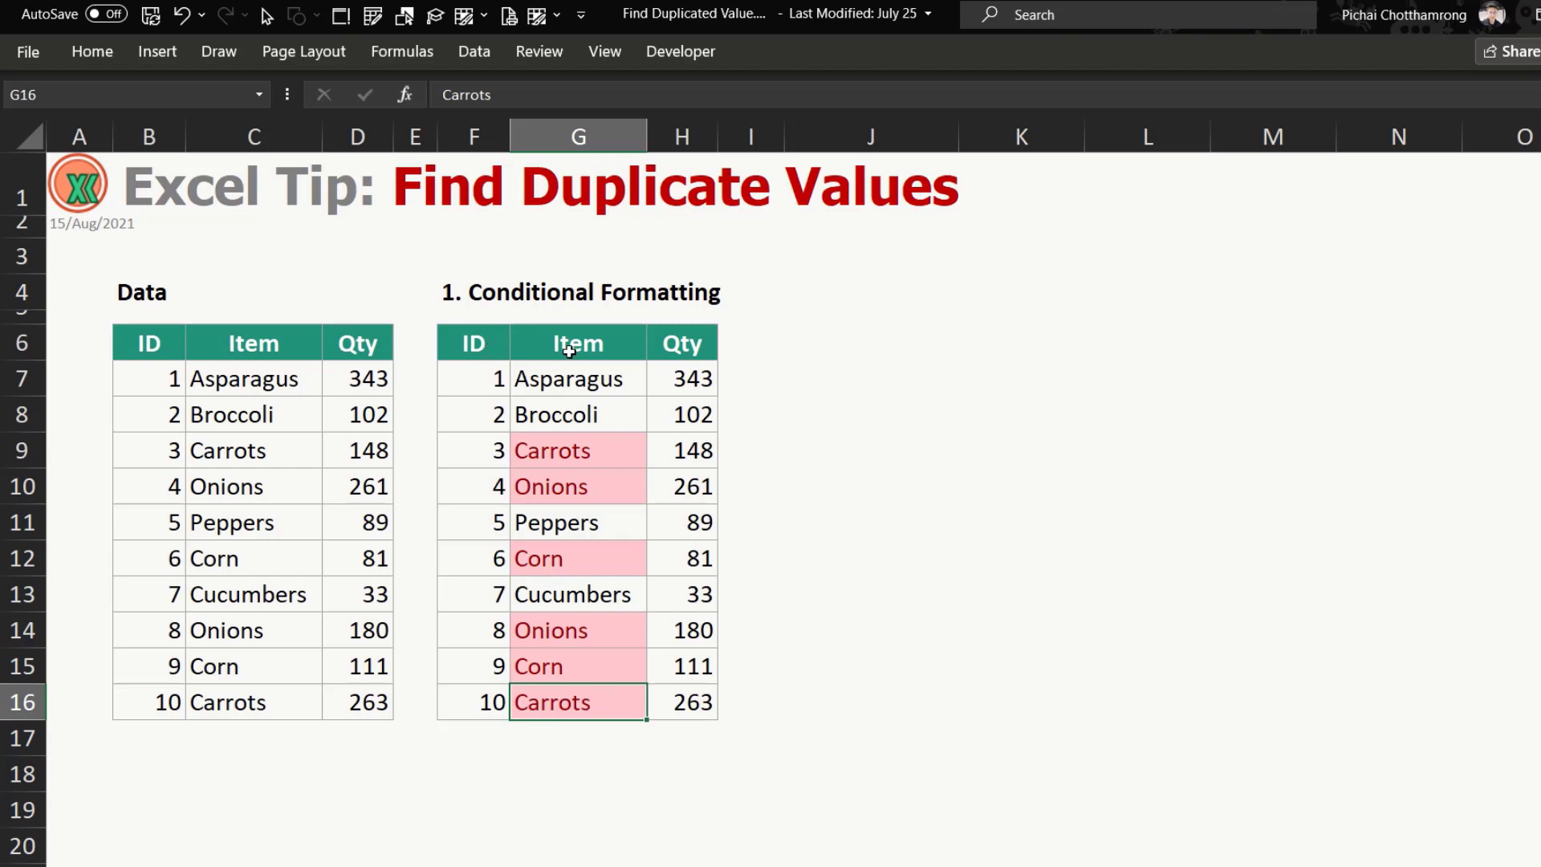
{"action": "mouse_move", "coordinate": [551, 353]}
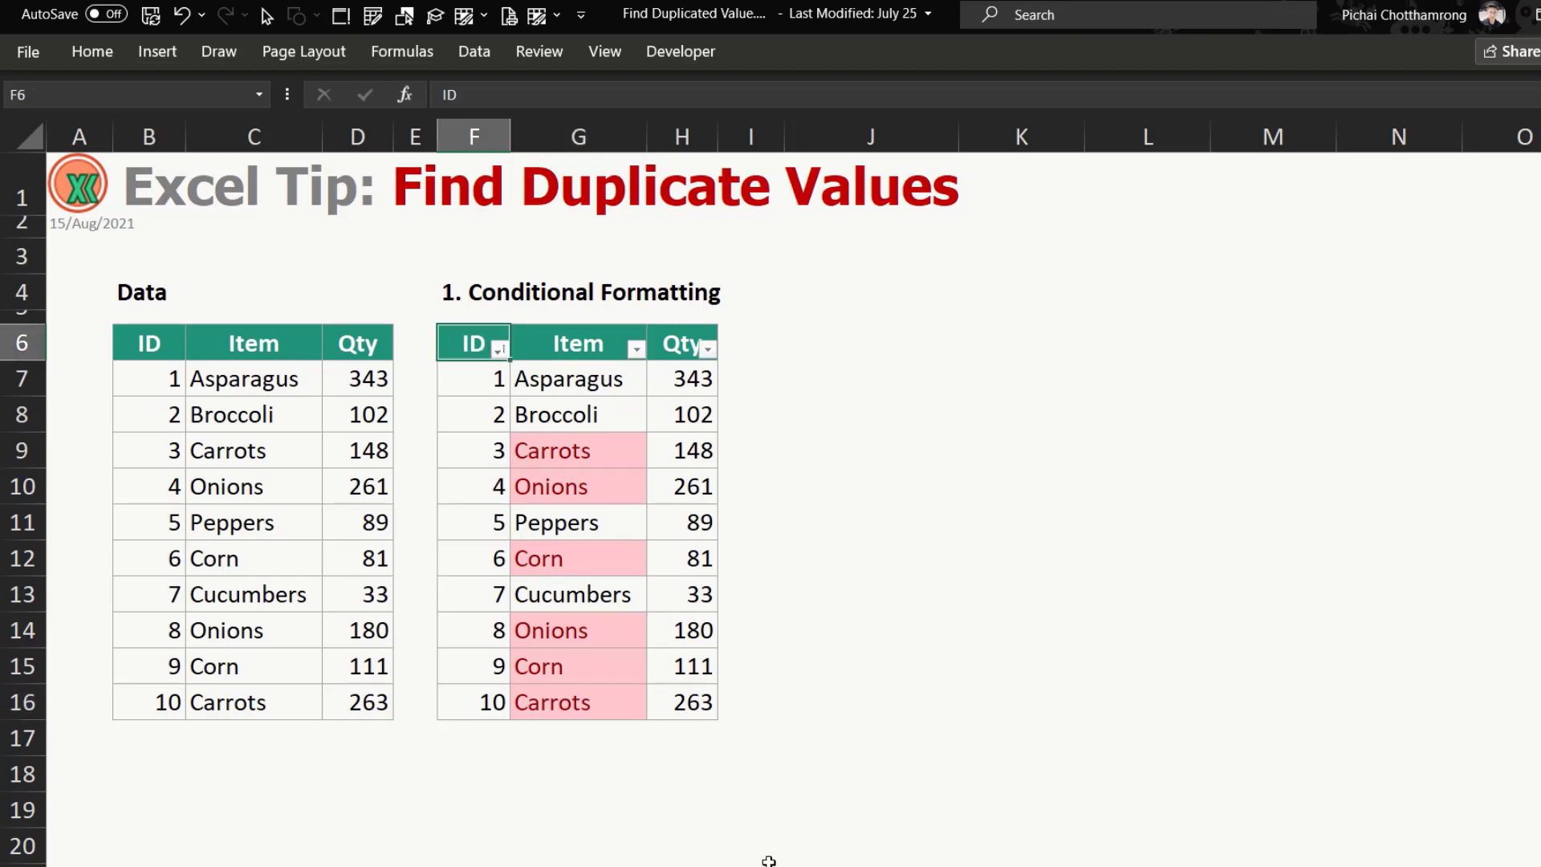
Open the Item column's filter dropdown.
{"action": "left_click", "coordinate": [635, 349]}
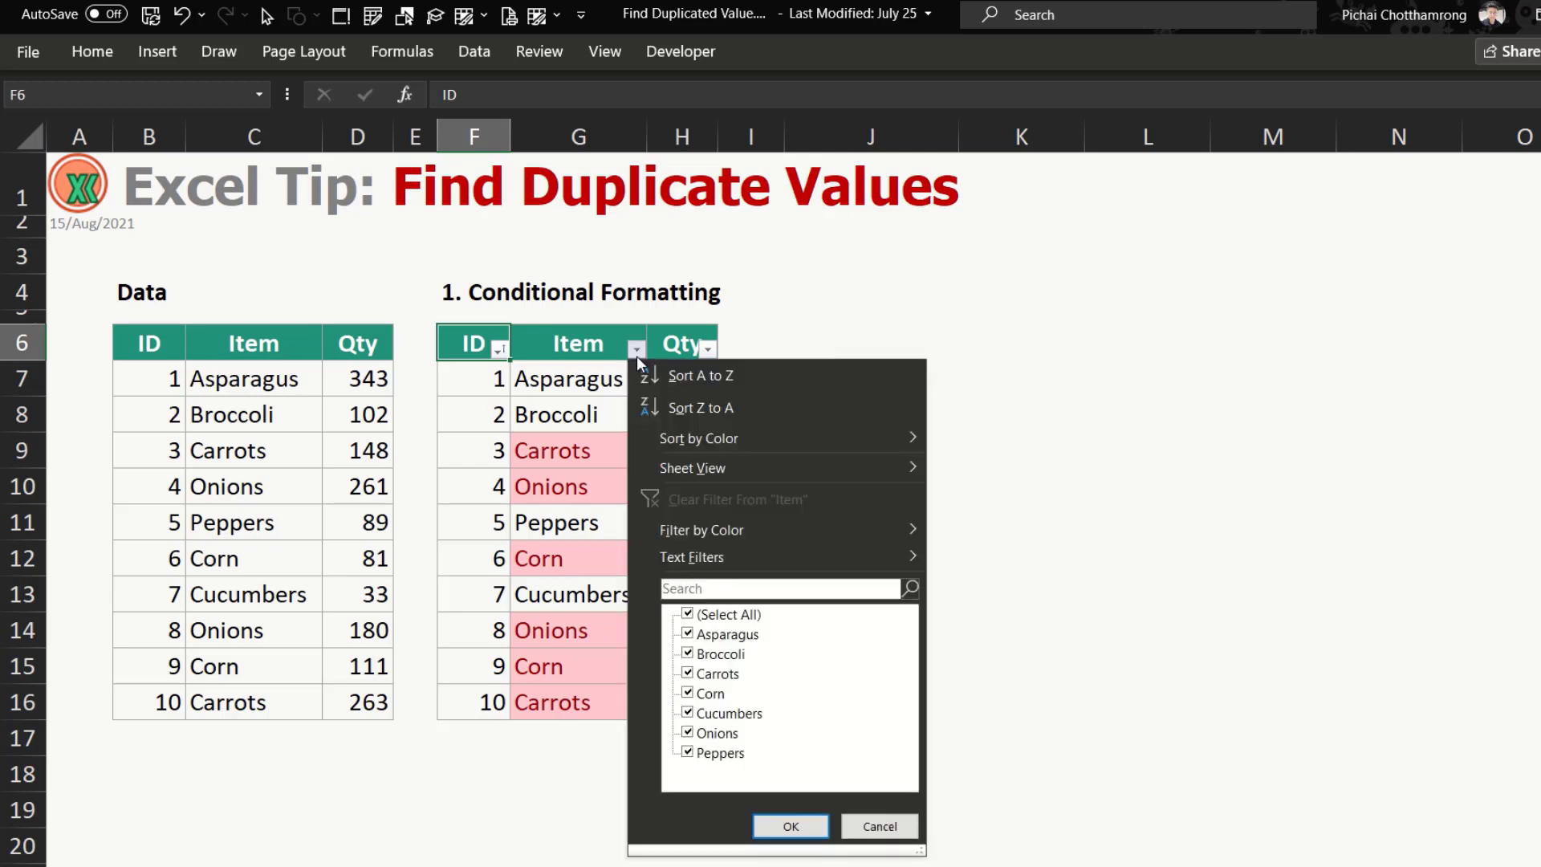
{"action": "mouse_move", "coordinate": [801, 530]}
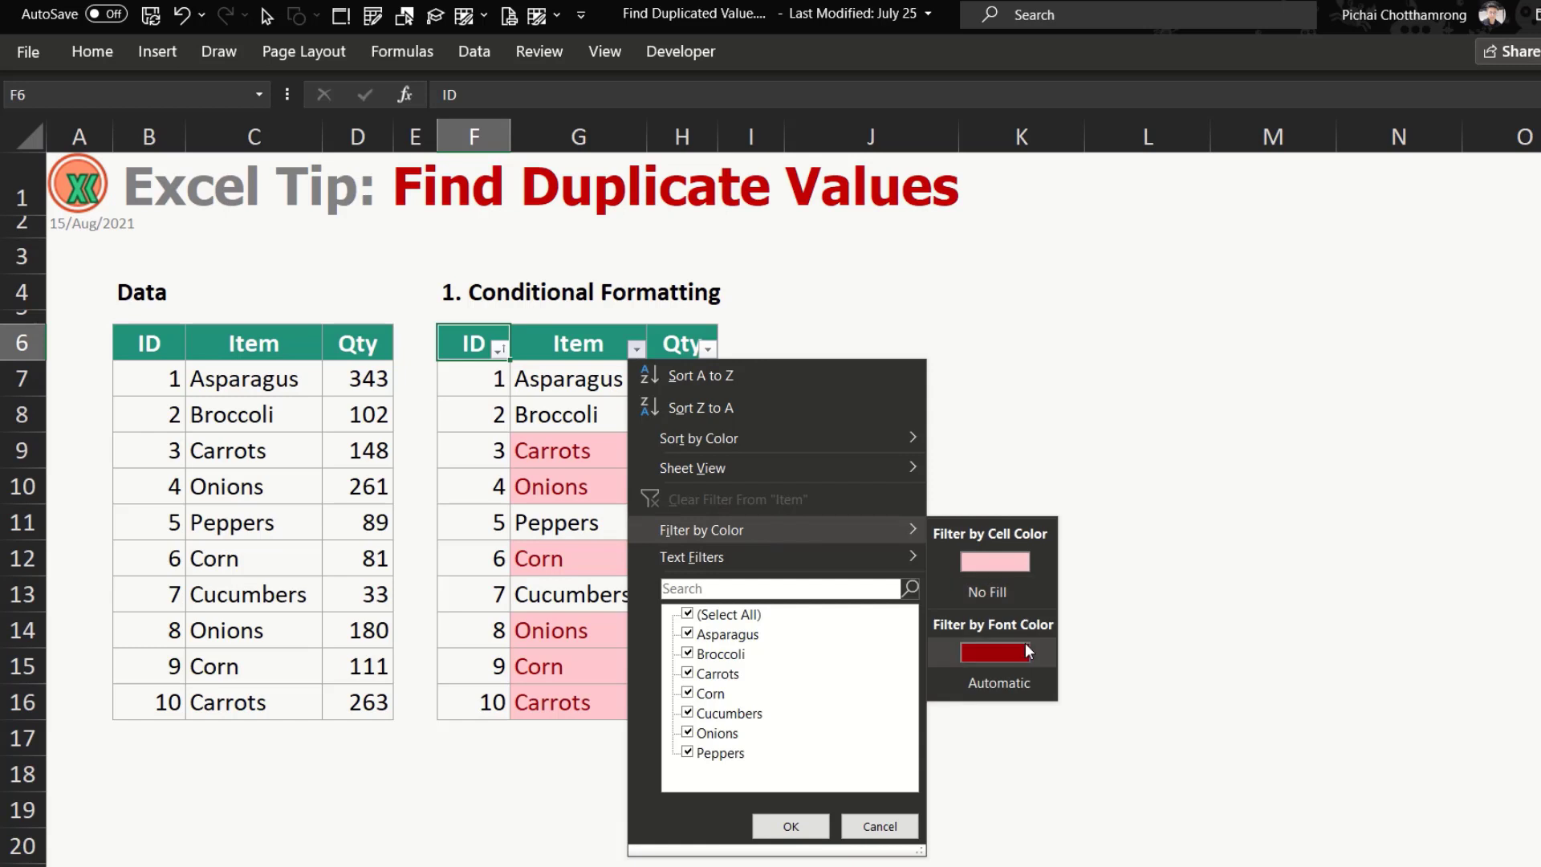
{"action": "mouse_move", "coordinate": [994, 561]}
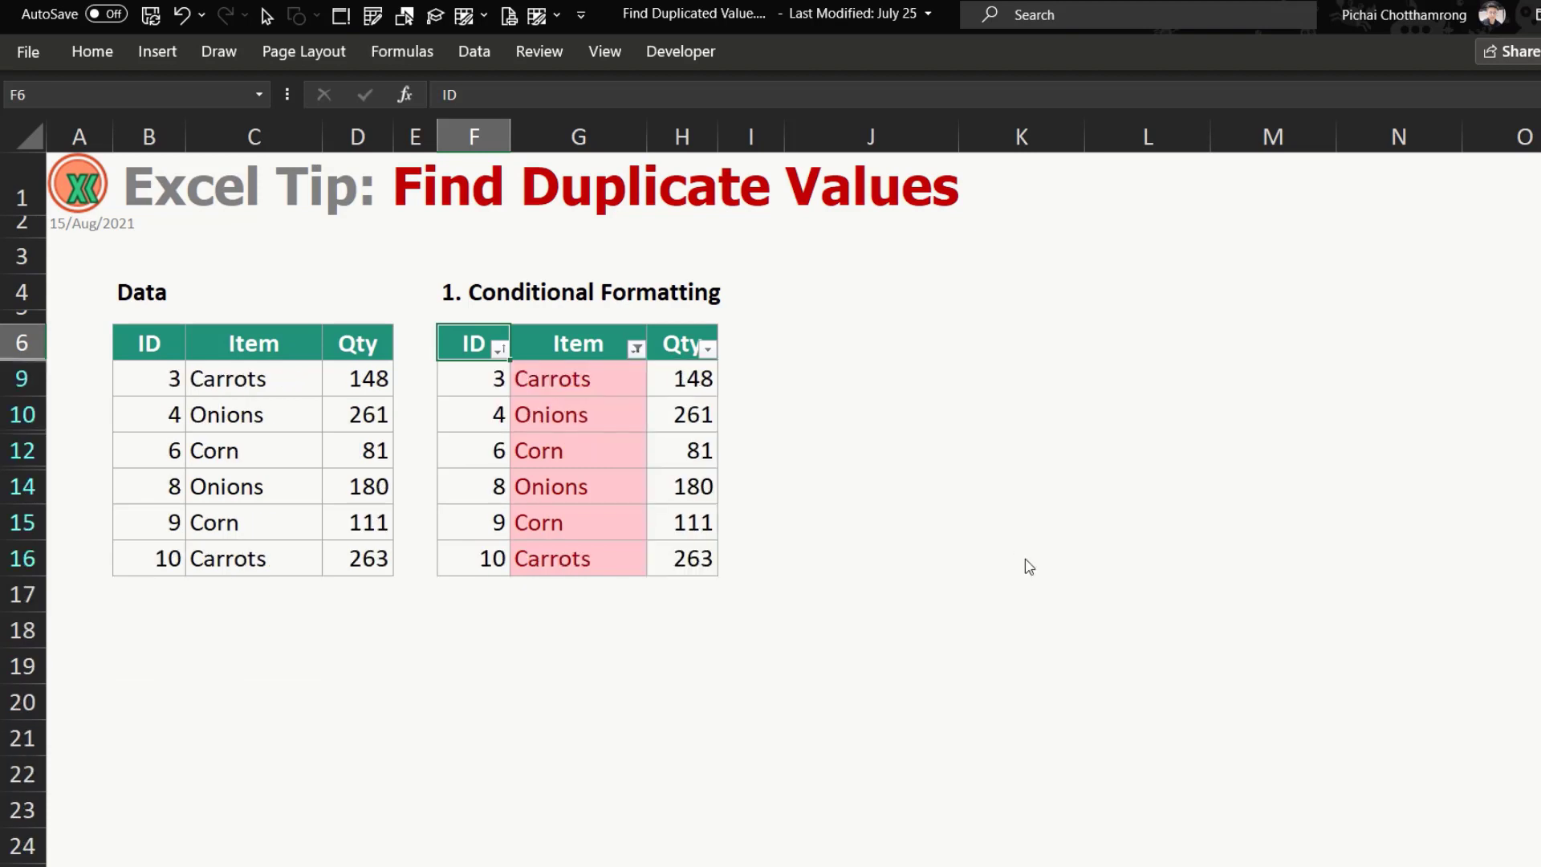
{"action": "mouse_move", "coordinate": [586, 575]}
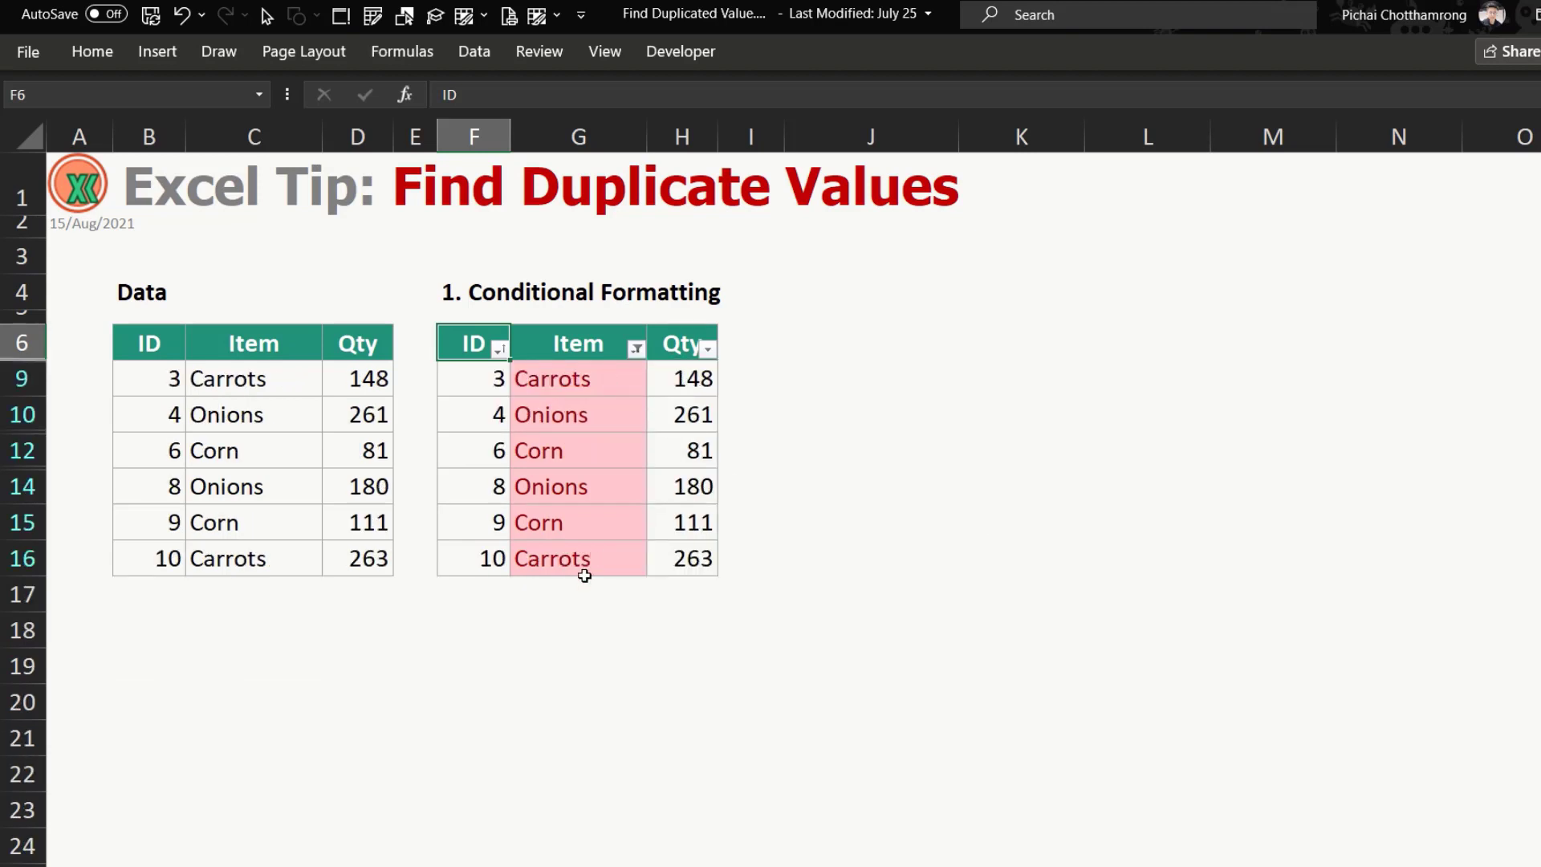
Sort the filtered Item column A to Z.
{"action": "left_click", "coordinate": [578, 379]}
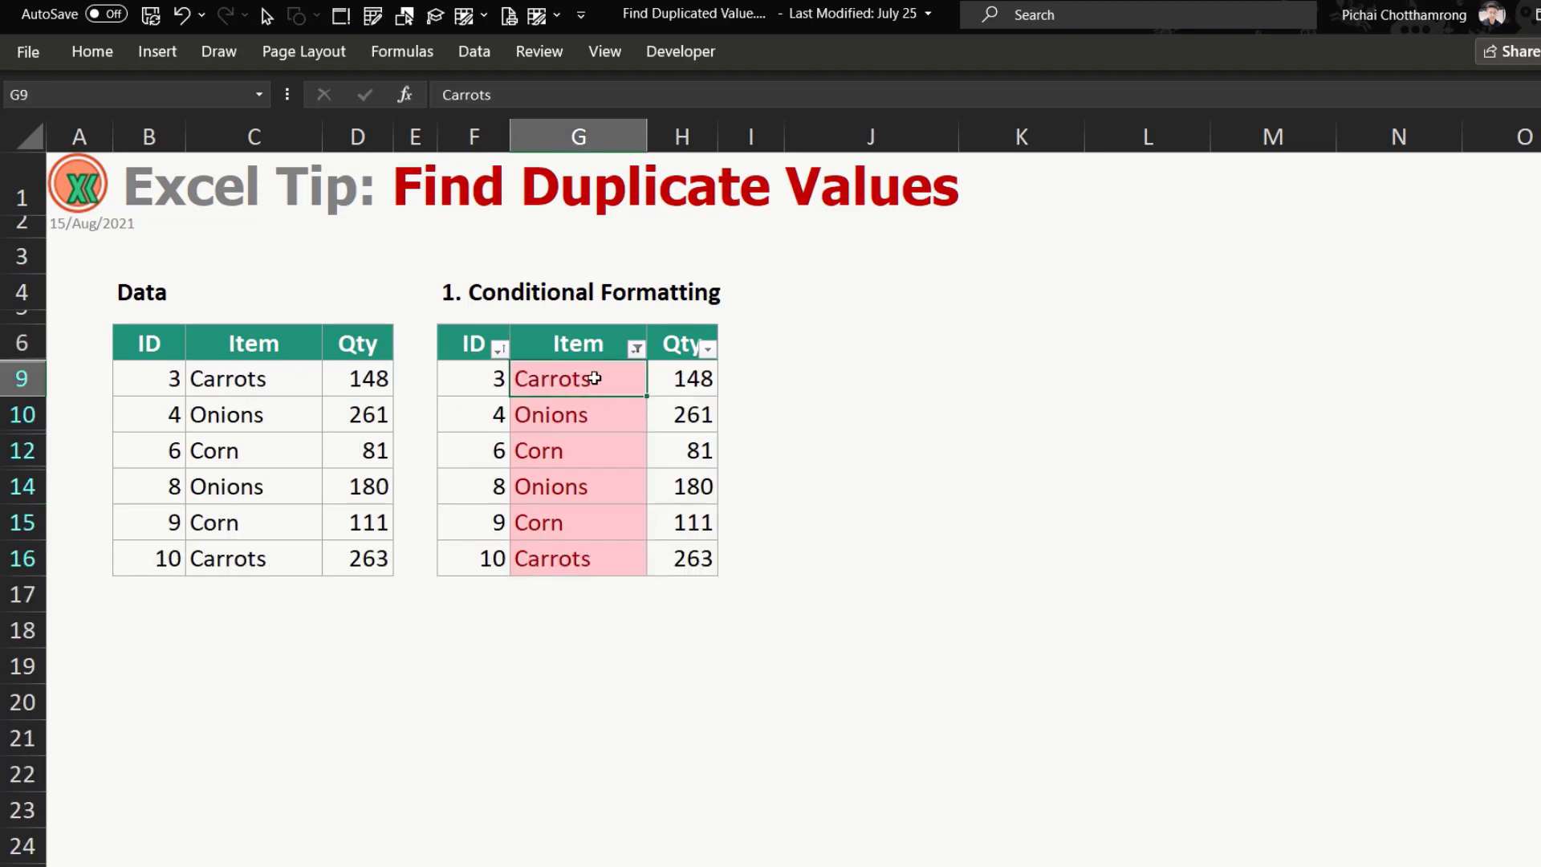
{"action": "mouse_move", "coordinate": [579, 570]}
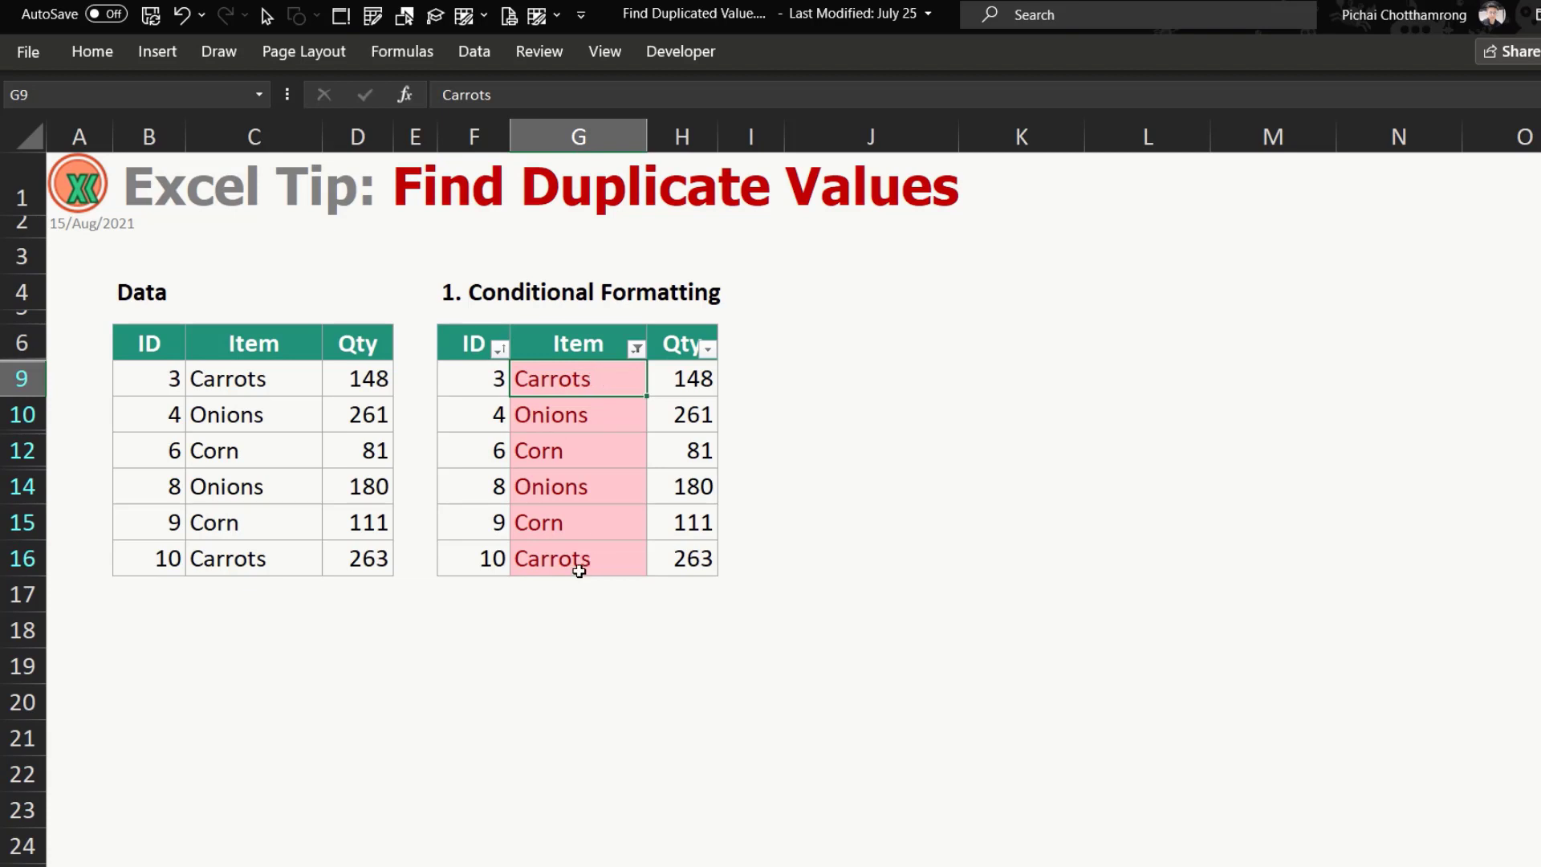
{"action": "left_click", "coordinate": [578, 557]}
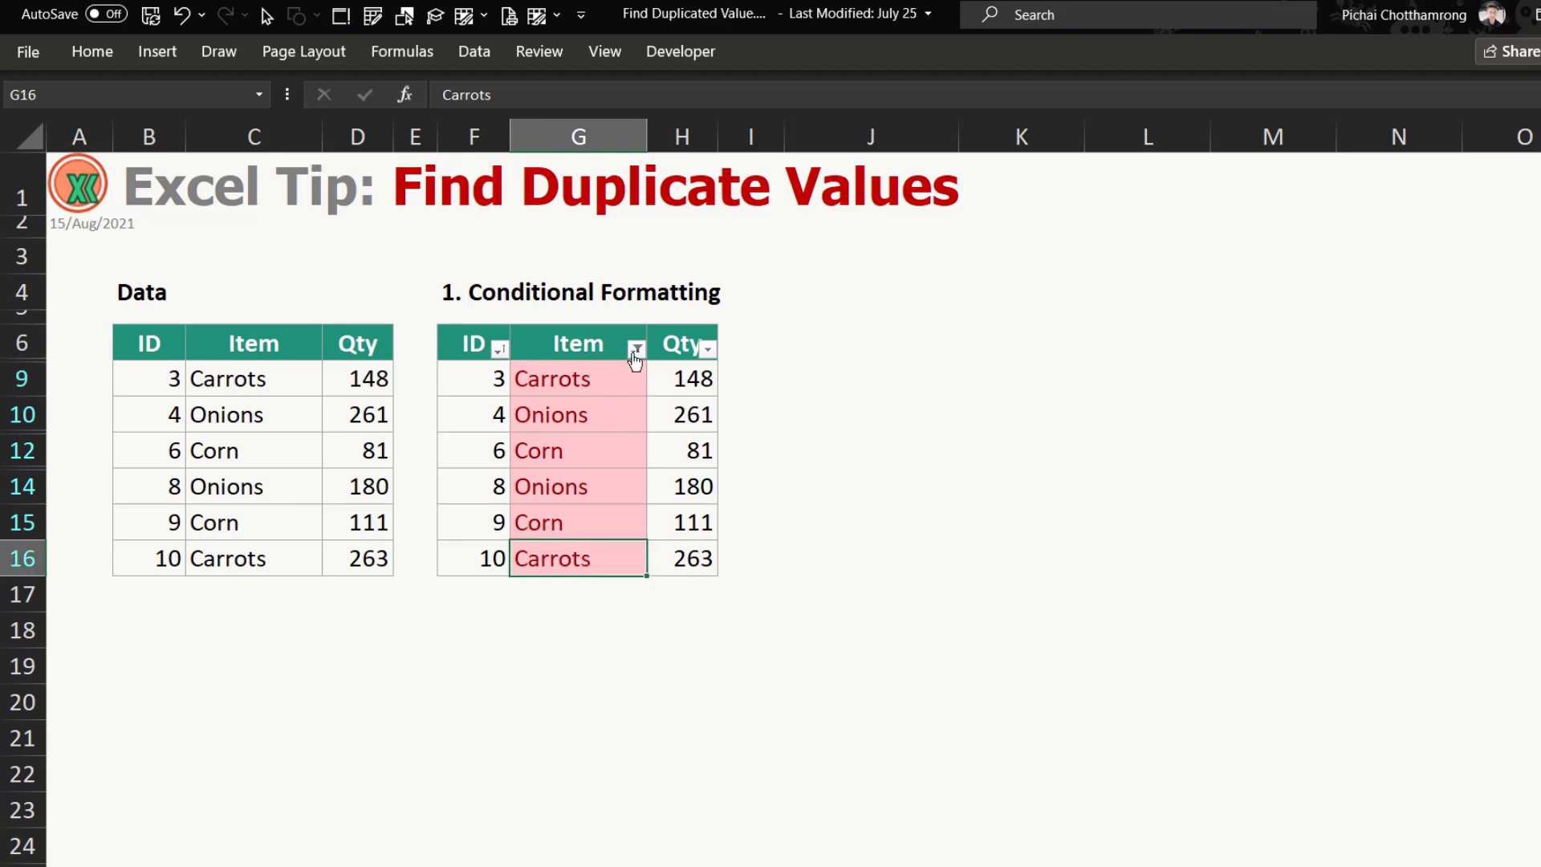
{"action": "left_click", "coordinate": [637, 347]}
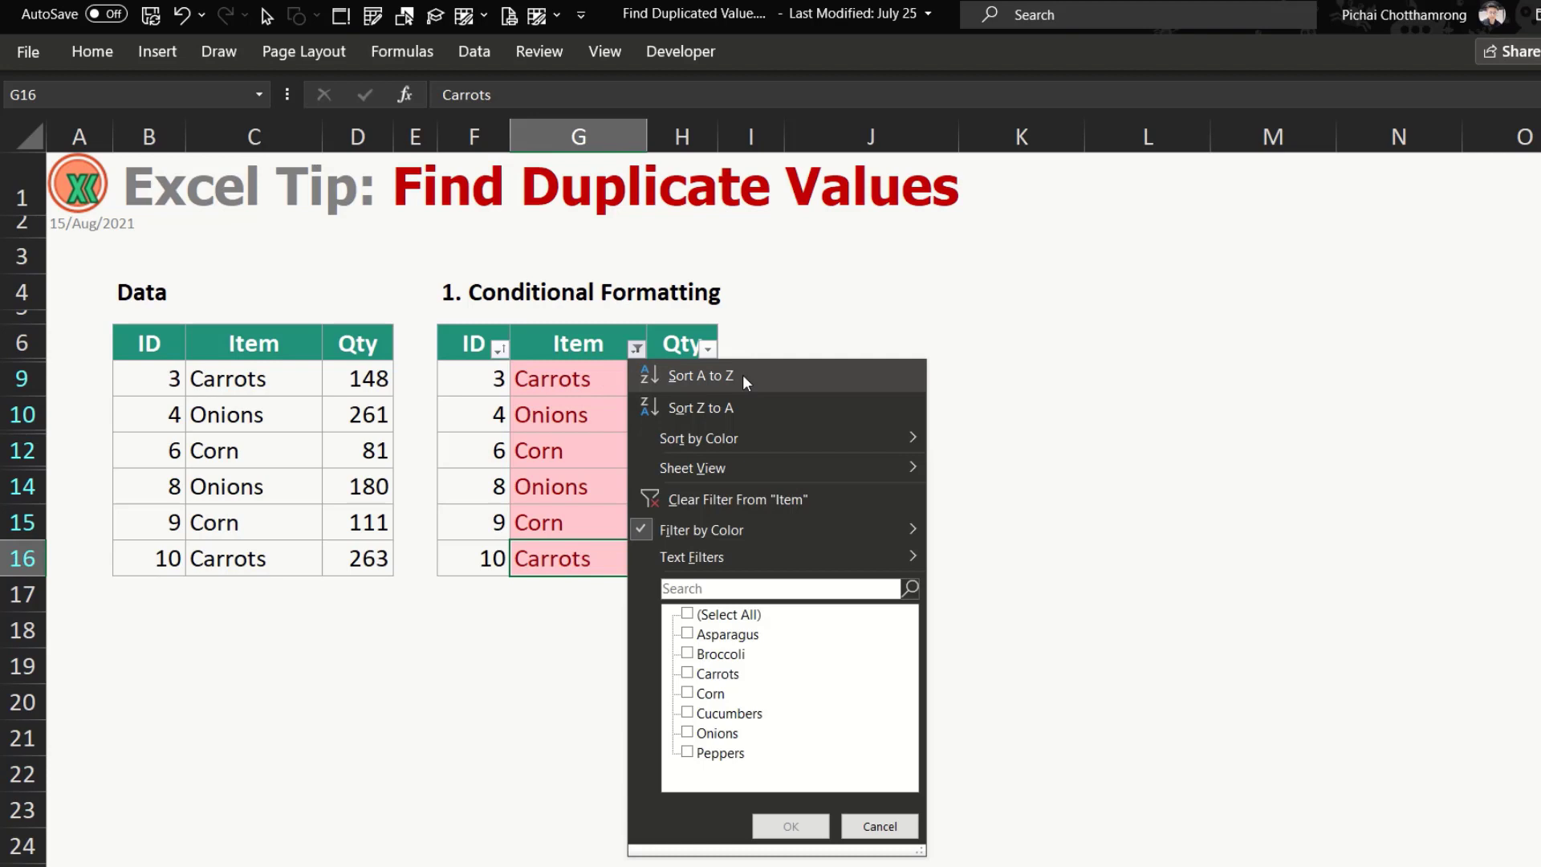
{"action": "left_click", "coordinate": [700, 376]}
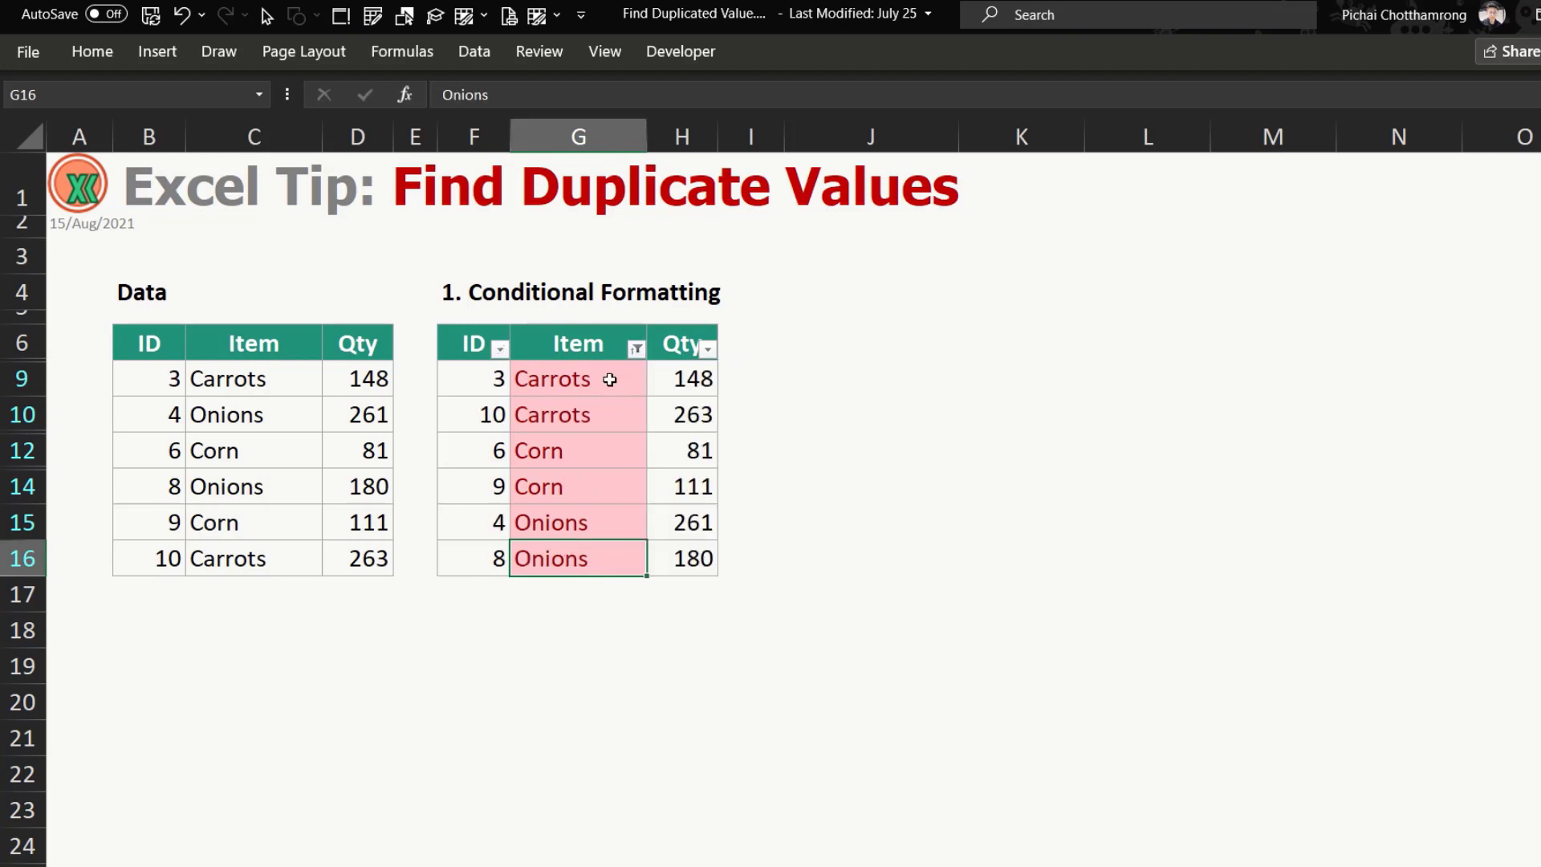
Clear the Item filter and sort the rows back by ID, smallest to largest.
{"action": "left_click", "coordinate": [578, 451]}
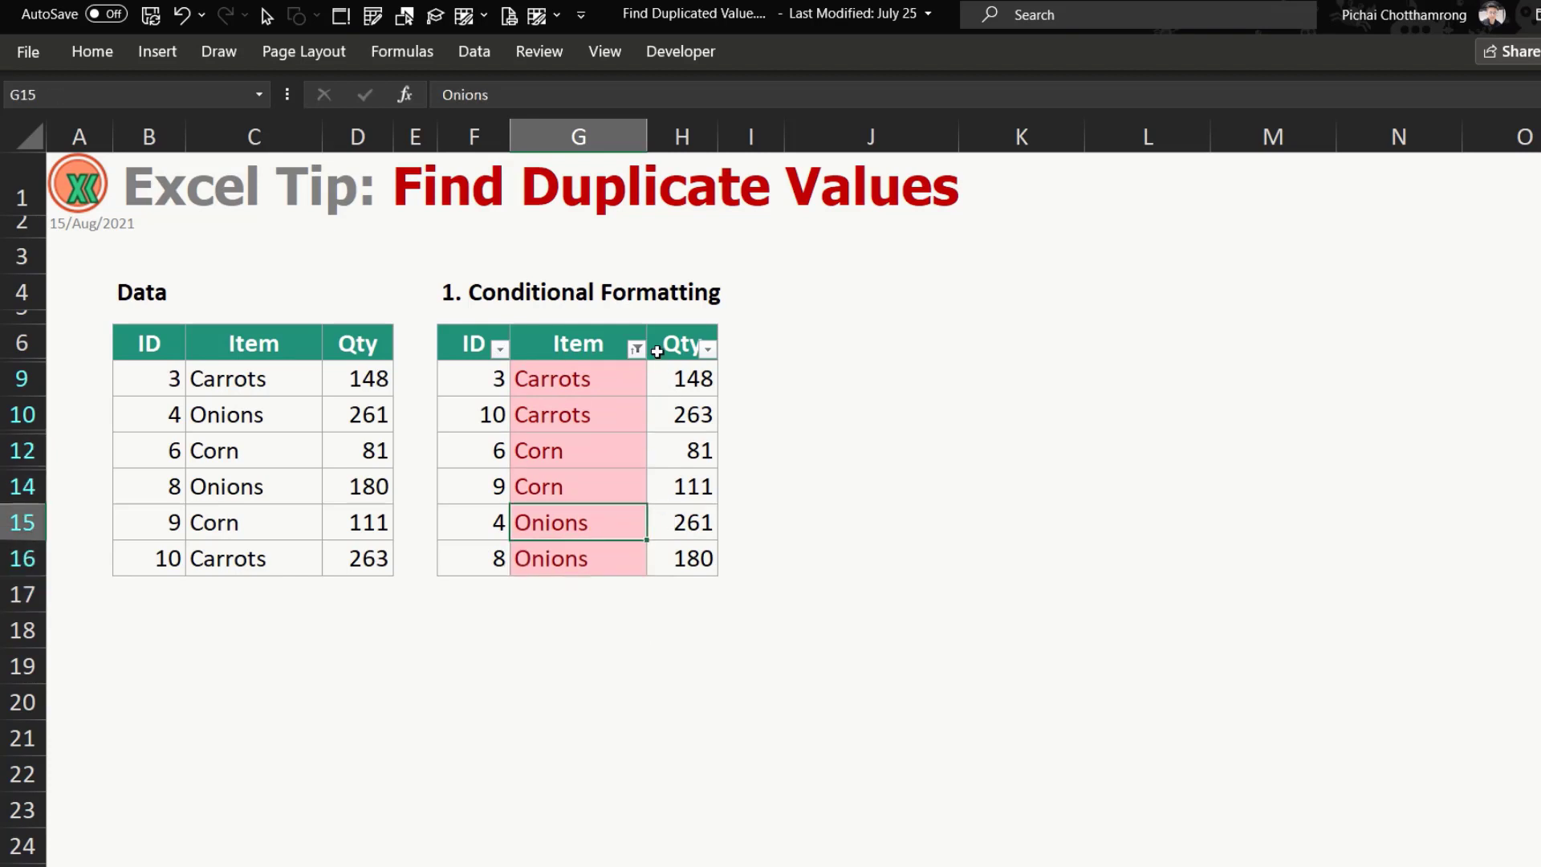
{"action": "mouse_move", "coordinate": [574, 363]}
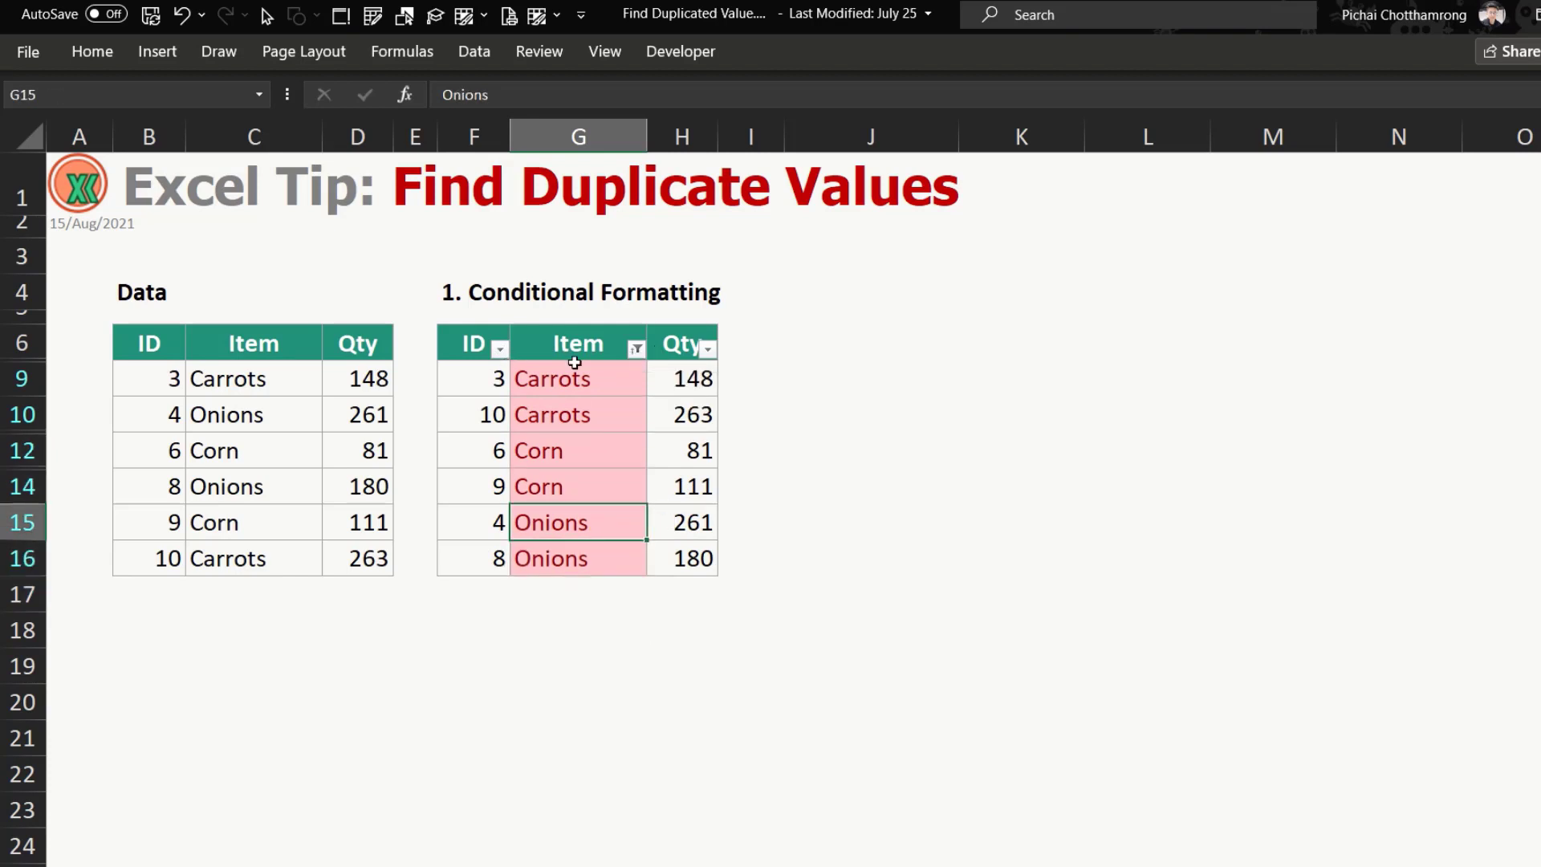
{"action": "left_click", "coordinate": [636, 347]}
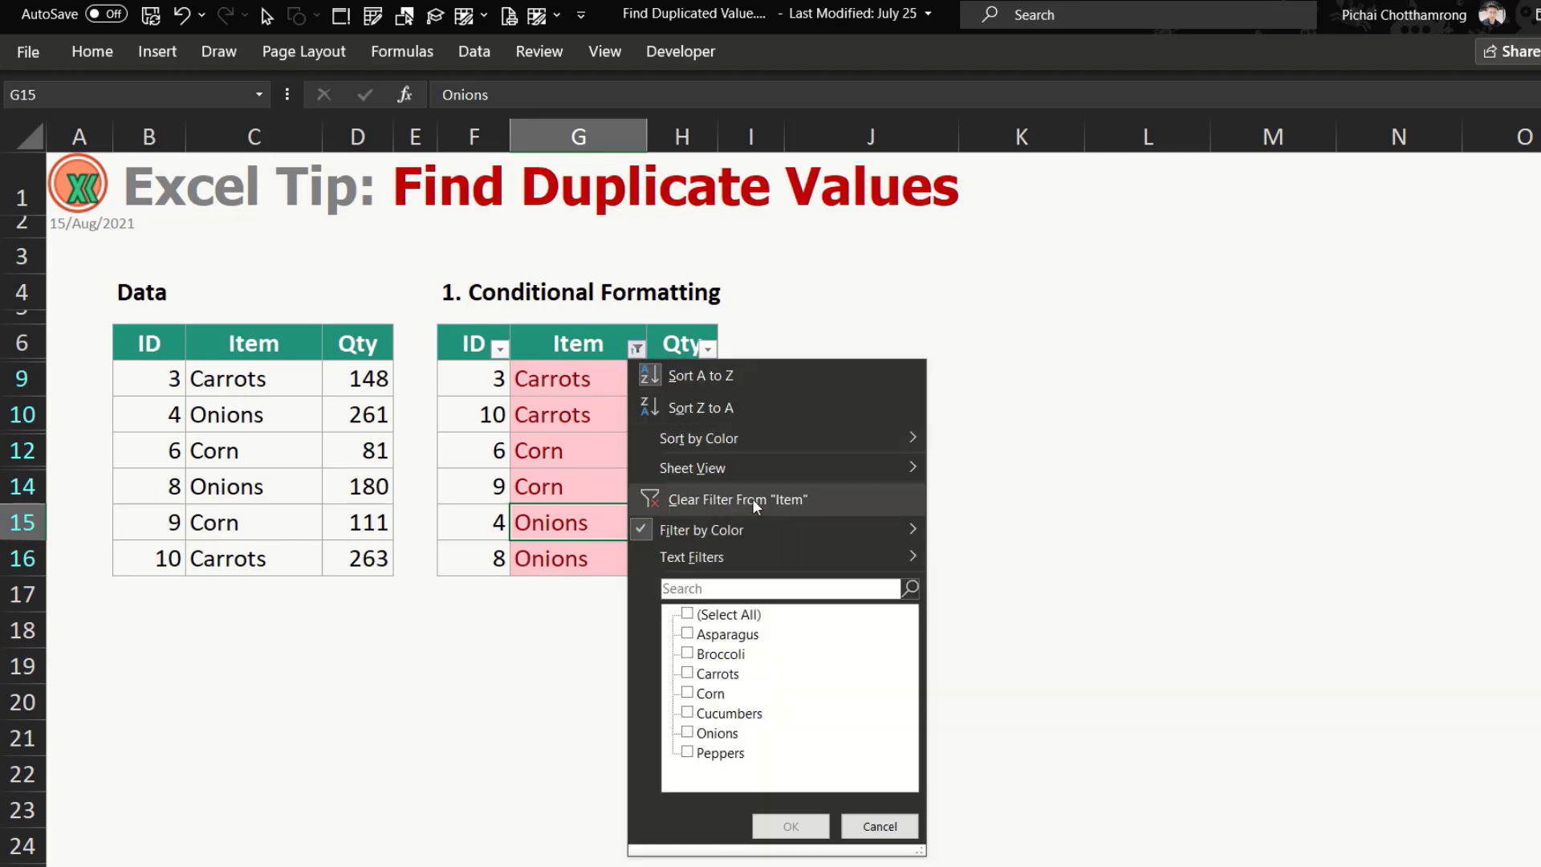
{"action": "left_click", "coordinate": [737, 499]}
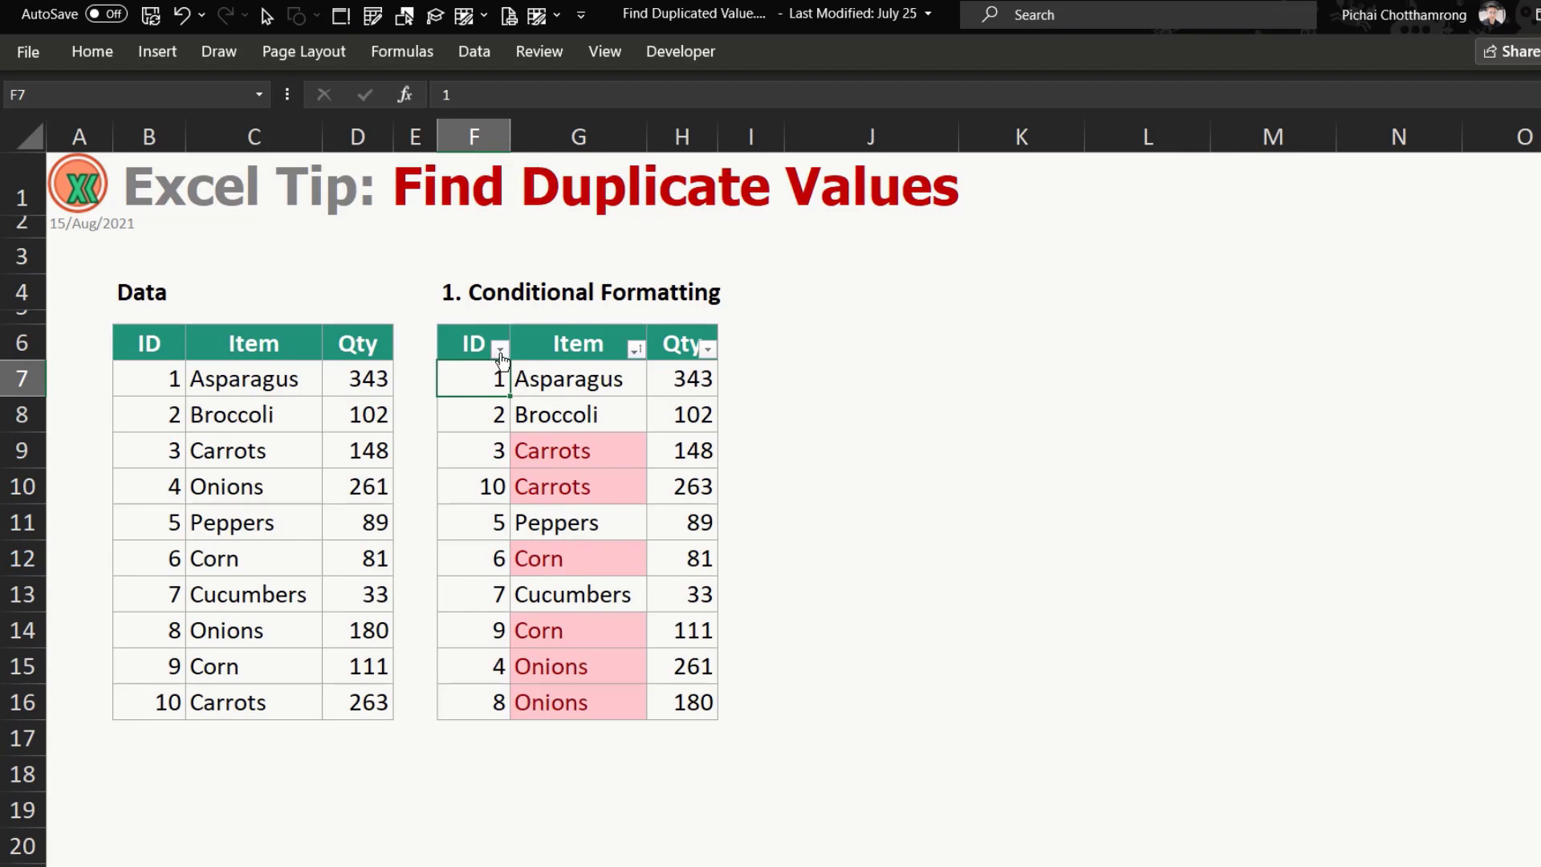
{"action": "left_click", "coordinate": [500, 344]}
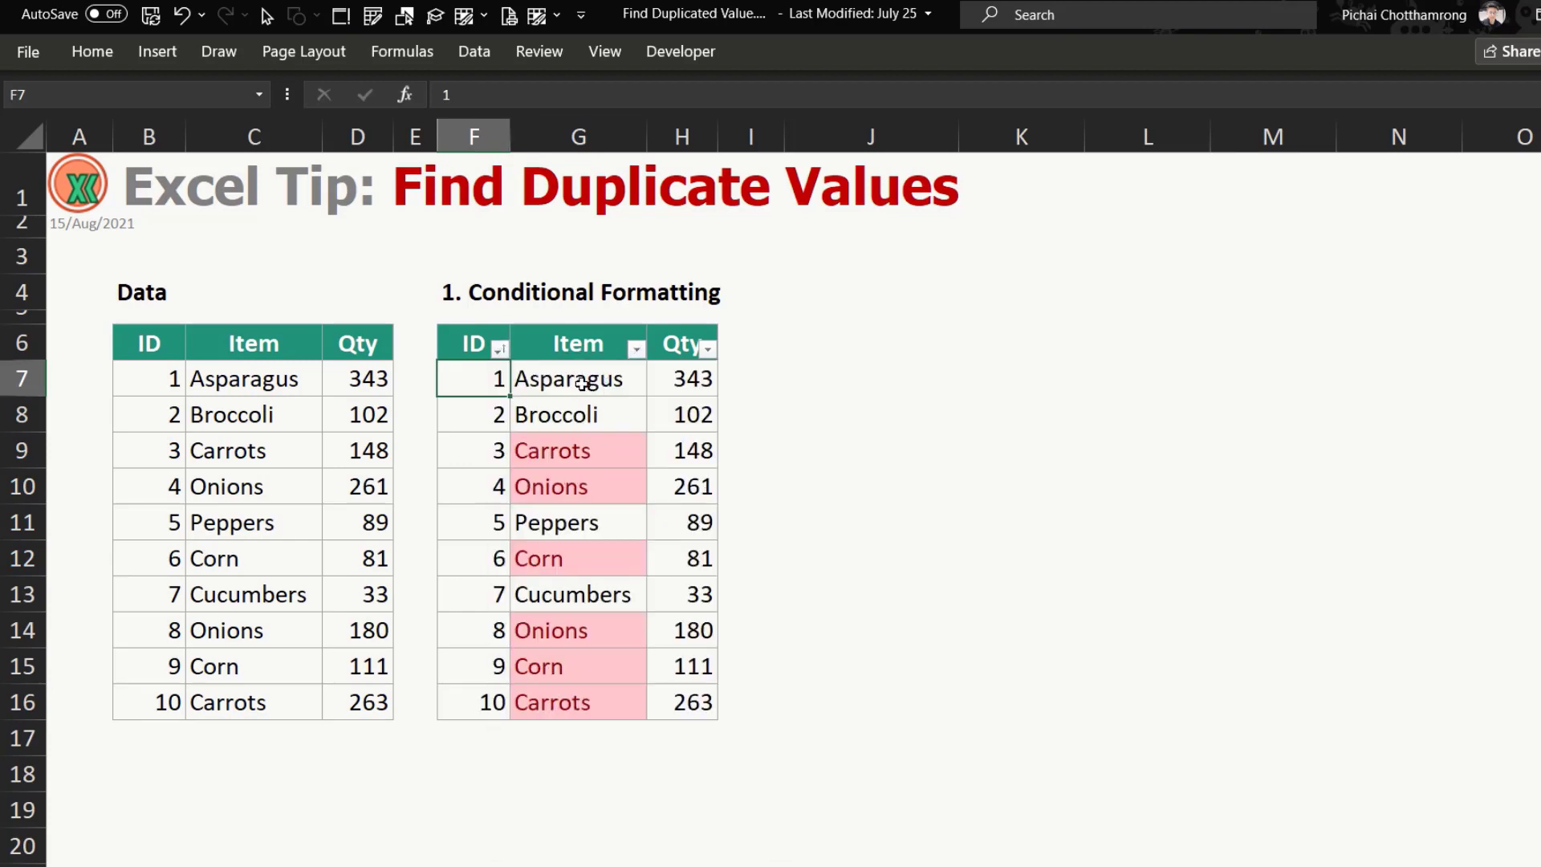
{"action": "left_click", "coordinate": [578, 379]}
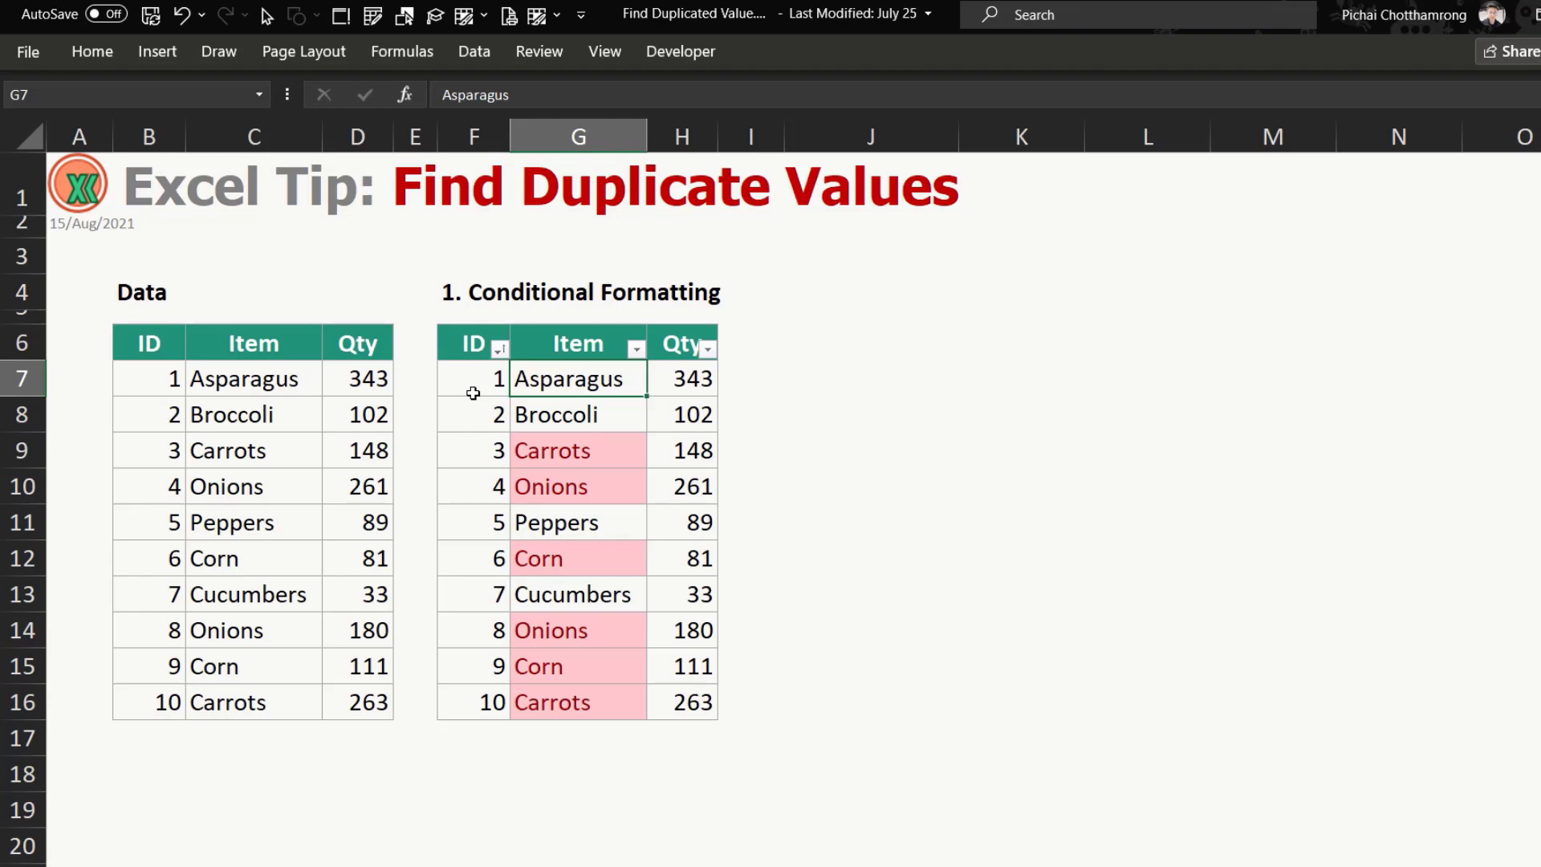
{"action": "mouse_move", "coordinate": [456, 389]}
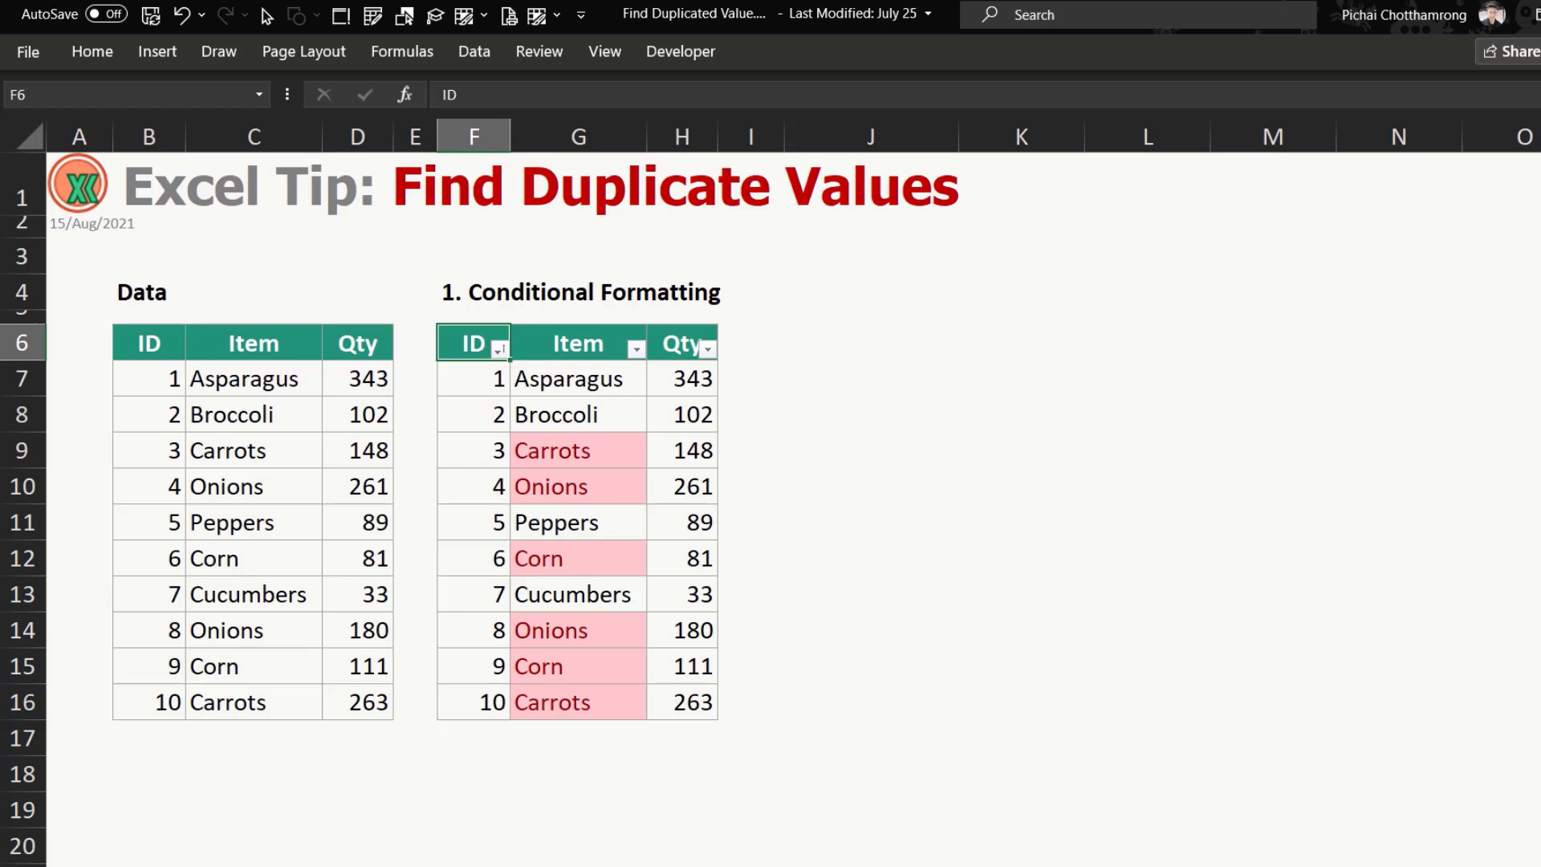
{"action": "mouse_move", "coordinate": [838, 292]}
{"action": "type", "text": "2."}
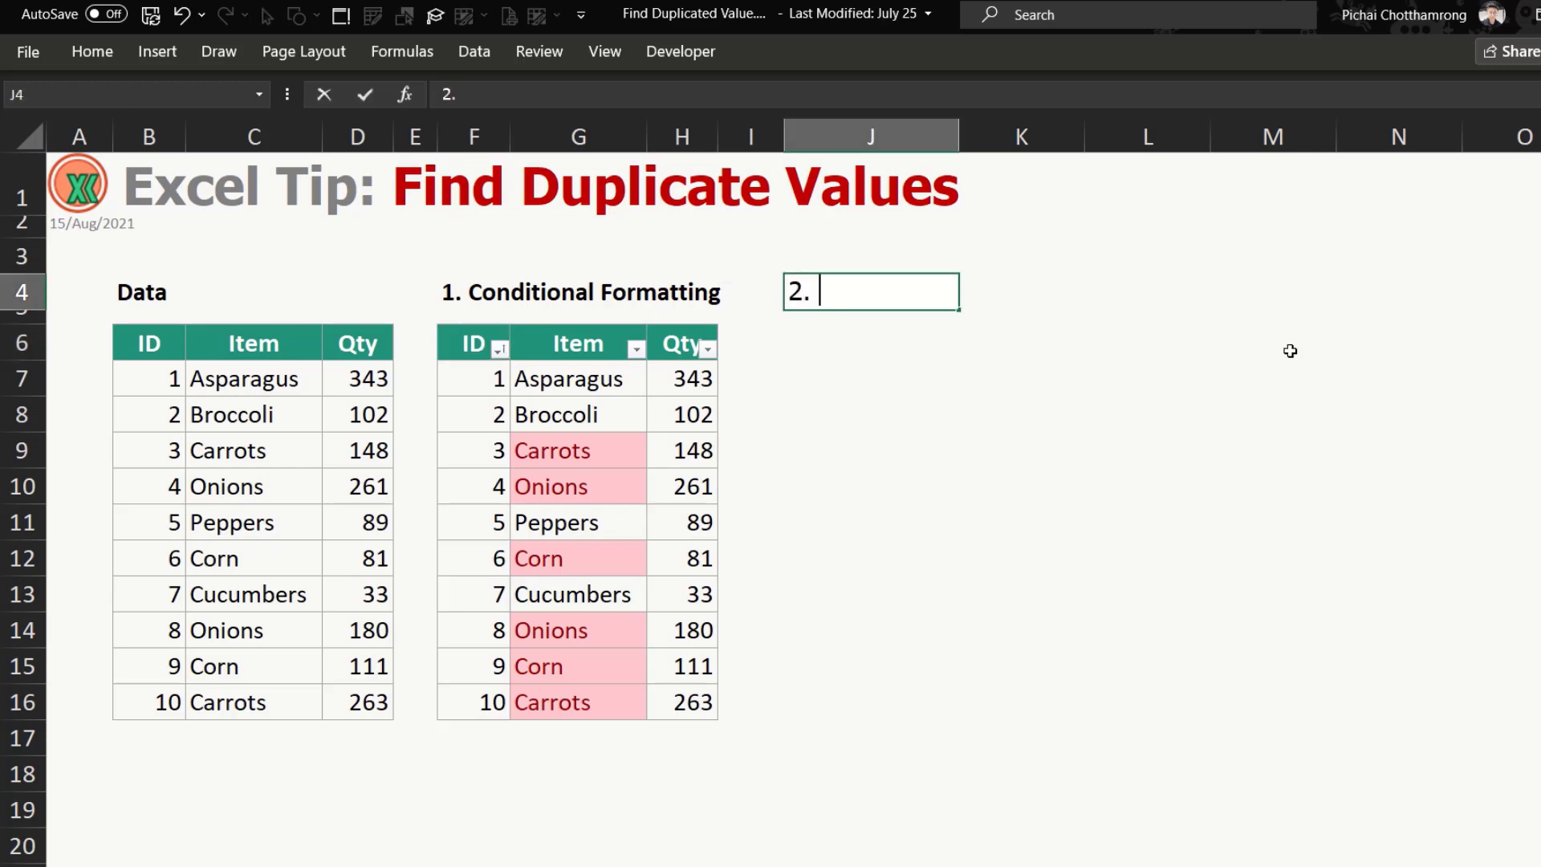
Type the '2. Pivot Table' heading and select the original Data table B6:D16.
{"action": "type", "text": "Pivot Tabl"}
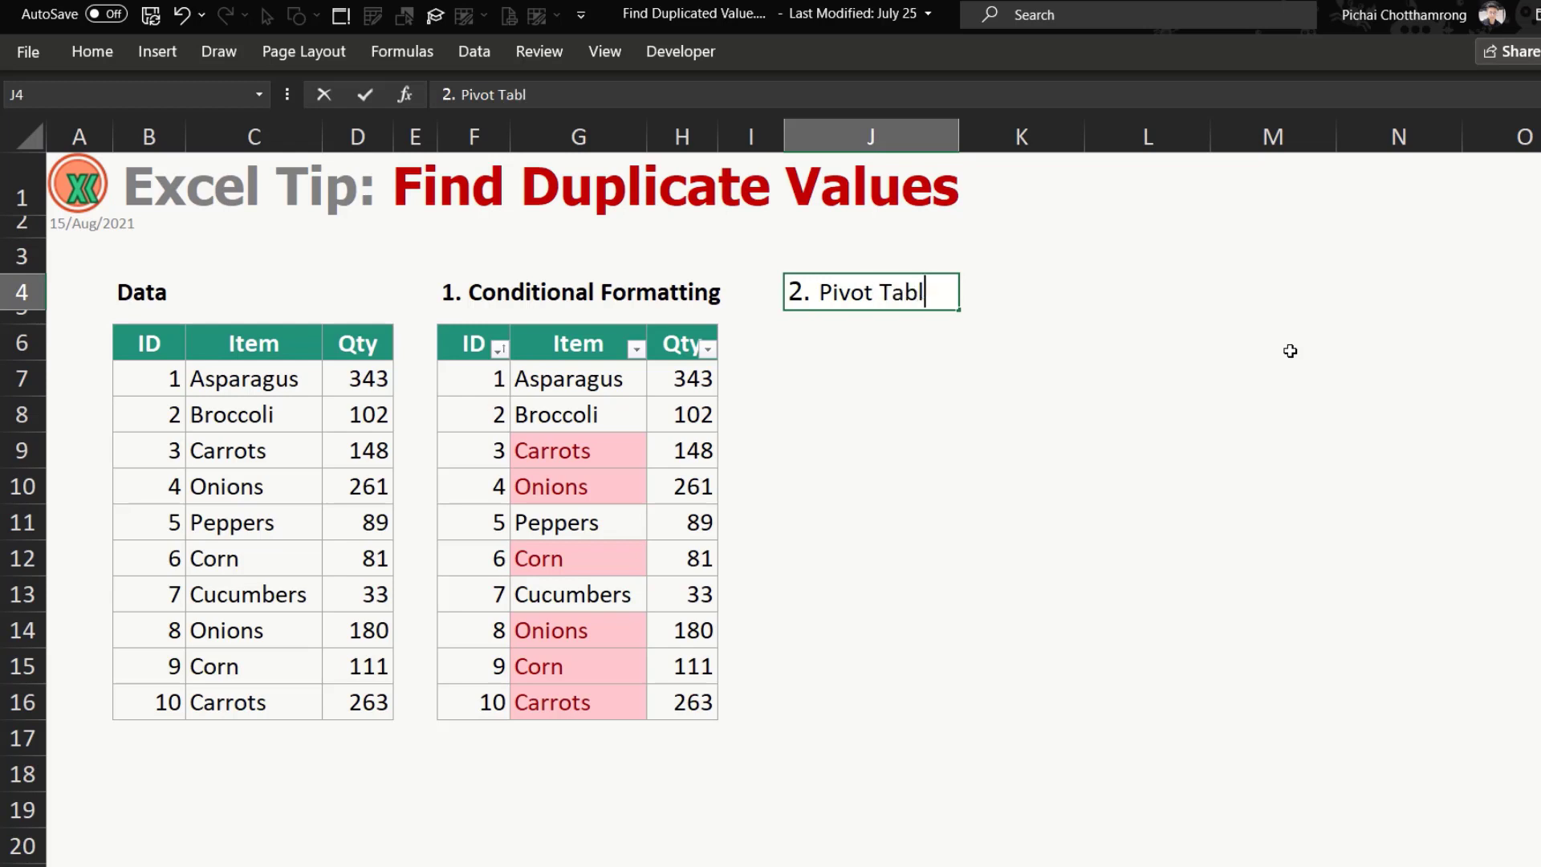
{"action": "type", "text": "e"}
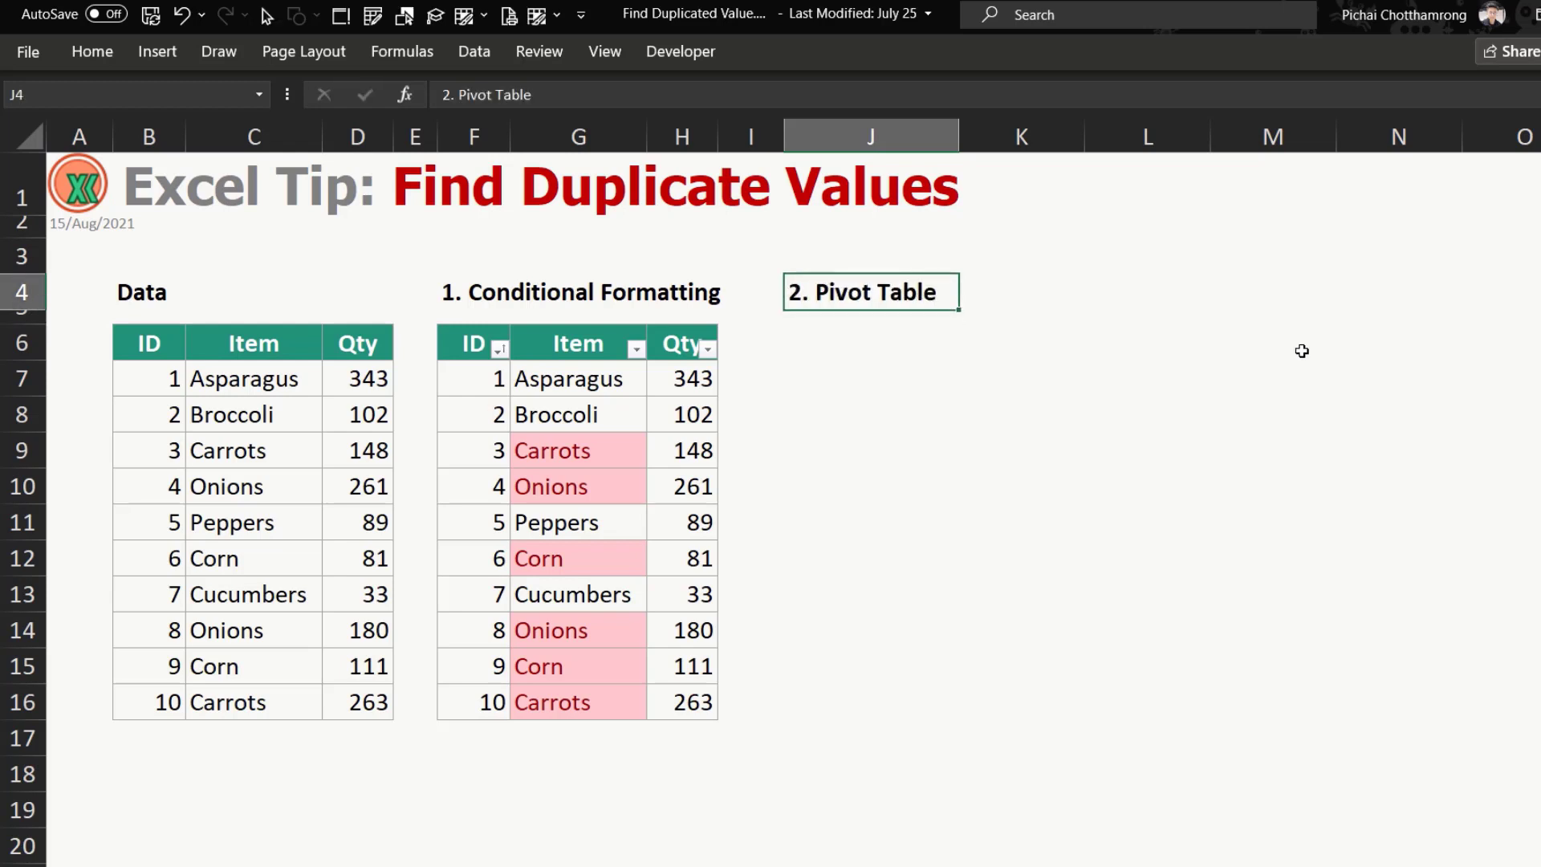
{"action": "left_click", "coordinate": [149, 342]}
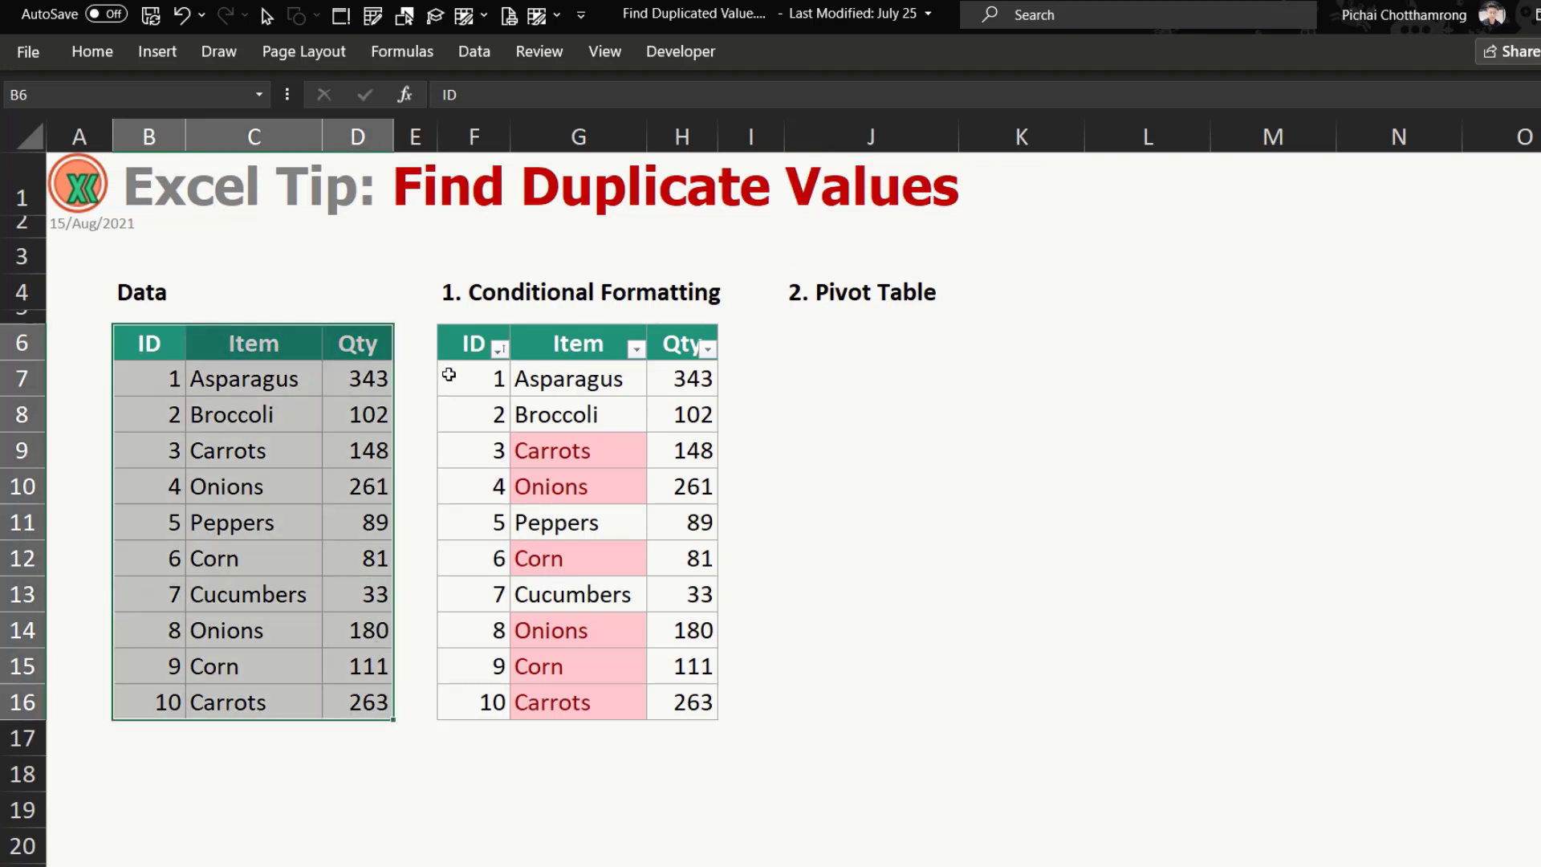
Insert a pivot table from the Data table at J6 on this sheet, without the Data Model.
{"action": "left_click", "coordinate": [156, 52]}
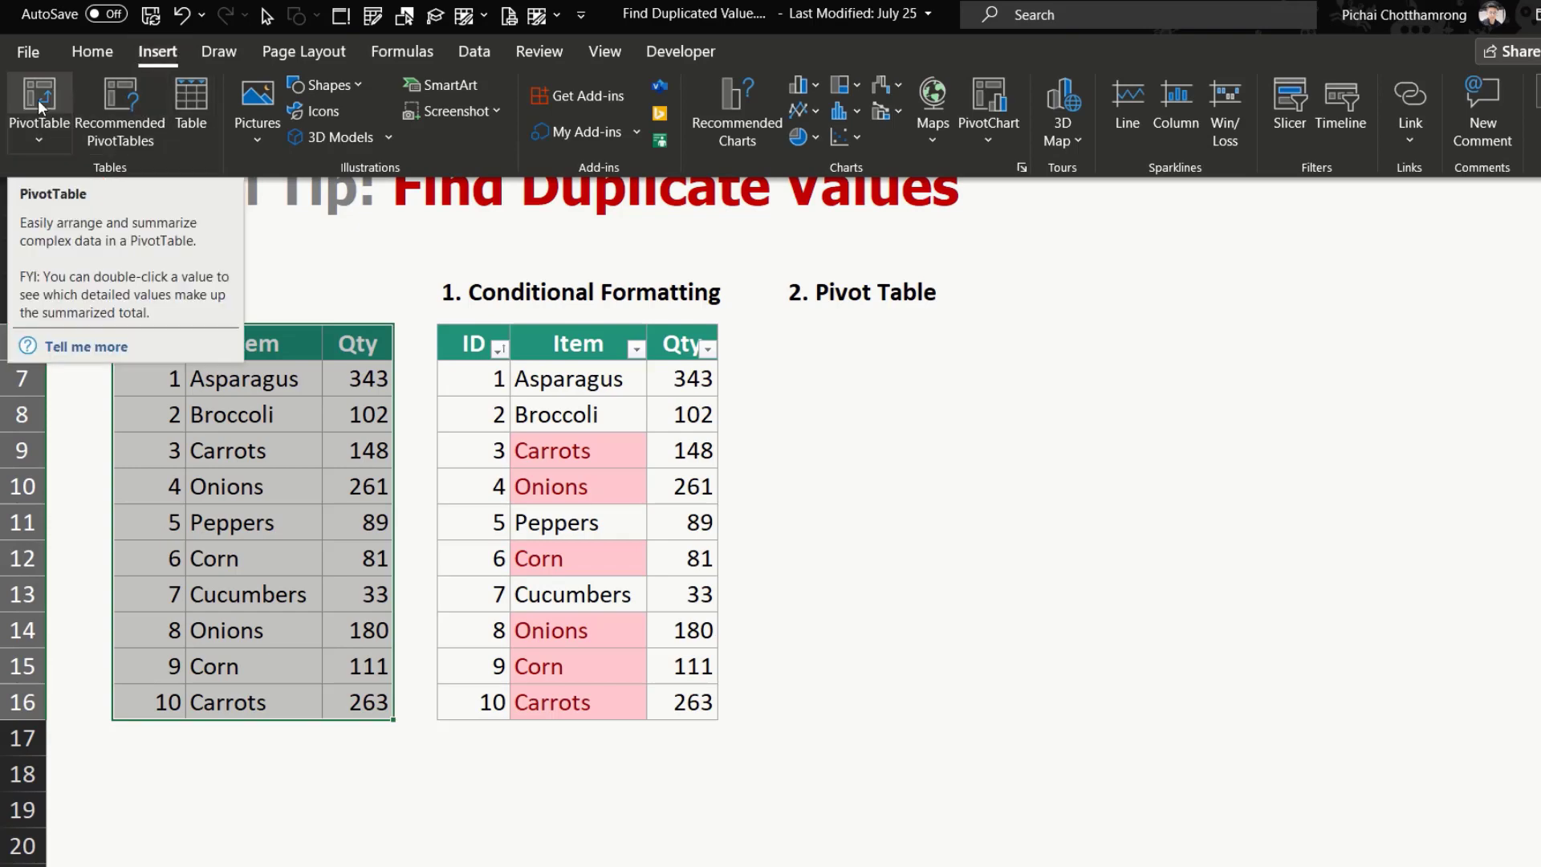
{"action": "left_click", "coordinate": [38, 109]}
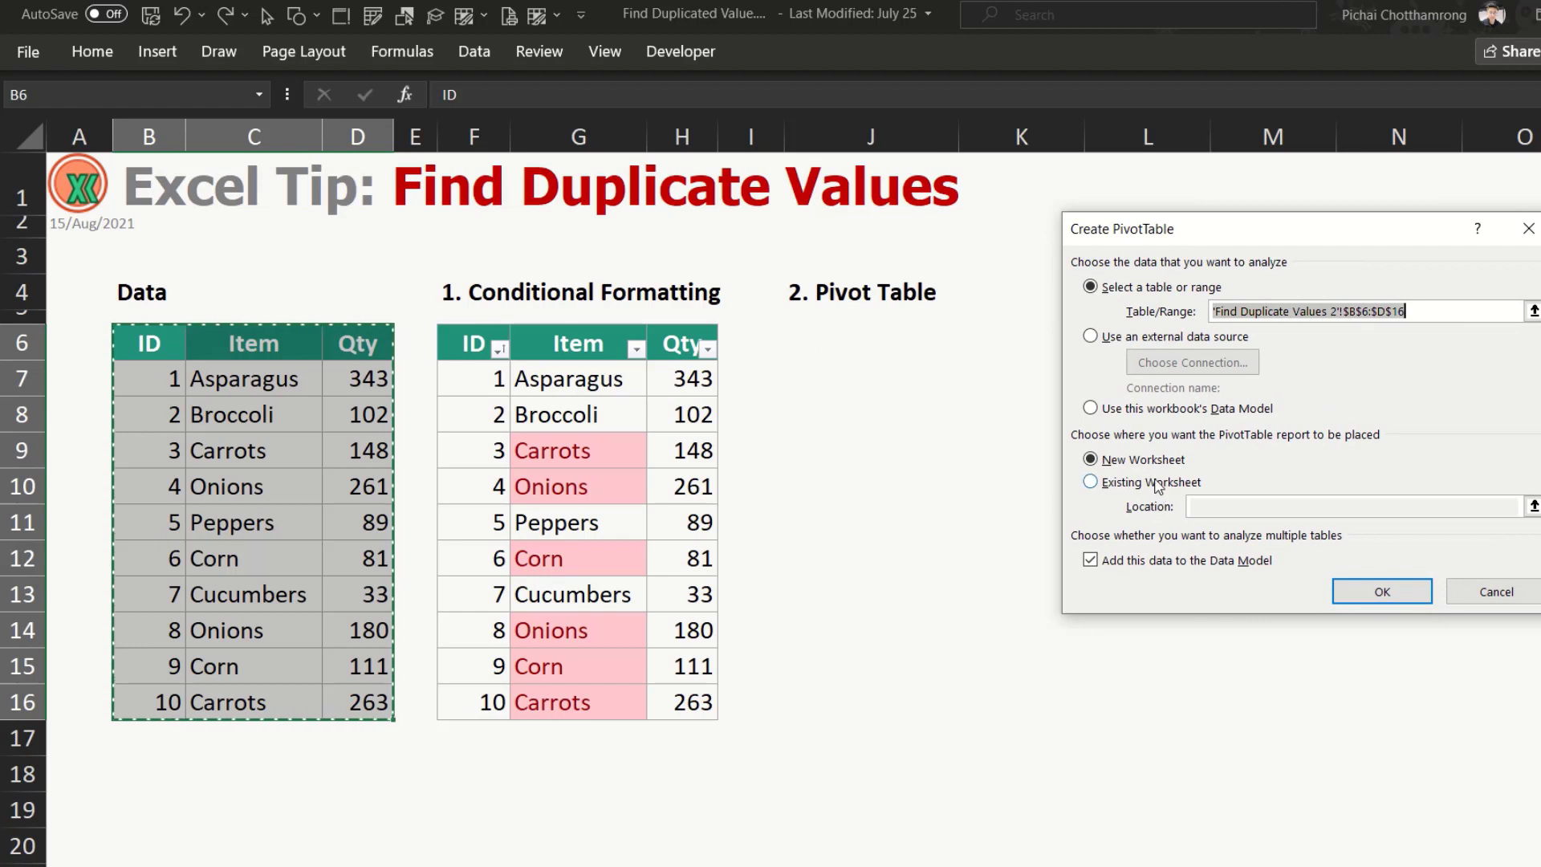
{"action": "left_click", "coordinate": [1089, 482]}
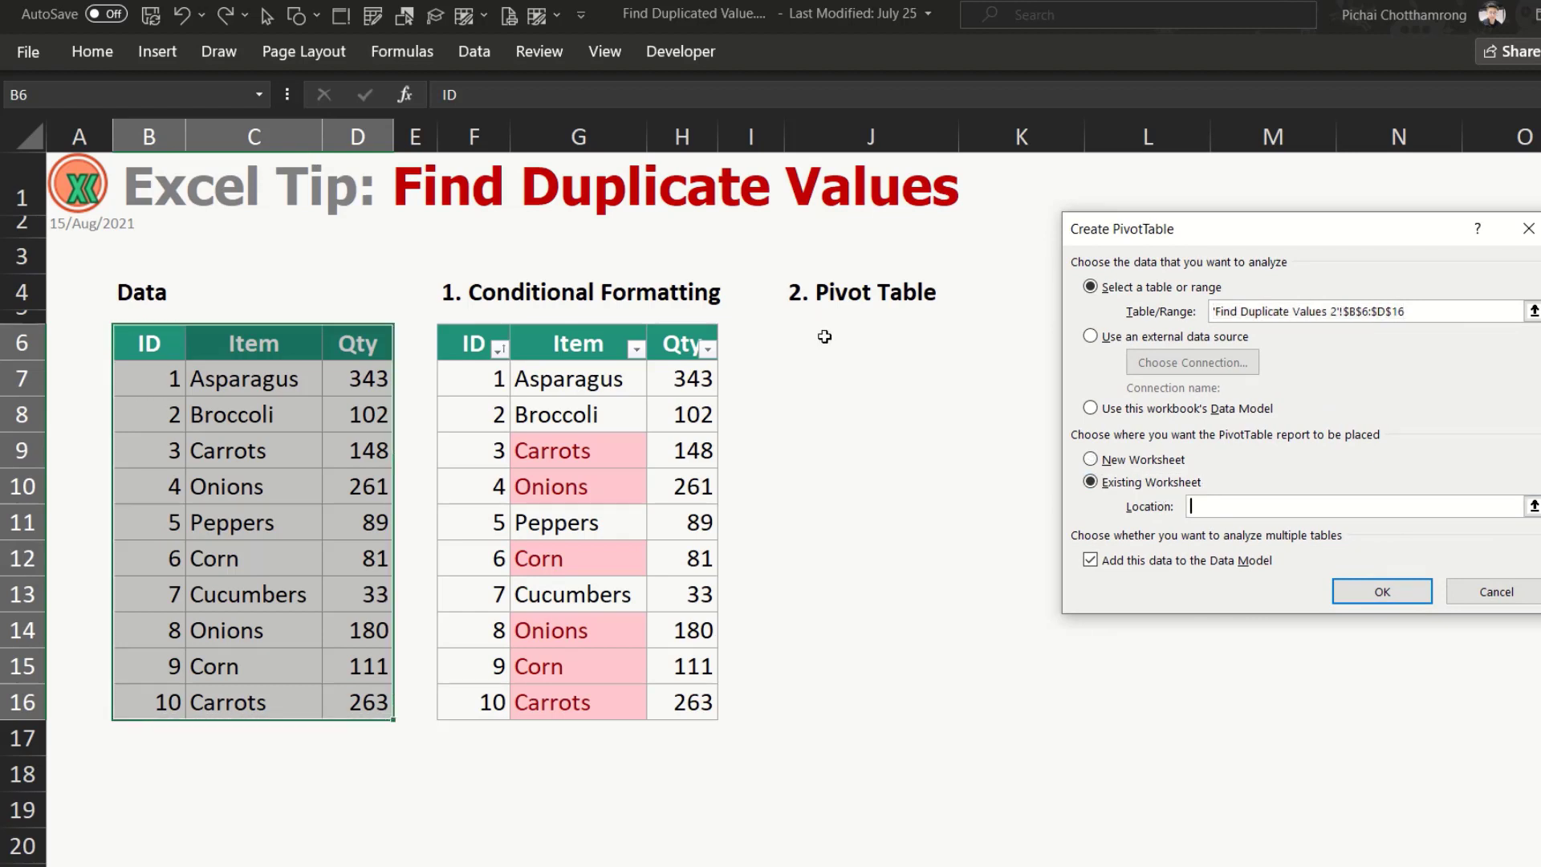
{"action": "left_click", "coordinate": [868, 342]}
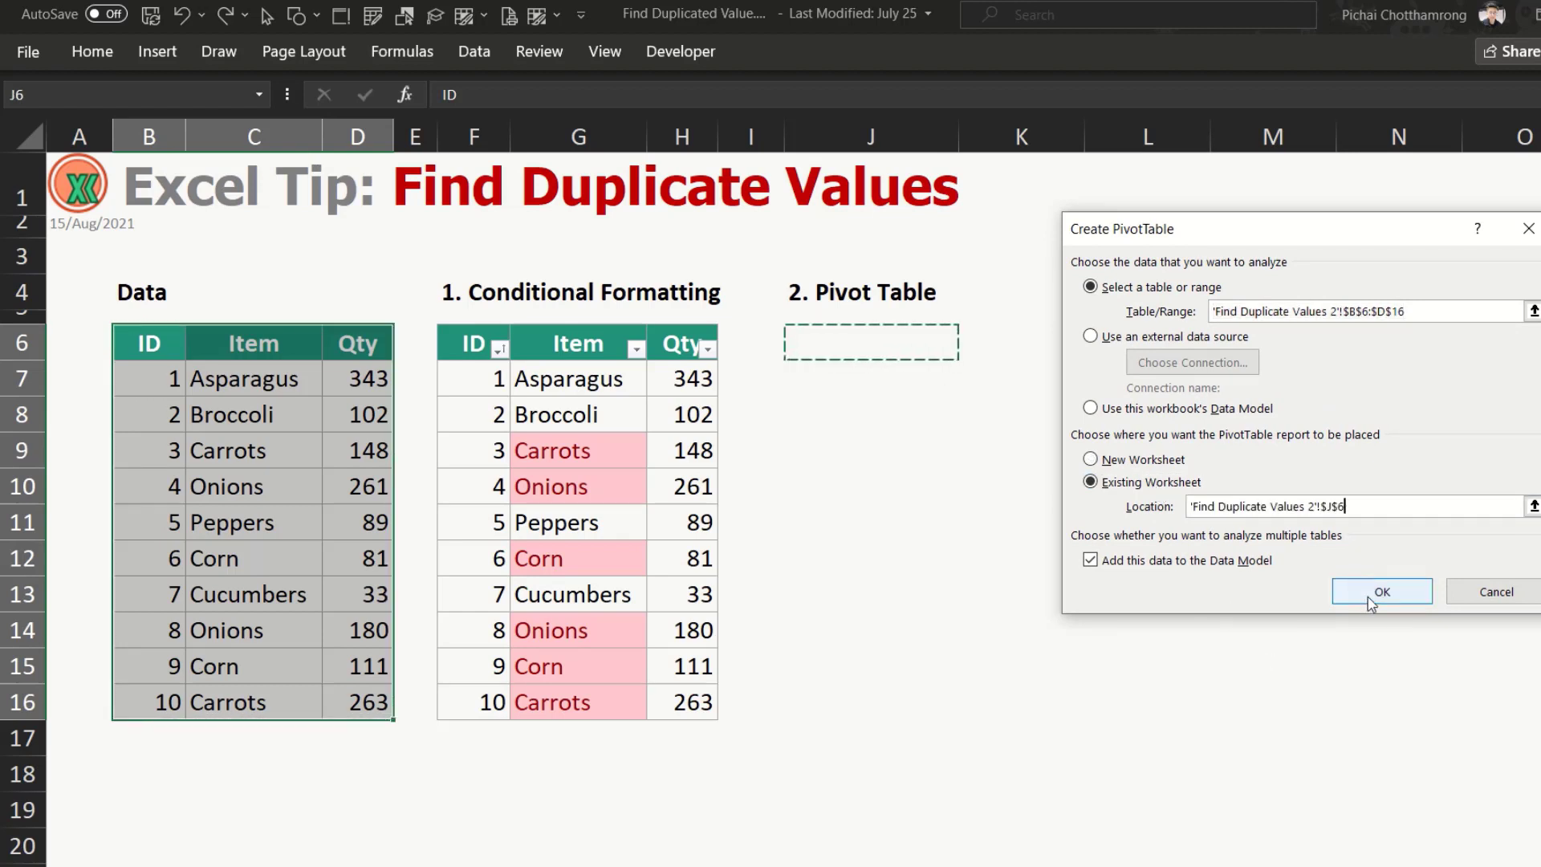
{"action": "left_click", "coordinate": [1089, 561]}
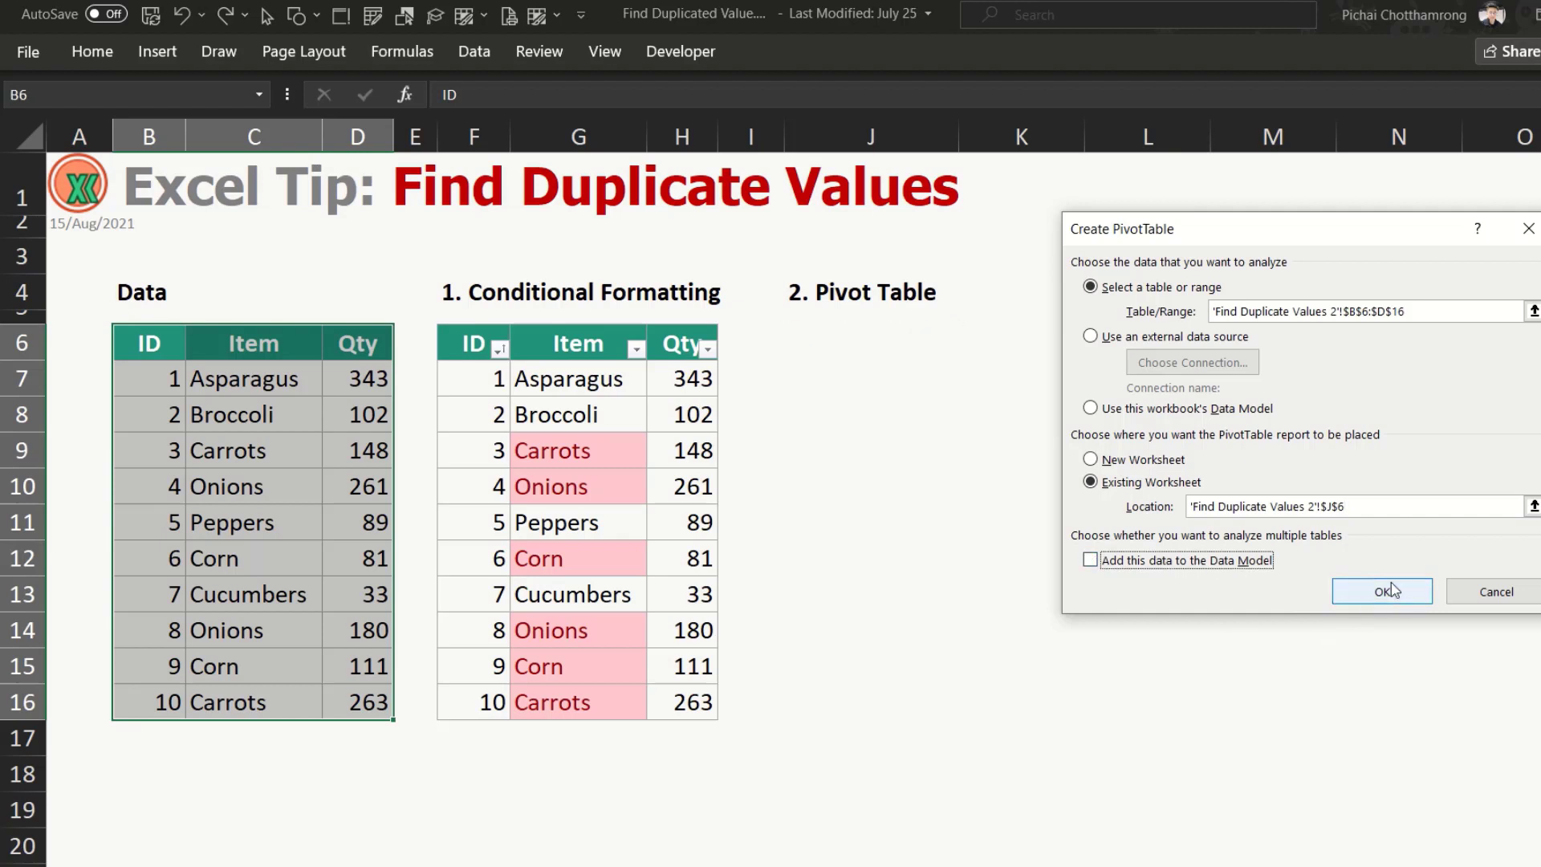
{"action": "left_click", "coordinate": [1381, 591]}
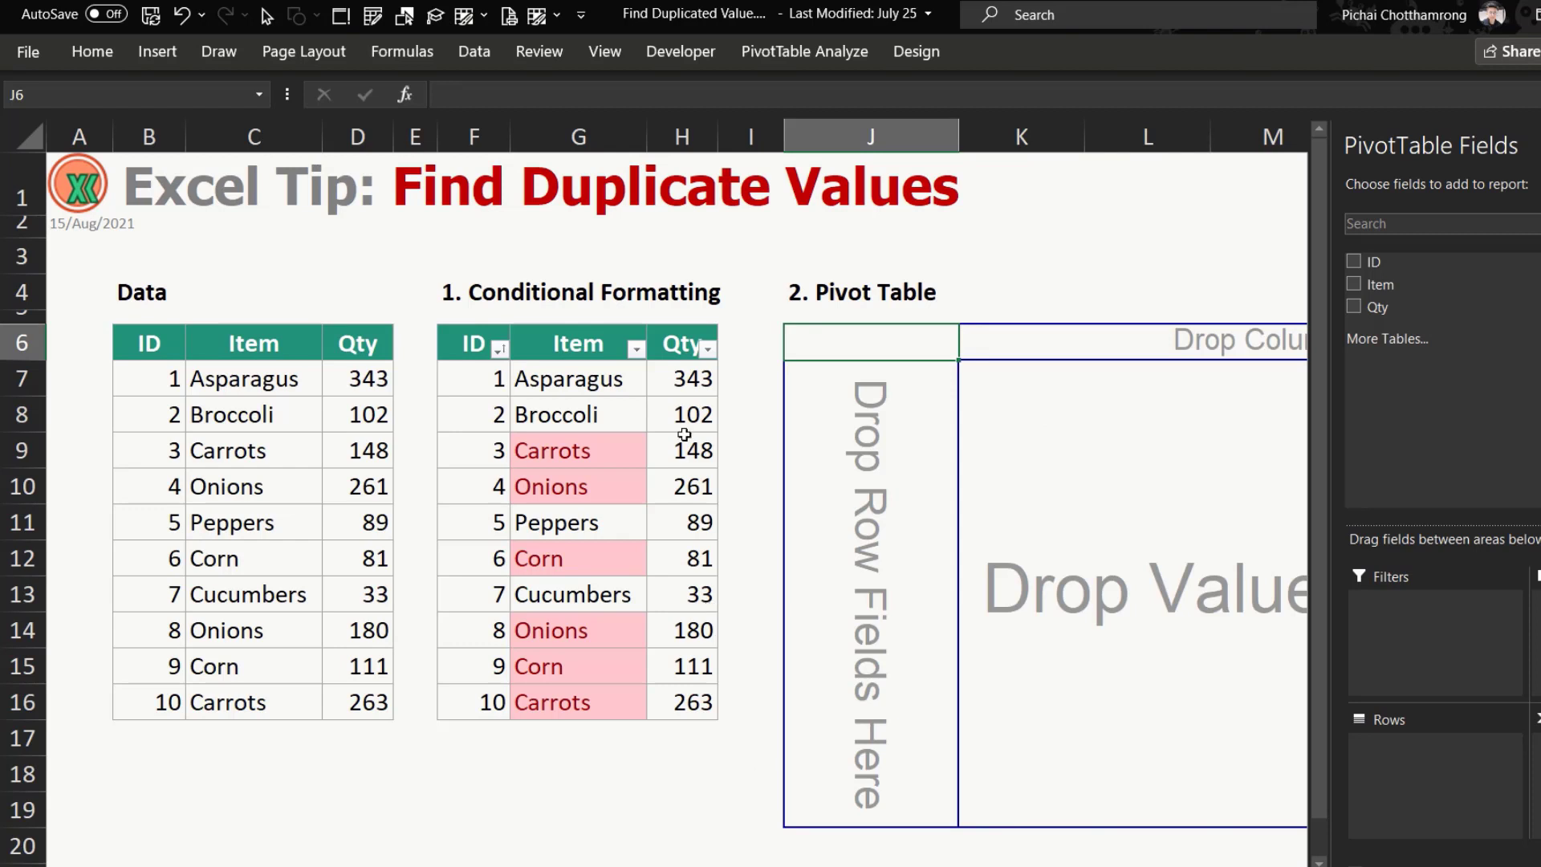
{"action": "left_click", "coordinate": [750, 378]}
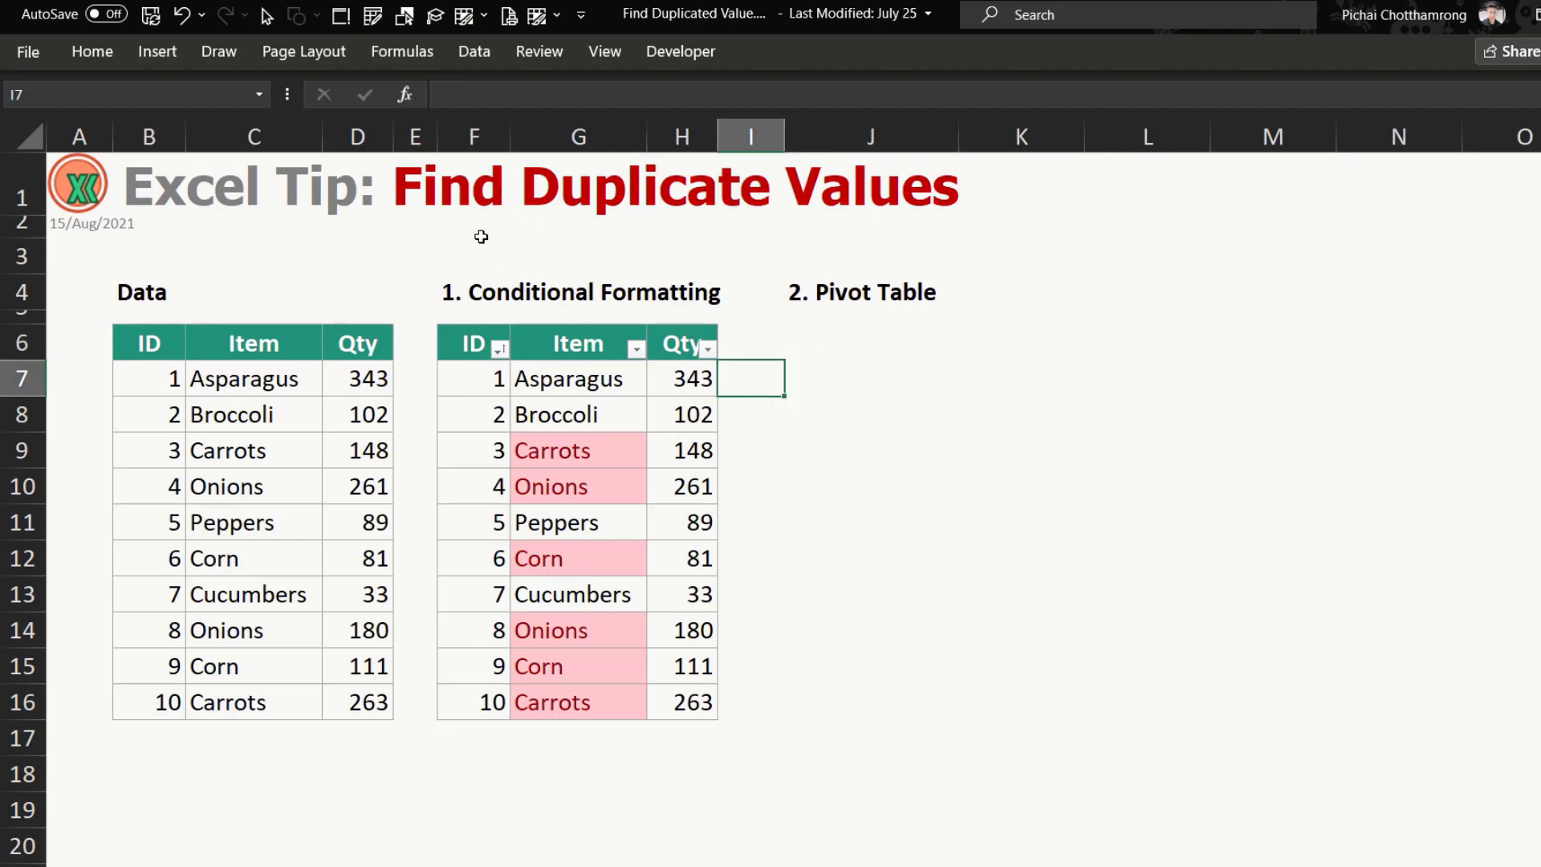
Hide columns F:I and add Item as the pivot's row field and Count value.
{"action": "left_click_drag", "start_coordinate": [473, 135], "coordinate": [750, 136]}
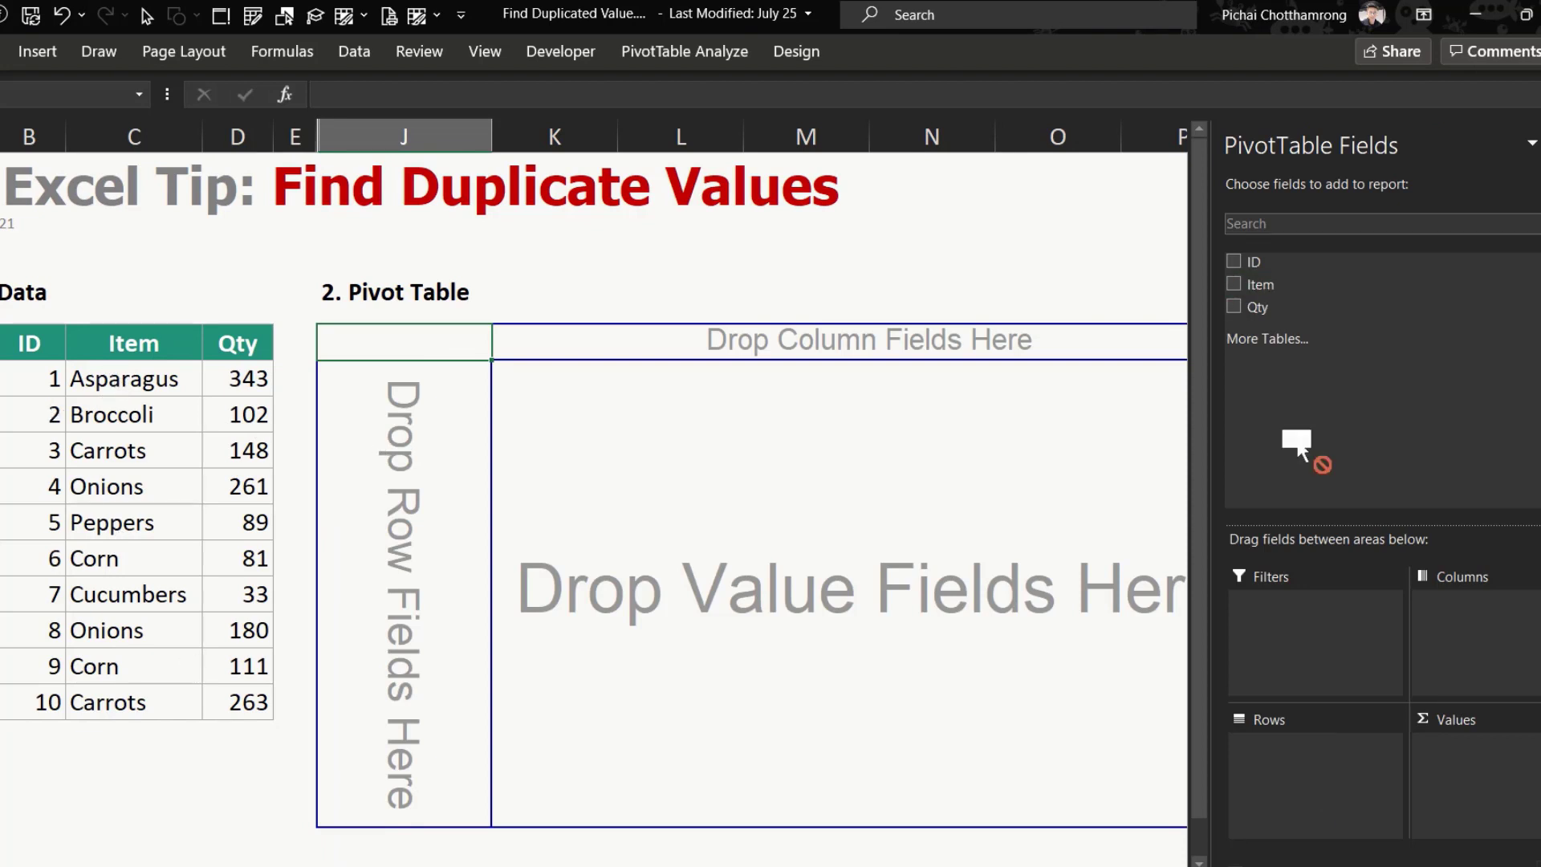
{"action": "left_click", "coordinate": [1235, 284]}
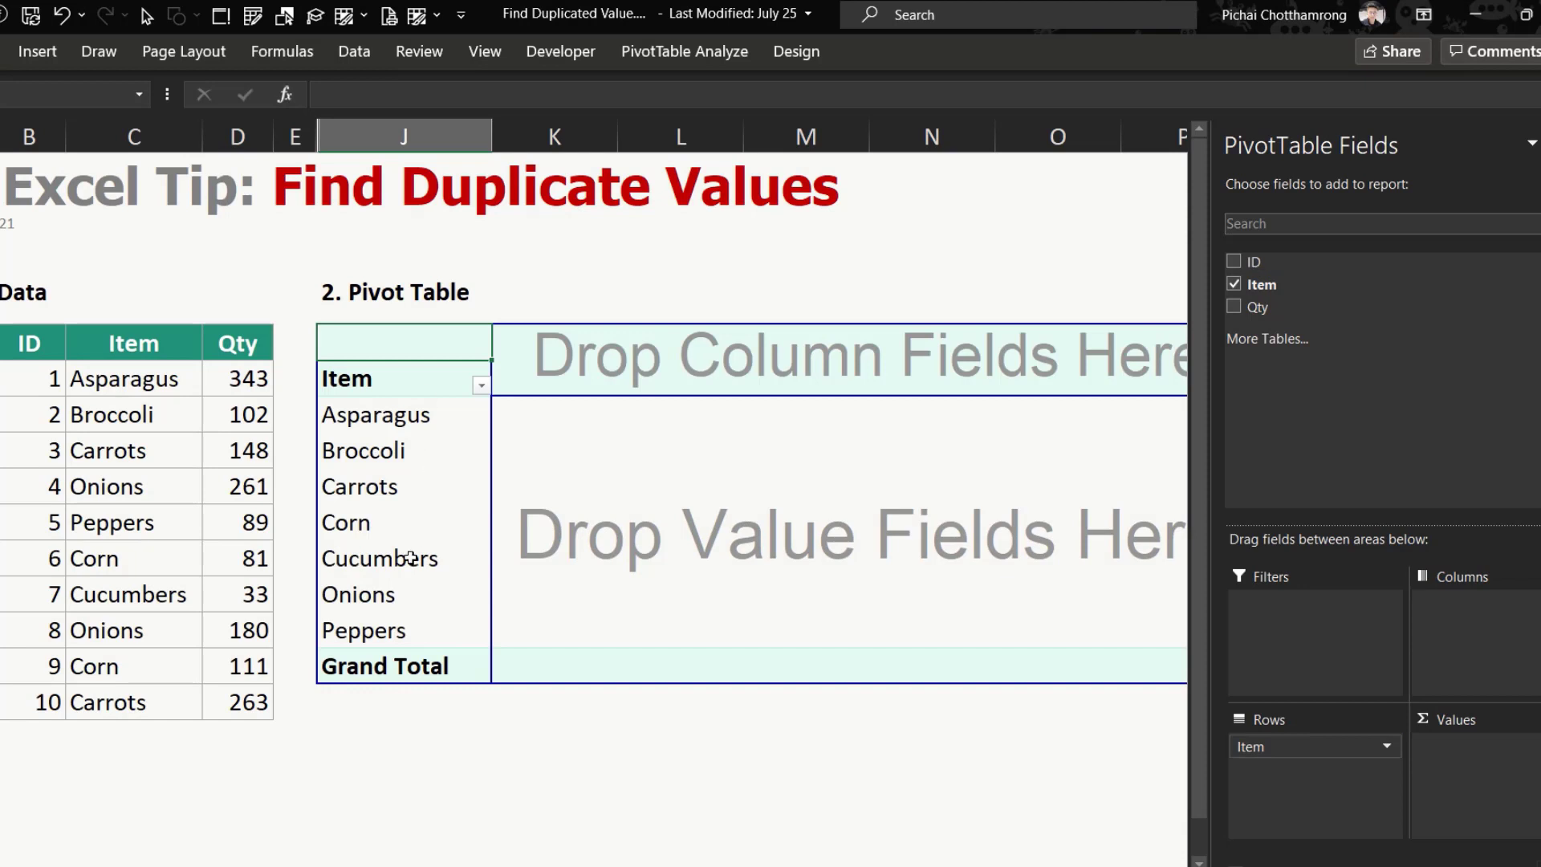
{"action": "left_click", "coordinate": [375, 415]}
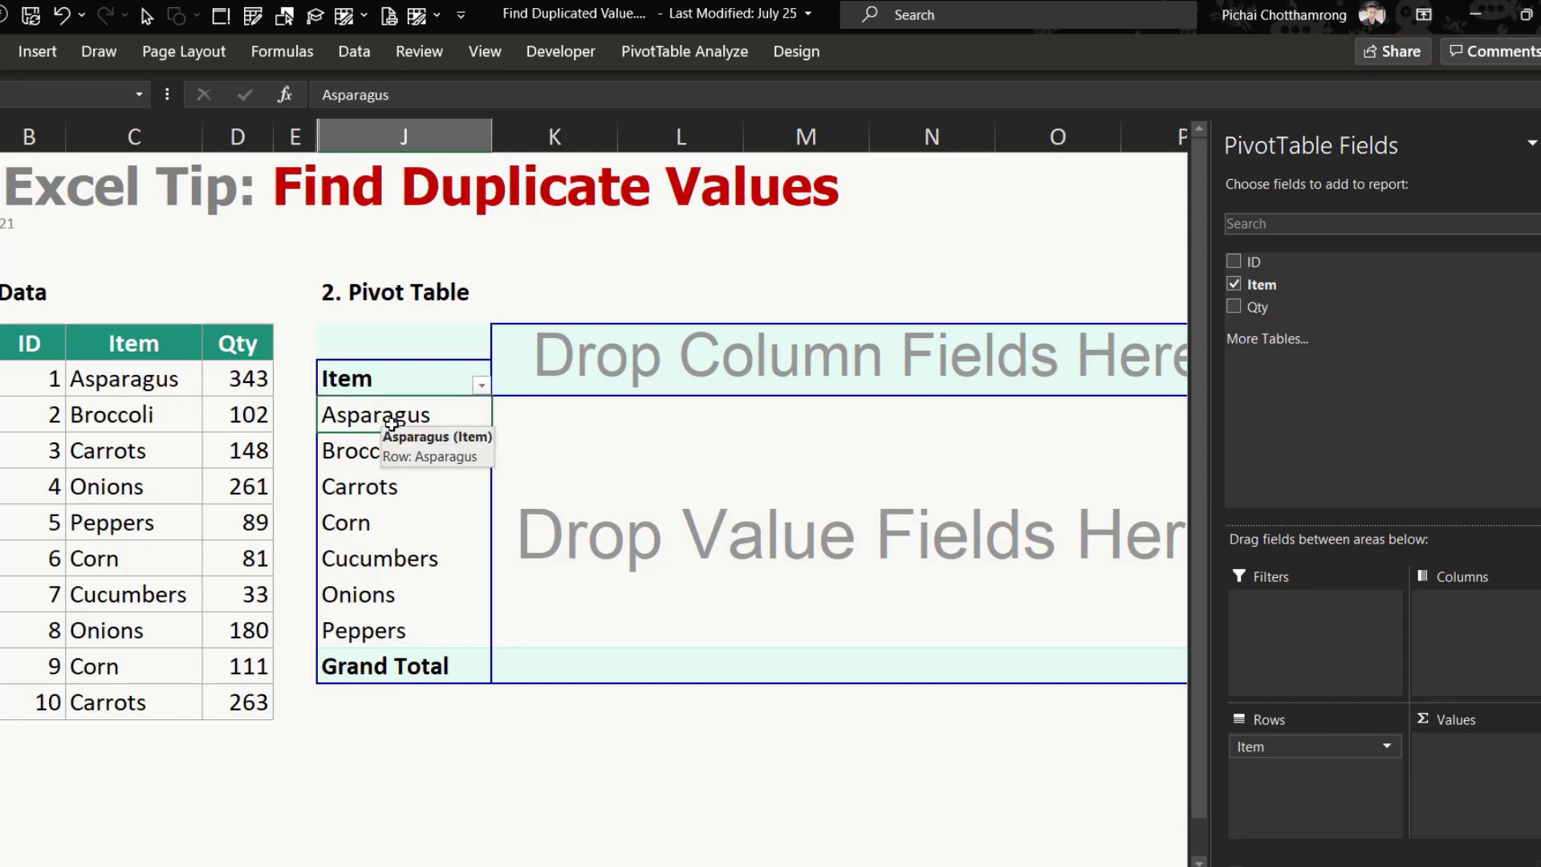
{"action": "left_click", "coordinate": [359, 486]}
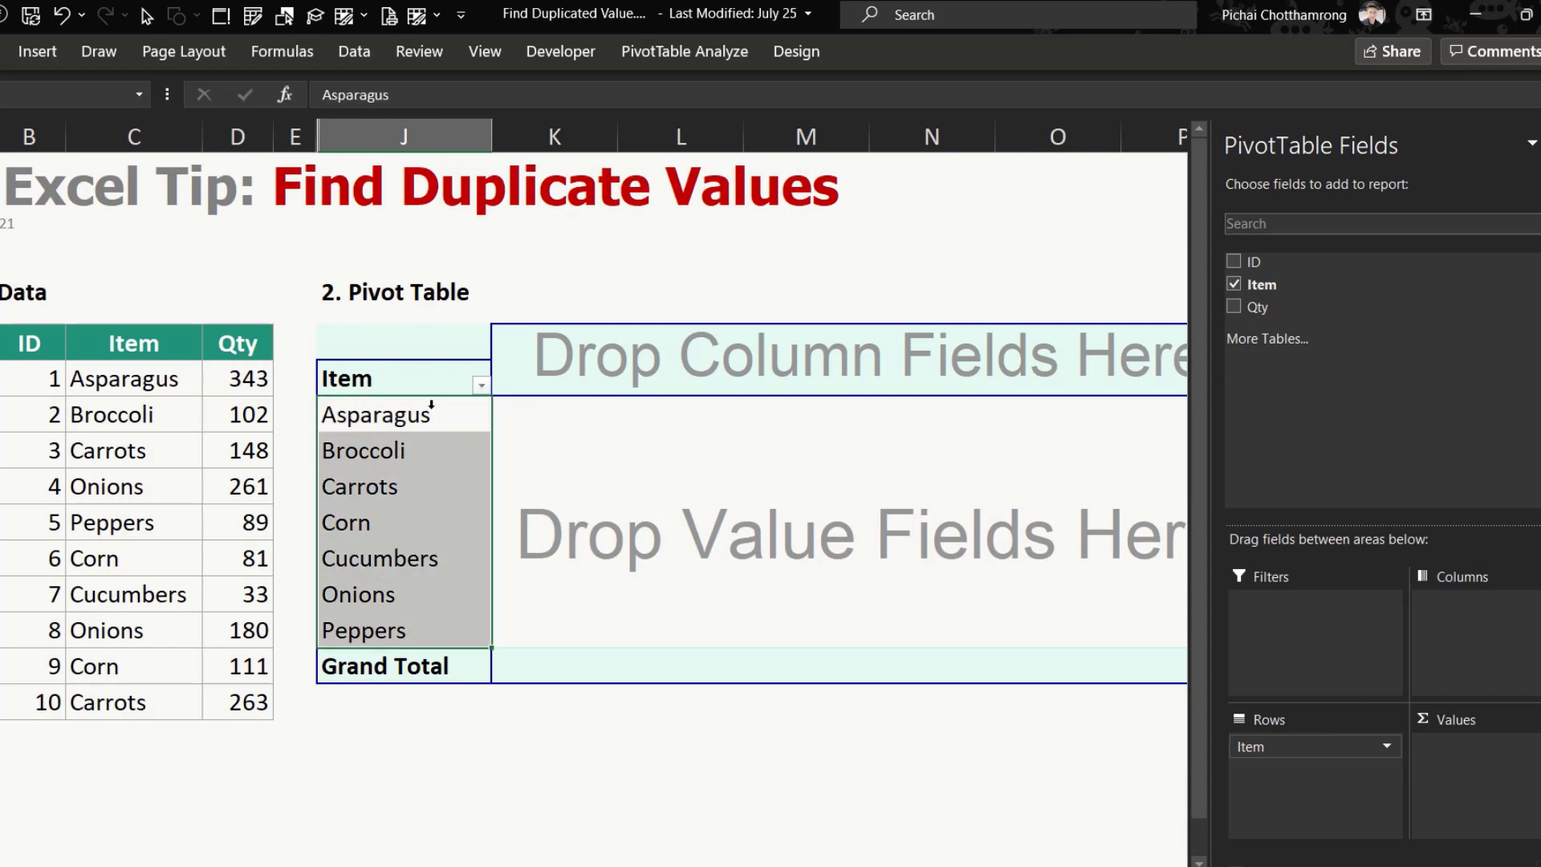
{"action": "mouse_move", "coordinate": [413, 415]}
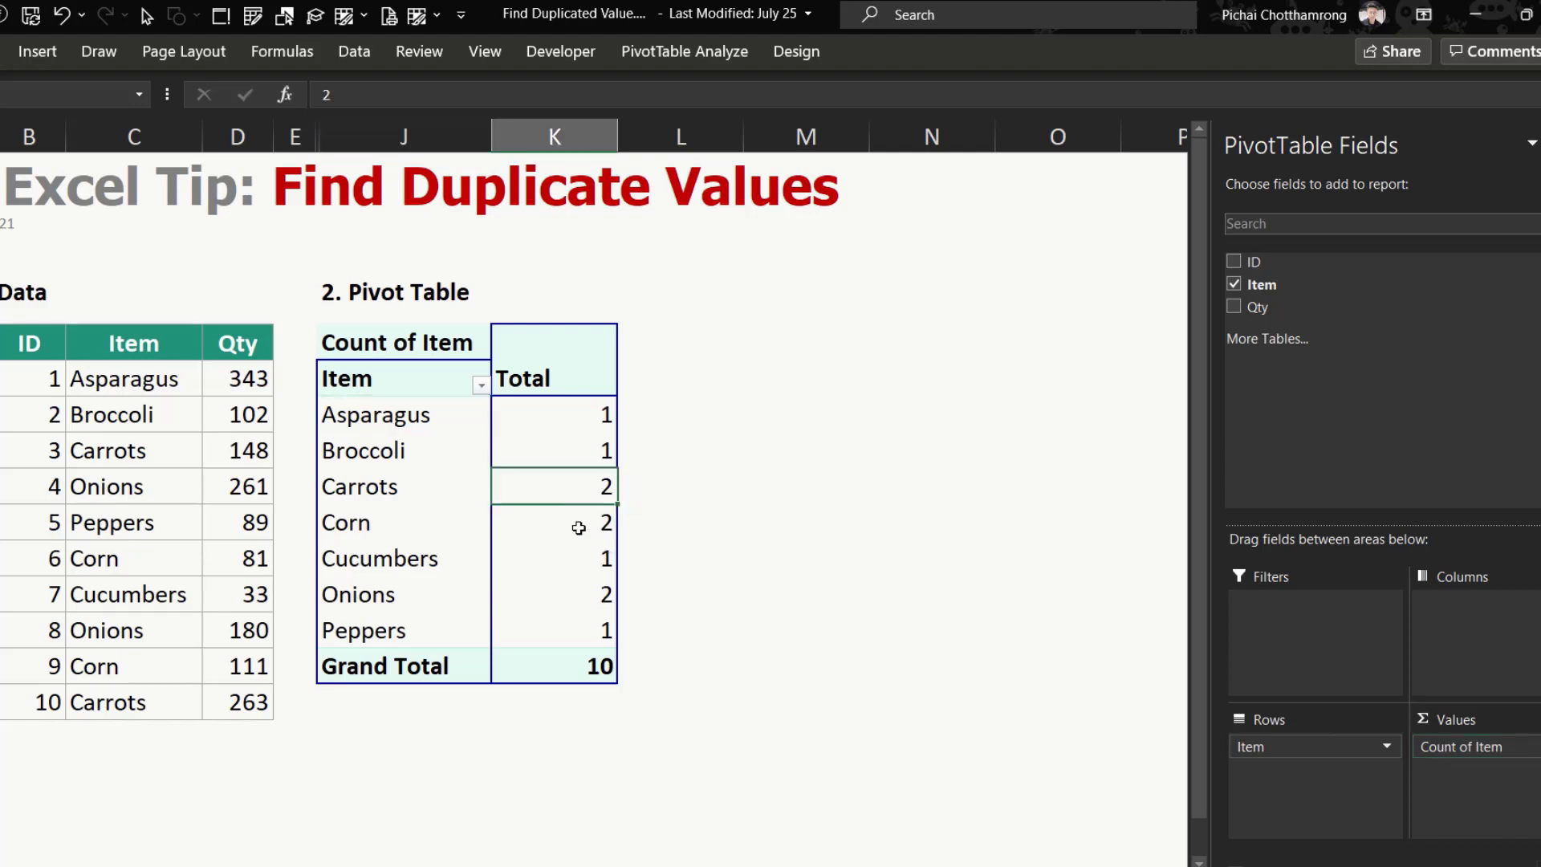
{"action": "left_click", "coordinate": [553, 594]}
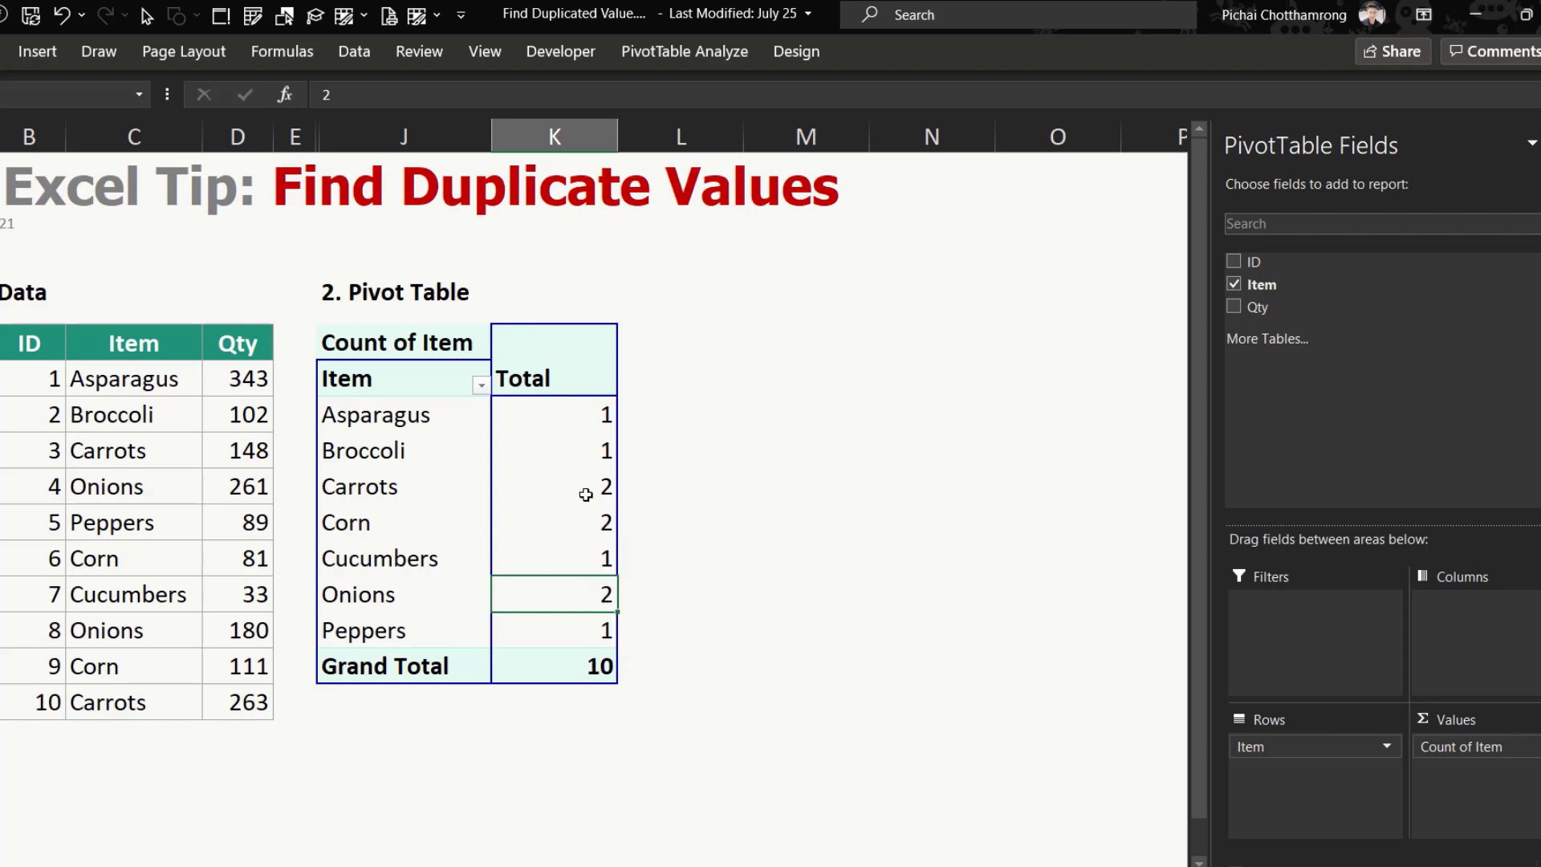
{"action": "mouse_move", "coordinate": [648, 489]}
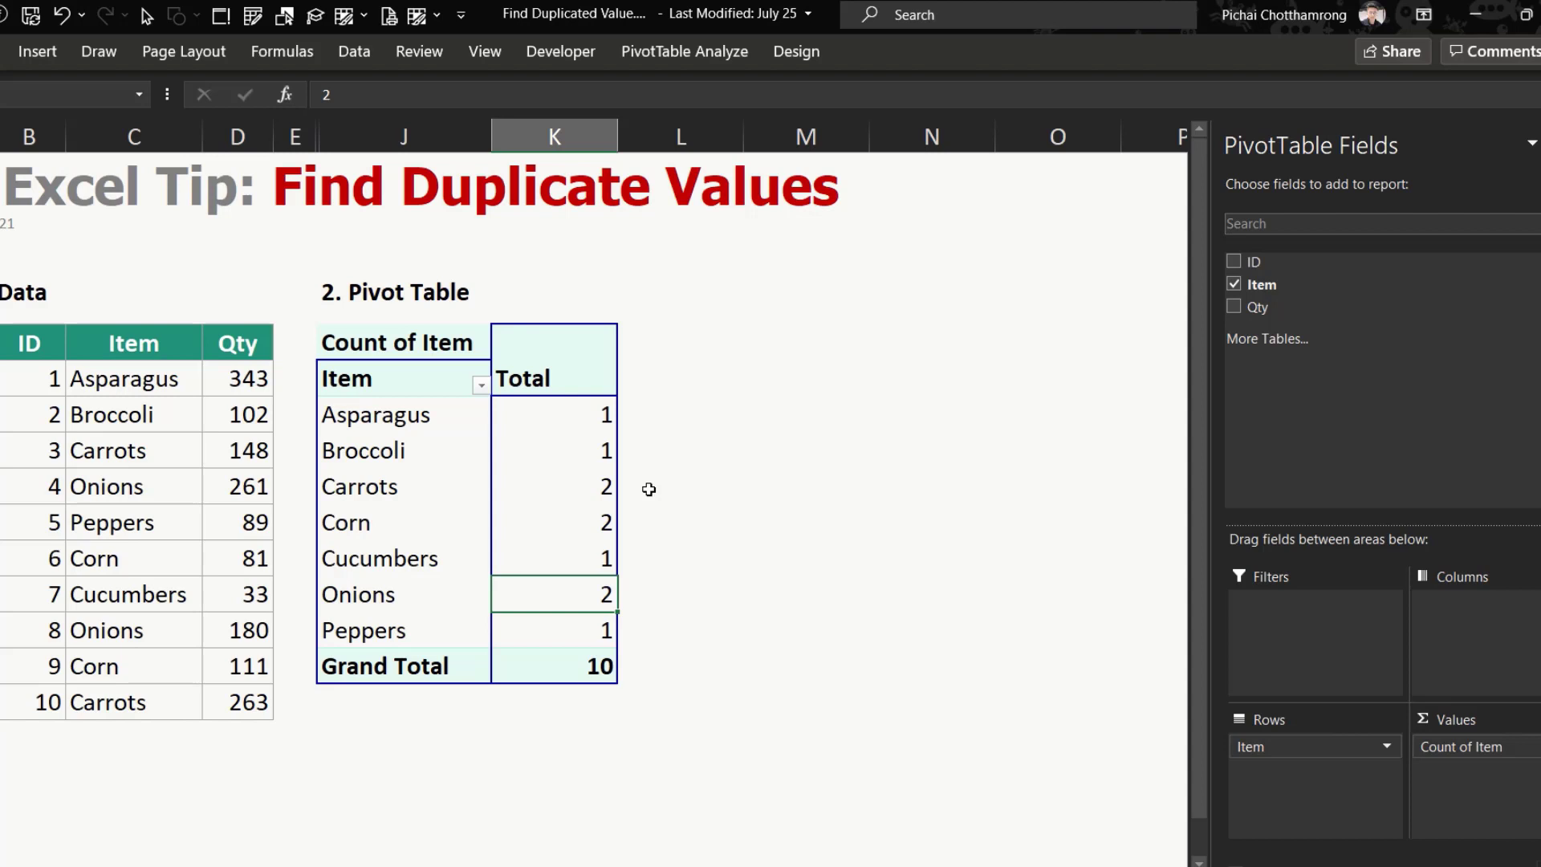
{"action": "mouse_move", "coordinate": [475, 396]}
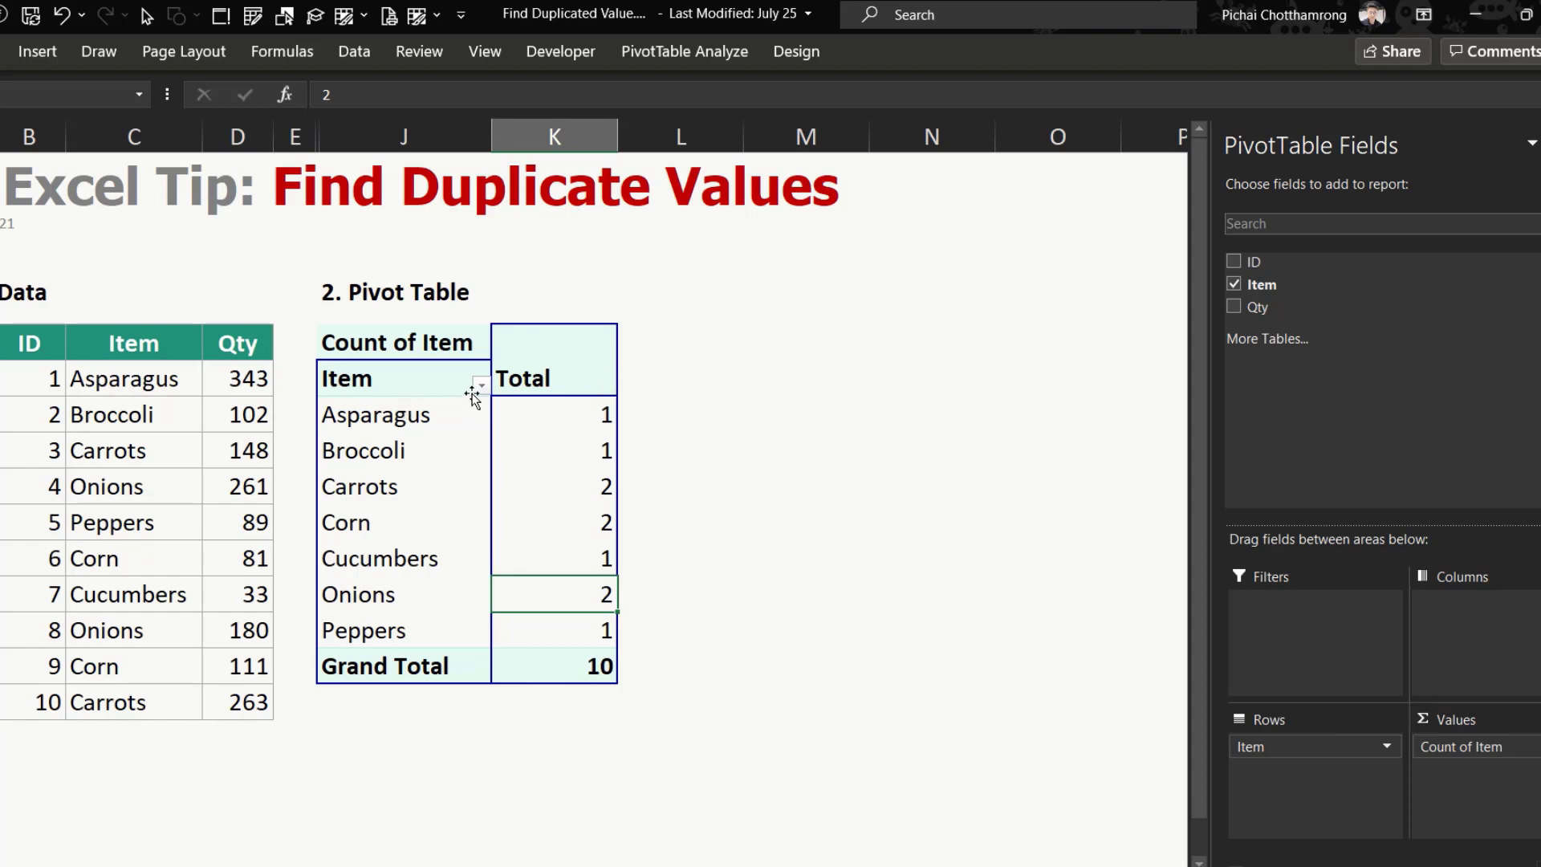
Apply a Greater Than 1 value filter on Count of Item.
{"action": "left_click", "coordinate": [480, 385]}
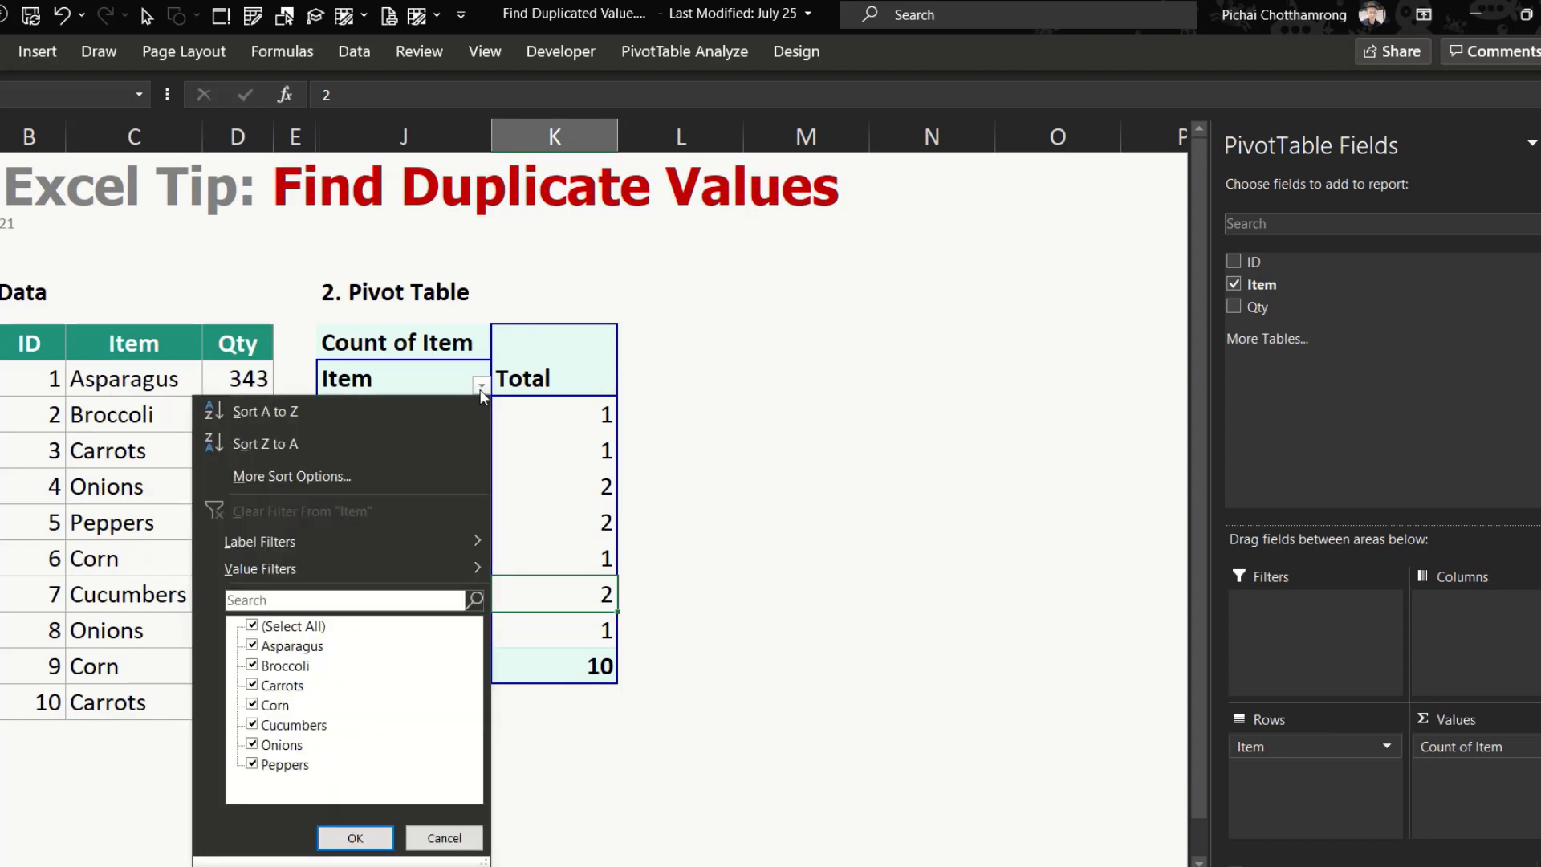
{"action": "mouse_move", "coordinate": [261, 568]}
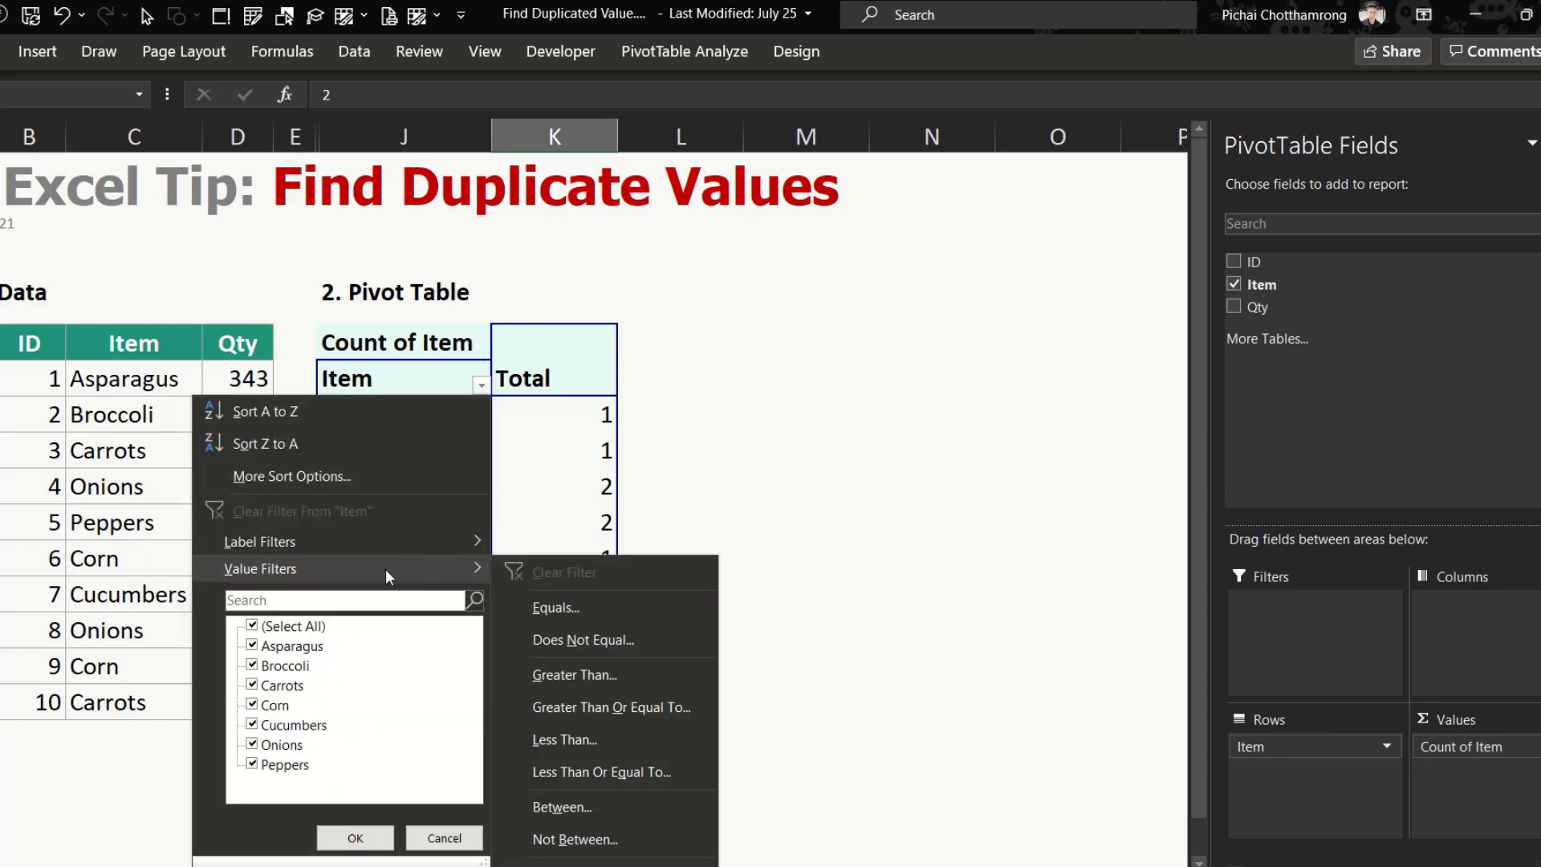
{"action": "mouse_move", "coordinate": [430, 577]}
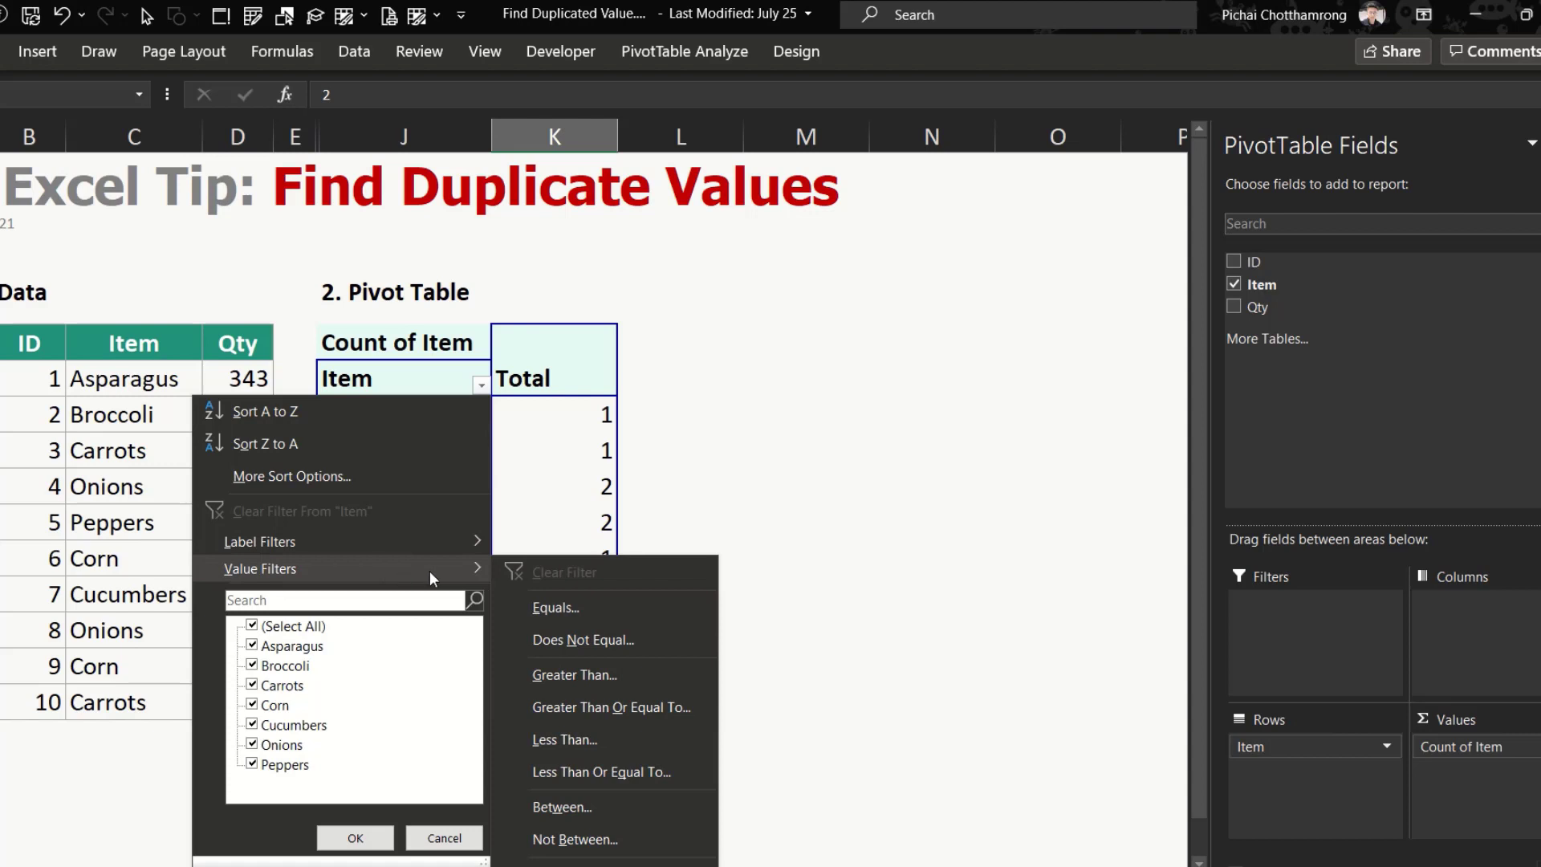
{"action": "left_click", "coordinate": [574, 674]}
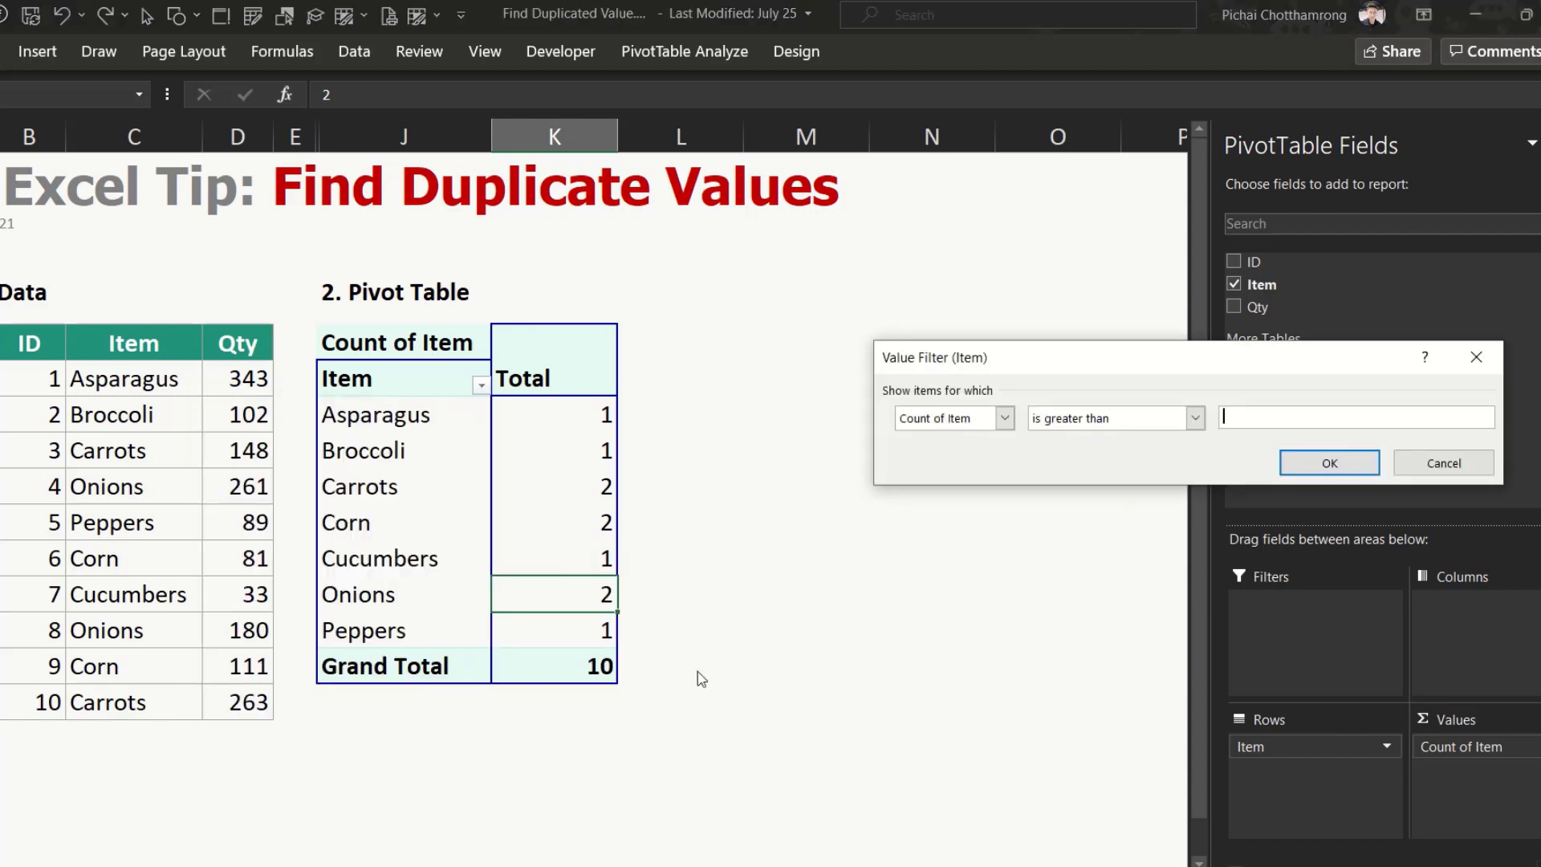
{"action": "type", "text": "1"}
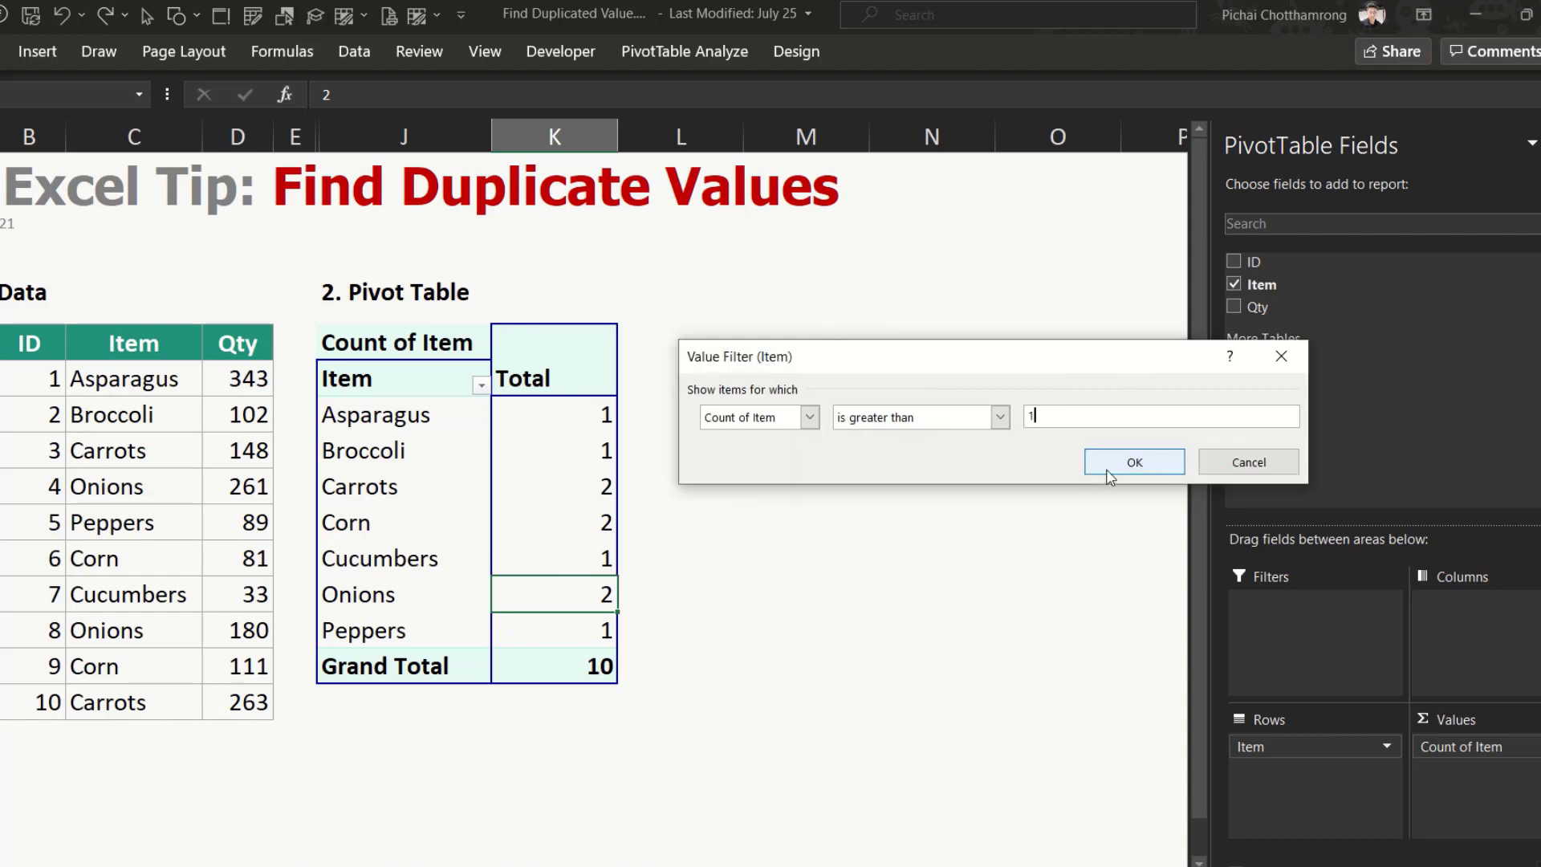
{"action": "left_click", "coordinate": [1133, 462]}
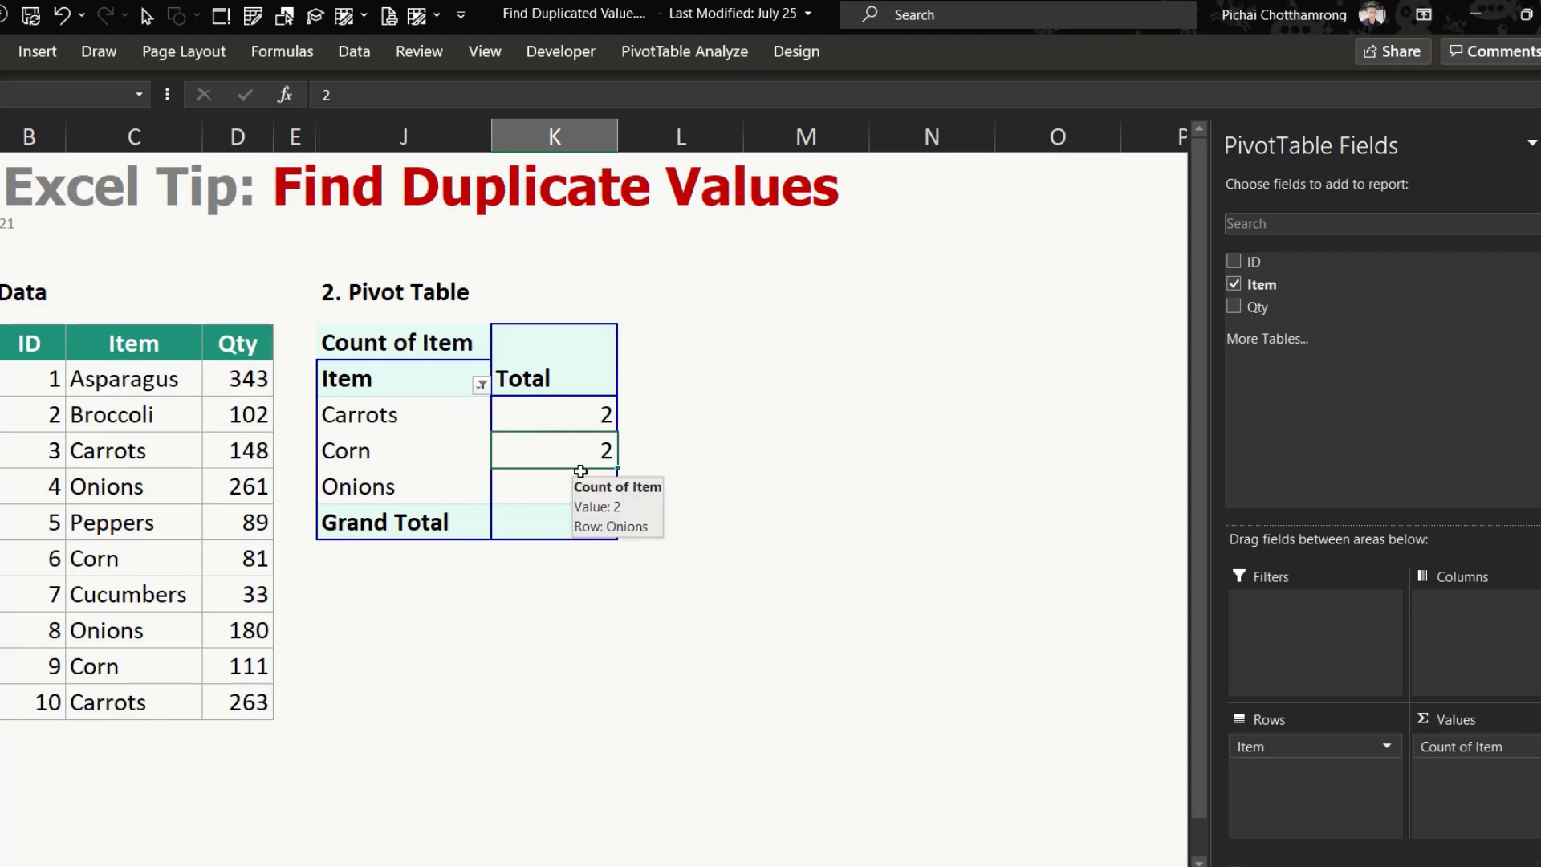
{"action": "mouse_move", "coordinate": [563, 490]}
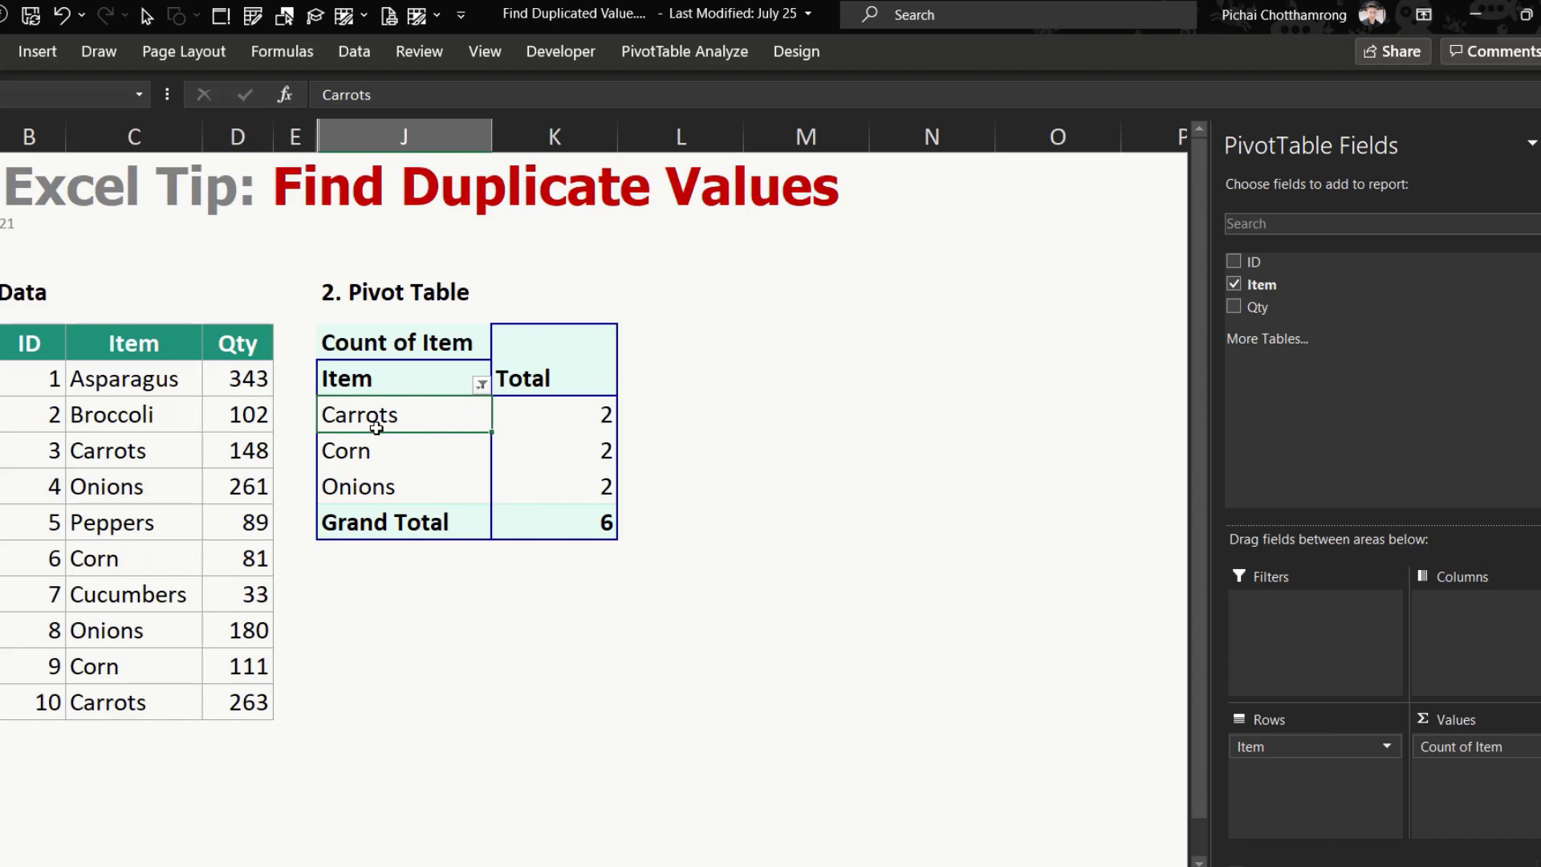
{"action": "mouse_move", "coordinate": [416, 435]}
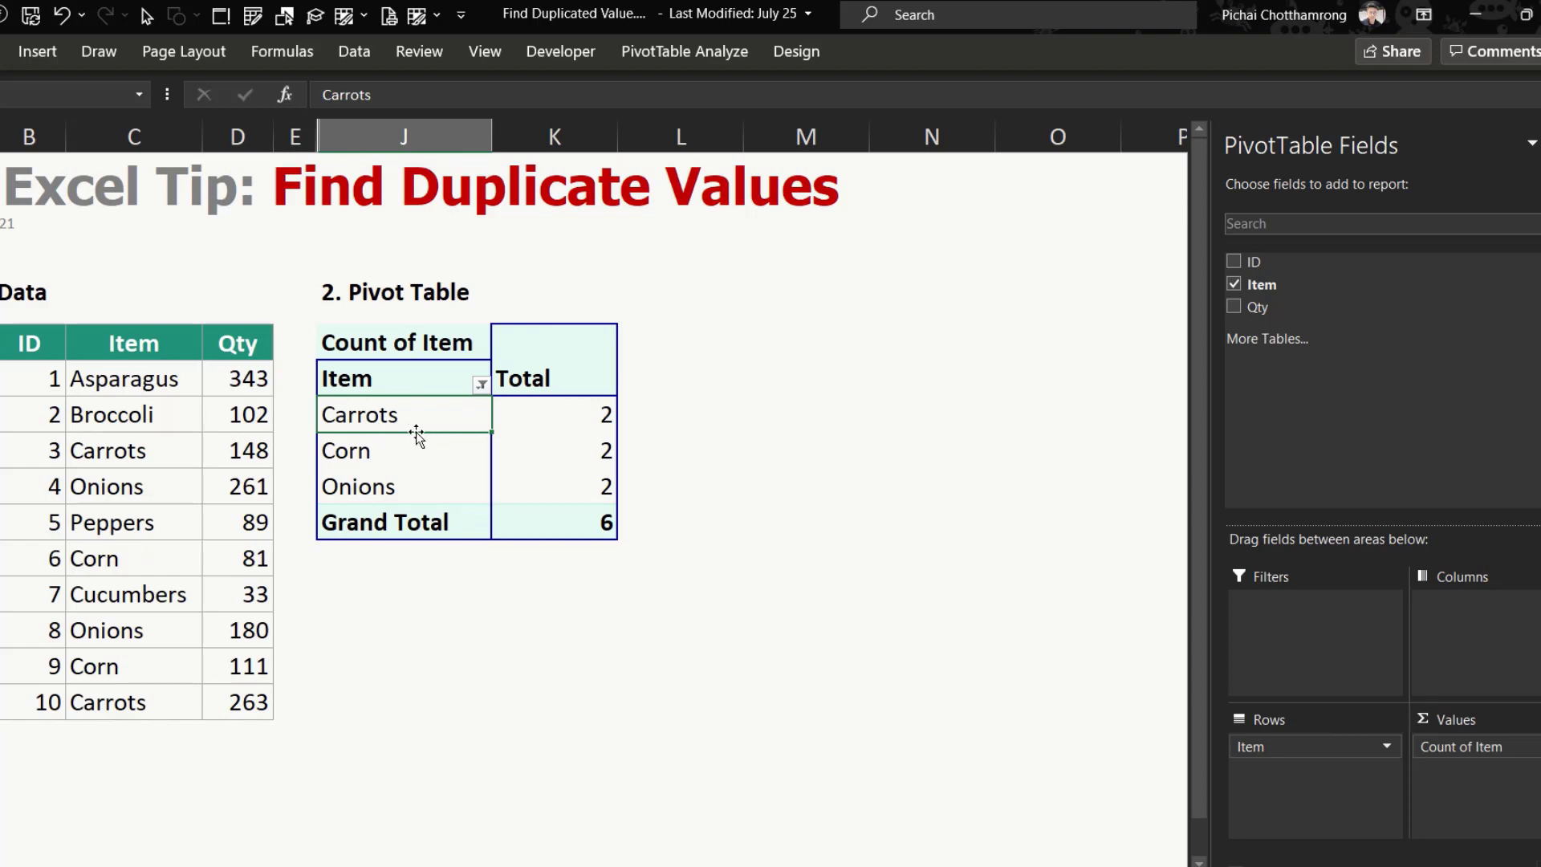
{"action": "mouse_move", "coordinate": [456, 415]}
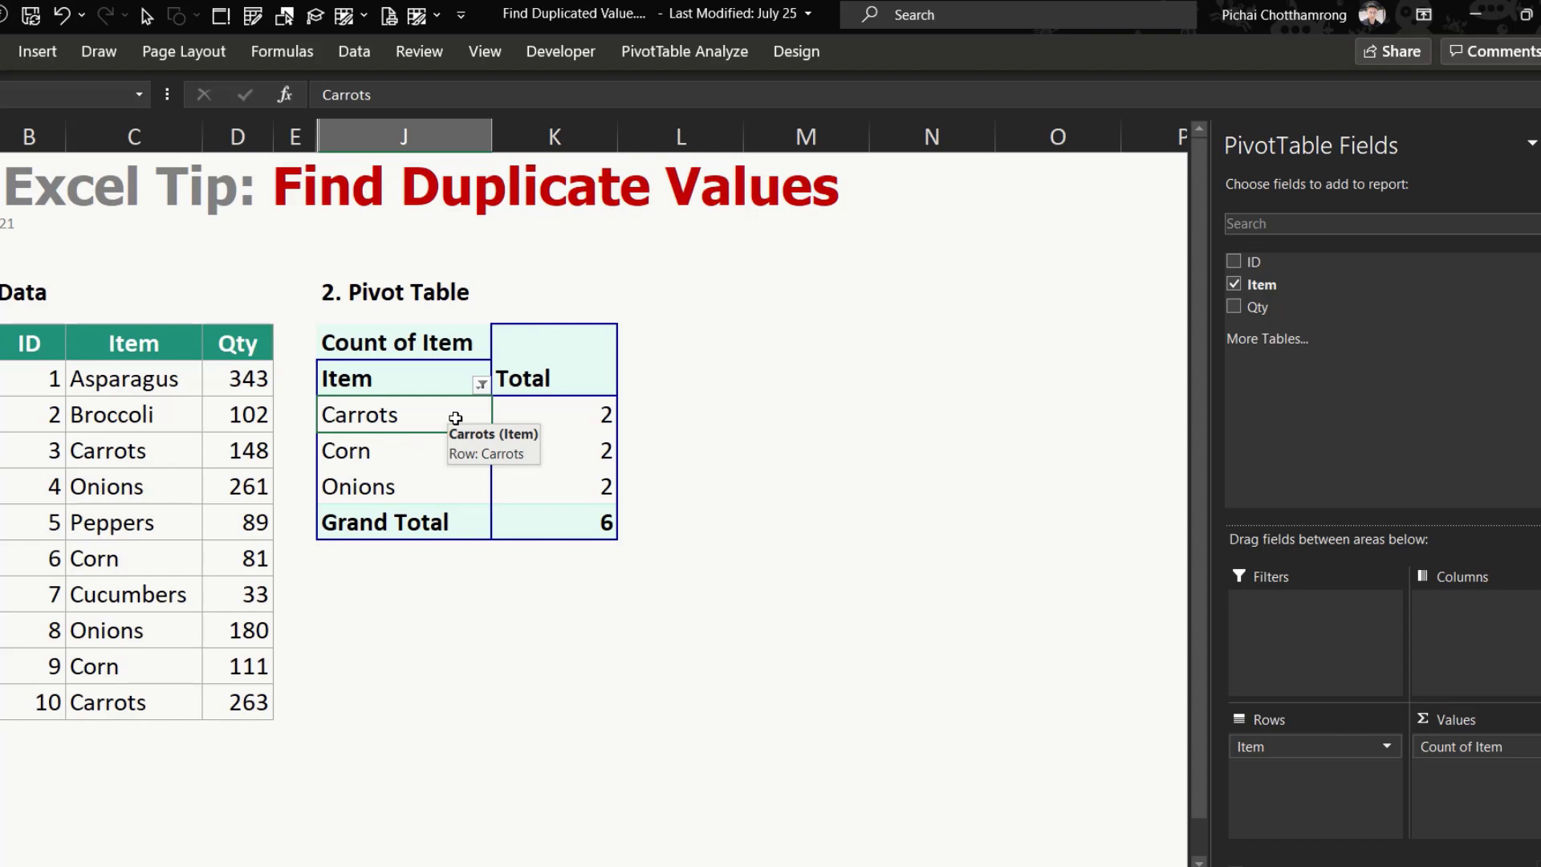
{"action": "mouse_move", "coordinate": [1258, 263]}
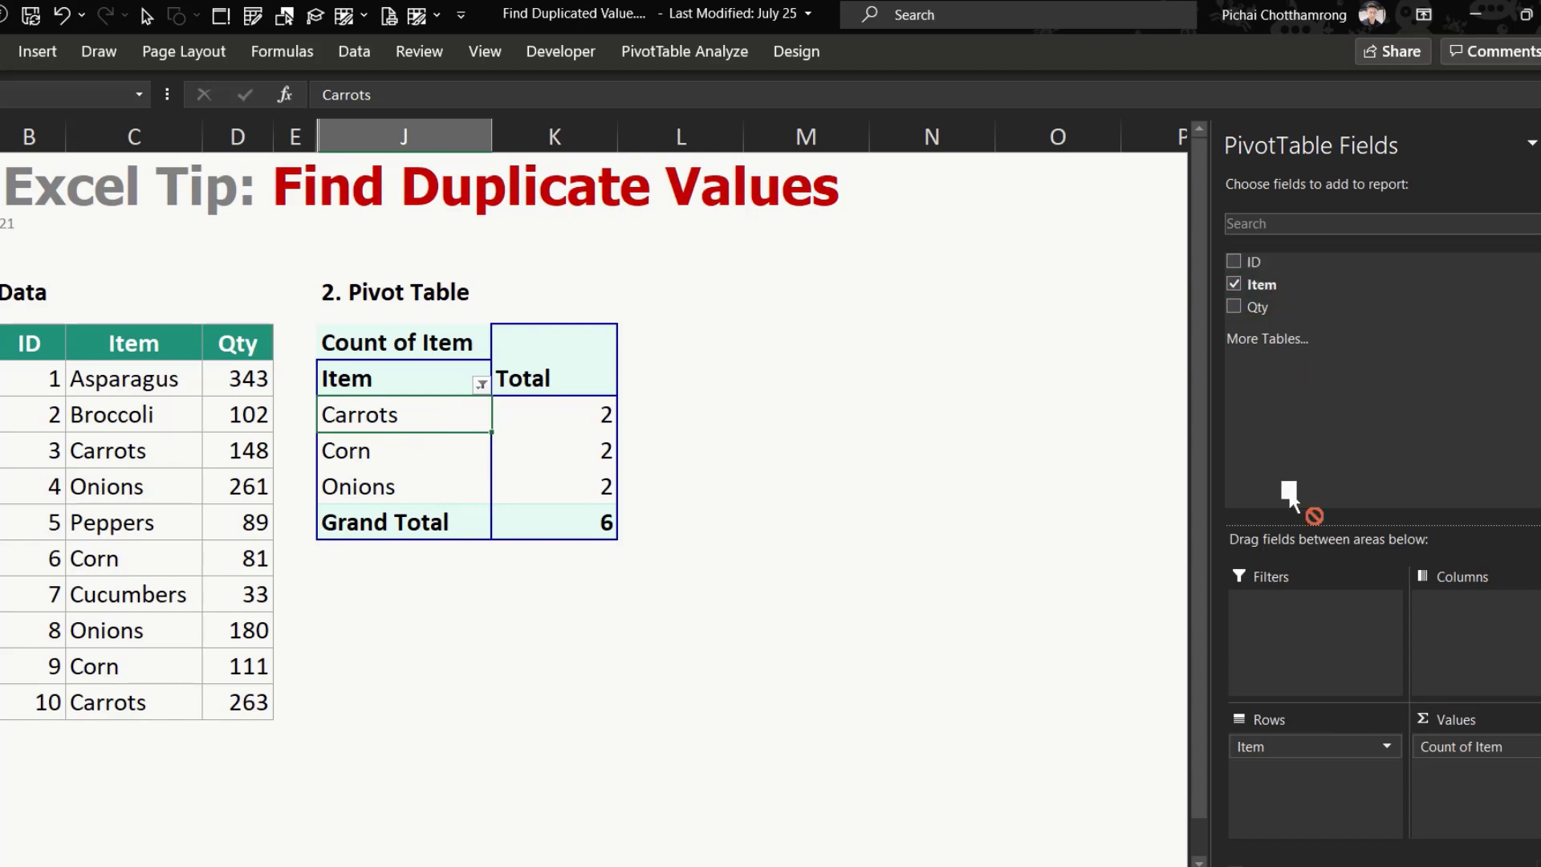
Add ID as a second row field, then unhide the hidden table columns.
{"action": "left_click", "coordinate": [1234, 260]}
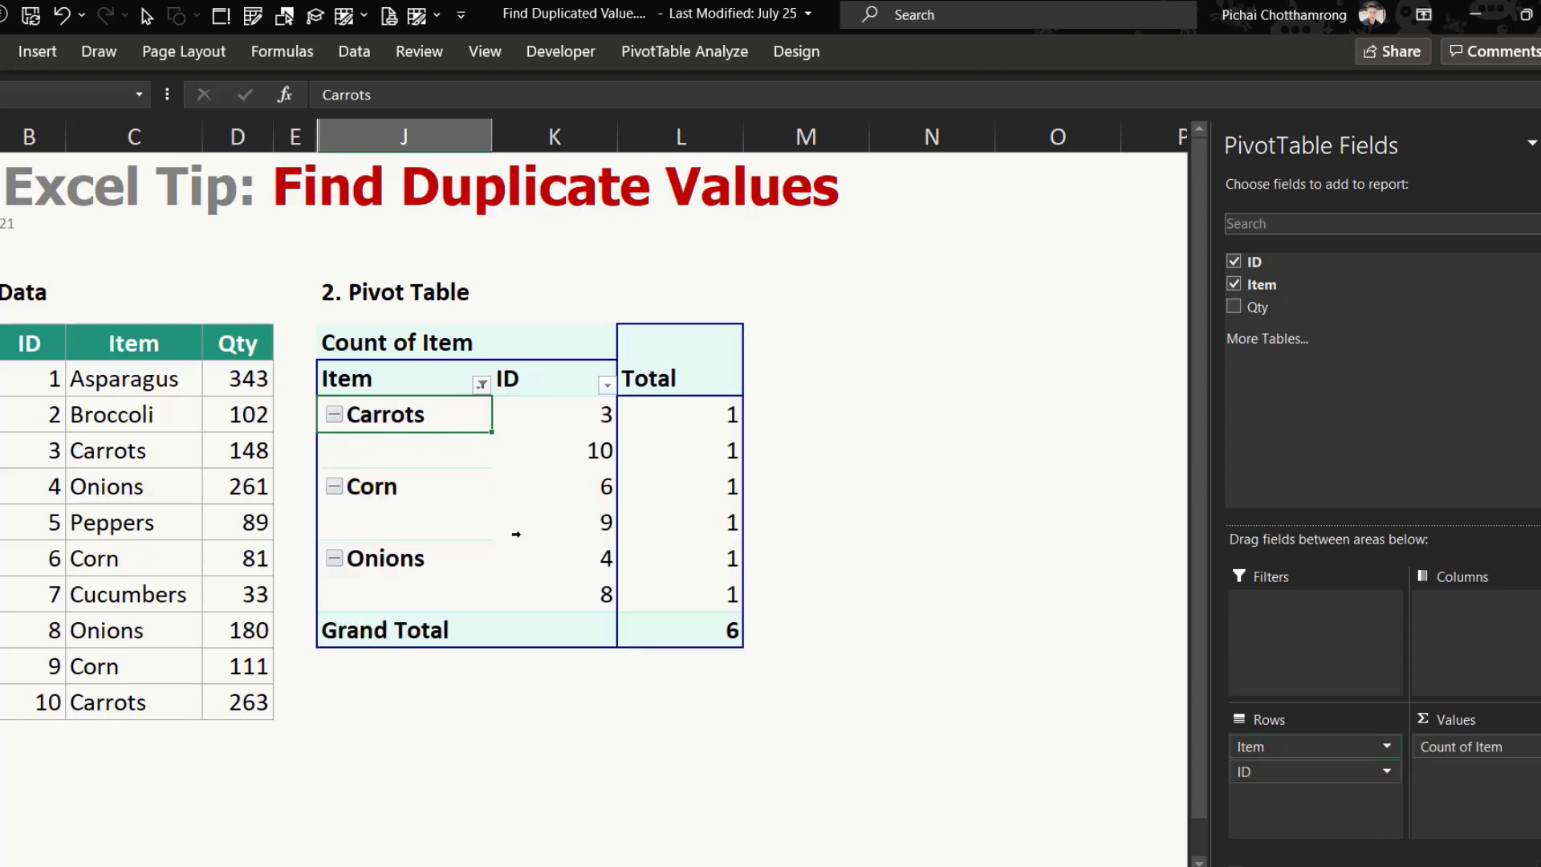
{"action": "left_click", "coordinate": [555, 414]}
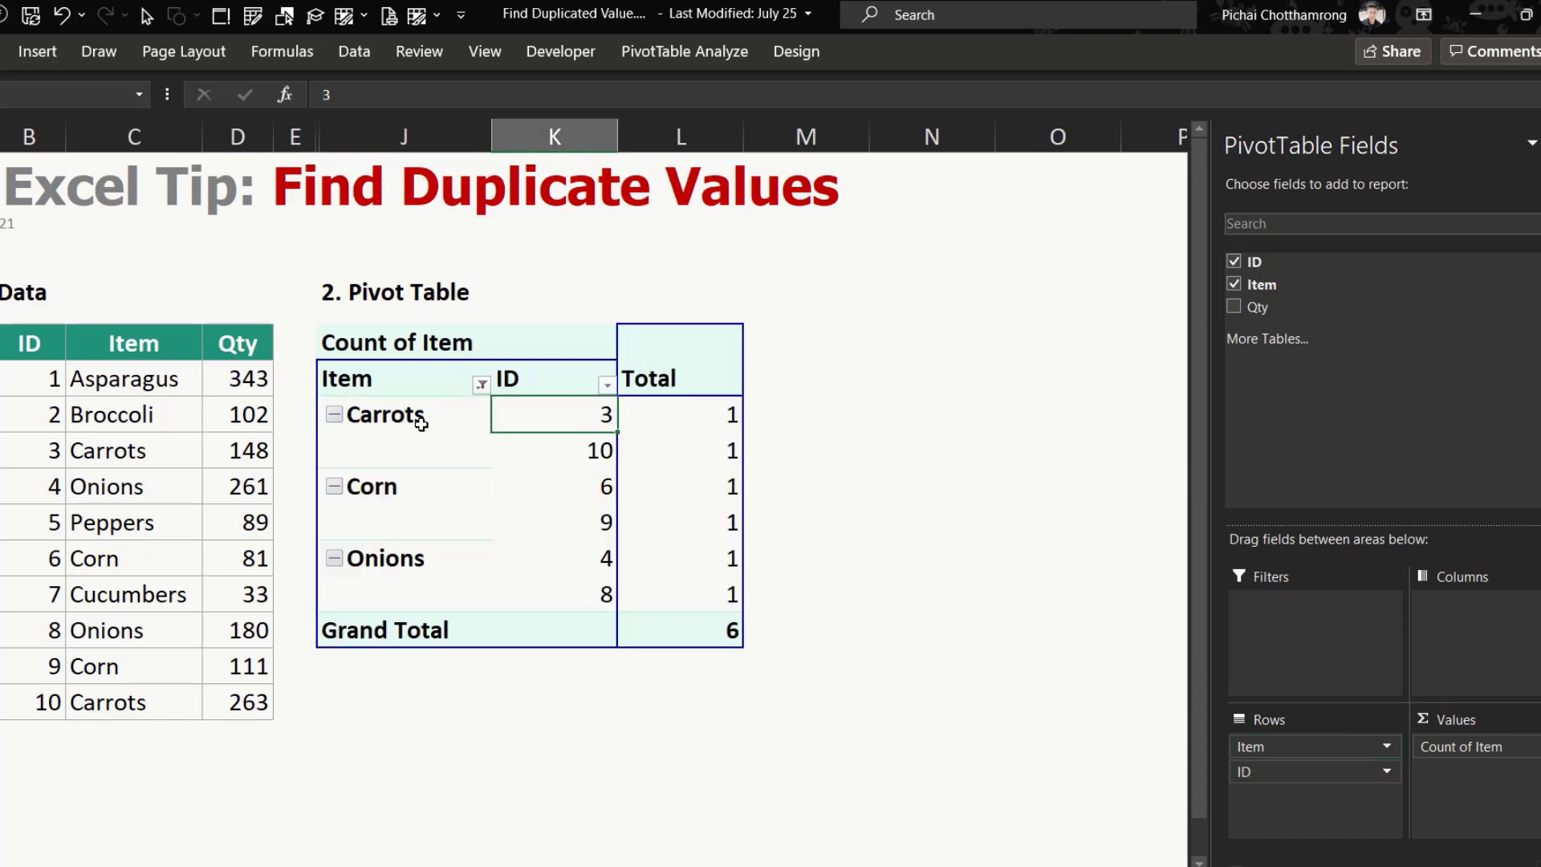
{"action": "mouse_move", "coordinate": [575, 472]}
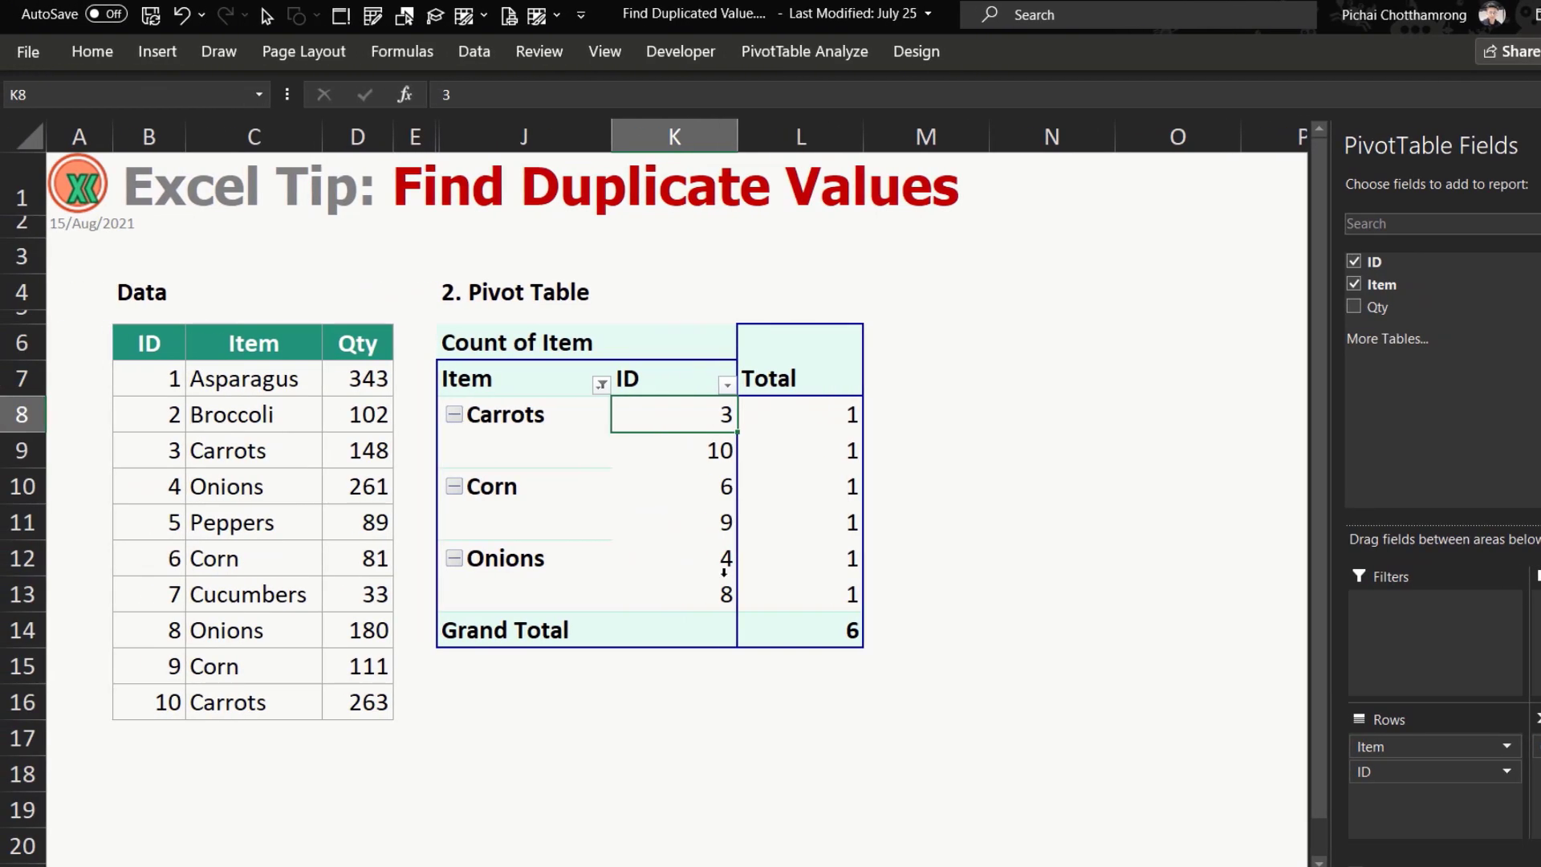
{"action": "mouse_move", "coordinate": [757, 489]}
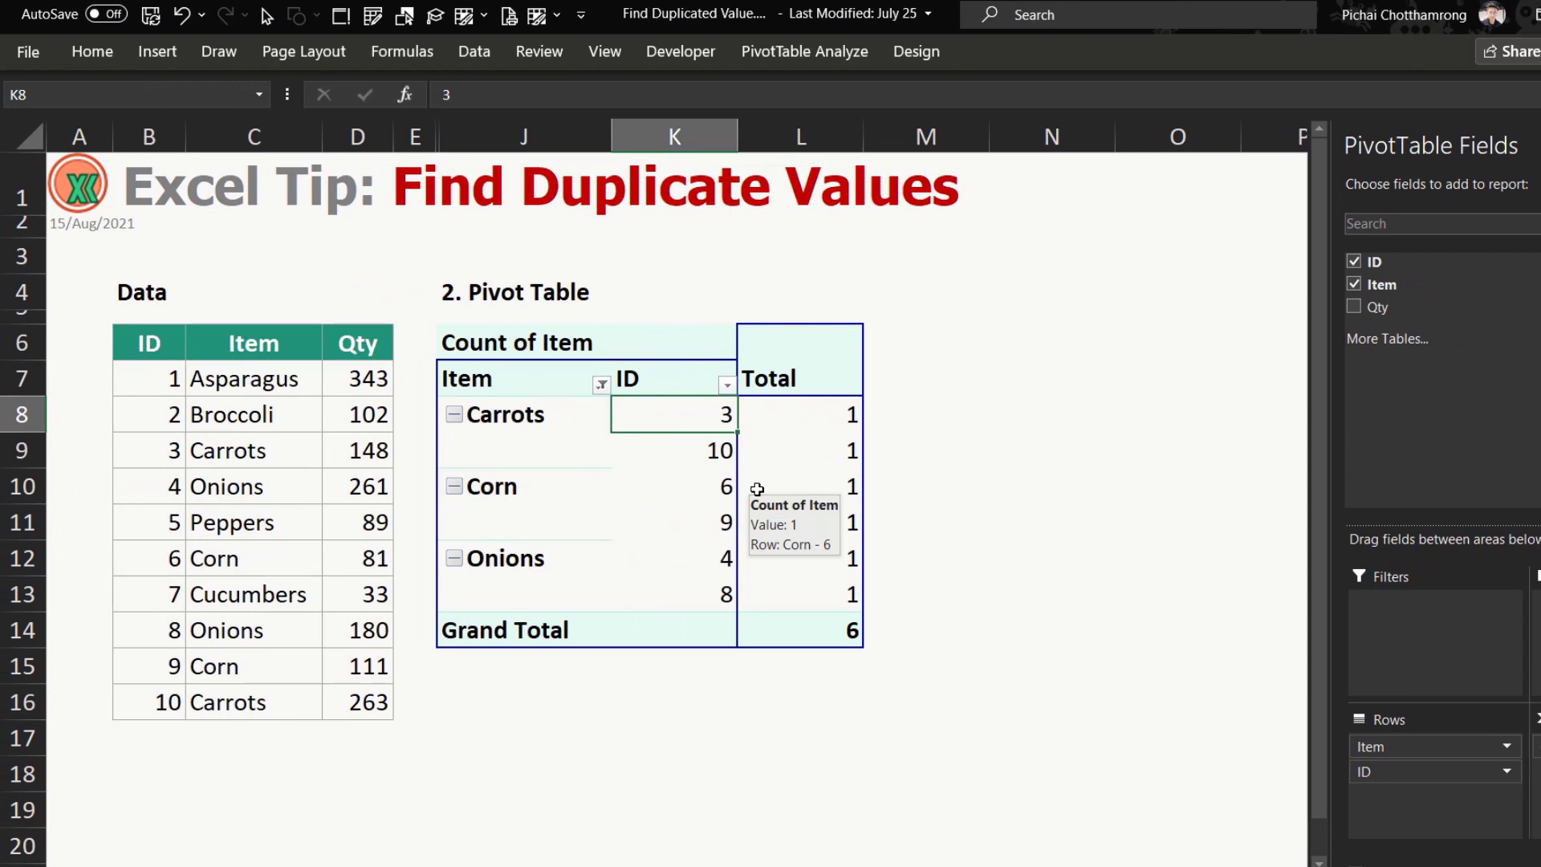
{"action": "mouse_move", "coordinate": [131, 464]}
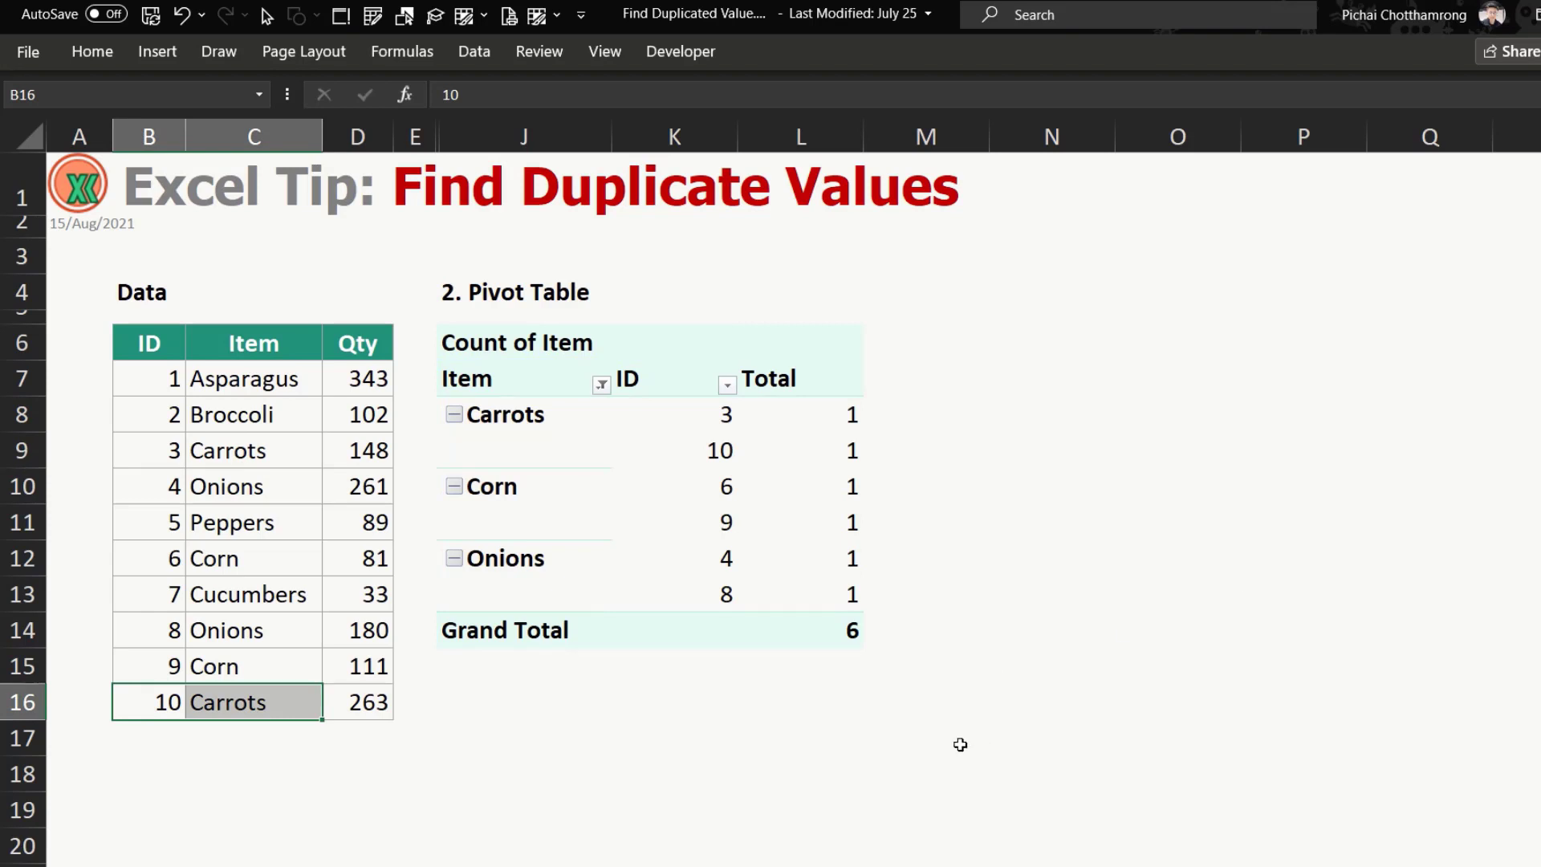
{"action": "left_click", "coordinate": [414, 136]}
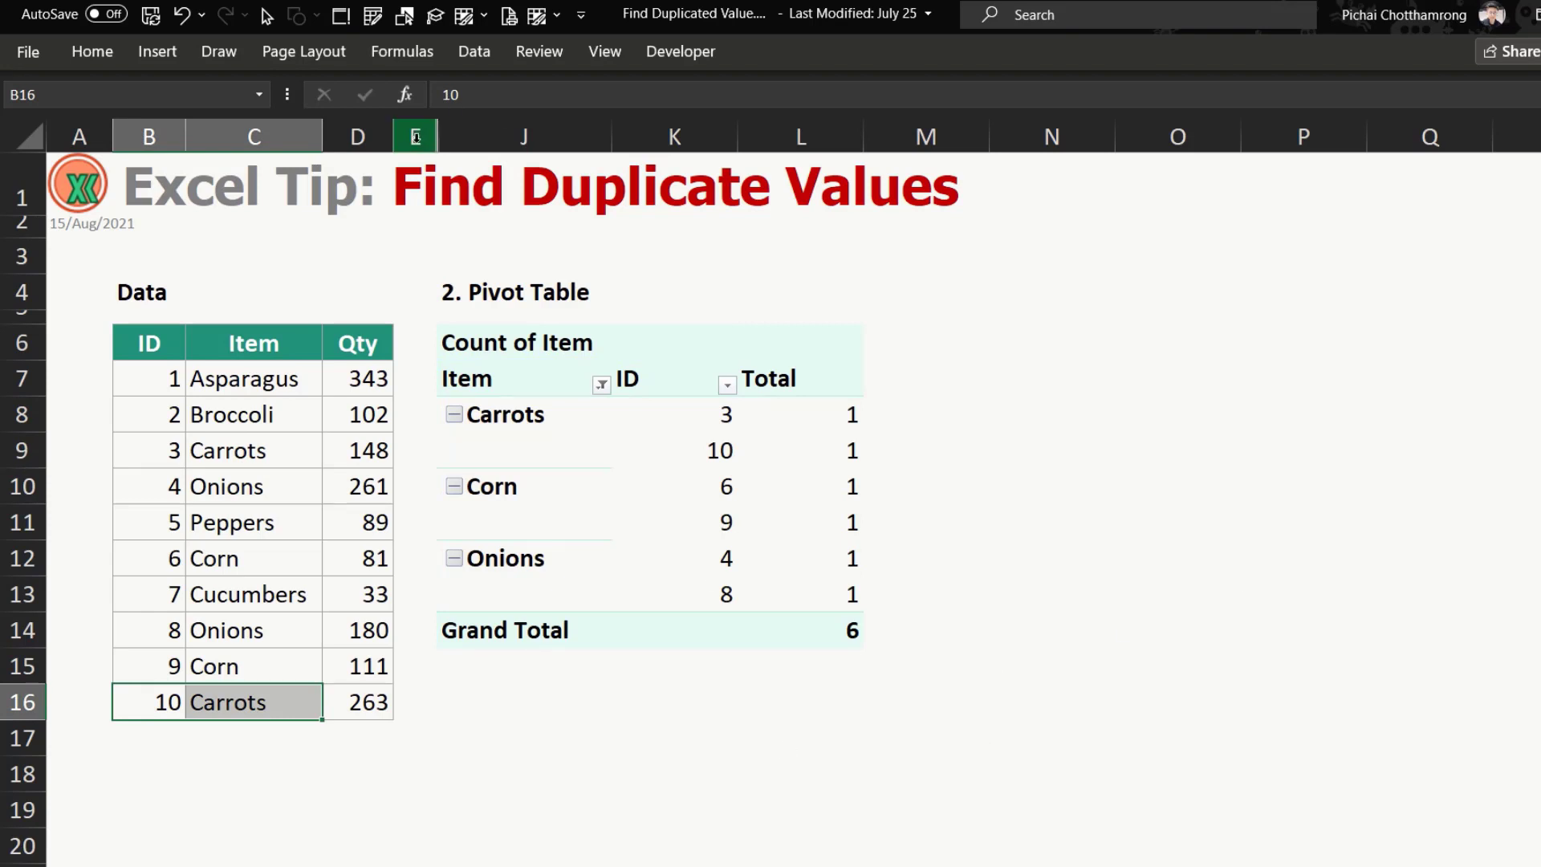
{"action": "right_click", "coordinate": [415, 135]}
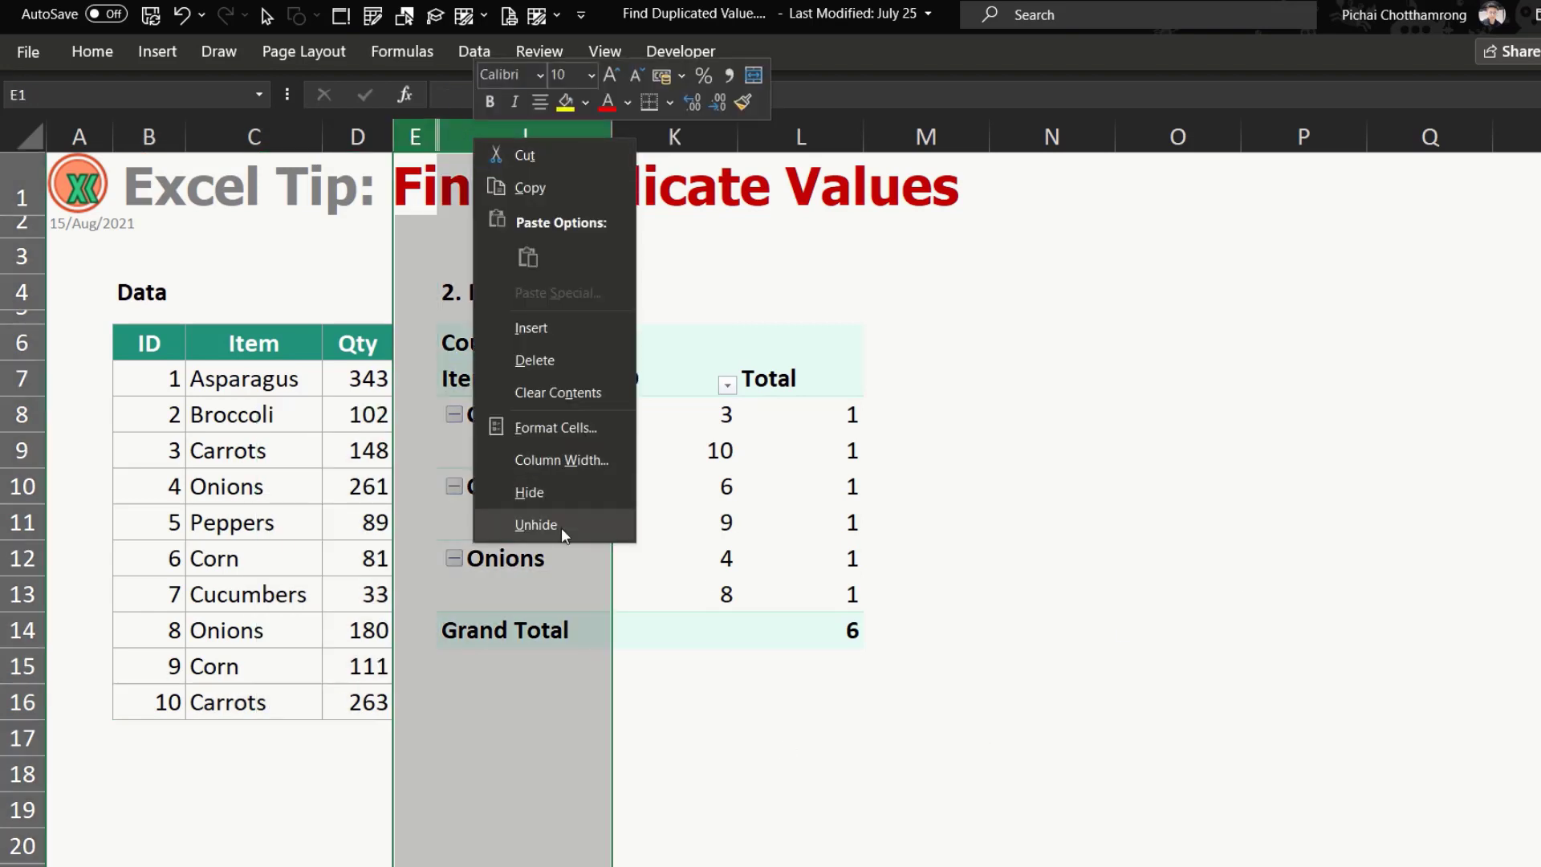